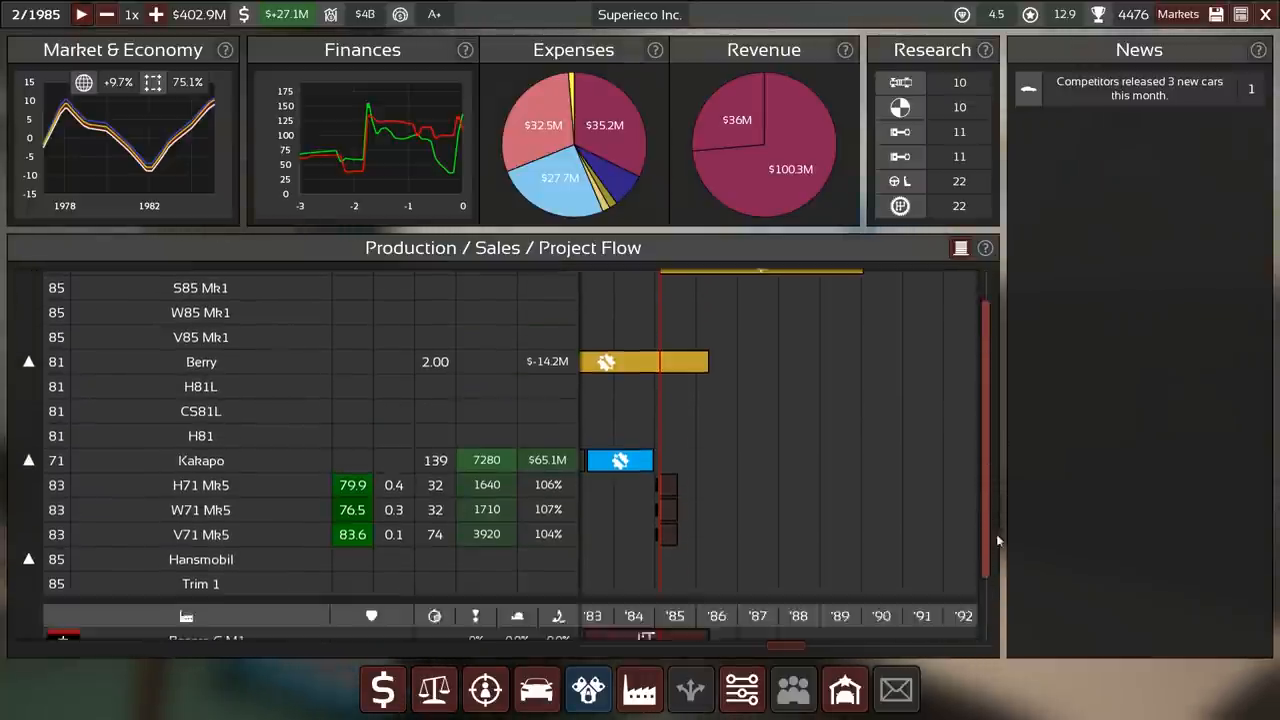
- Let time run from 2/1985 to 6/1986 and check the Mk5 models' production stock settings
scroll("down", 3)
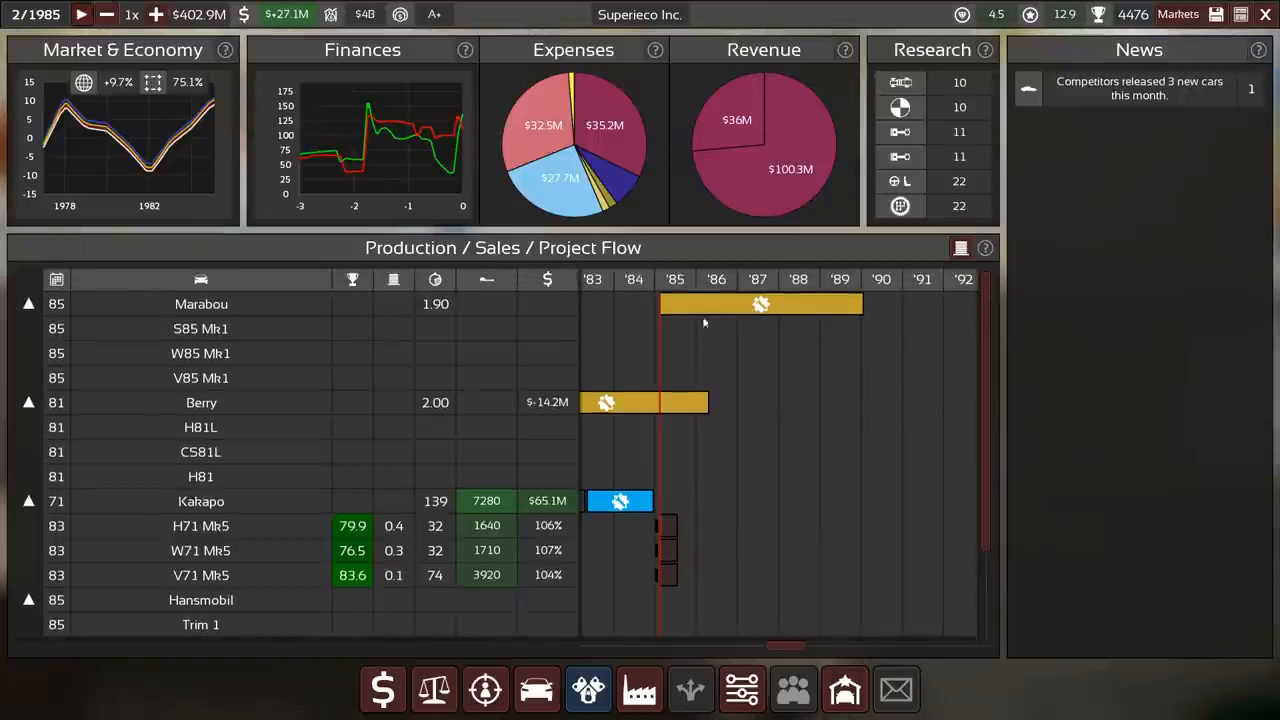
mouse_move(708, 436)
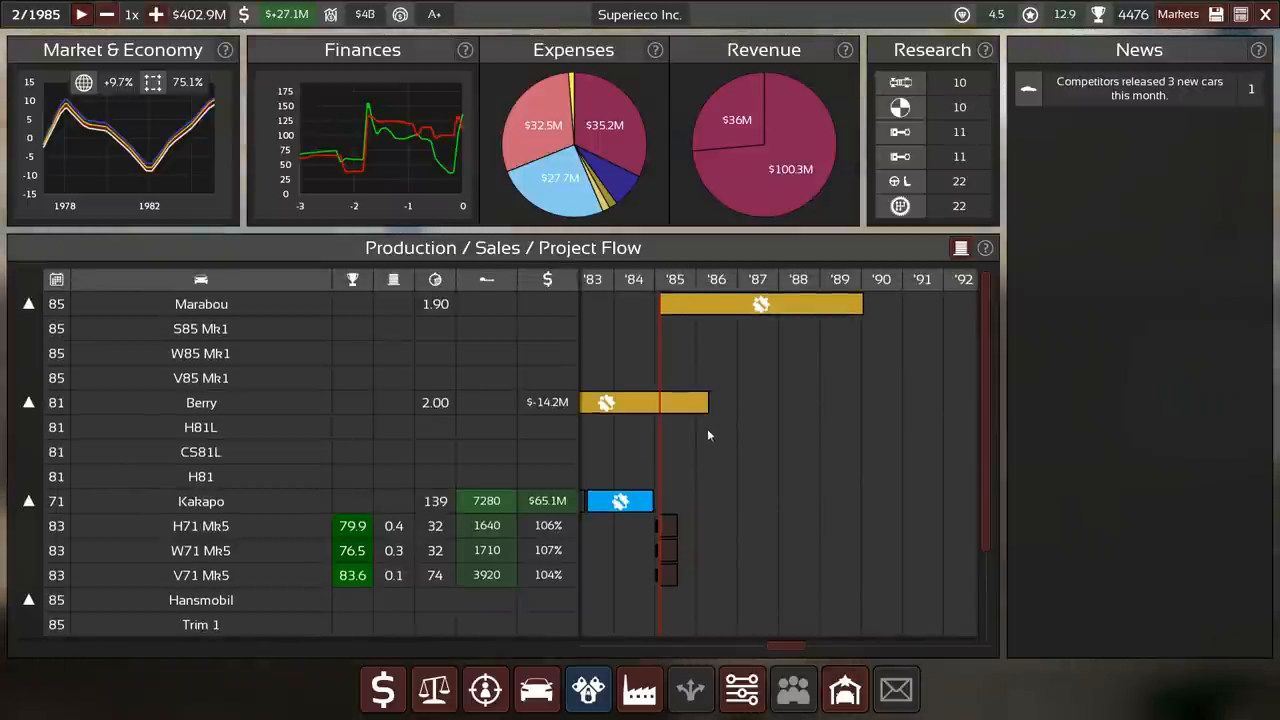
mouse_move(904, 364)
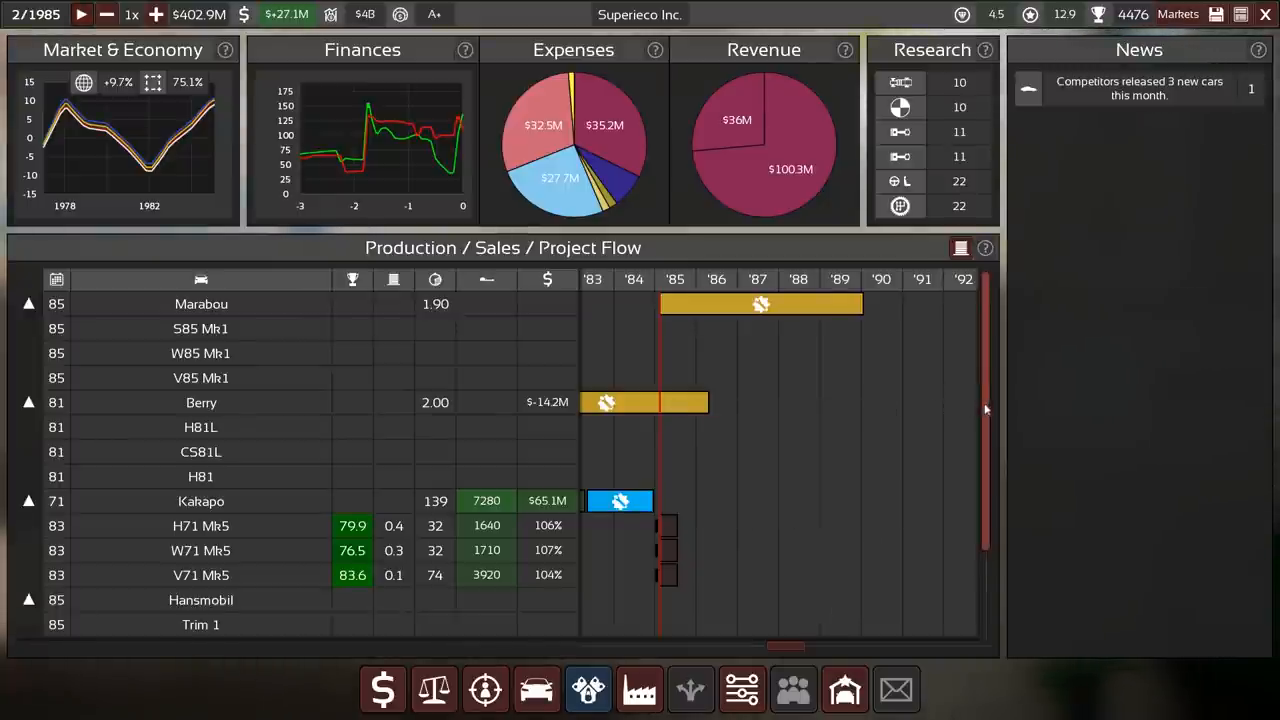
scroll("down", 3)
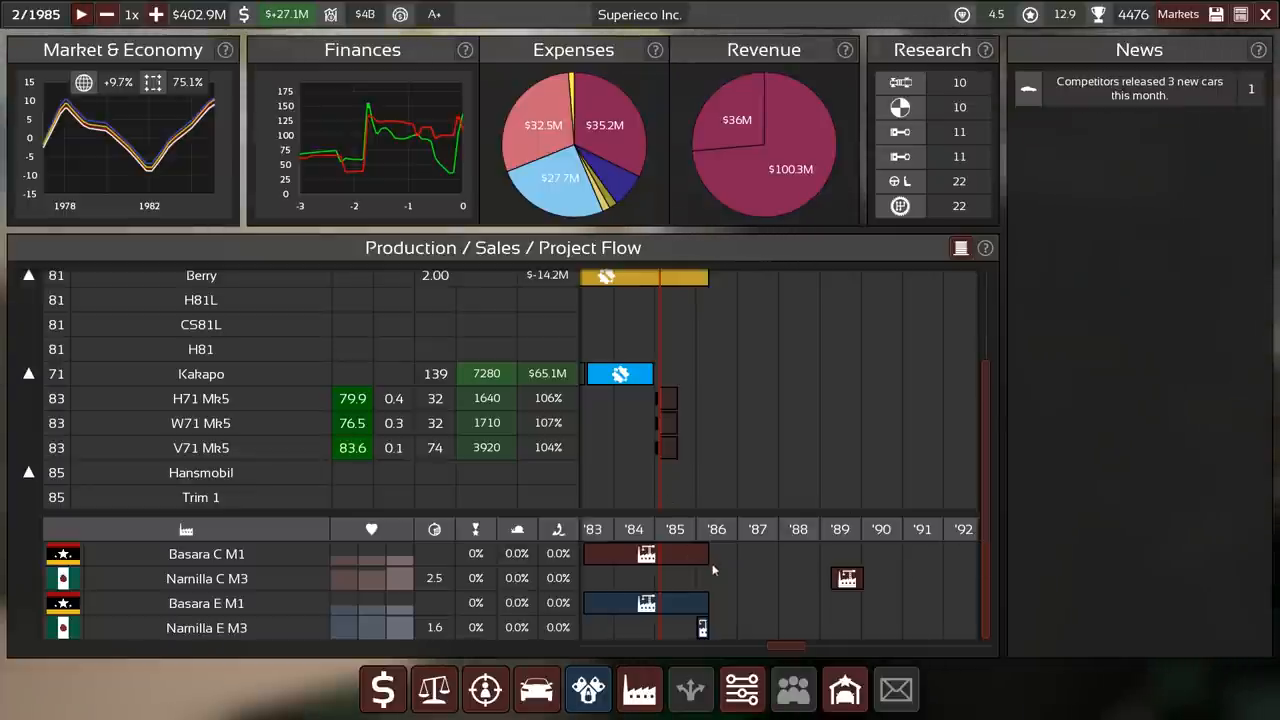
mouse_move(704, 628)
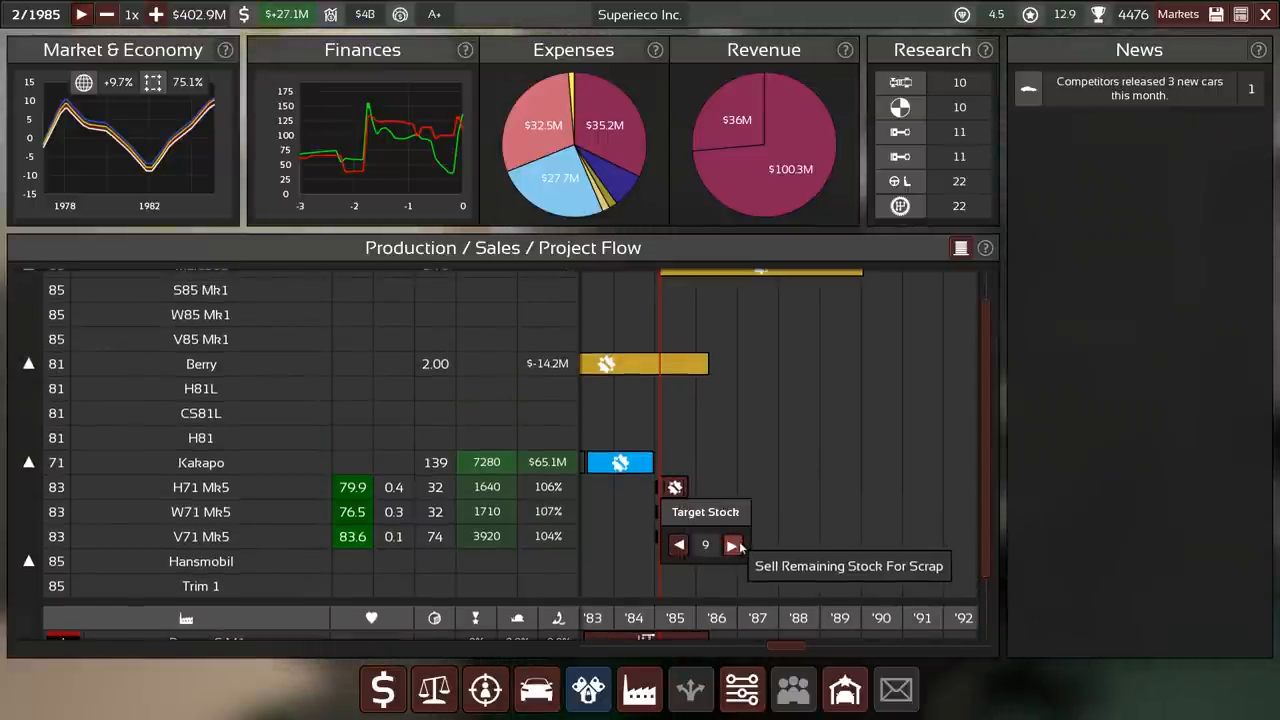
left_click(678, 544)
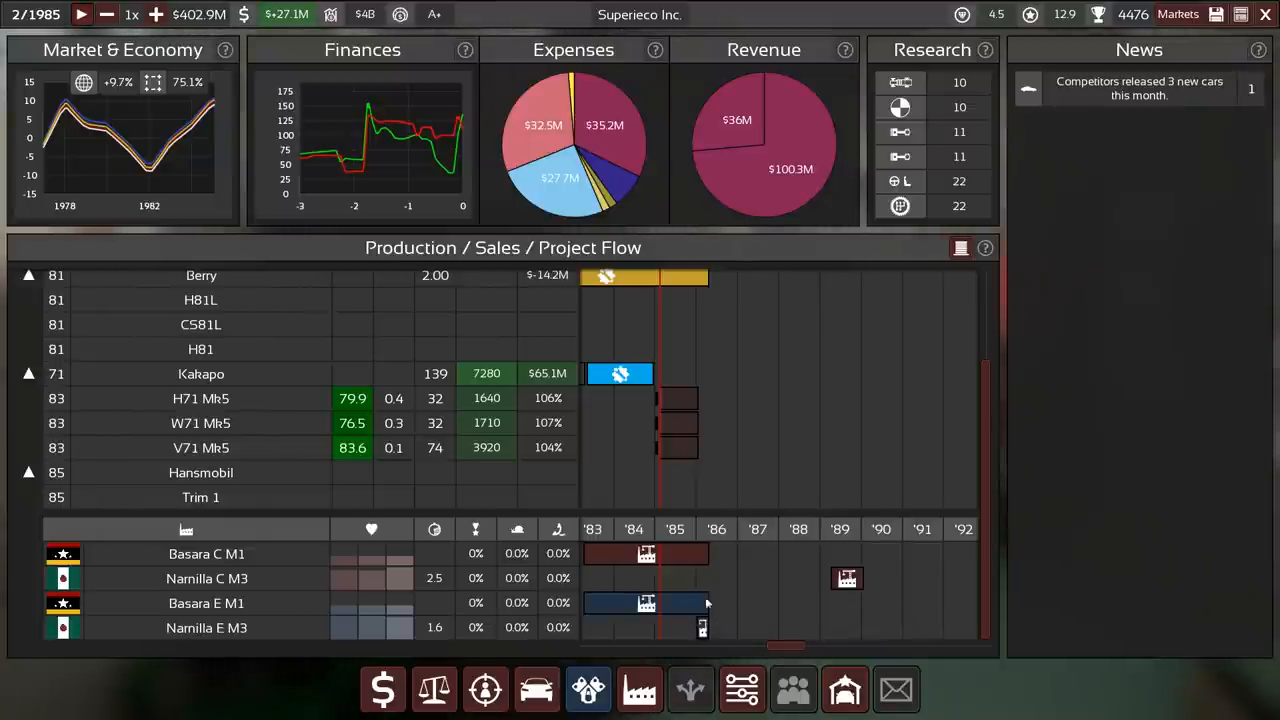
mouse_move(702, 628)
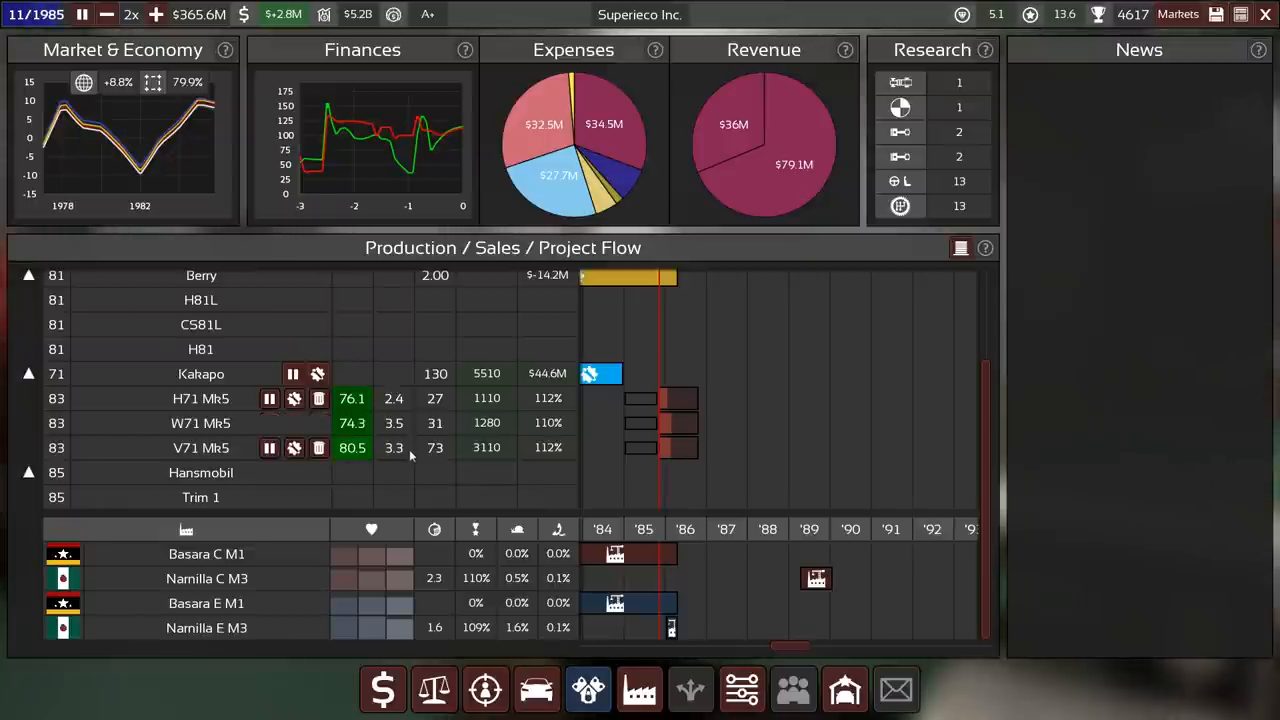
mouse_move(408, 448)
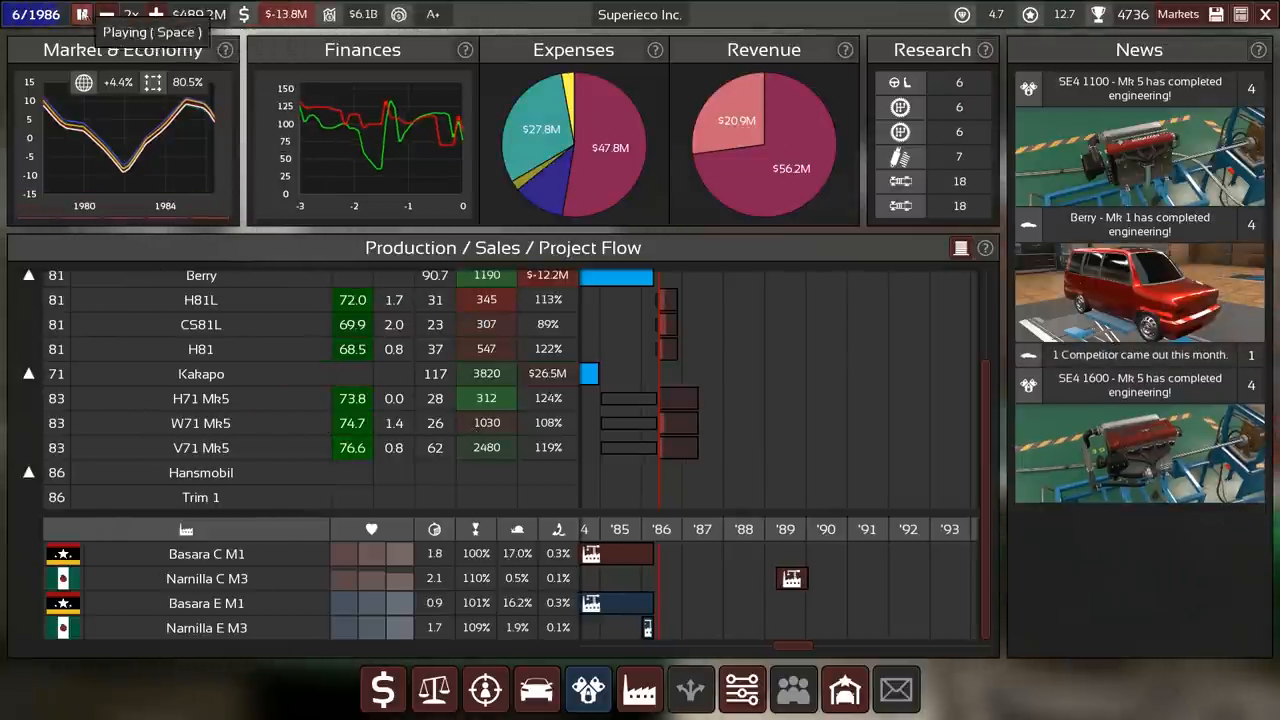
left_click(80, 14)
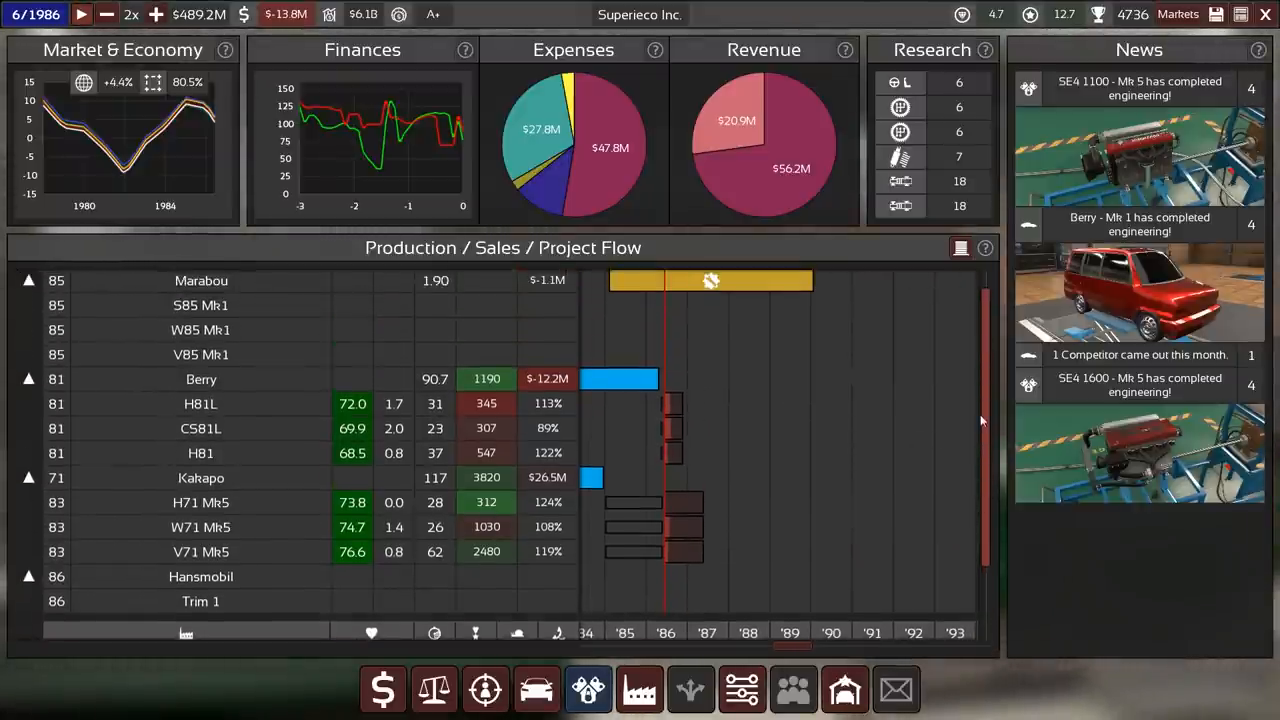
scroll("down", 3)
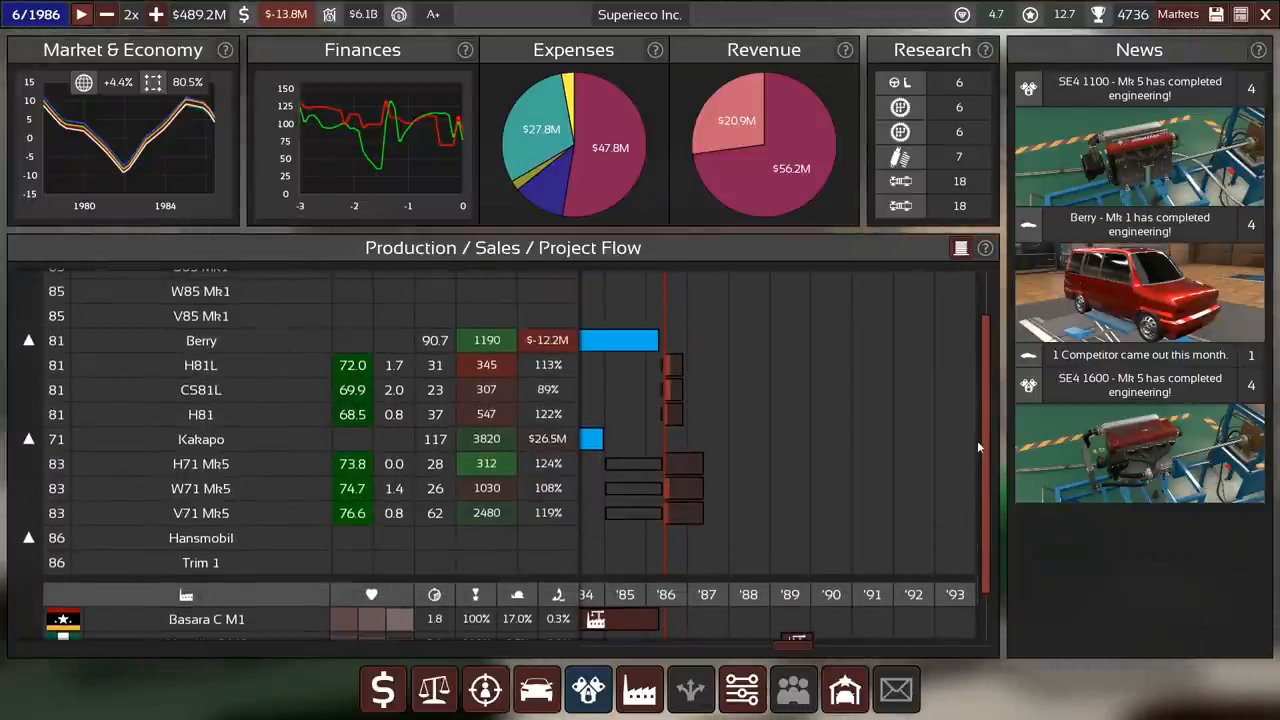
mouse_move(200, 14)
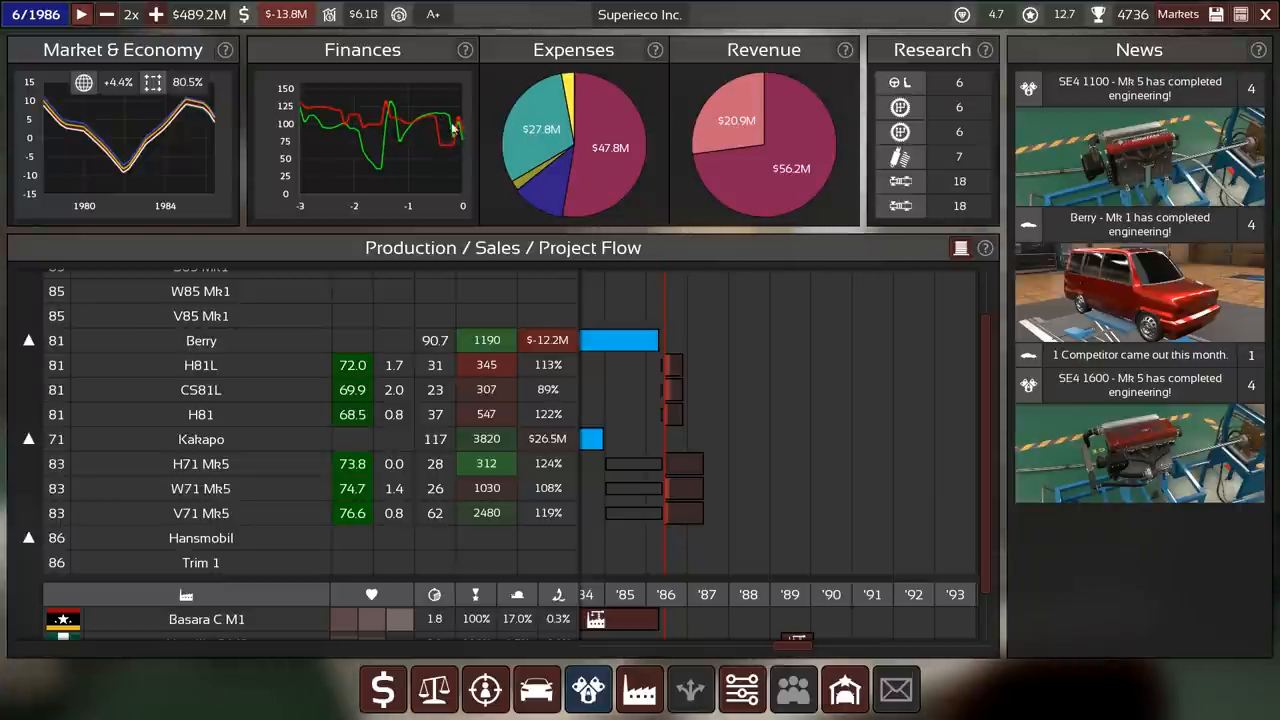
scroll("down", 3)
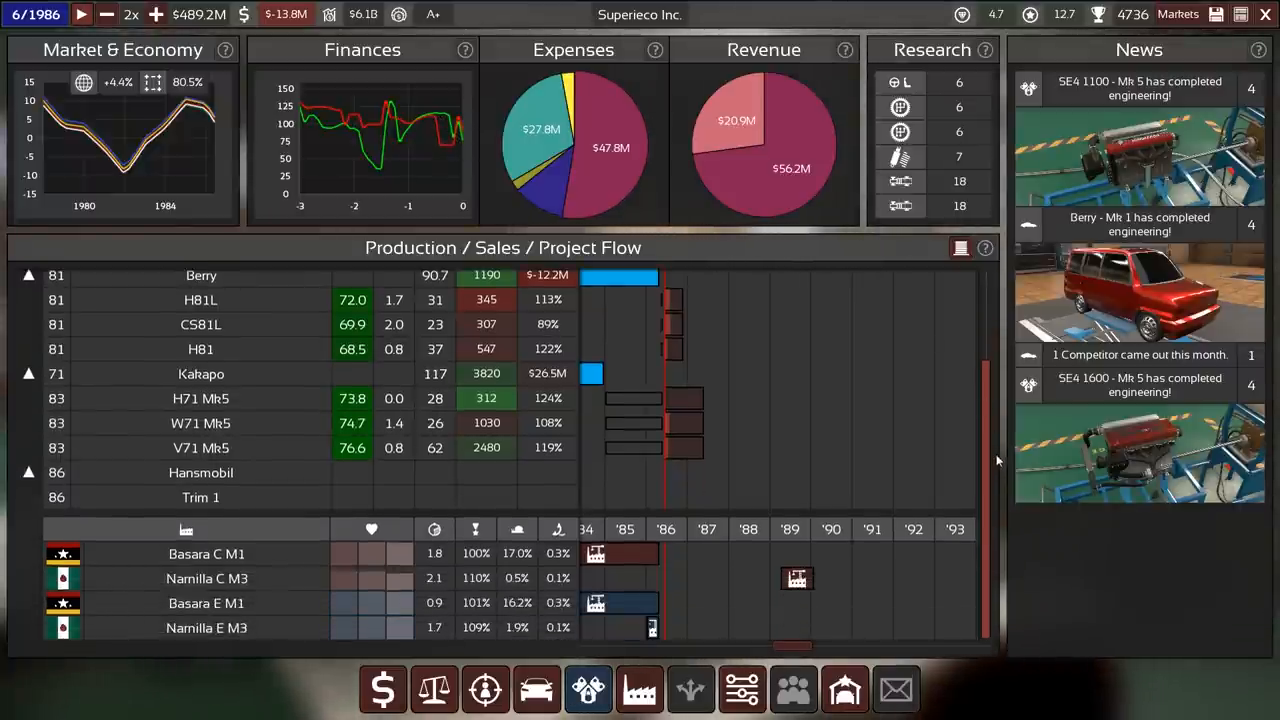
mouse_move(1176, 96)
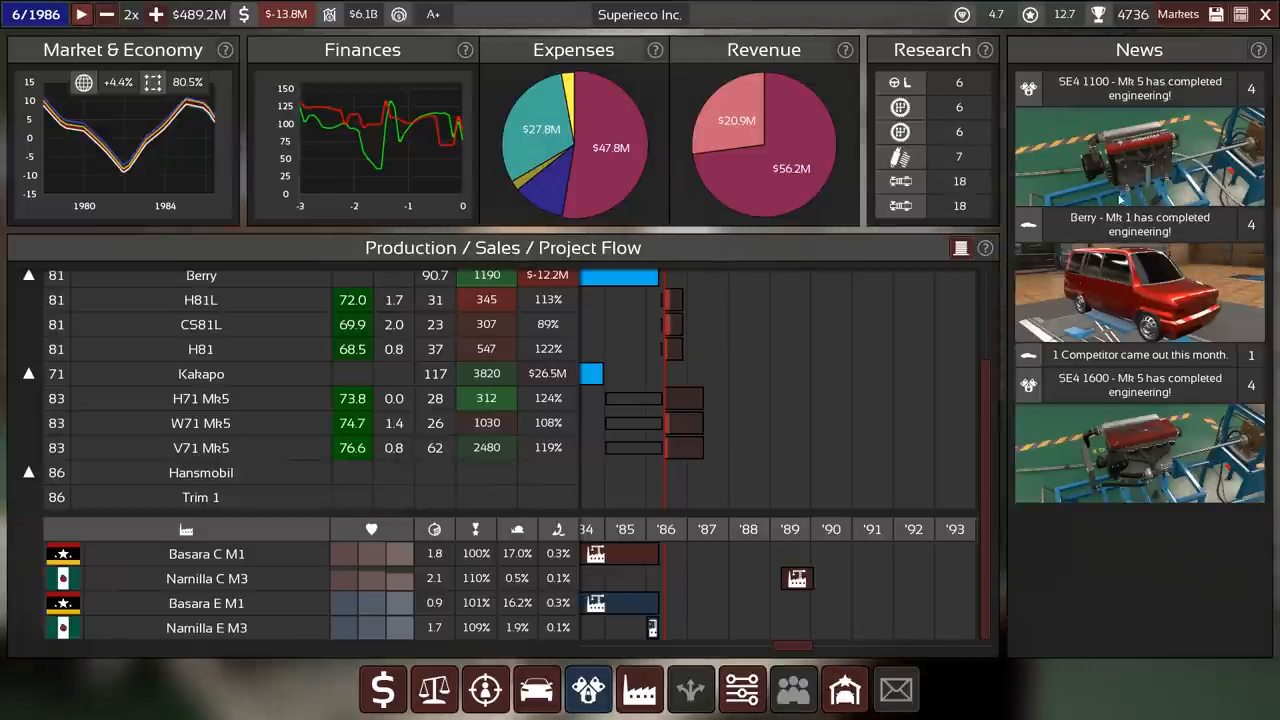
mouse_move(730, 450)
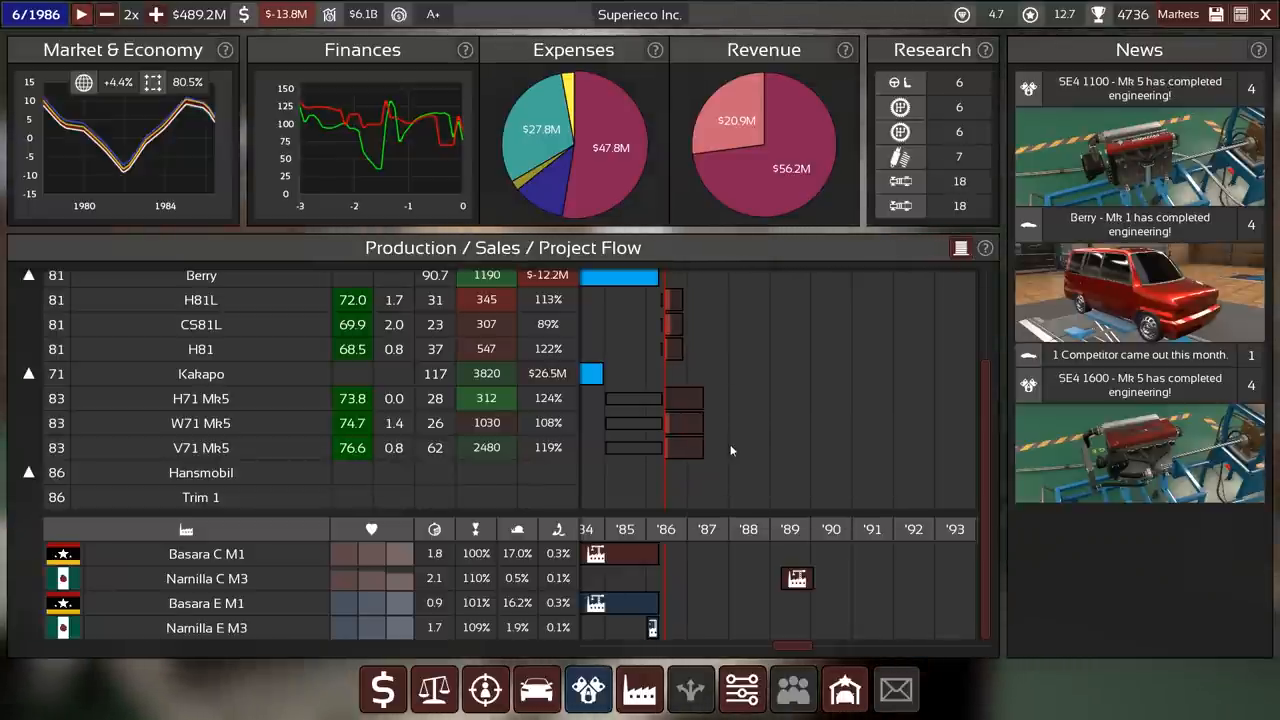
mouse_move(706, 476)
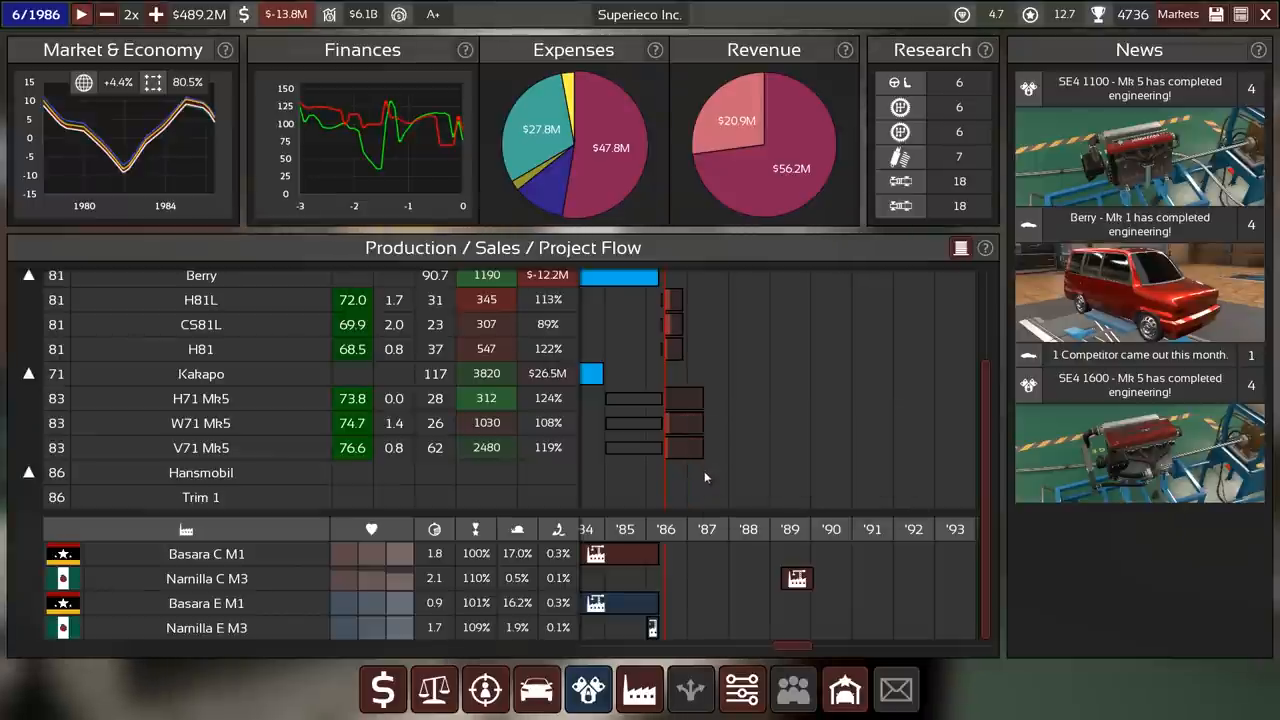
mouse_move(688, 398)
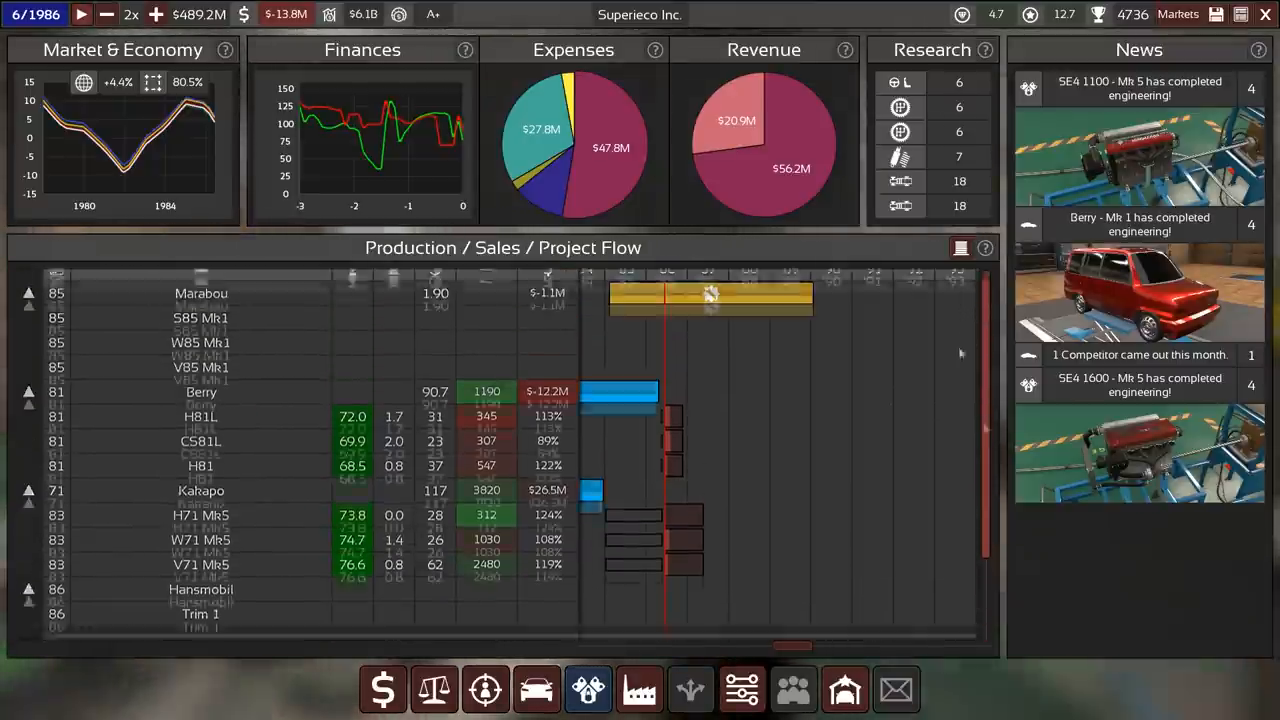
mouse_move(664, 436)
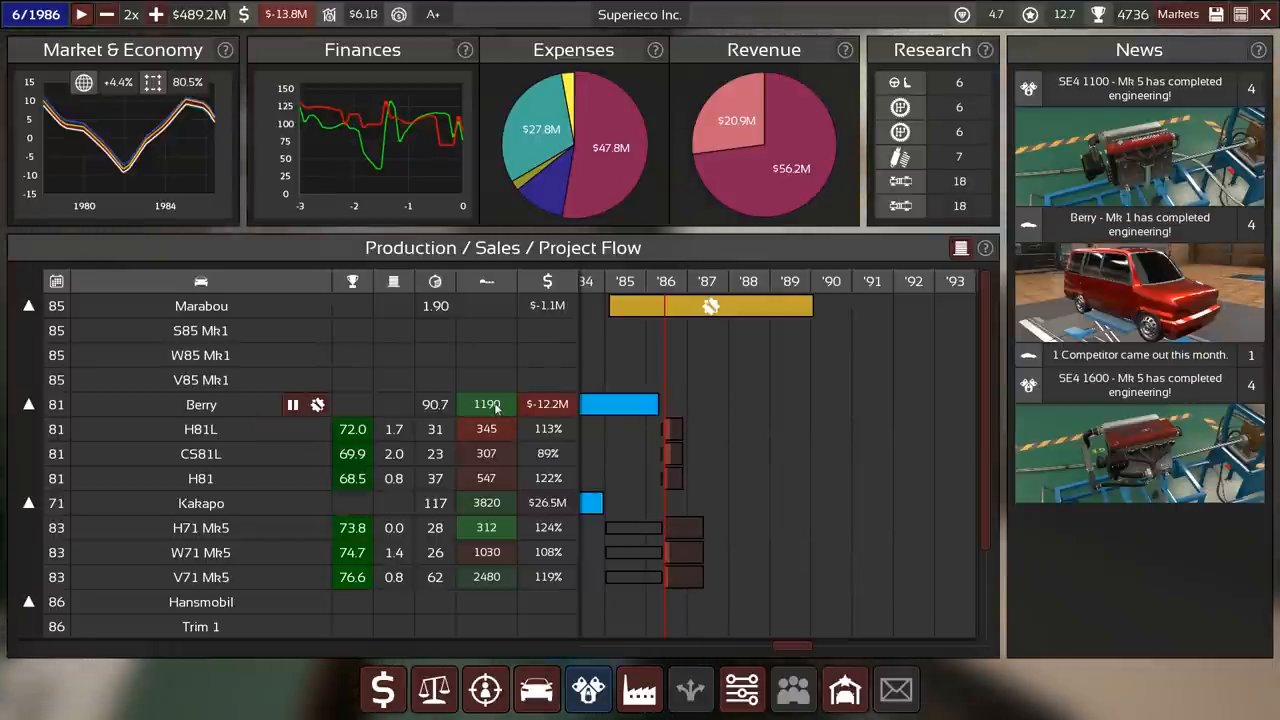
mouse_move(620, 404)
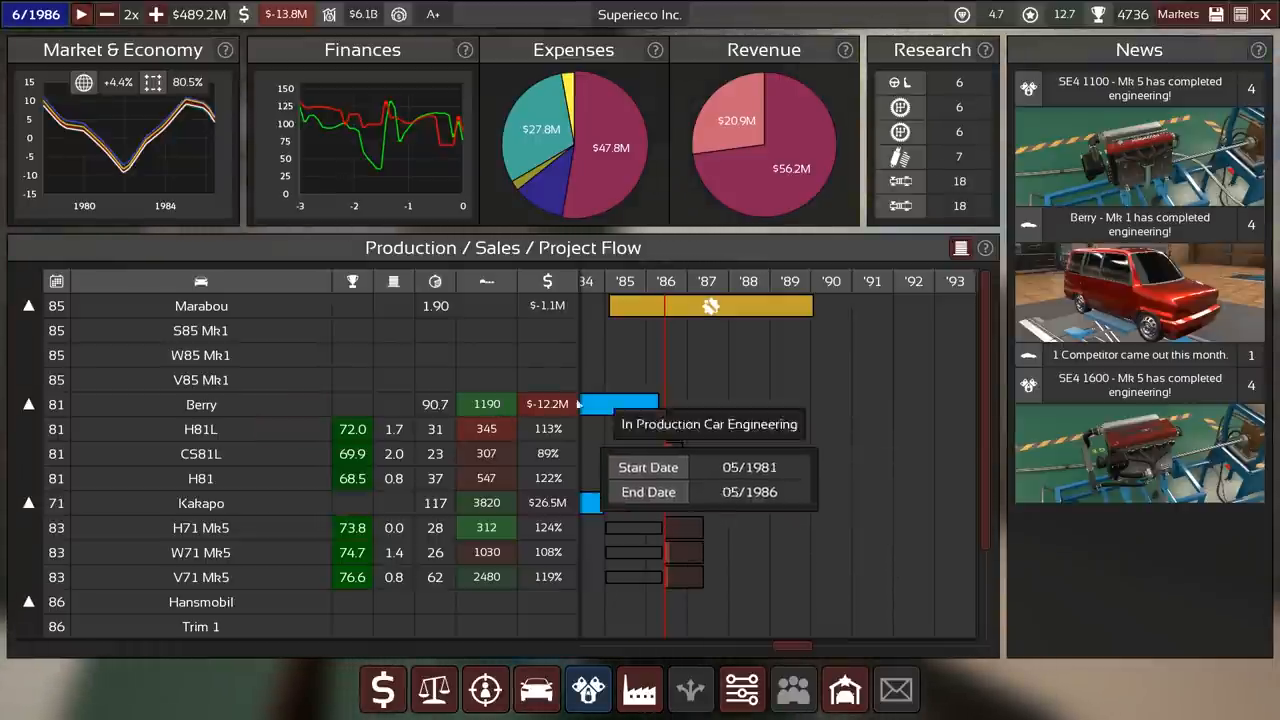
mouse_move(672, 478)
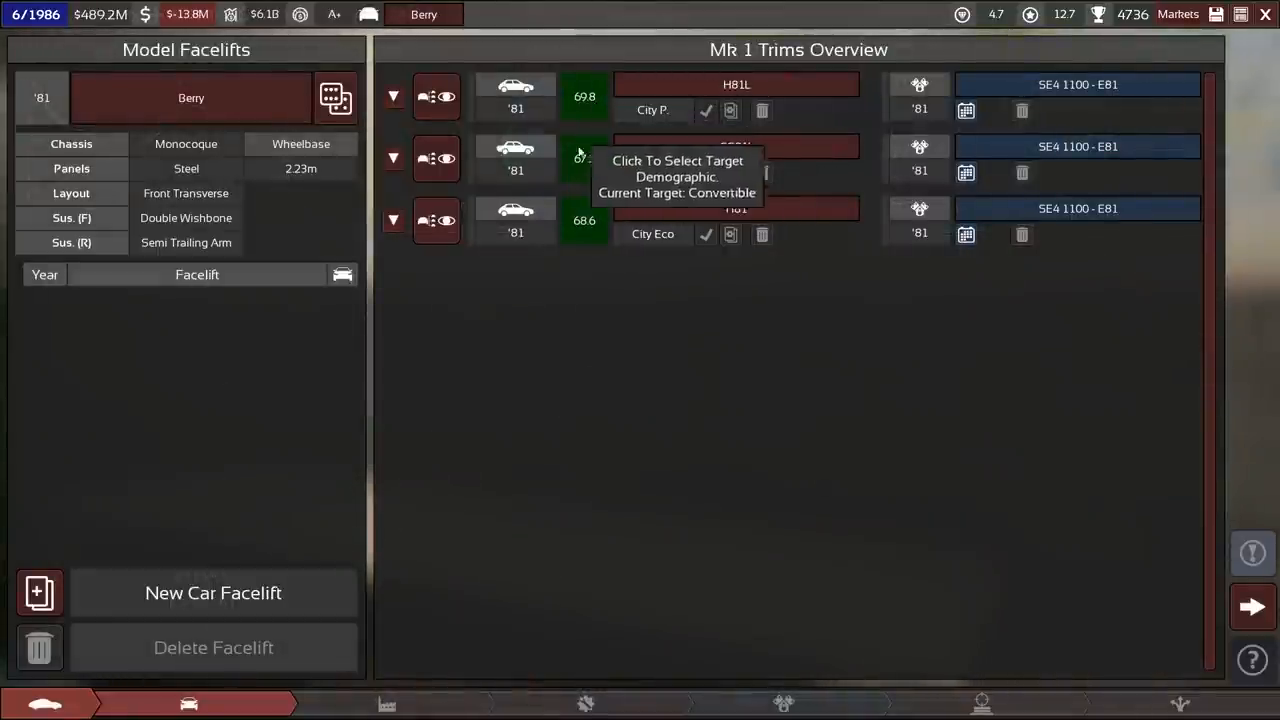
- Open the HB1L trim for editing and go to its steering and safety options
left_click(212, 592)
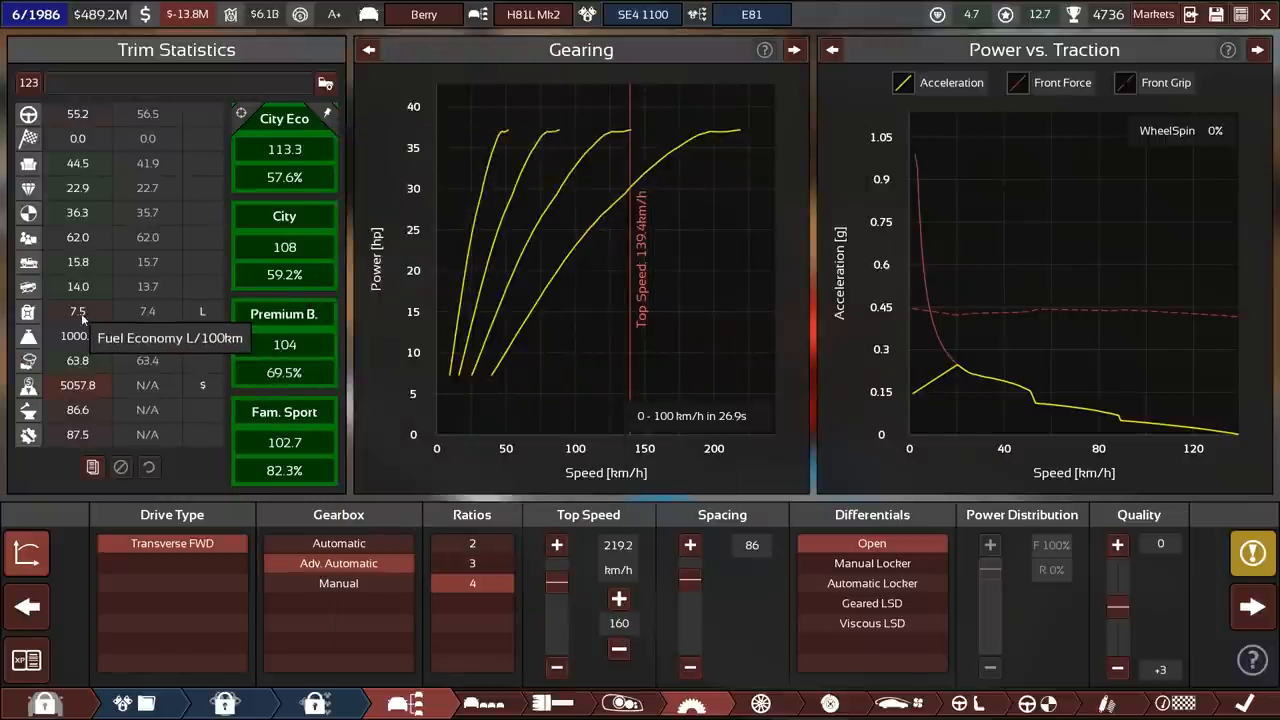
mouse_move(764, 704)
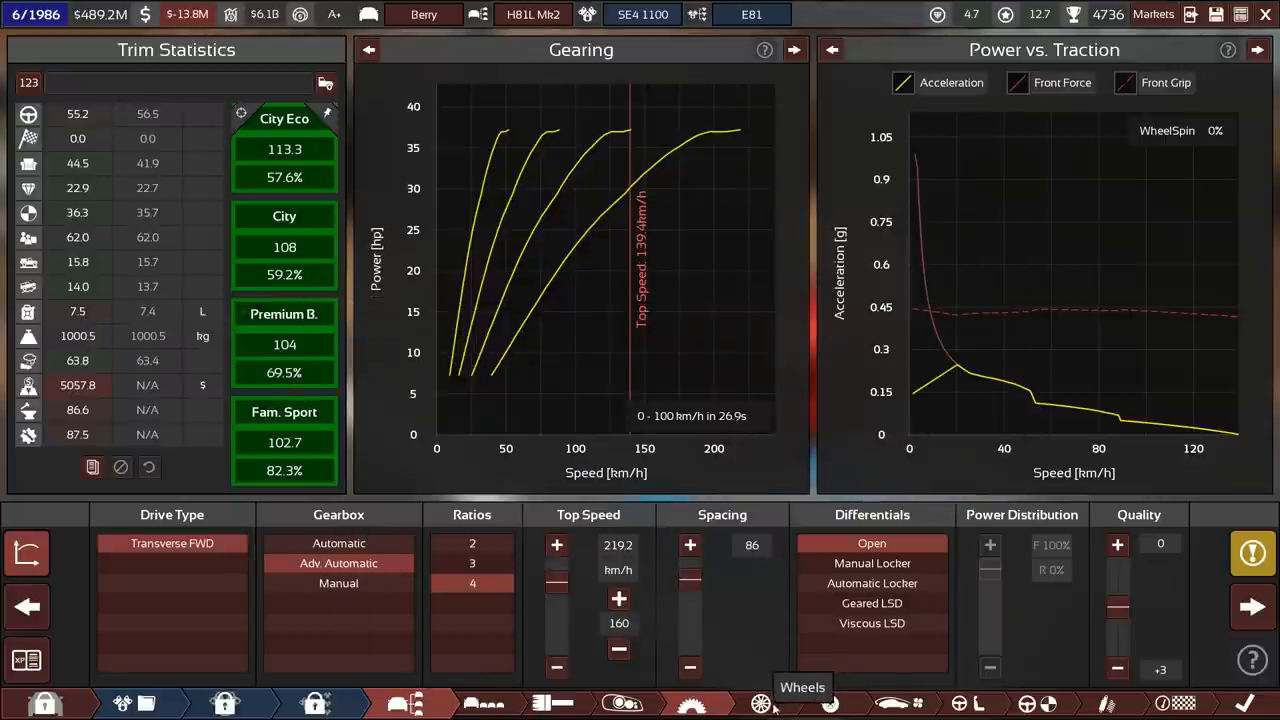
left_click(828, 704)
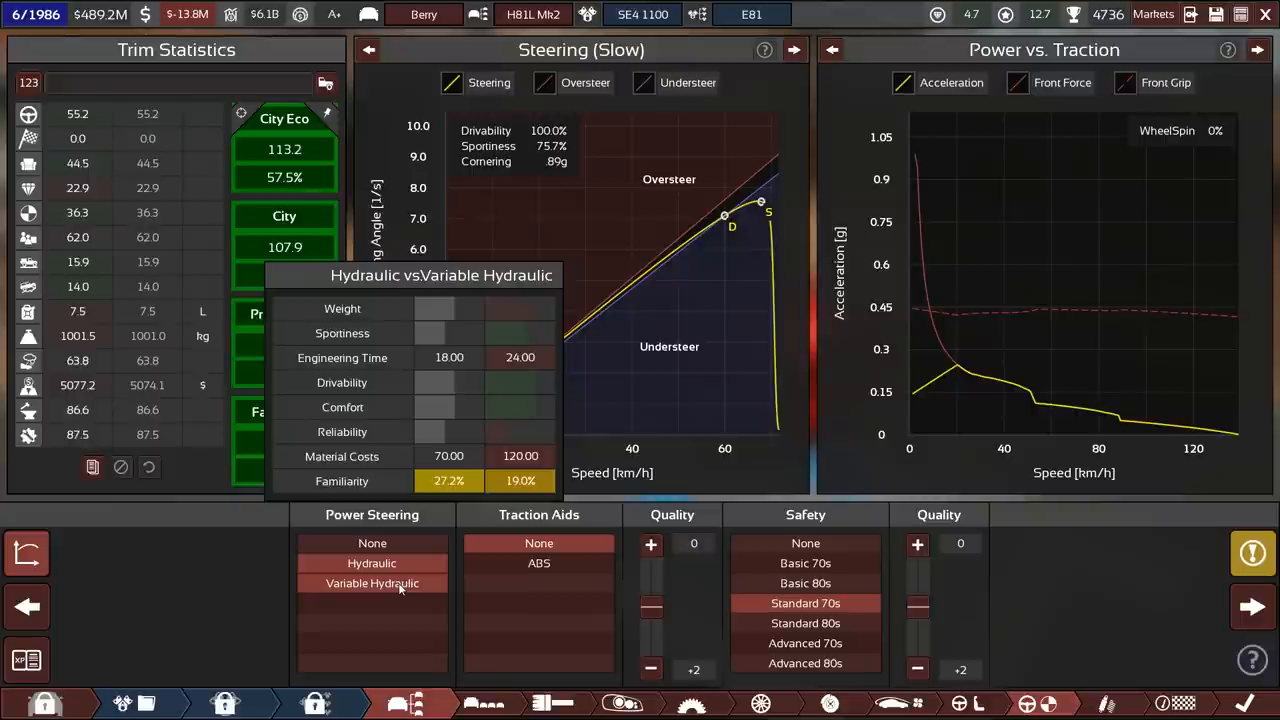
- Try variable hydraulic steering, then keep plain hydraulic power steering
left_click(372, 584)
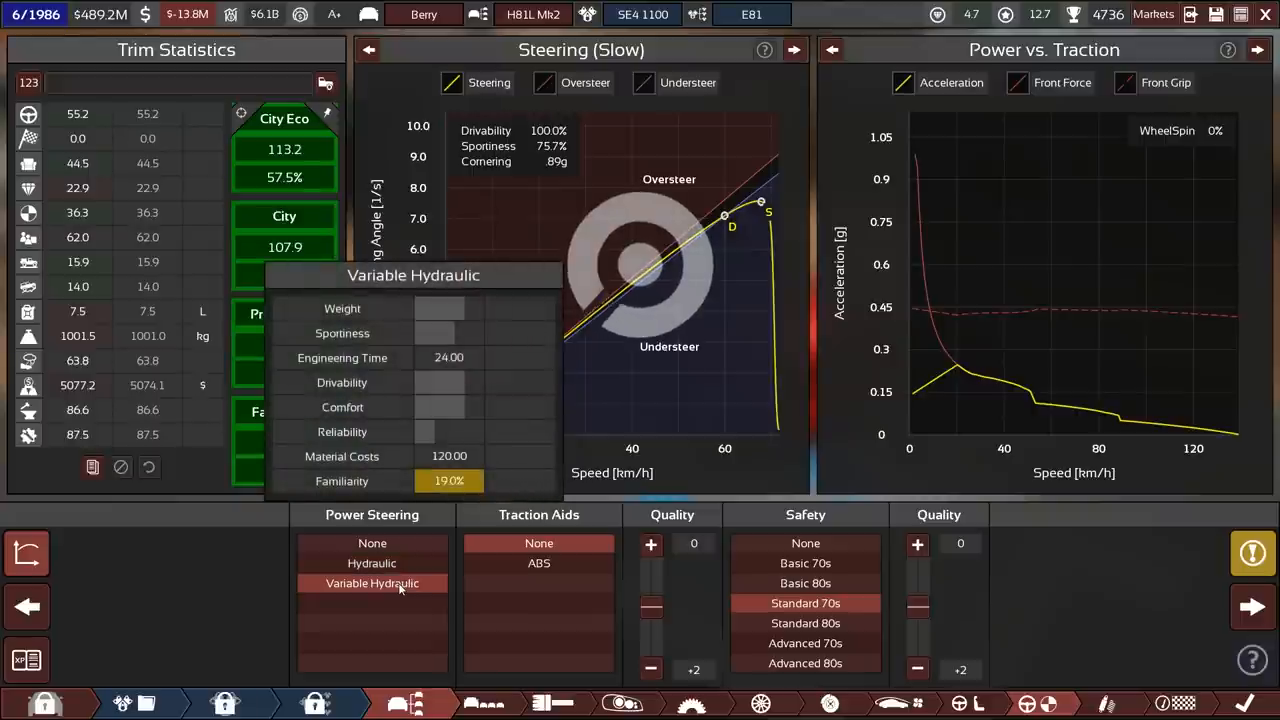
mouse_move(372, 564)
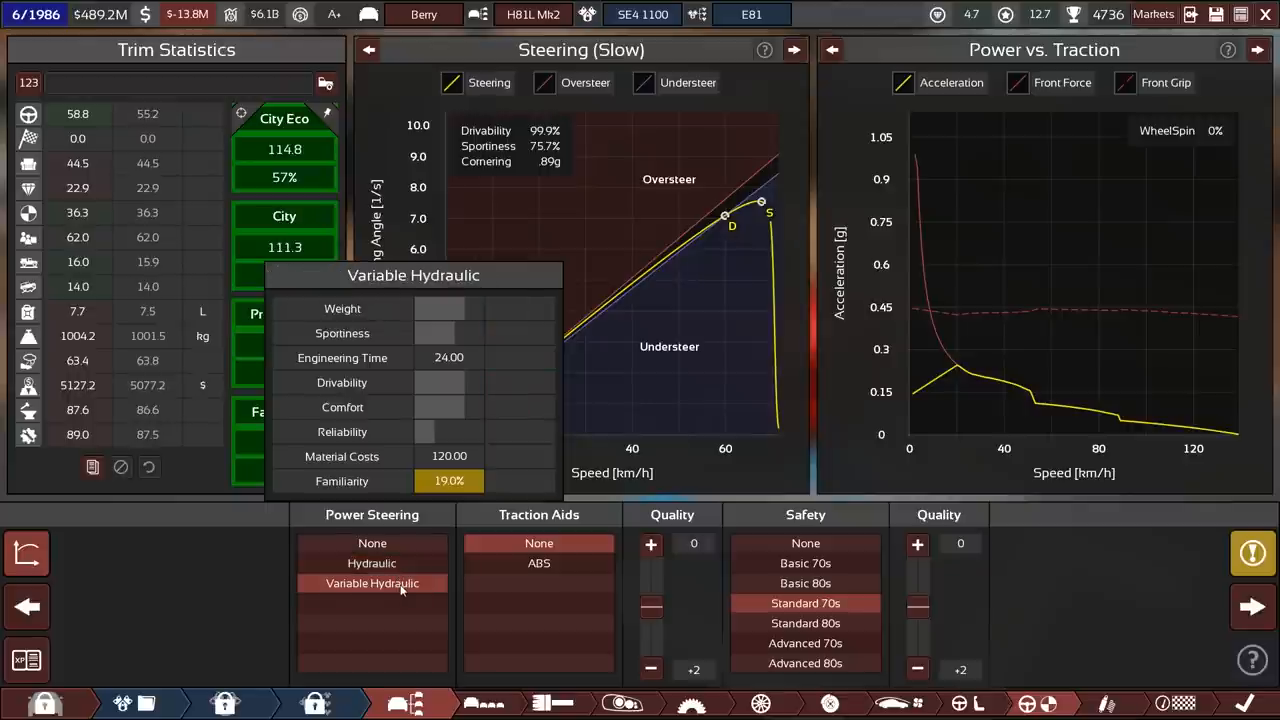
left_click(372, 564)
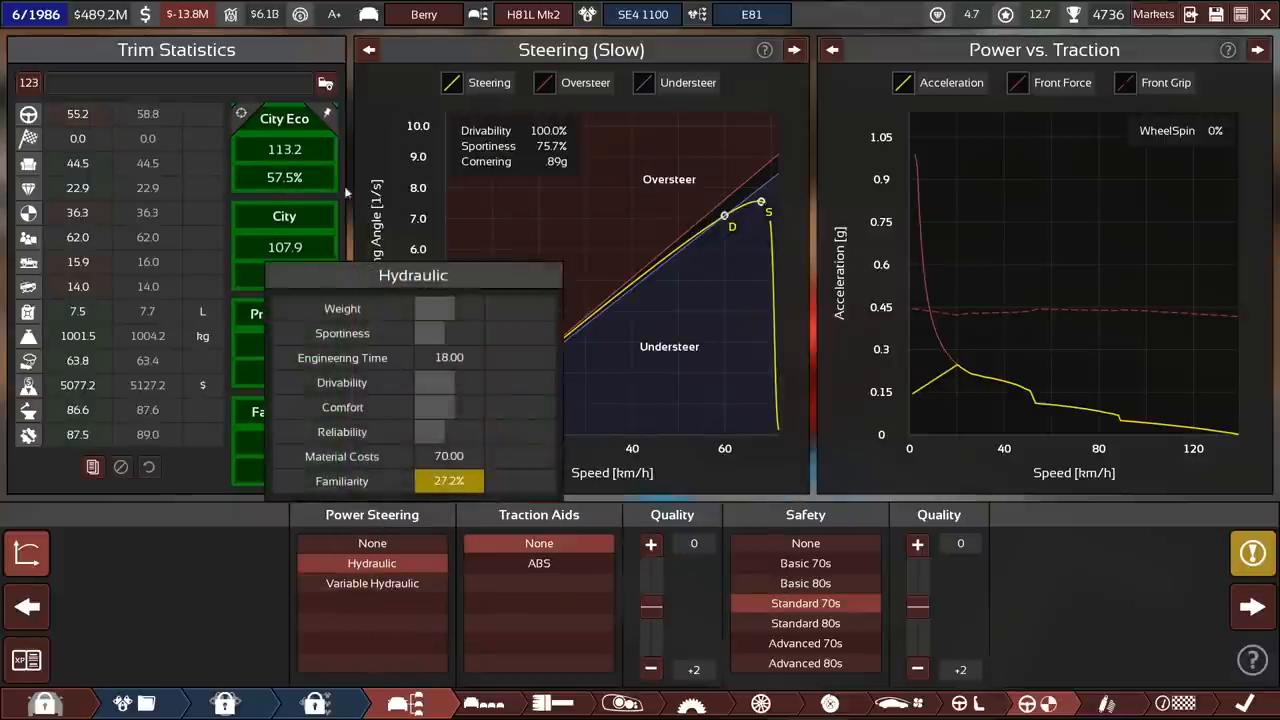
- Compare Advanced 70s/80s safety and settle on Standard 80s, moving on to suspension
left_click(372, 584)
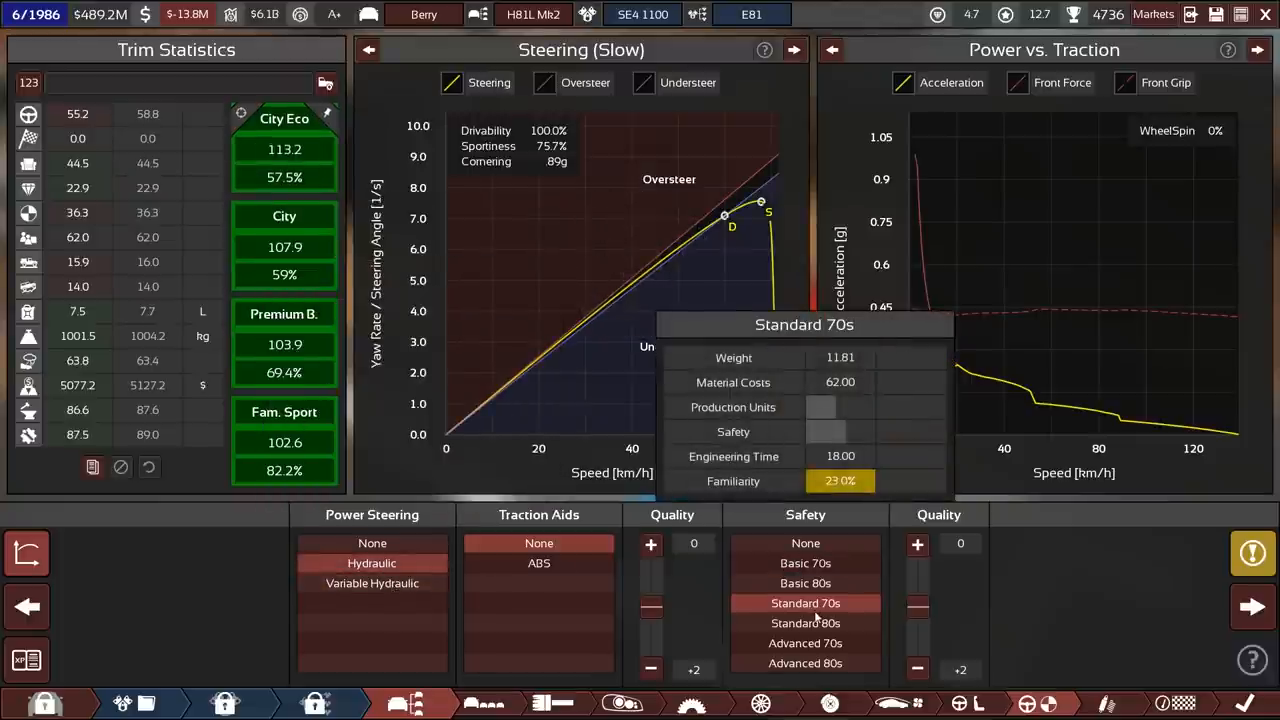
mouse_move(804, 624)
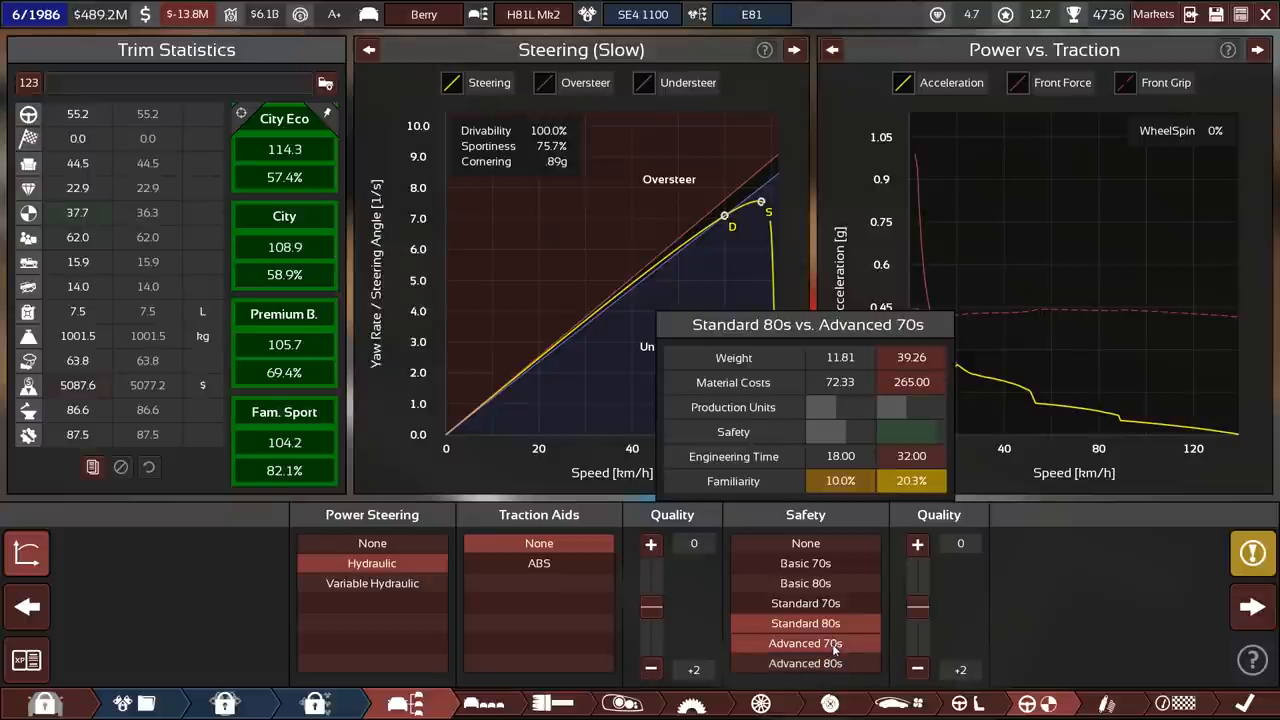
left_click(804, 664)
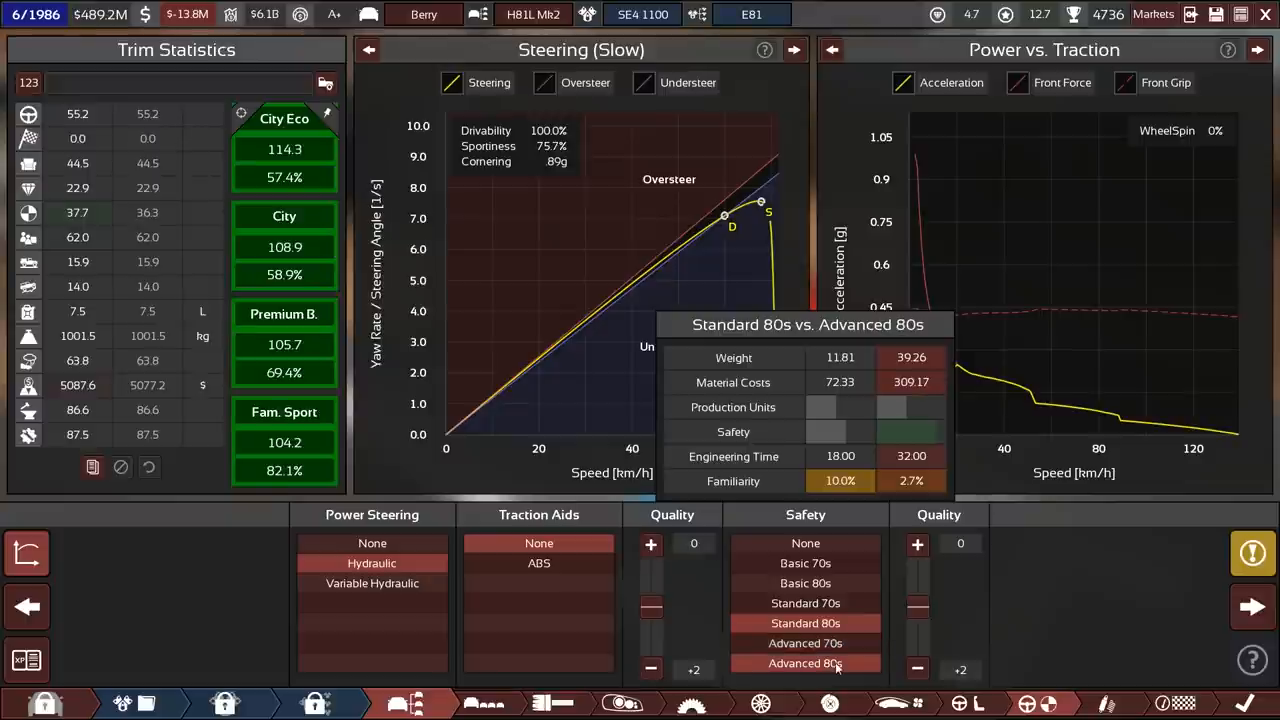
left_click(804, 664)
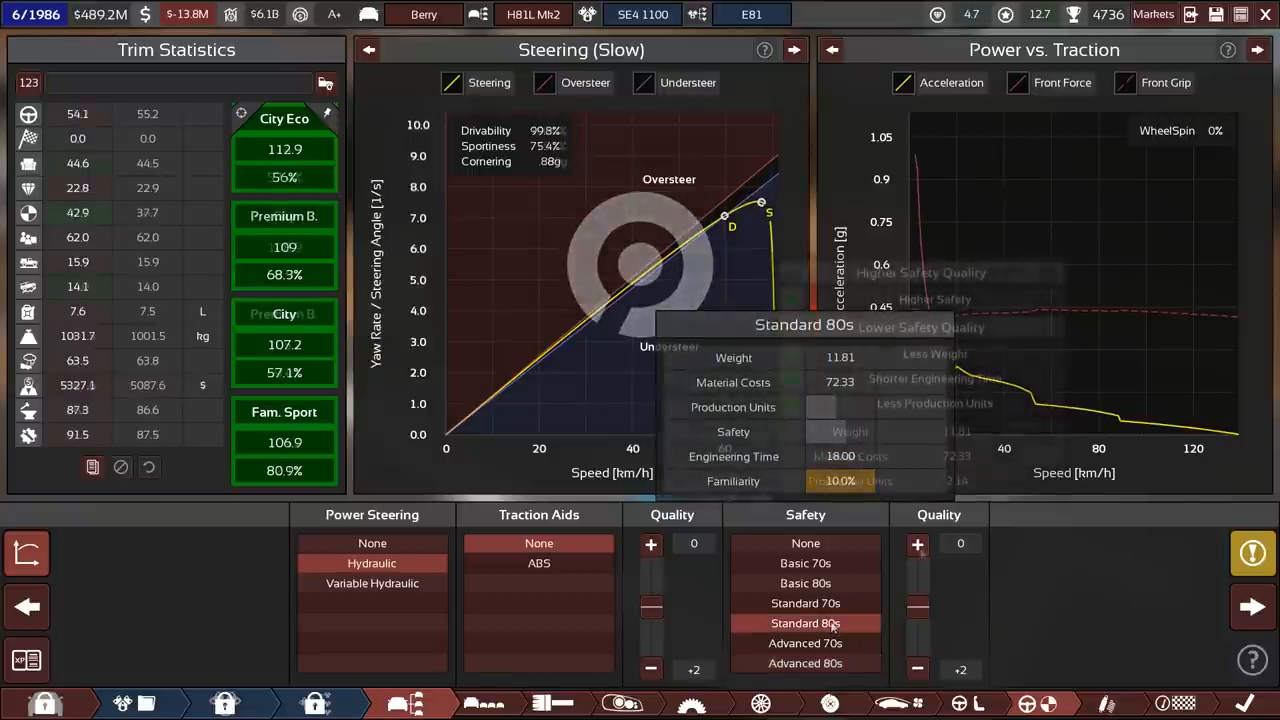
left_click(916, 544)
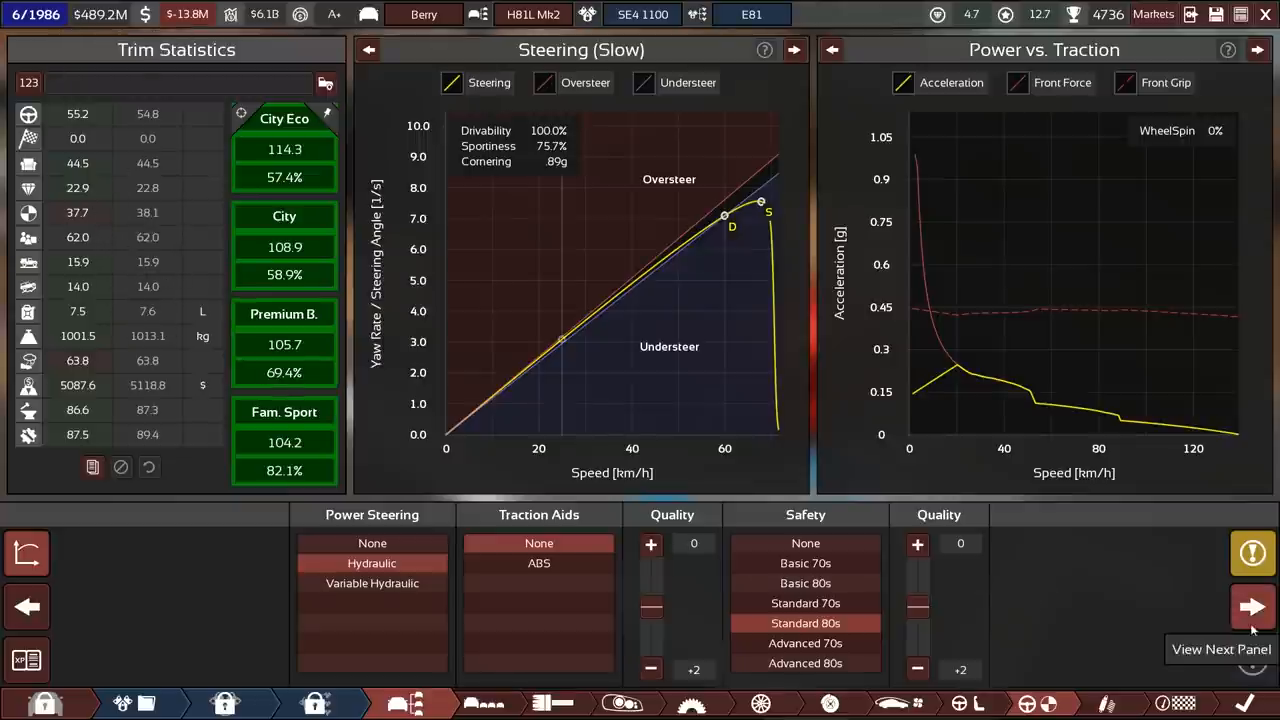
left_click(1252, 606)
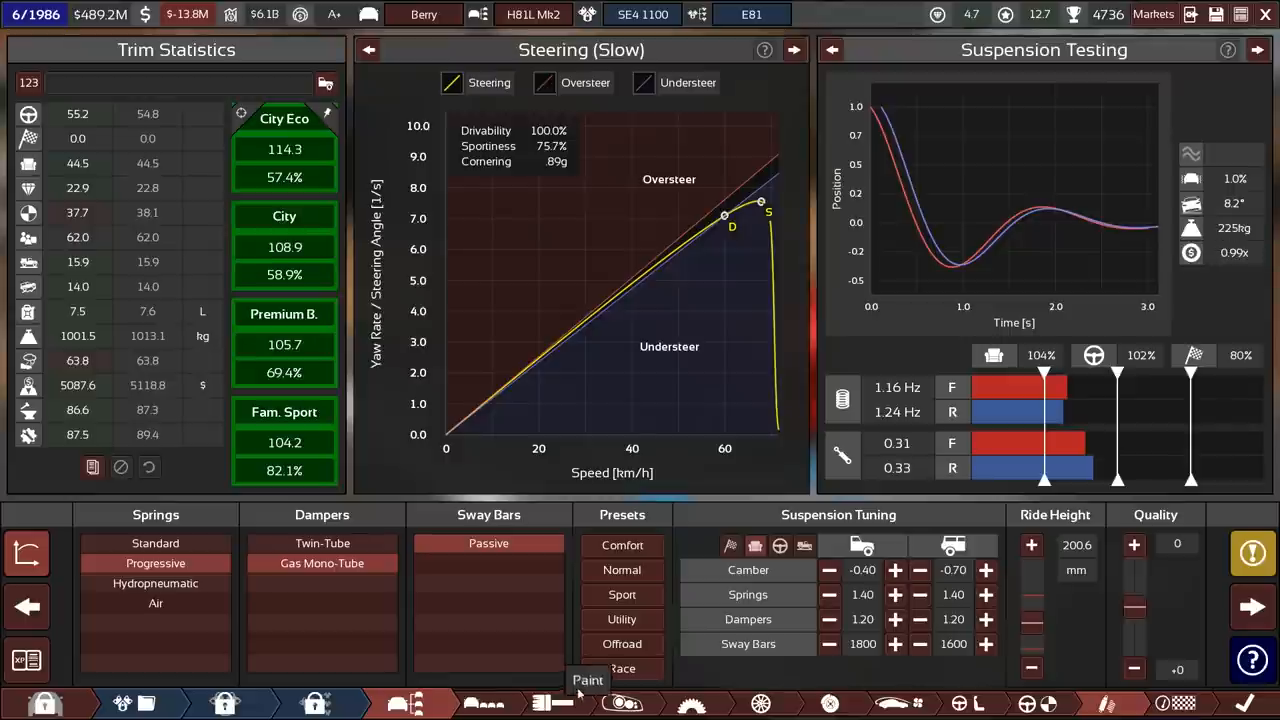
mouse_move(824, 688)
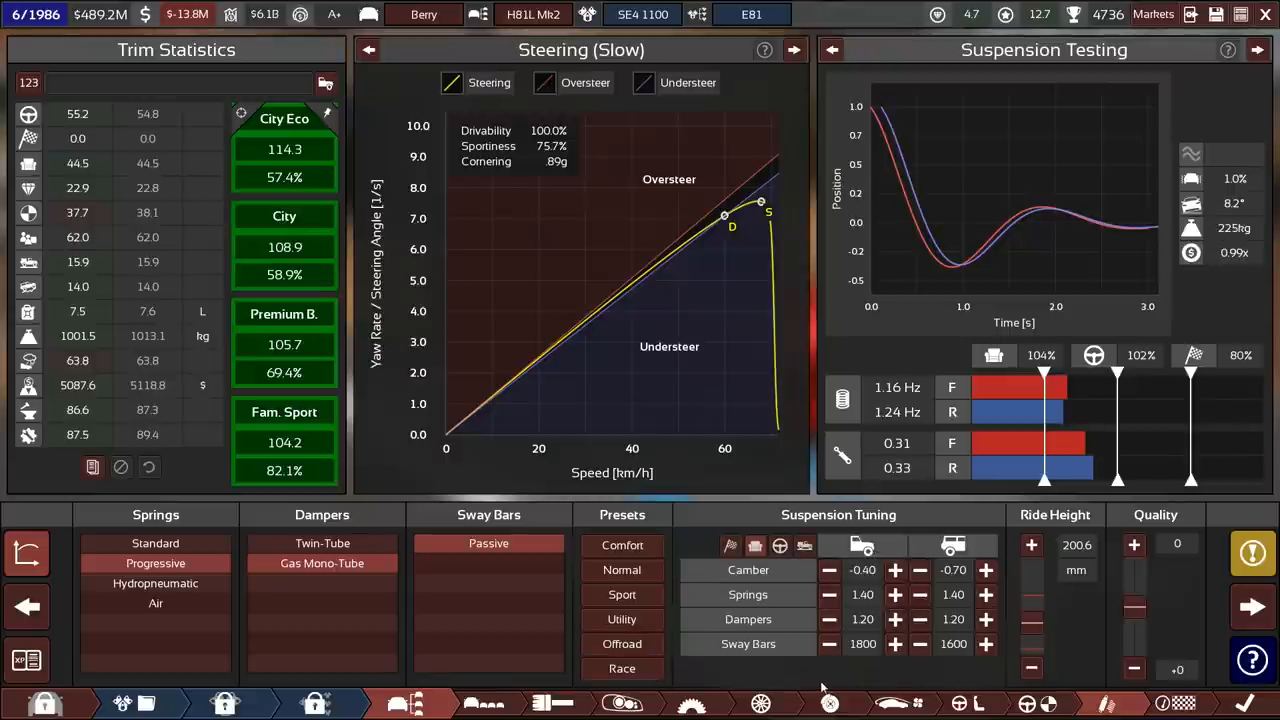
- Raise the ride height and firm up the spring and damper values
left_click(984, 644)
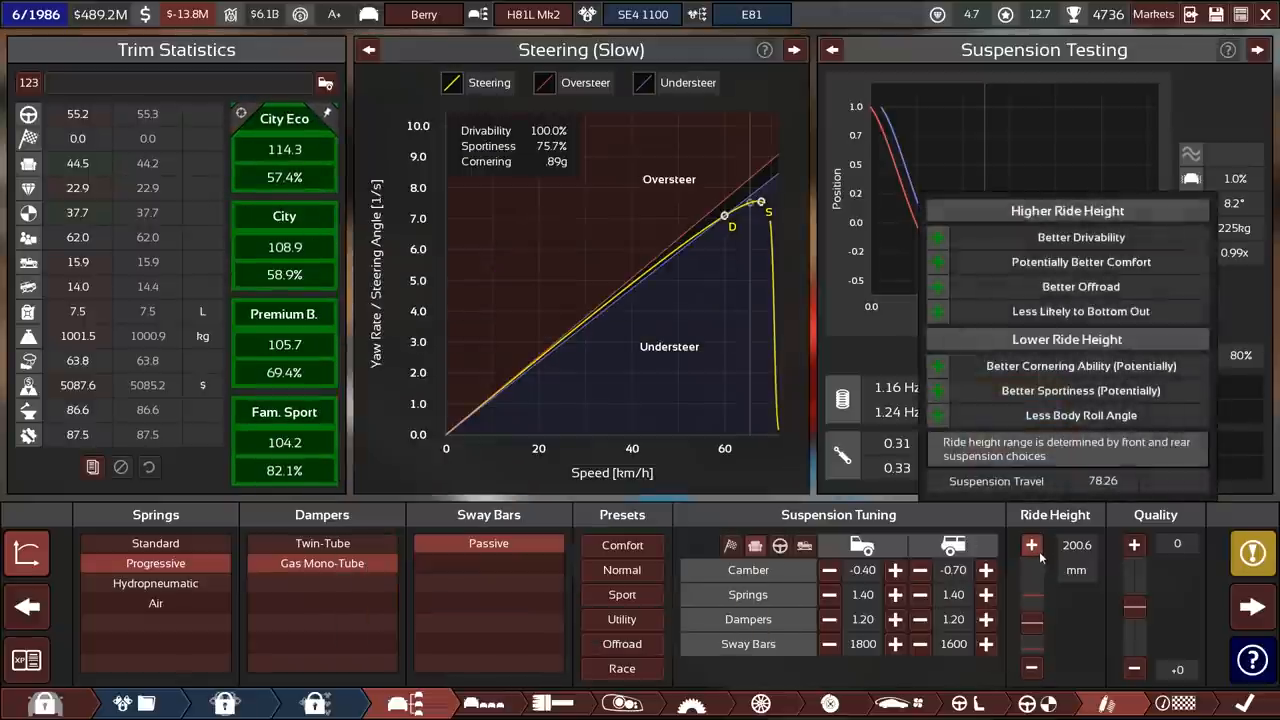
left_click(1032, 544)
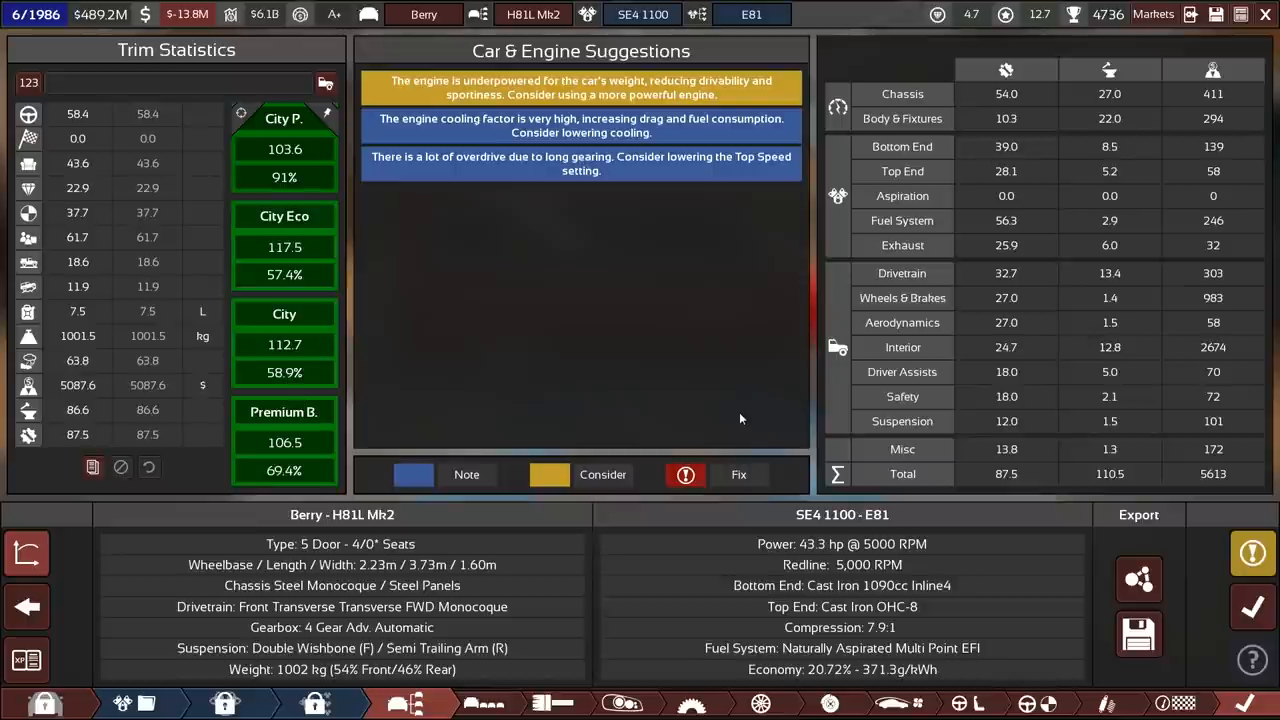
mouse_move(850, 434)
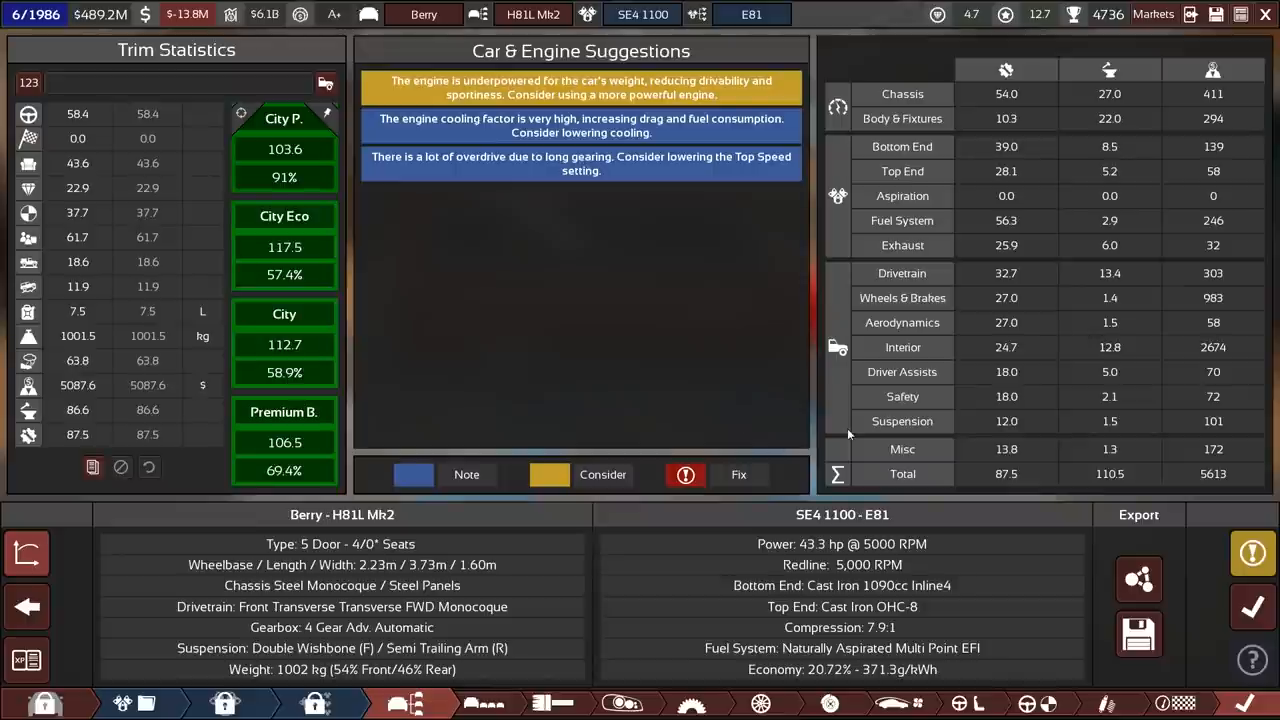
mouse_move(916, 618)
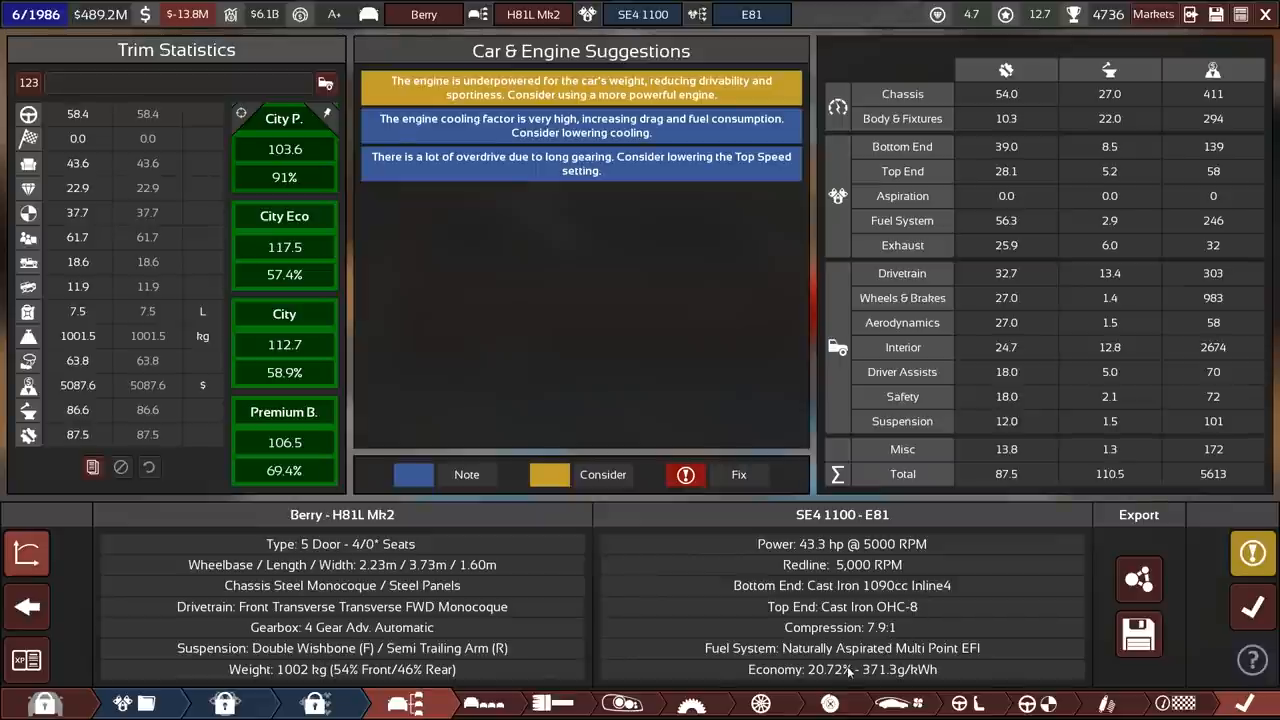
mouse_move(164, 704)
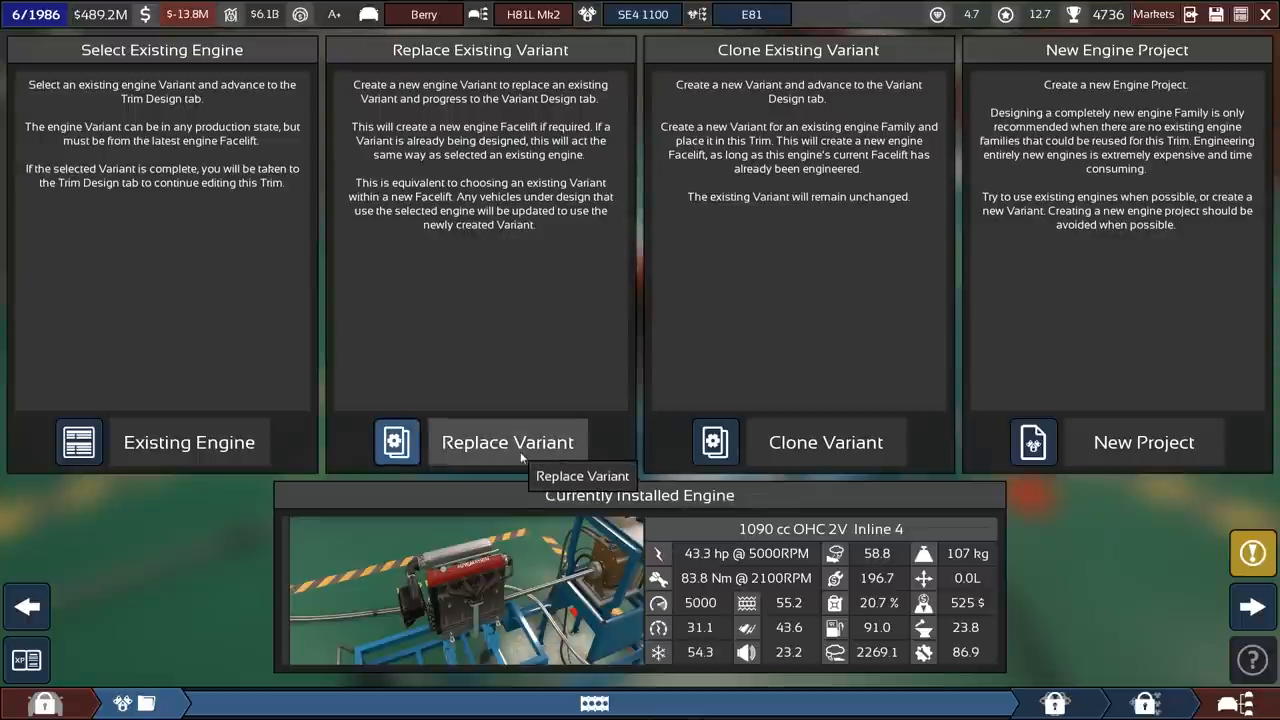
- Fit the turbocharged SE4 1600 E85 engine and advance to the next design stage
left_click(508, 442)
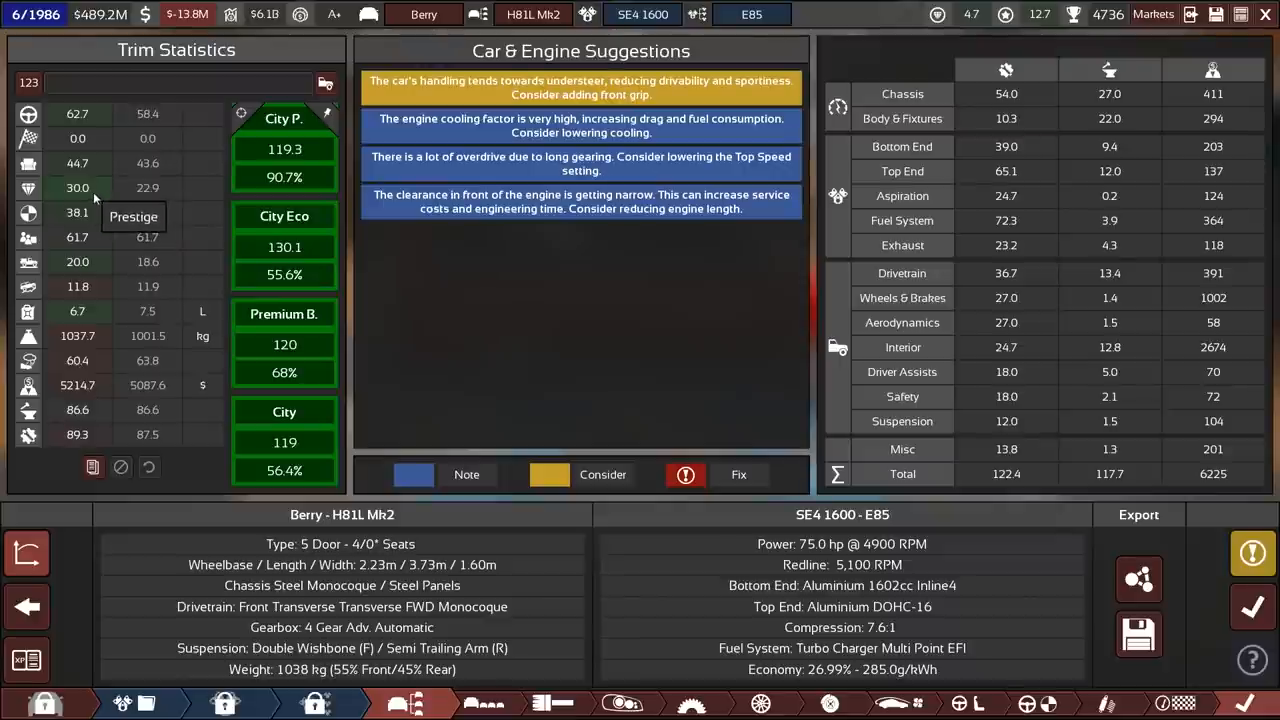
left_click(1252, 606)
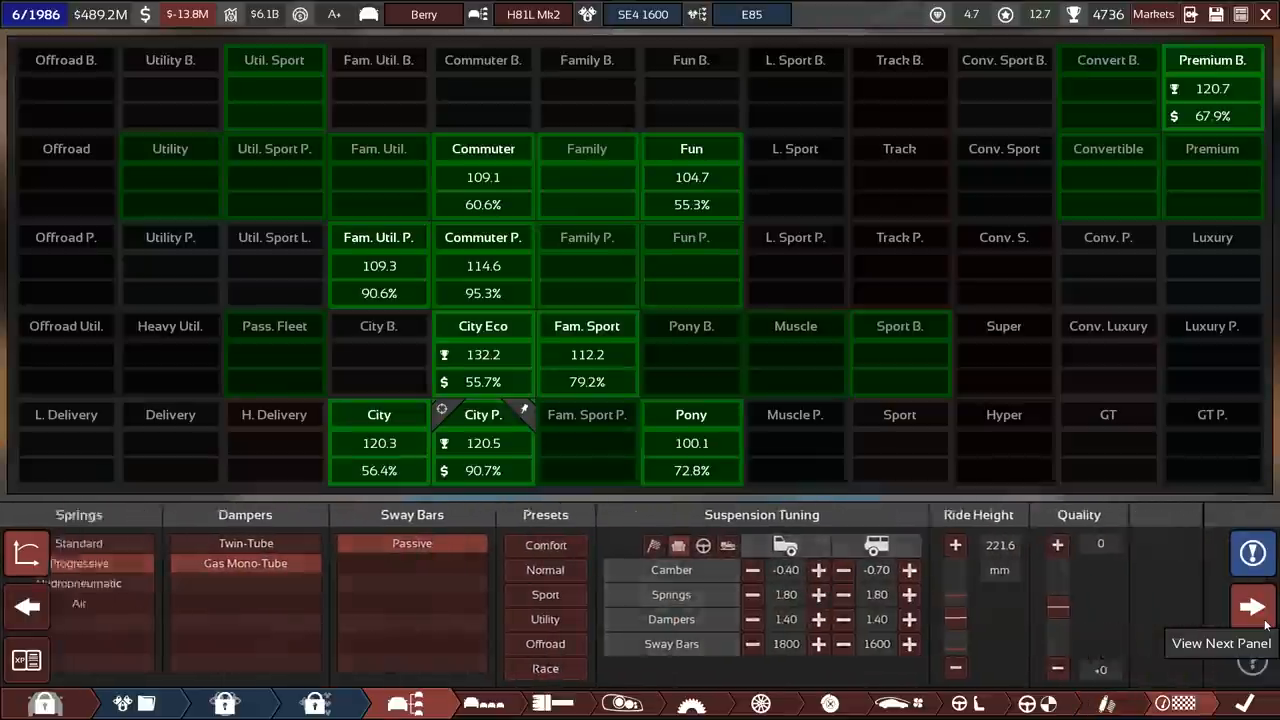
left_click(1252, 608)
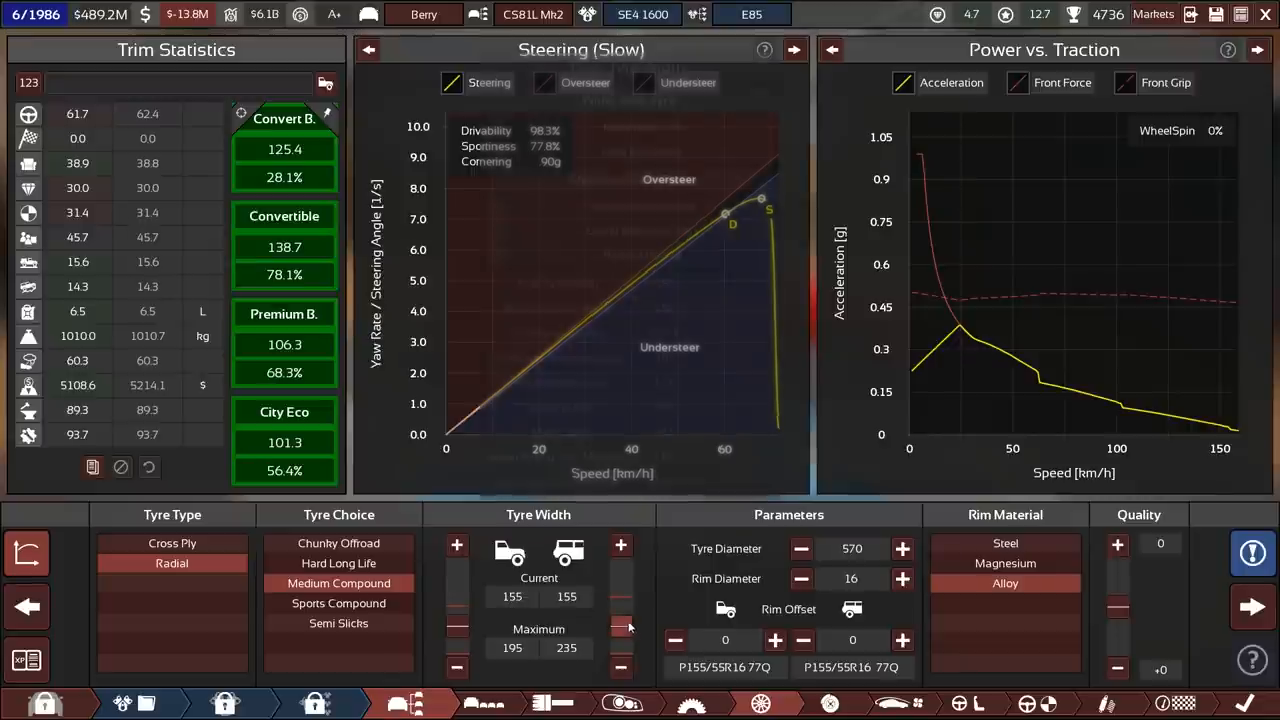
mouse_move(338, 584)
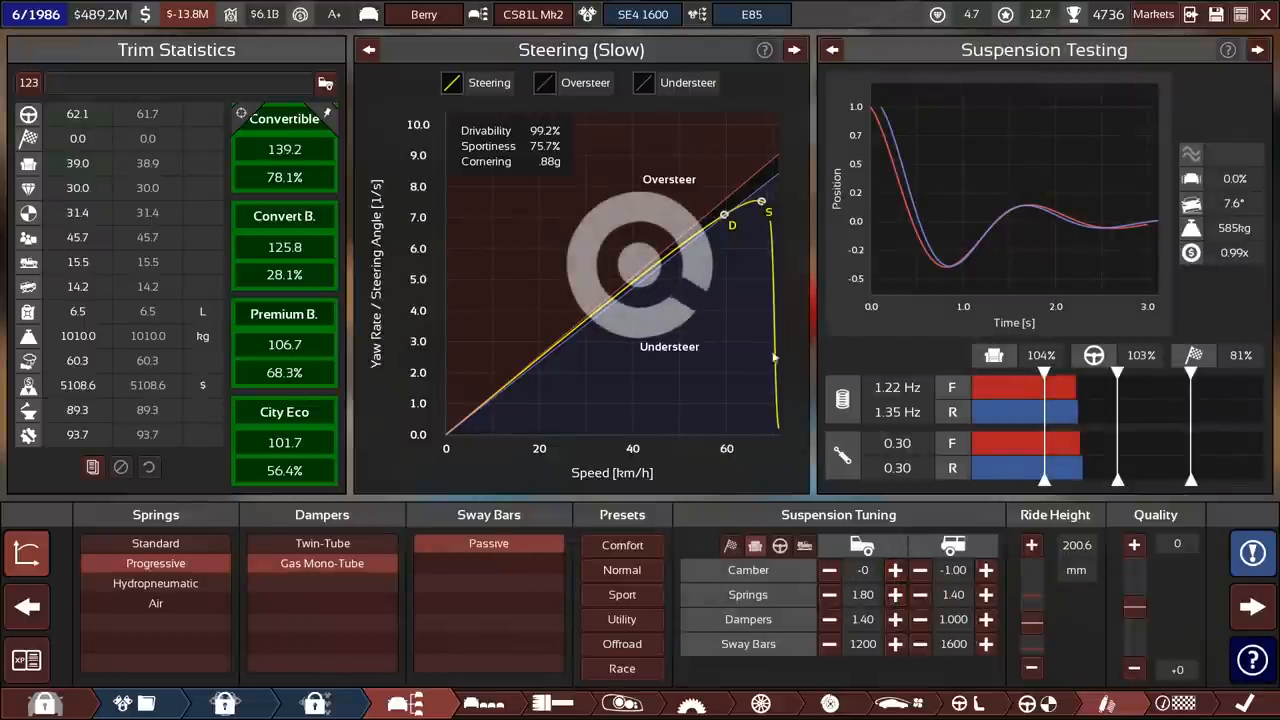
- Review CS81L Mk2 tyres and suspension, then switch to the H81 Mk2 trim
left_click(920, 570)
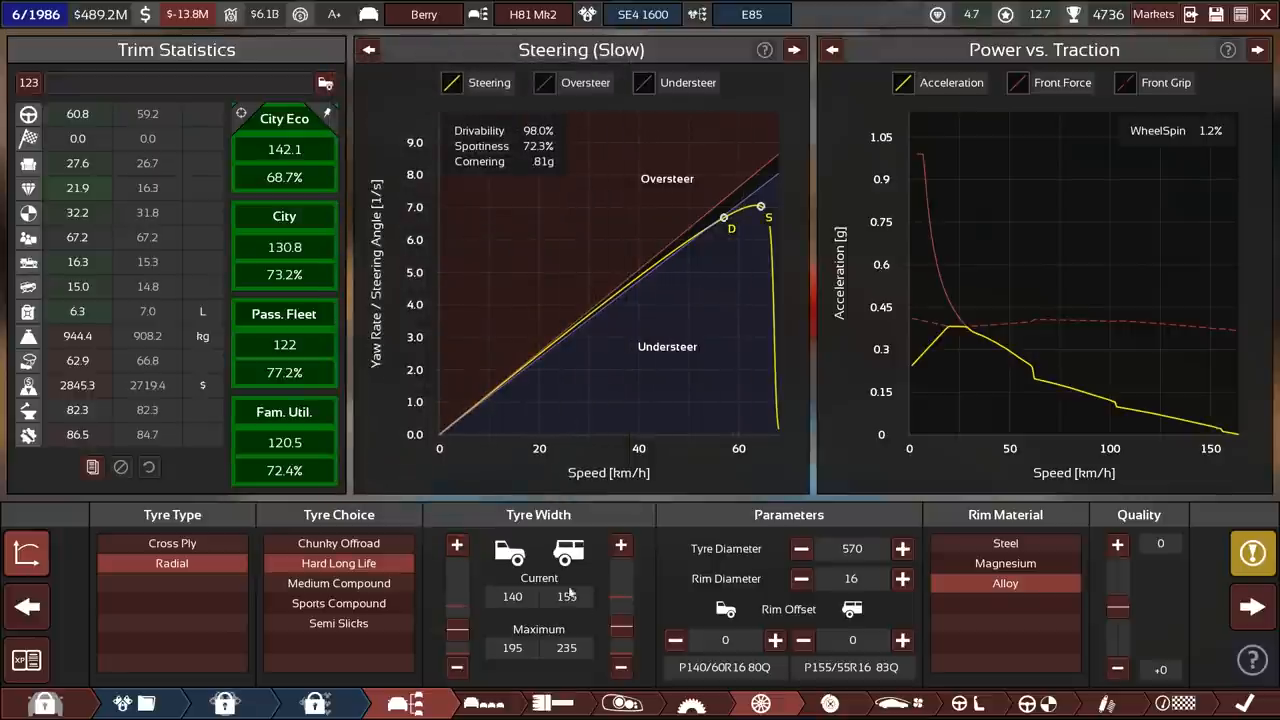
- Narrow the rear tyres to 150 and fit a basic cassette player in the interior
left_click(456, 544)
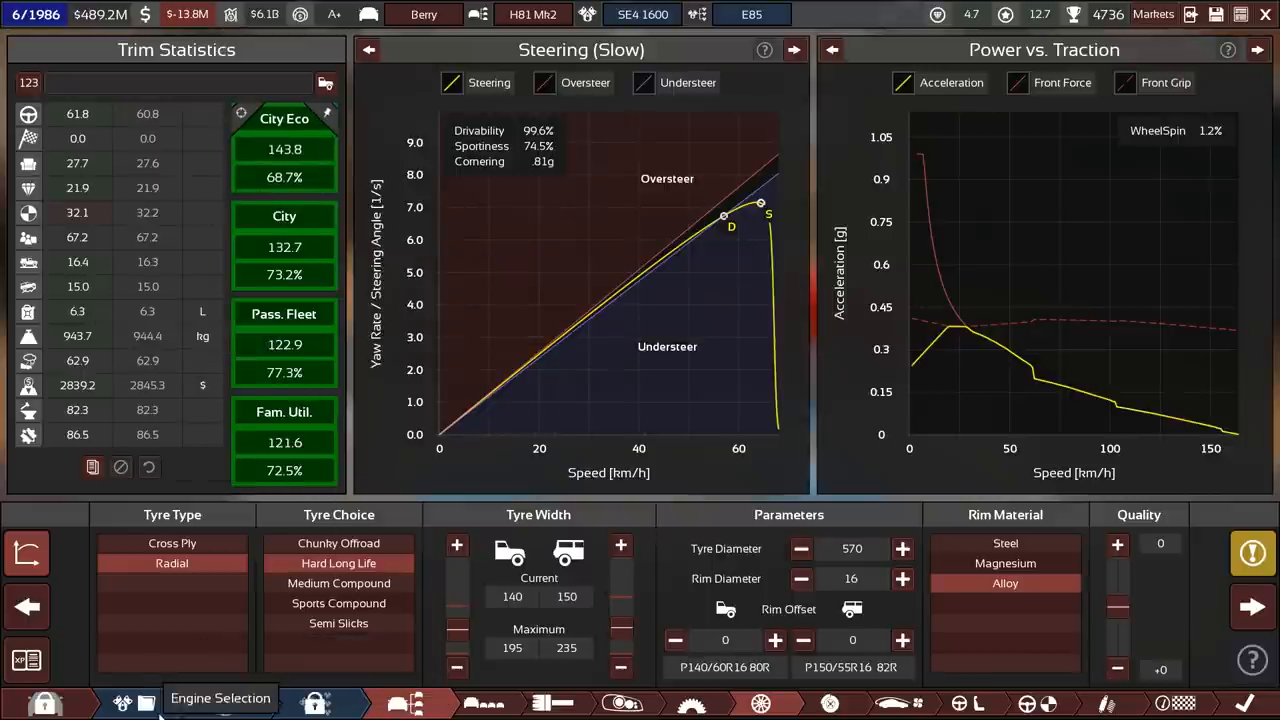
mouse_move(76, 336)
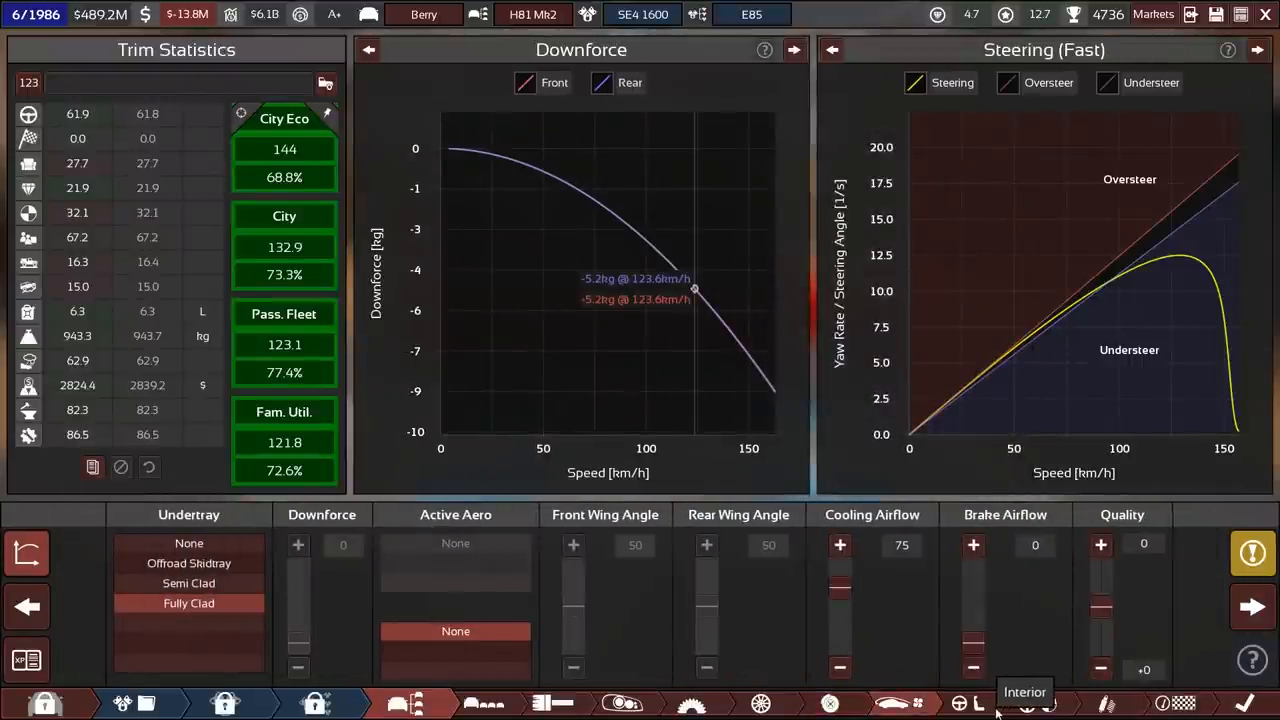
left_click(1024, 704)
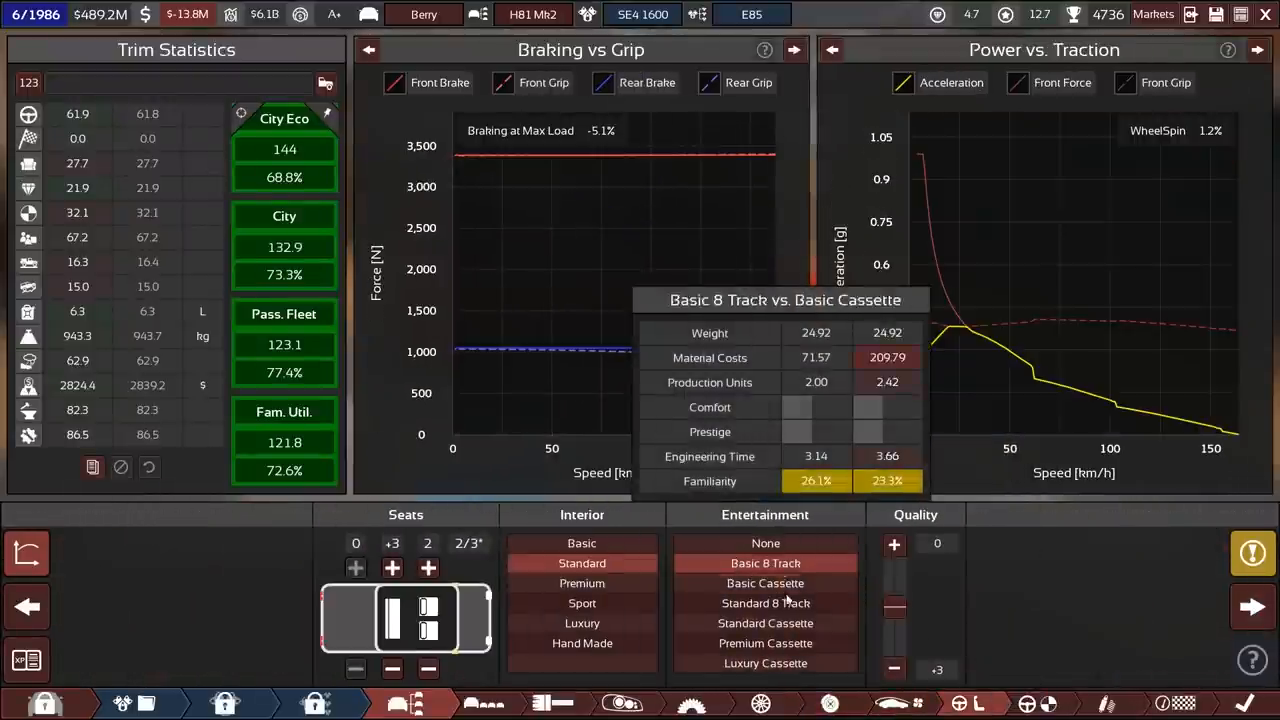
left_click(764, 584)
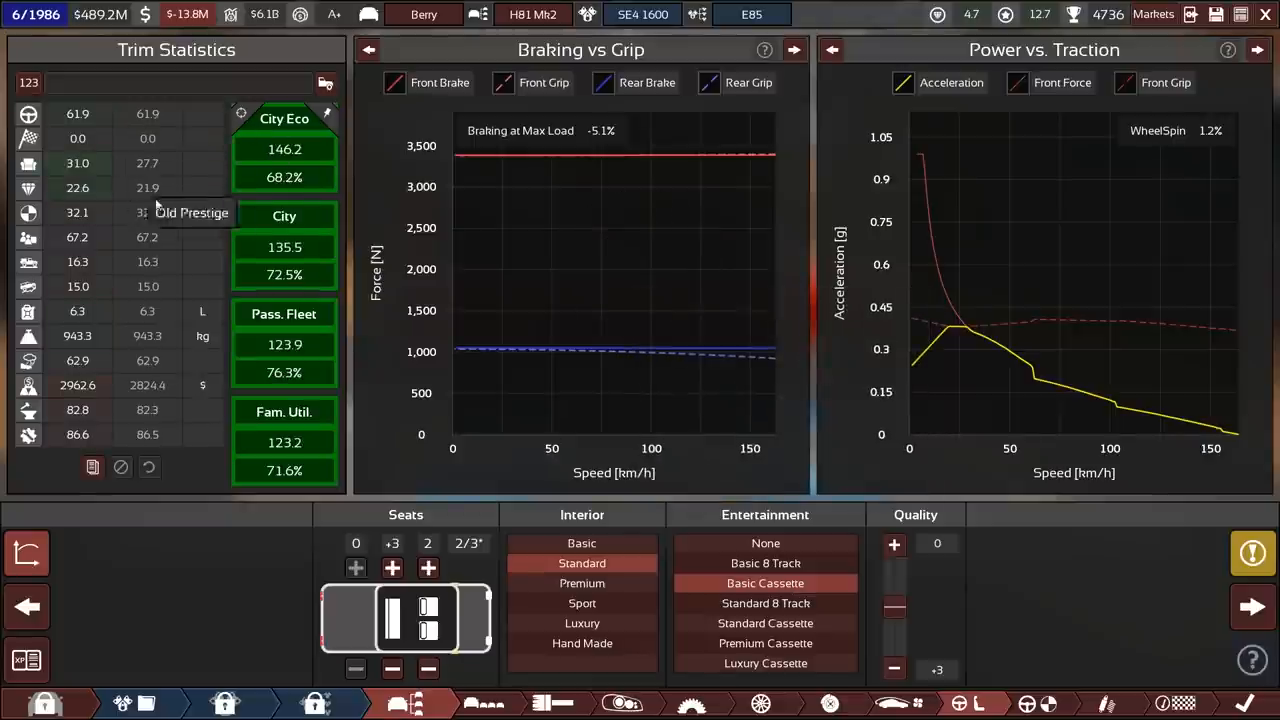
mouse_move(764, 564)
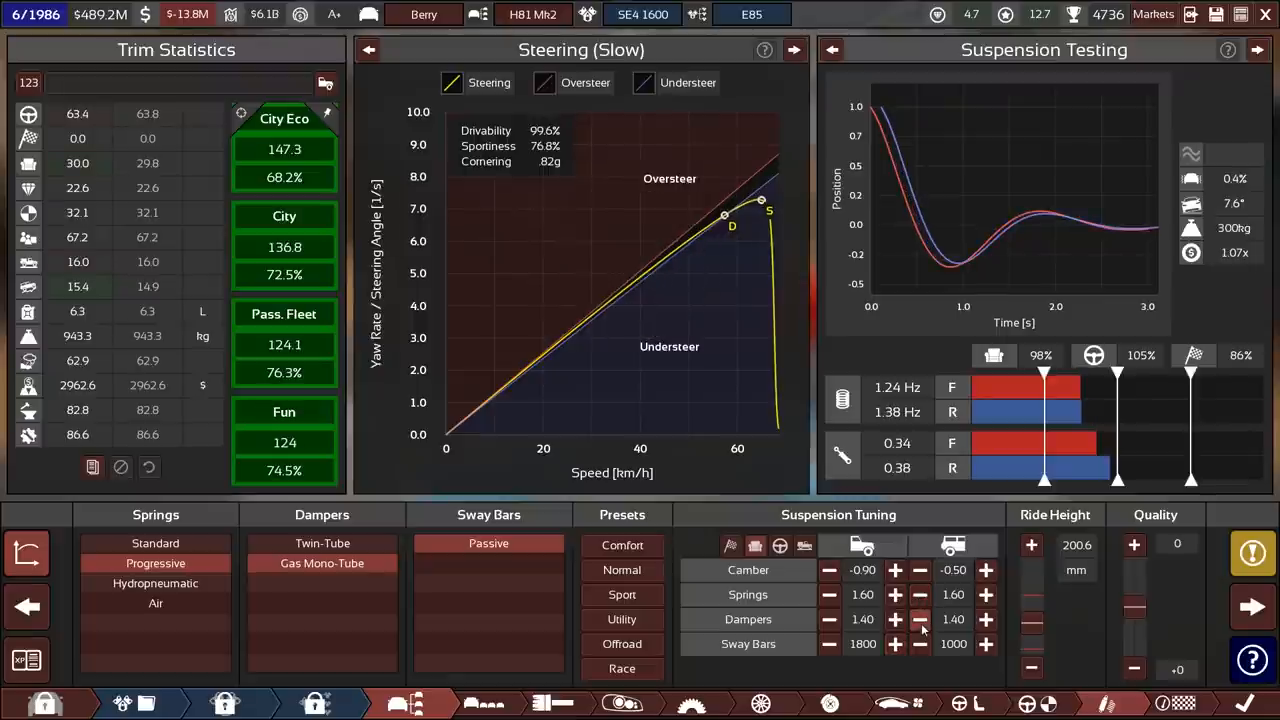
- Soften the rear dampers down to 1.20
left_click(920, 620)
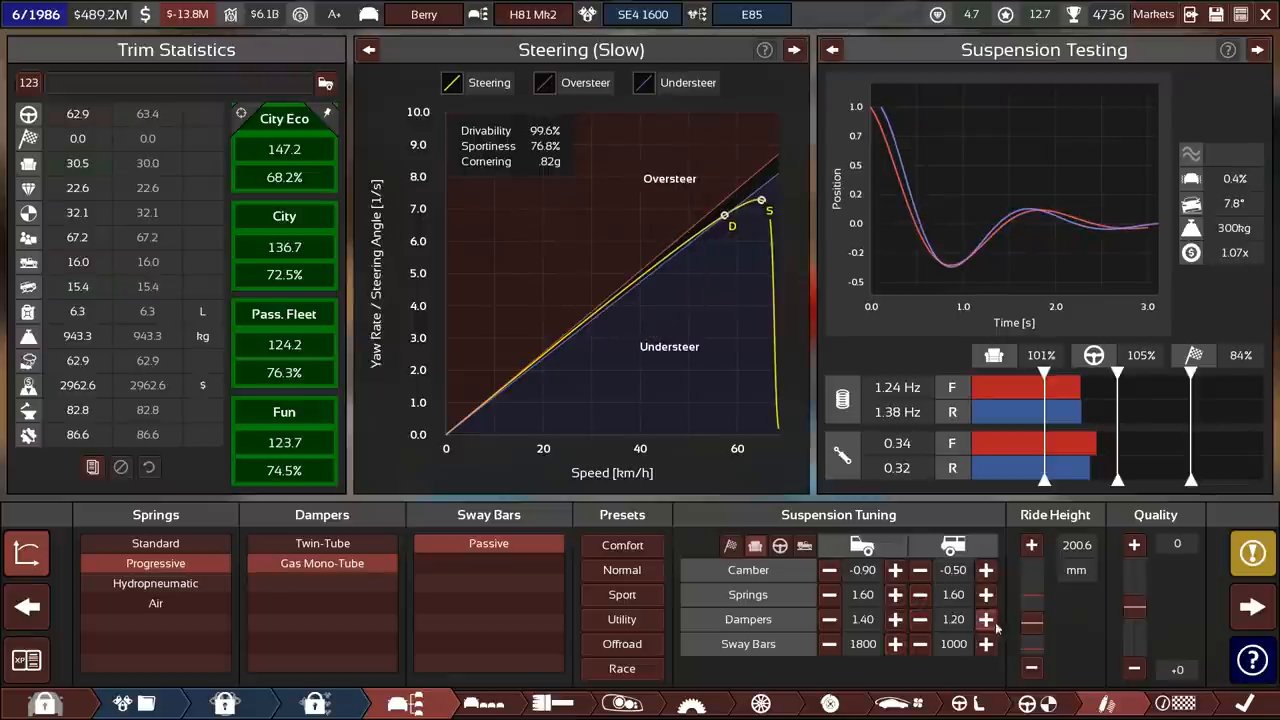
left_click(986, 620)
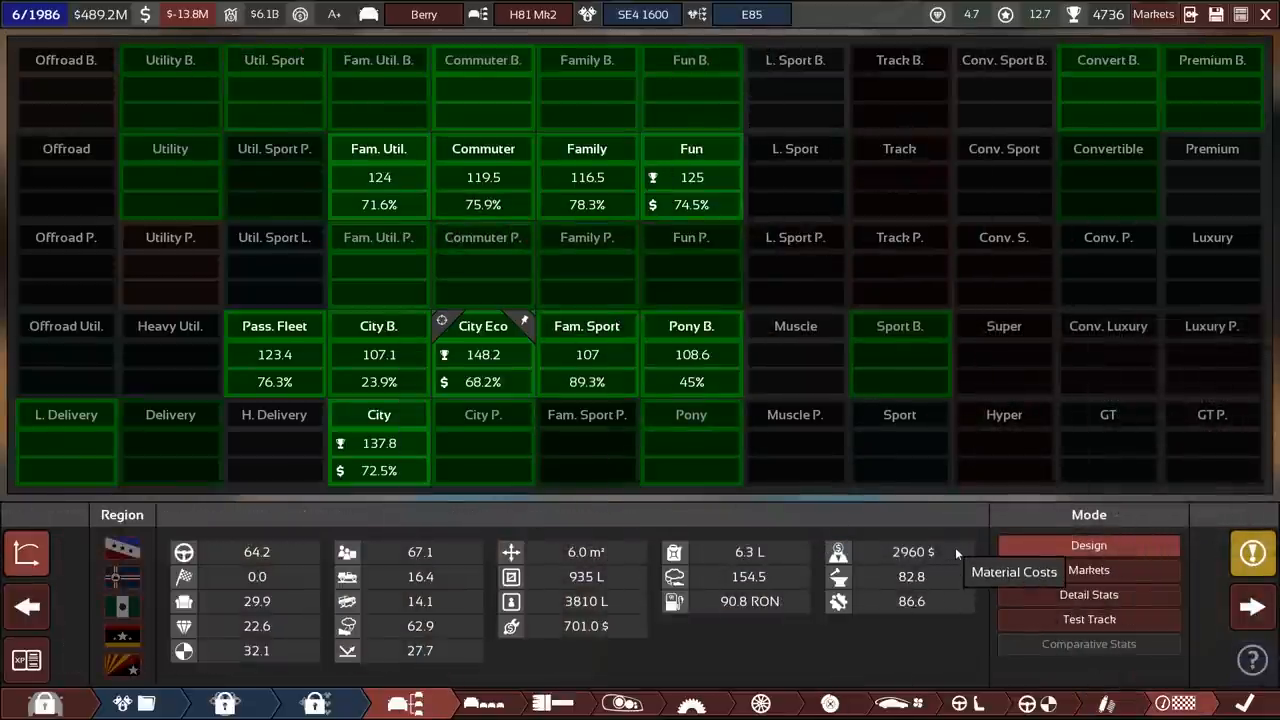
mouse_move(1218, 600)
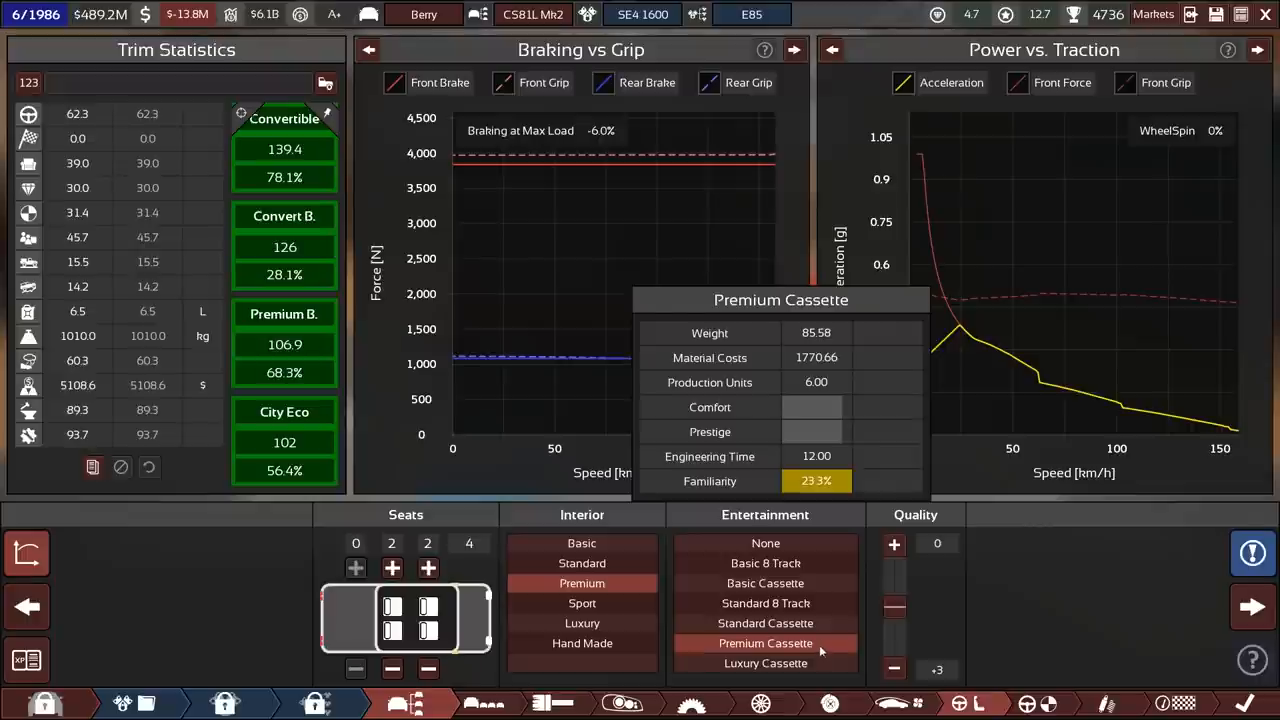
mouse_move(764, 584)
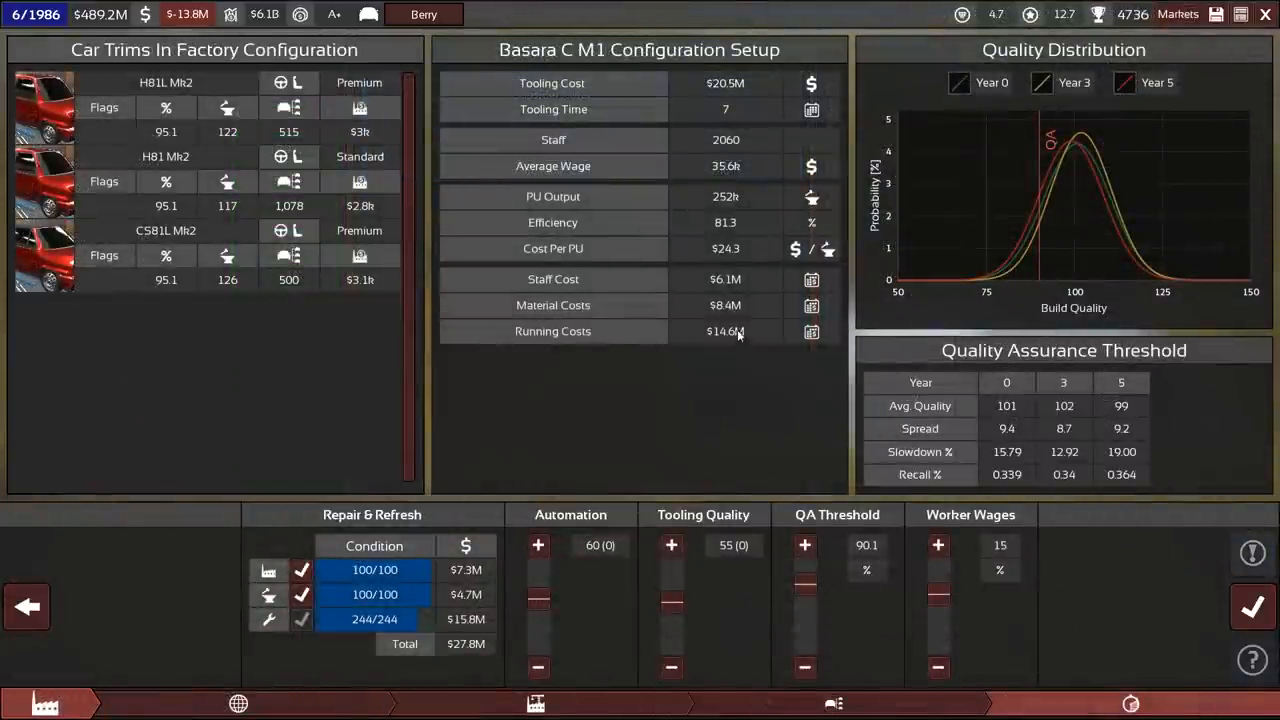
mouse_move(720, 530)
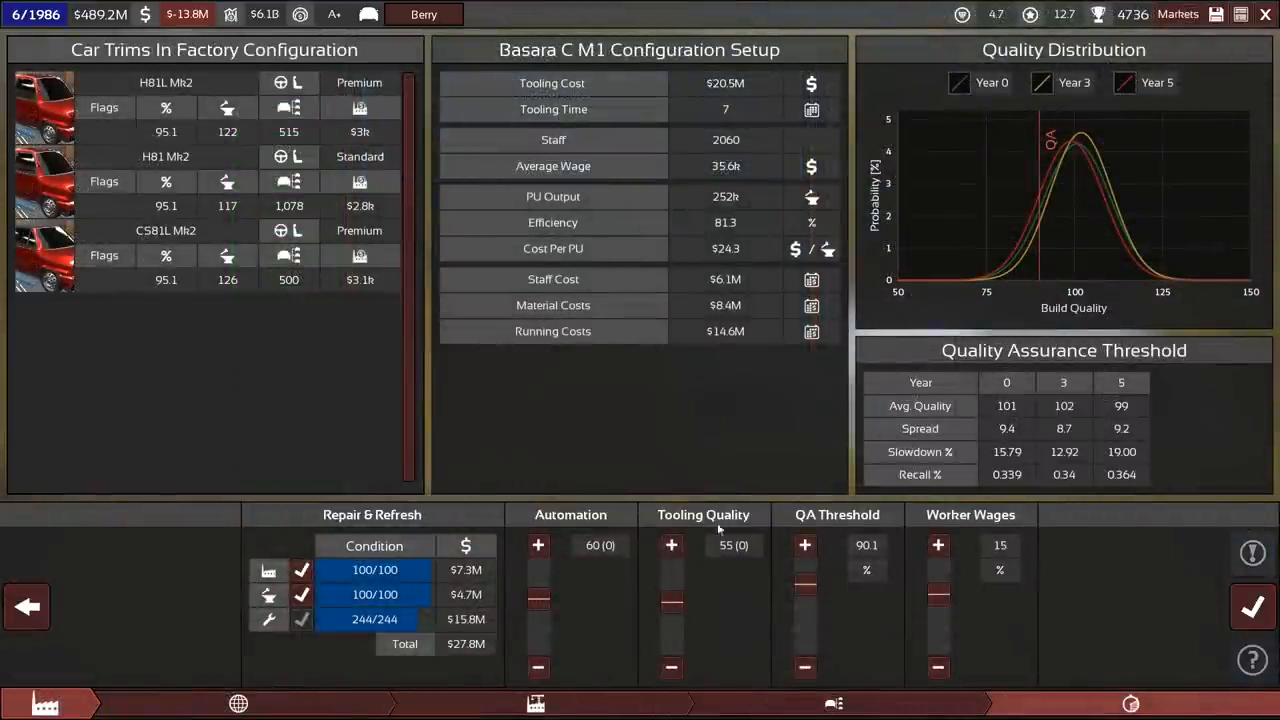
mouse_move(280, 82)
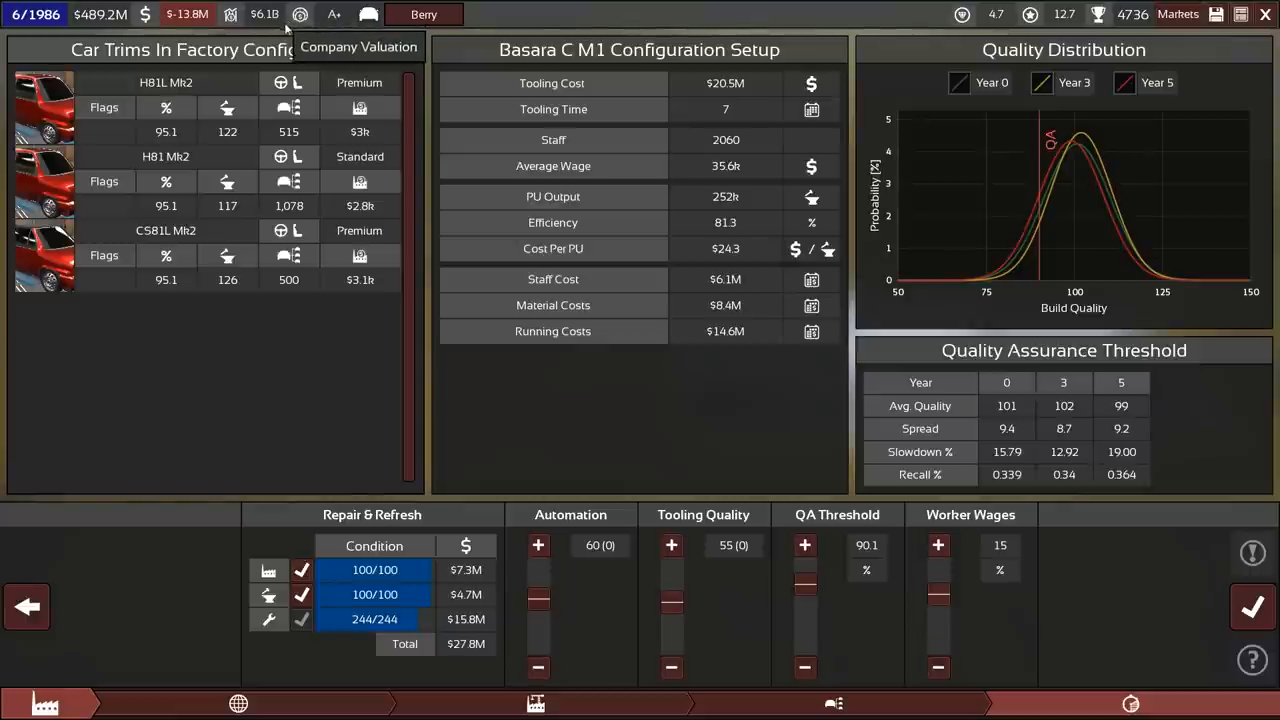
mouse_move(284, 30)
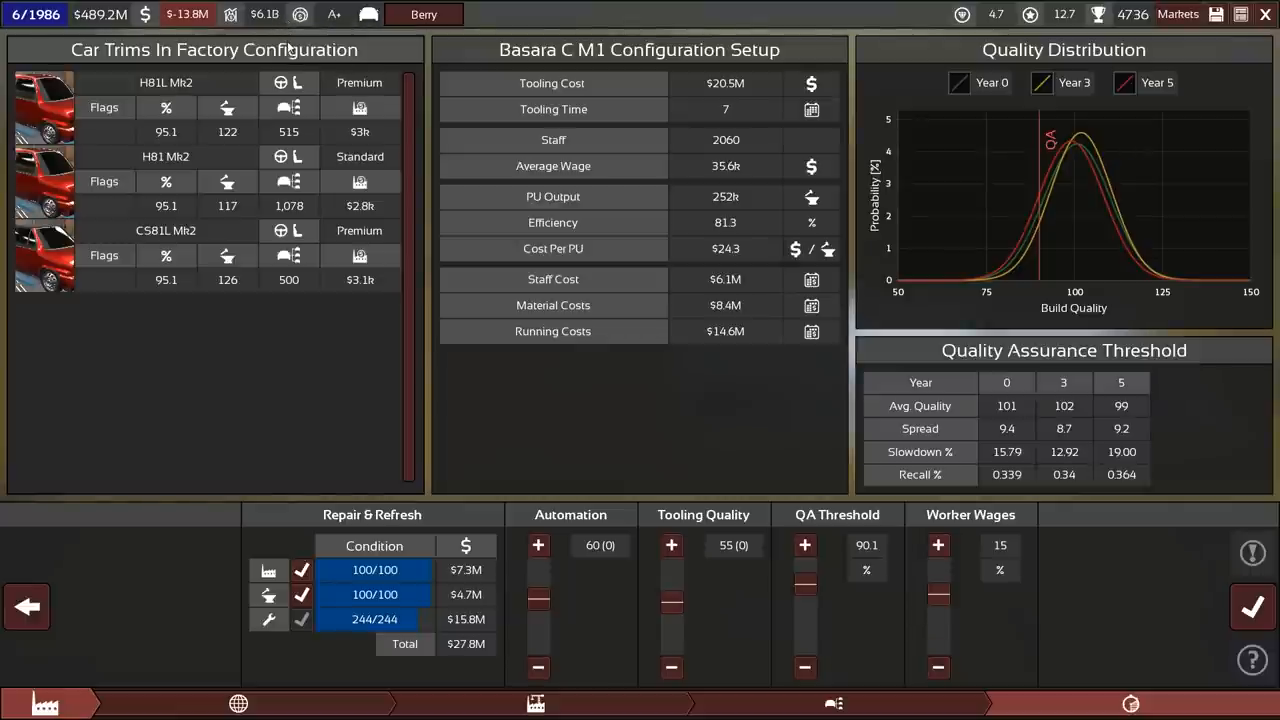
mouse_move(360, 182)
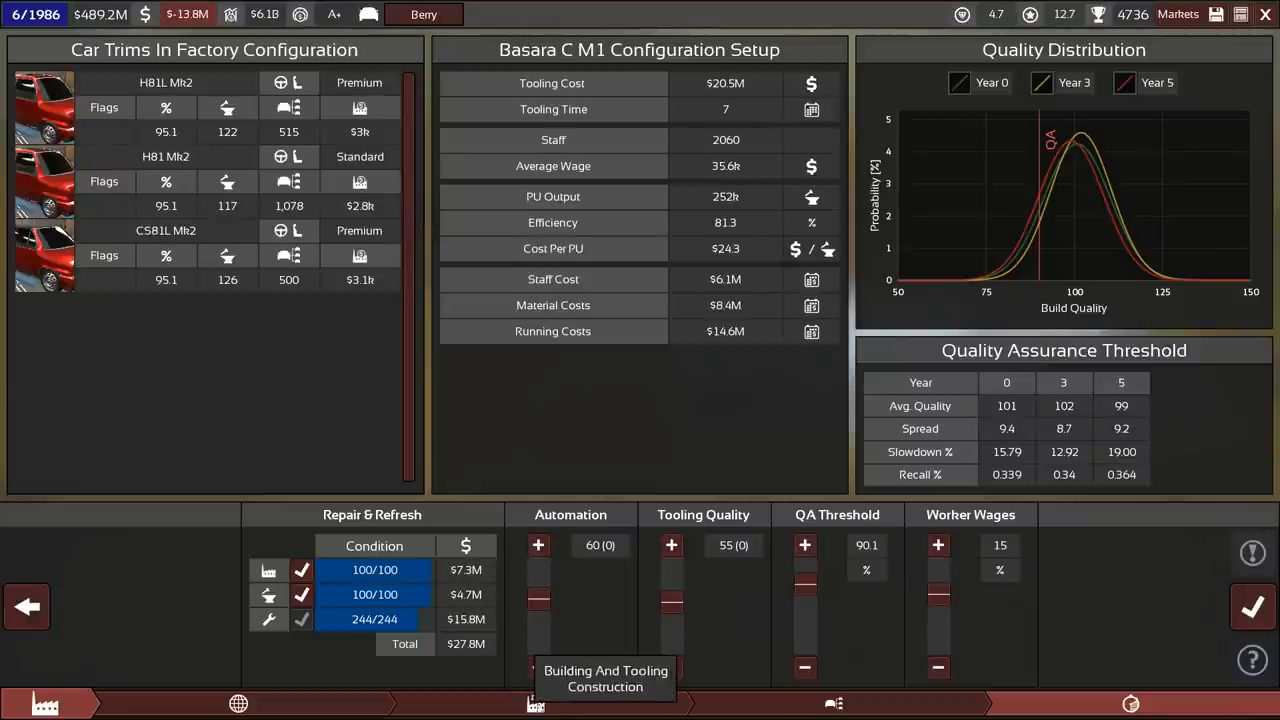
mouse_move(400, 584)
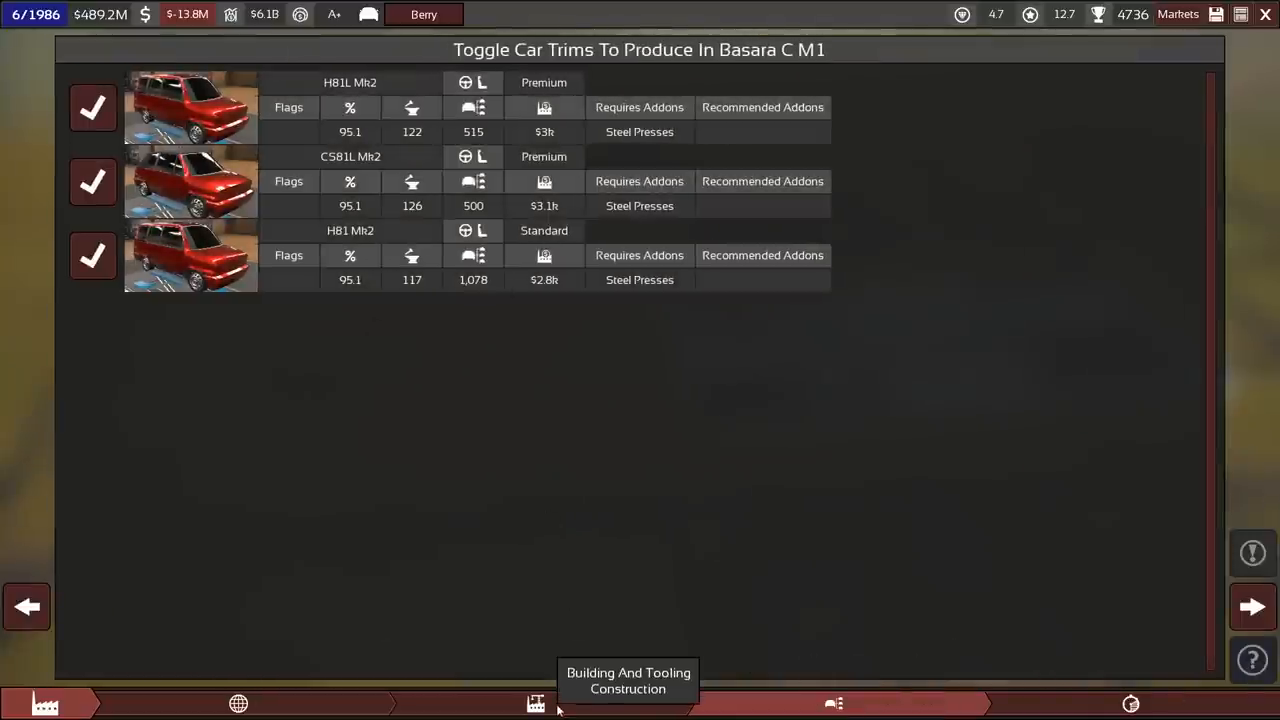
- Keep all three trims in production at Basara C M1 and move on to the facelift
left_click(536, 704)
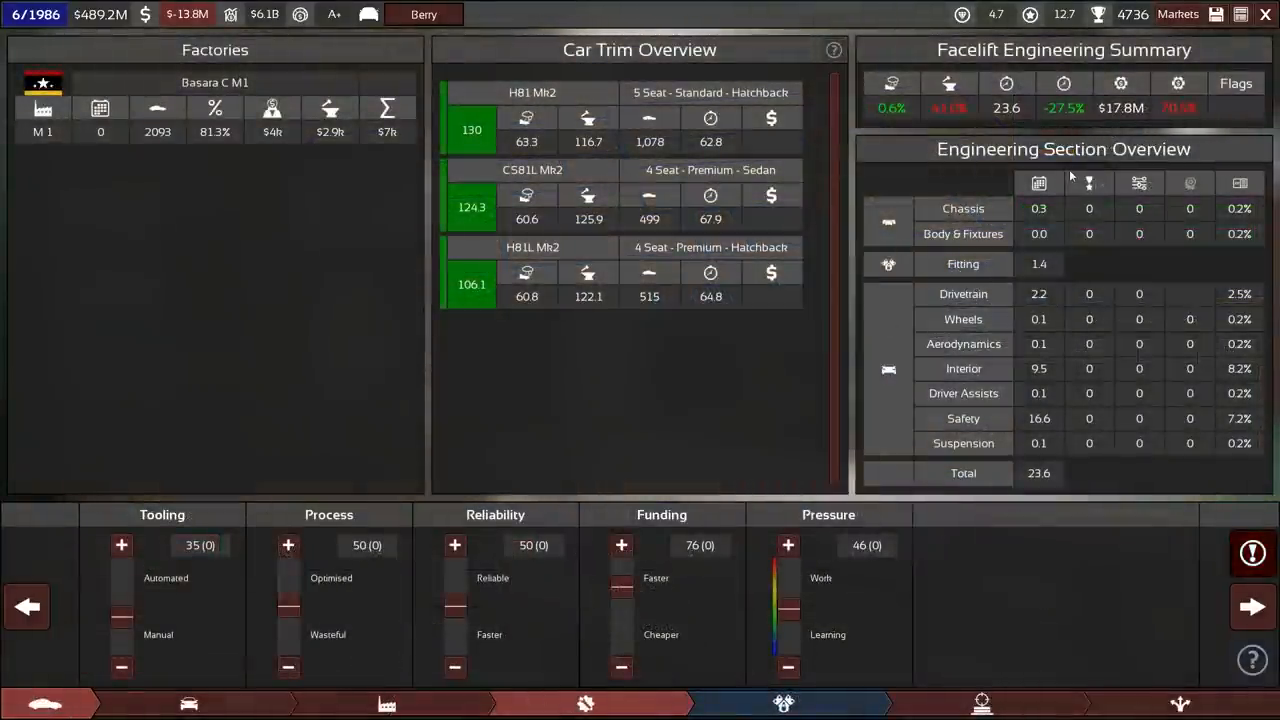
mouse_move(1052, 374)
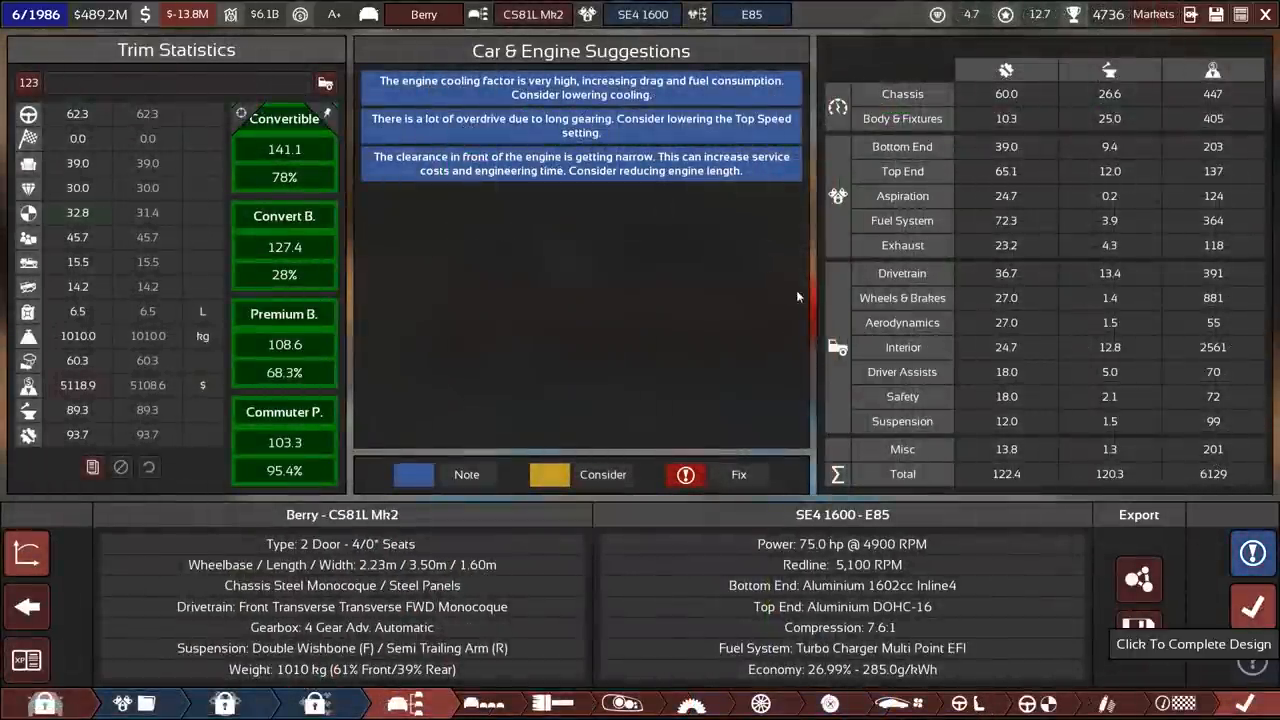
- Complete the CS81L Mk2 design and set facelift tooling 45, reliability 55, pressure 35
left_click(1252, 608)
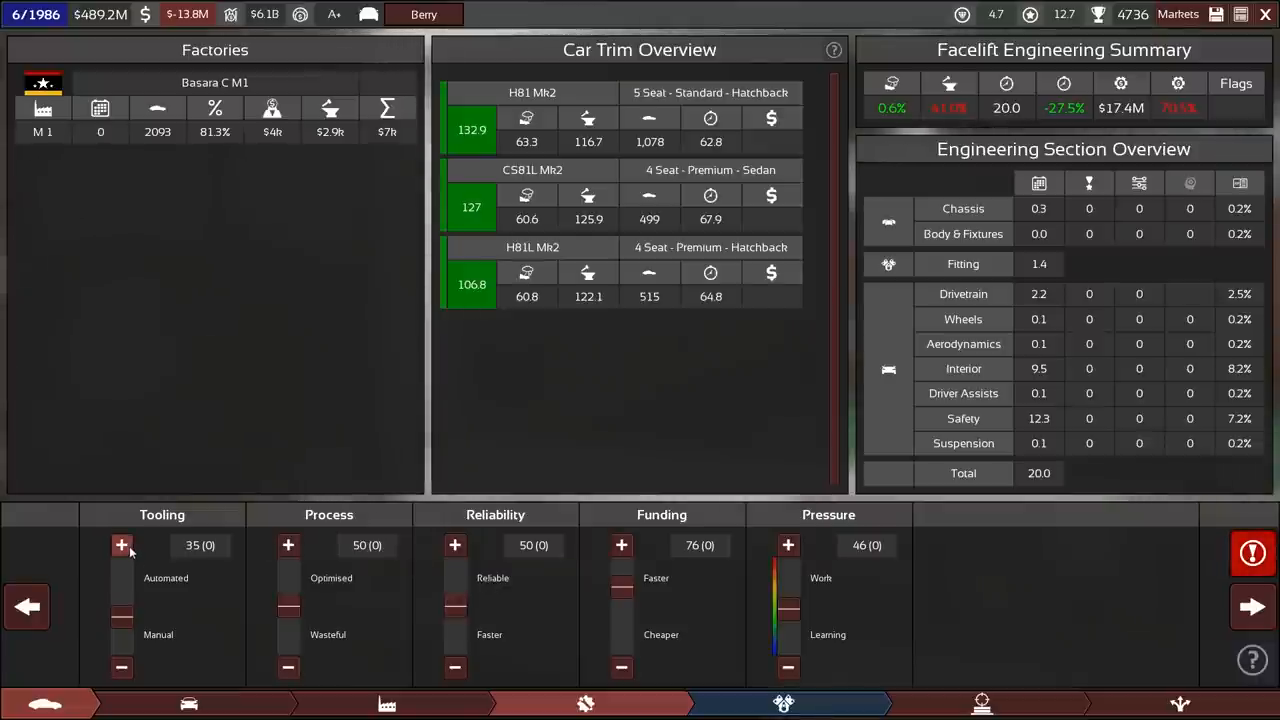
left_click(120, 544)
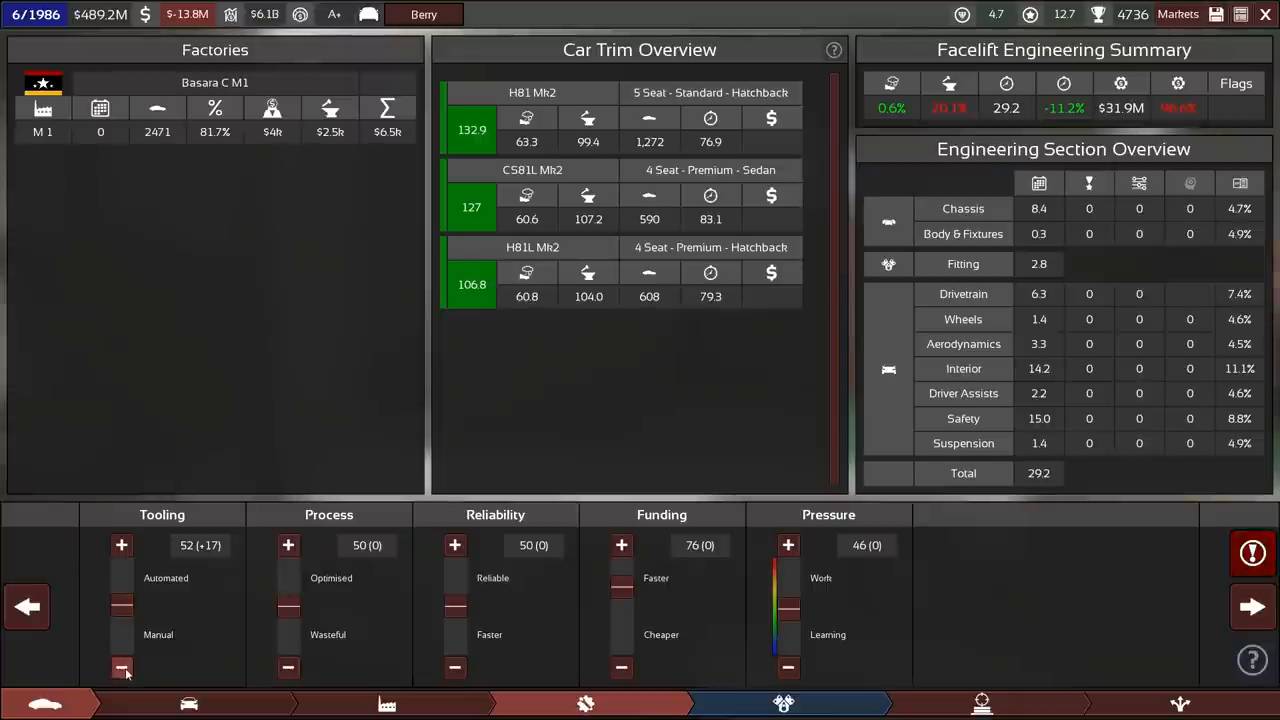
left_click(120, 668)
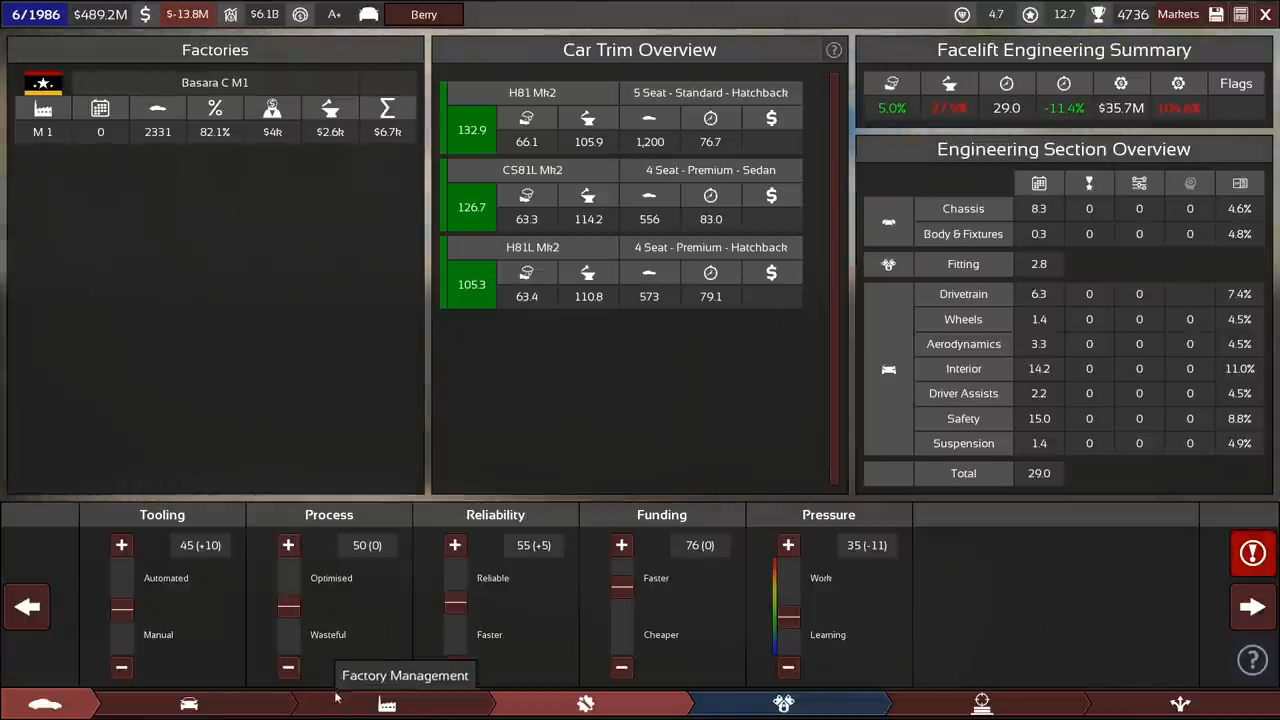
mouse_move(1110, 530)
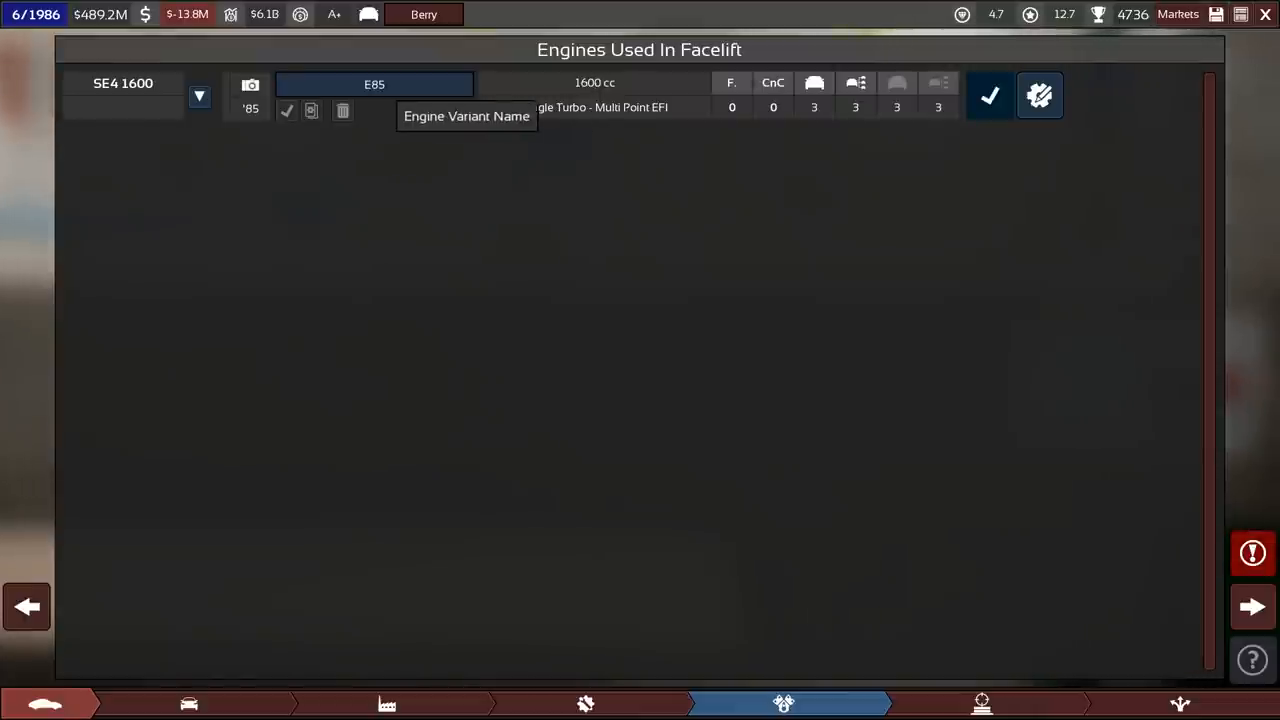
mouse_move(1040, 96)
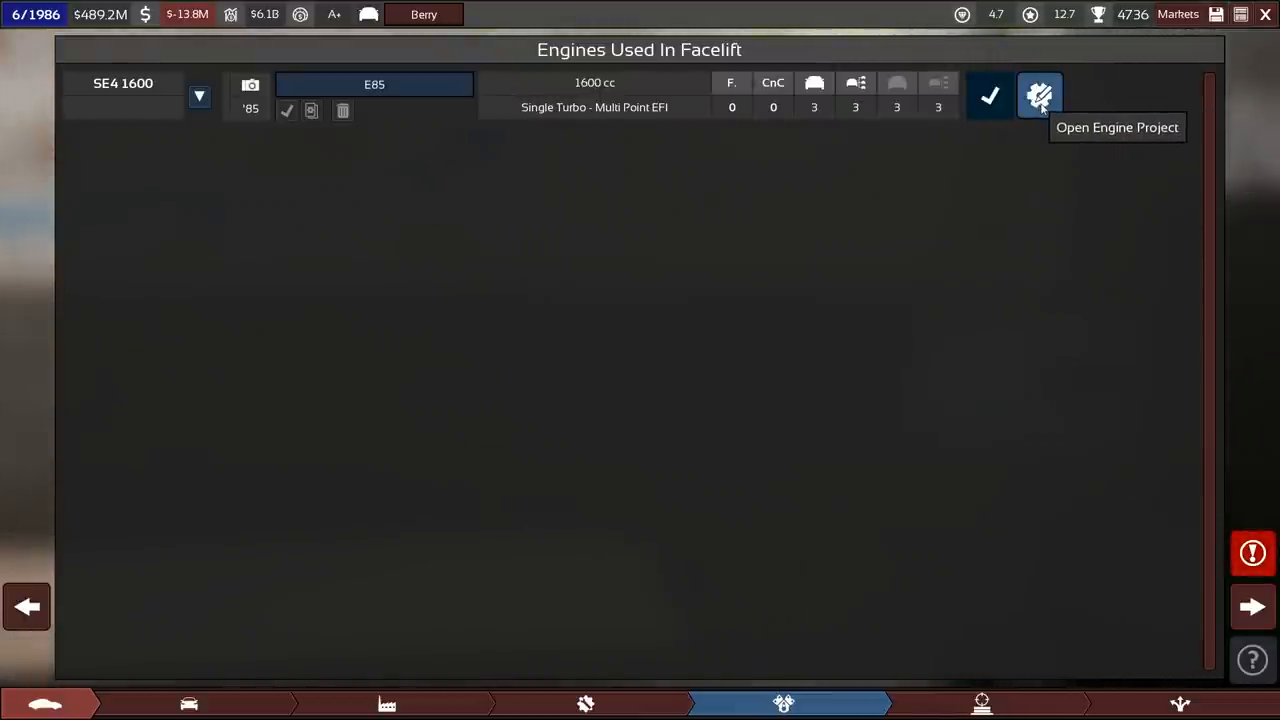
left_click(1040, 96)
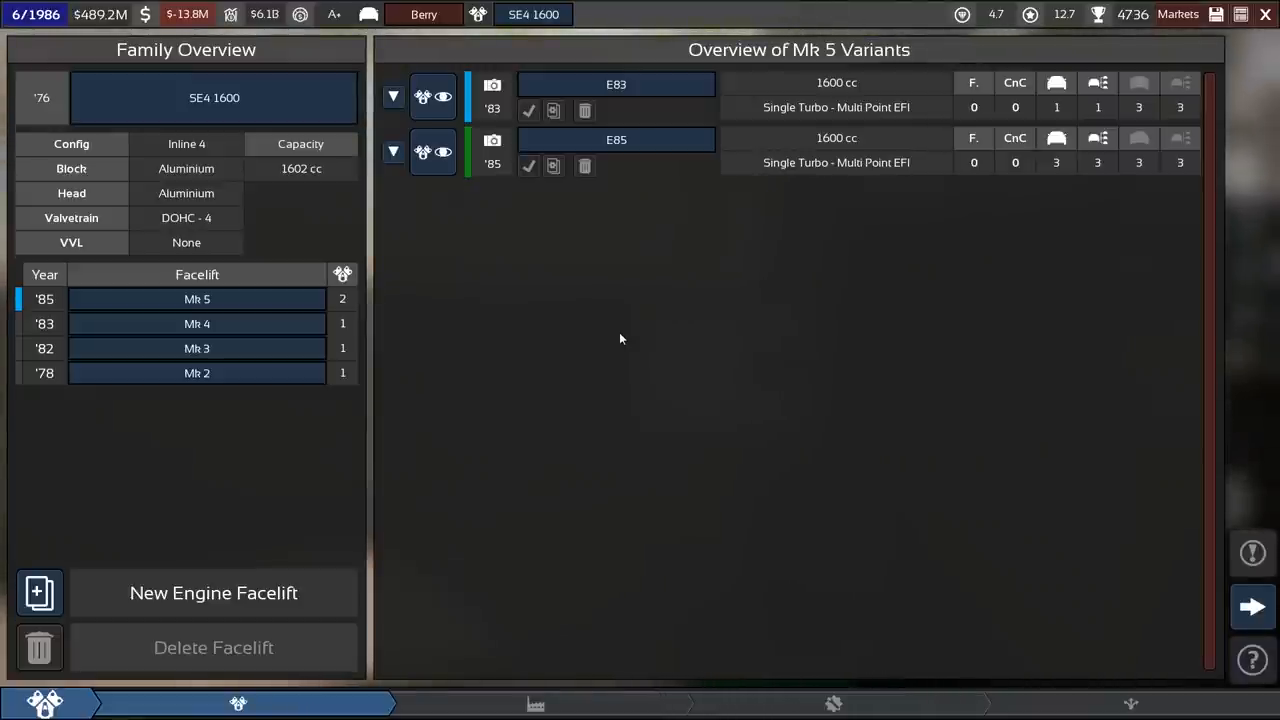
mouse_move(348, 488)
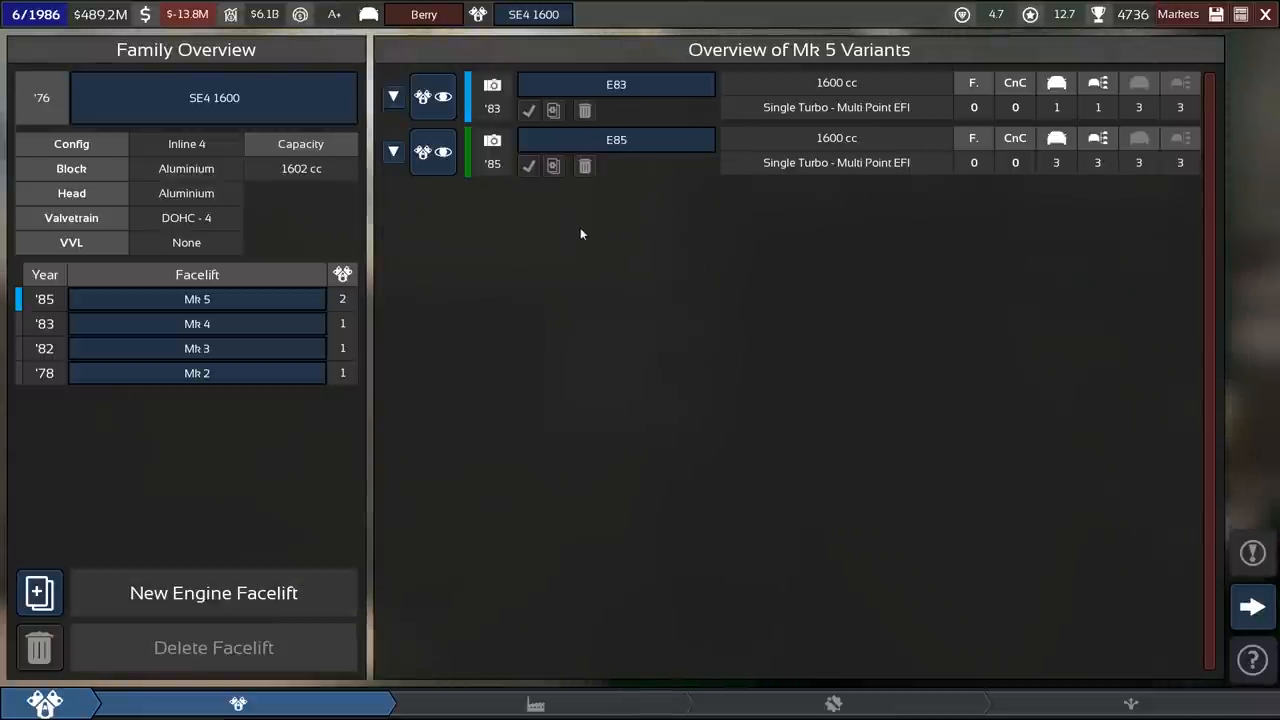
mouse_move(298, 512)
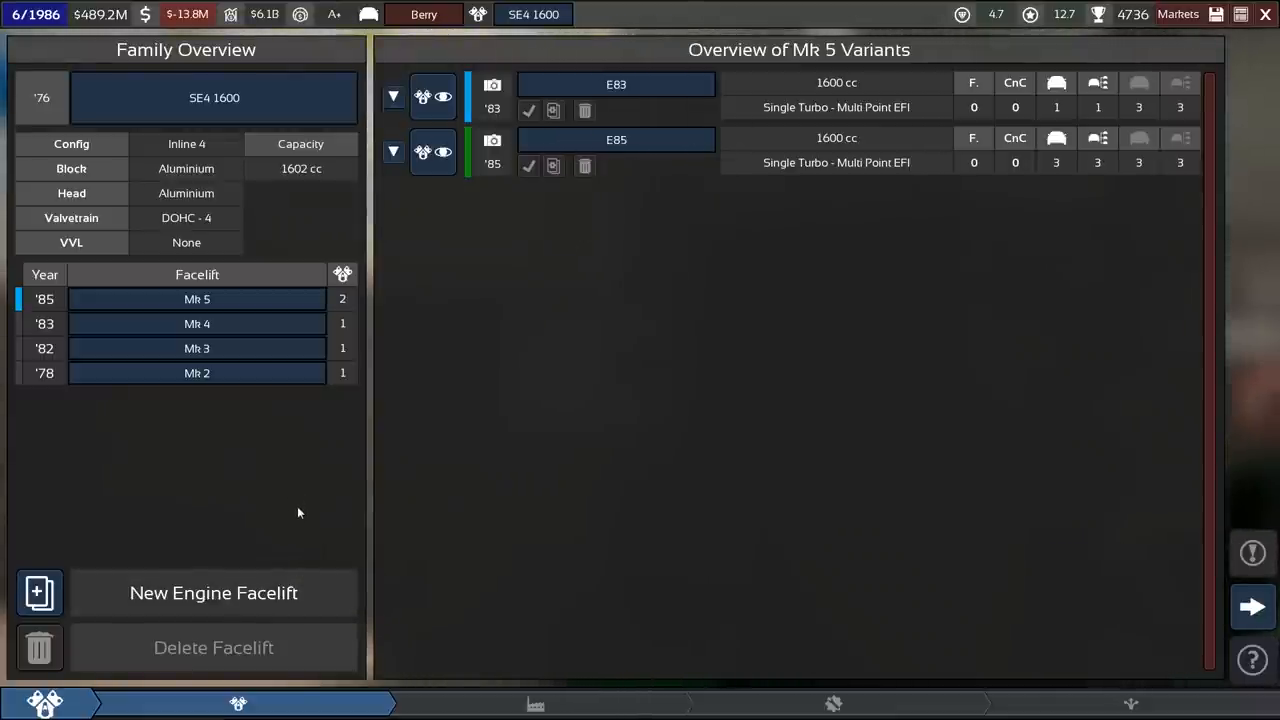
mouse_move(230, 14)
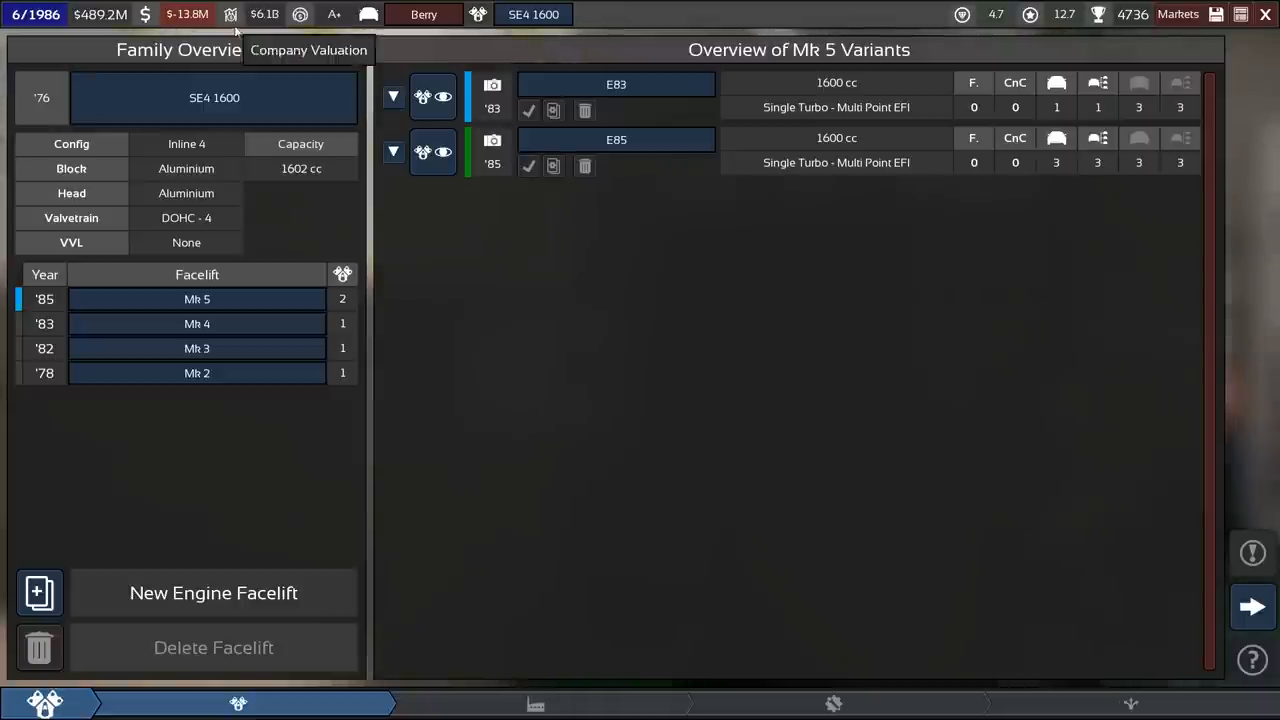
mouse_move(216, 284)
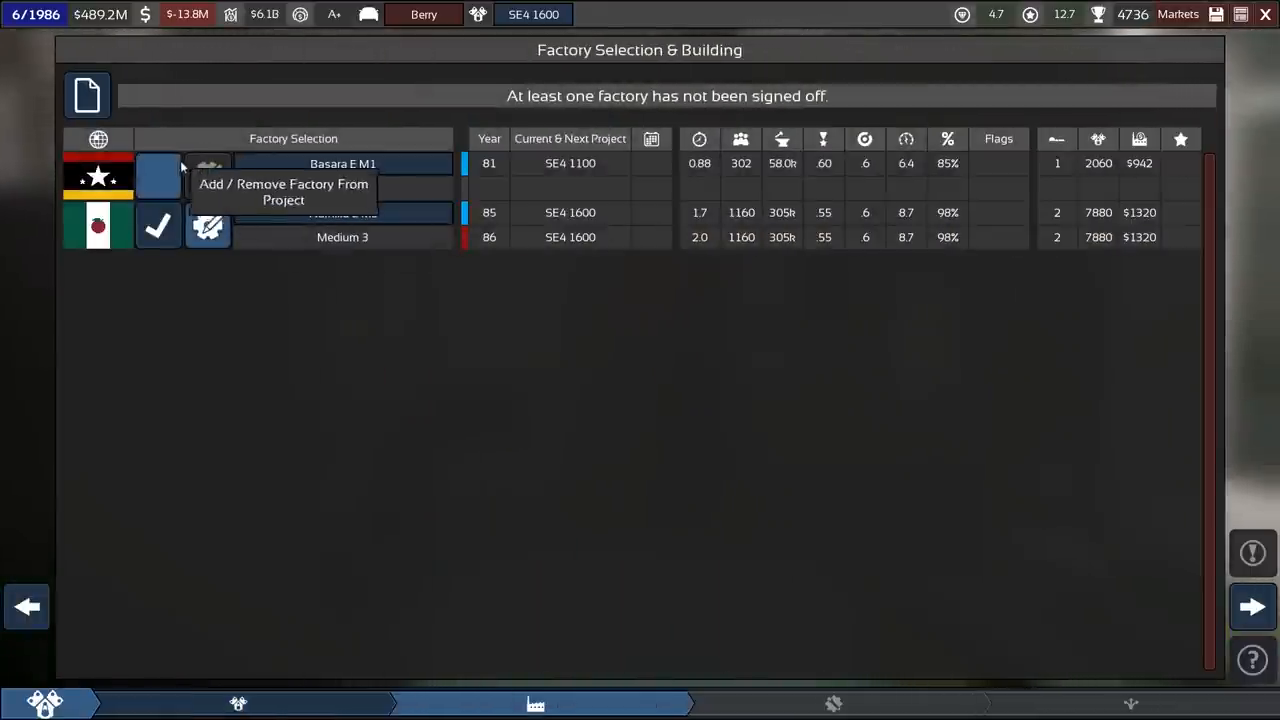
- Assign Basara E M1 to the SE4 1600 engine project and view its add-ons
left_click(208, 176)
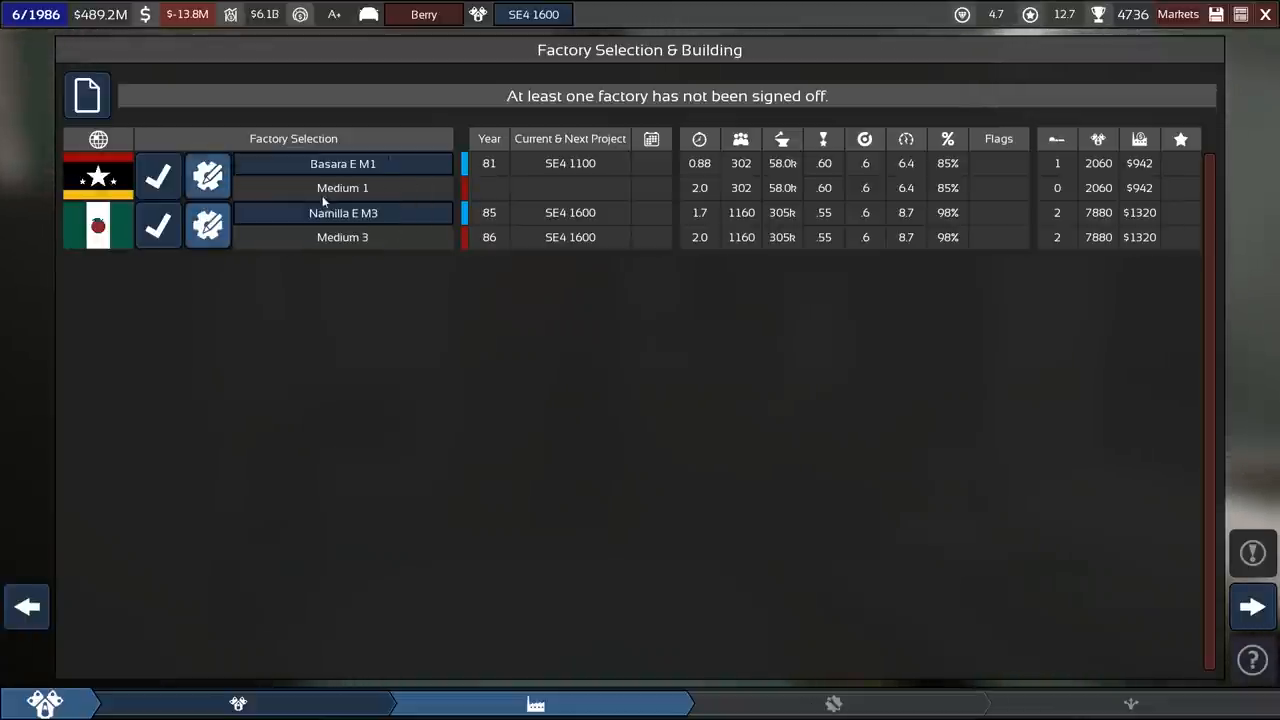
mouse_move(208, 224)
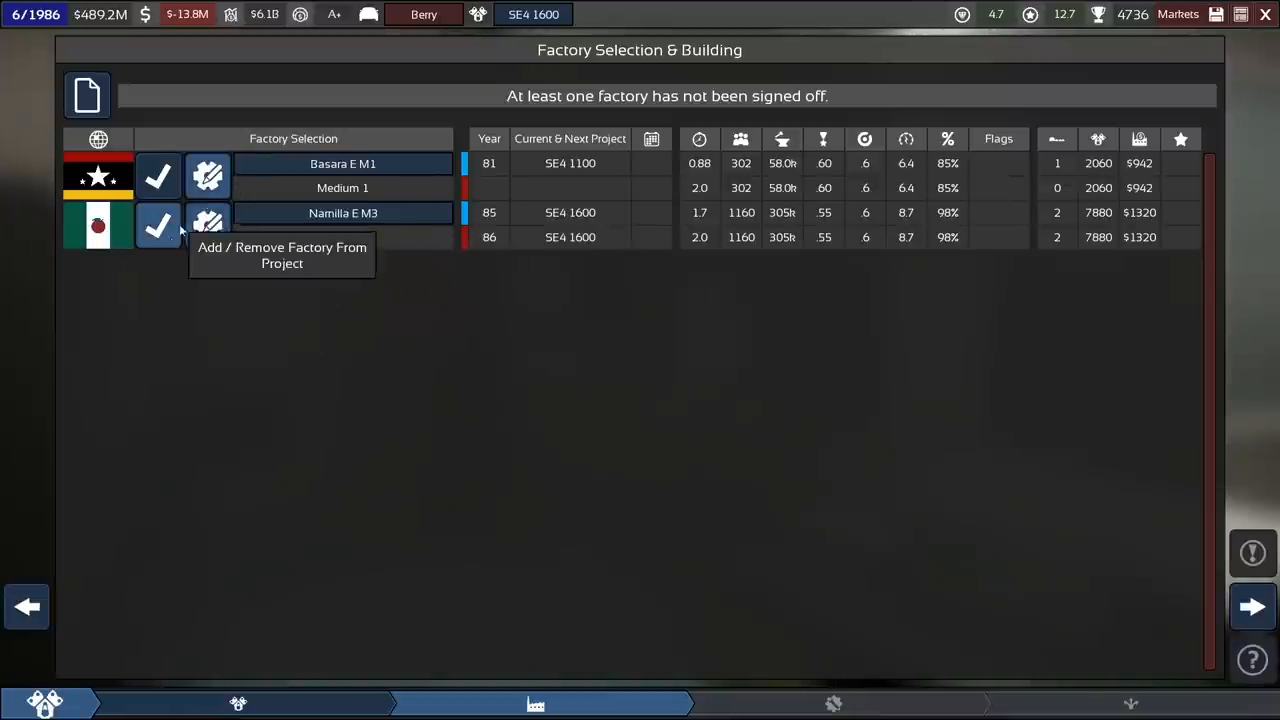
left_click(158, 224)
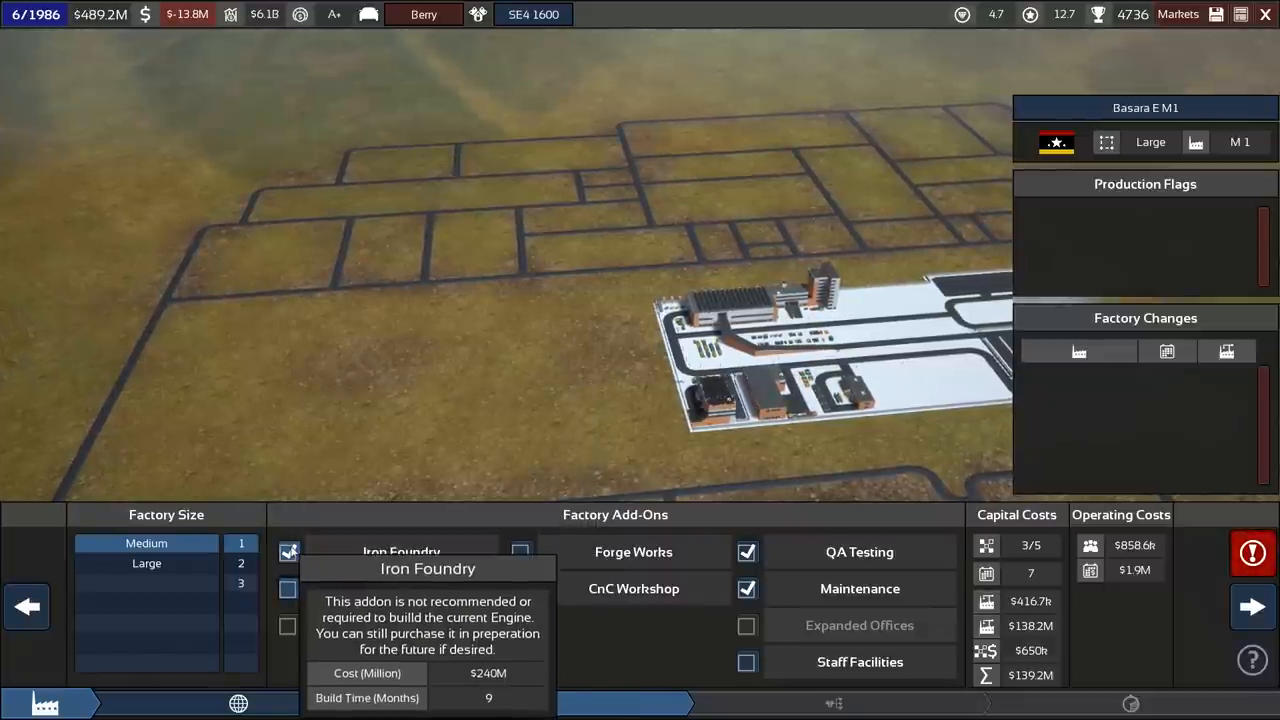
- Add an aluminium foundry, remove the iron foundry, and continue to engine variant selection
left_click(288, 588)
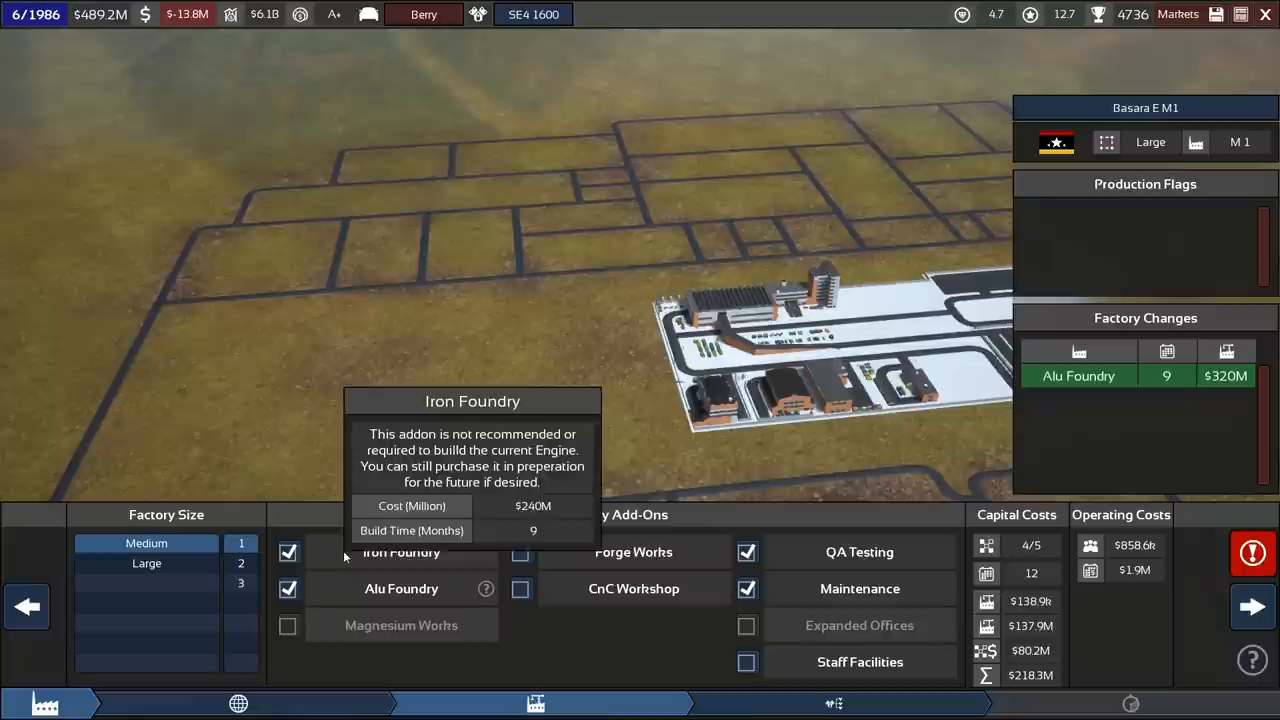
mouse_move(860, 588)
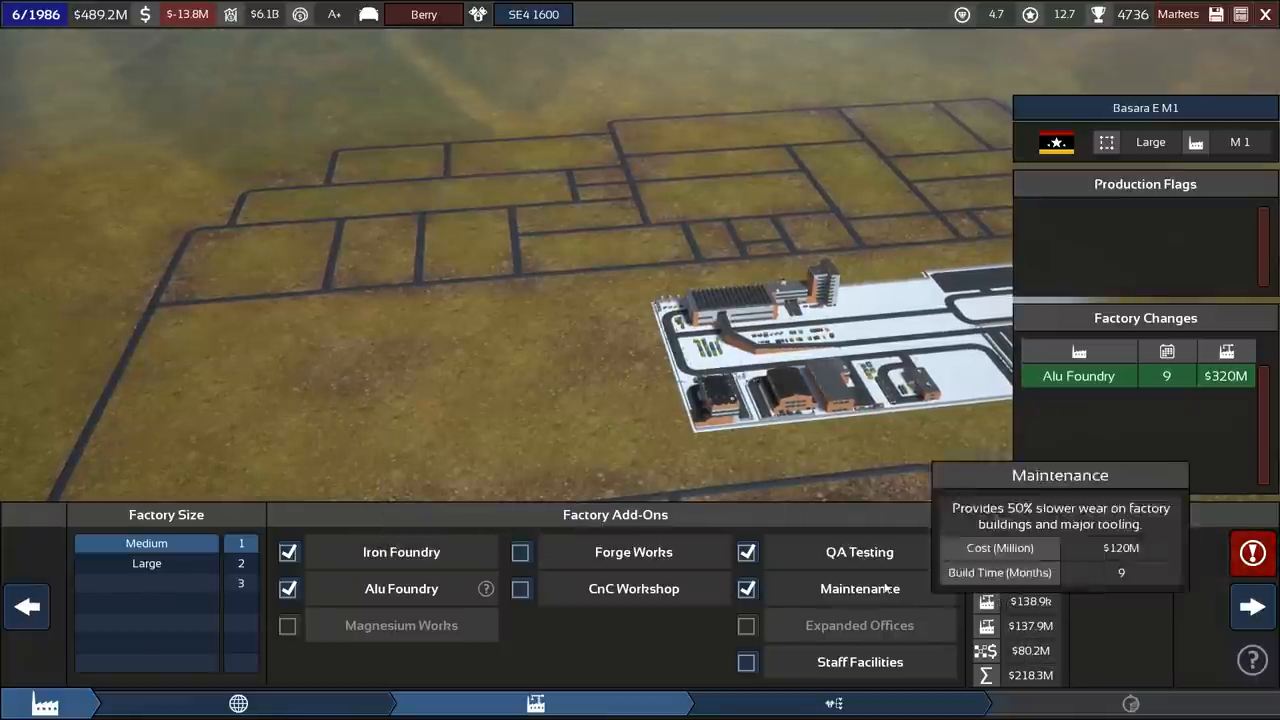
left_click(288, 552)
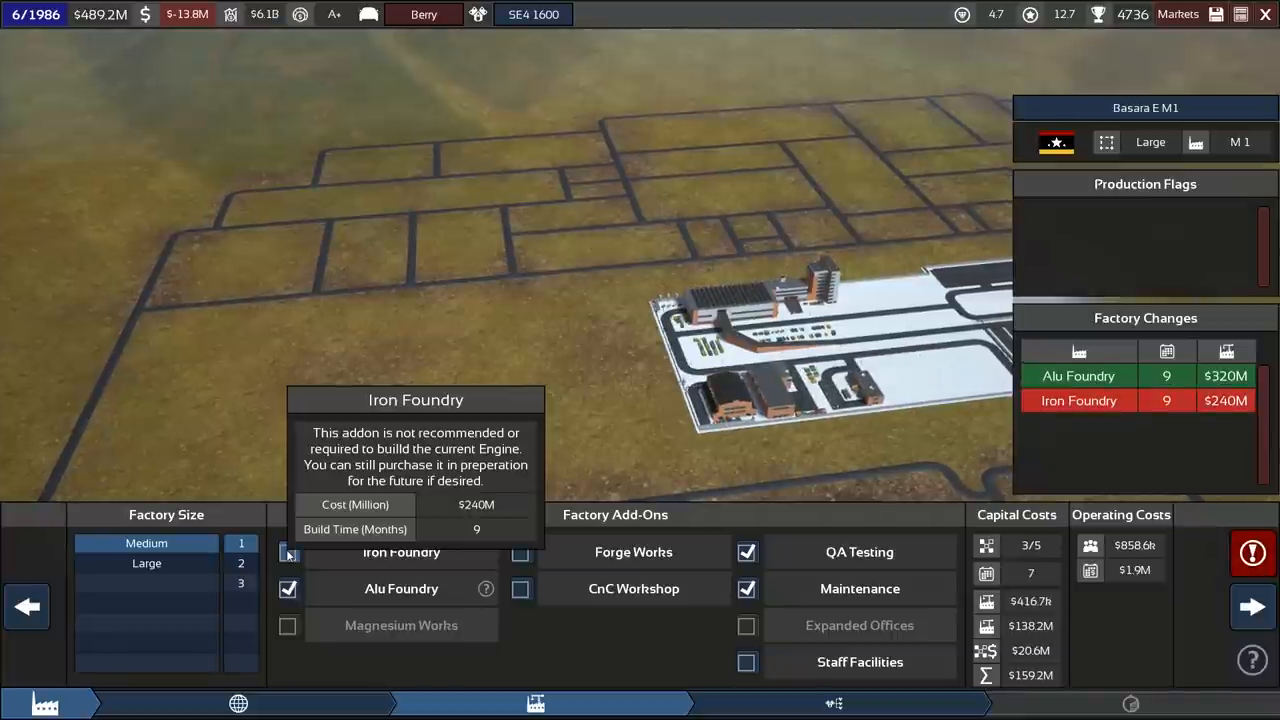
left_click(288, 552)
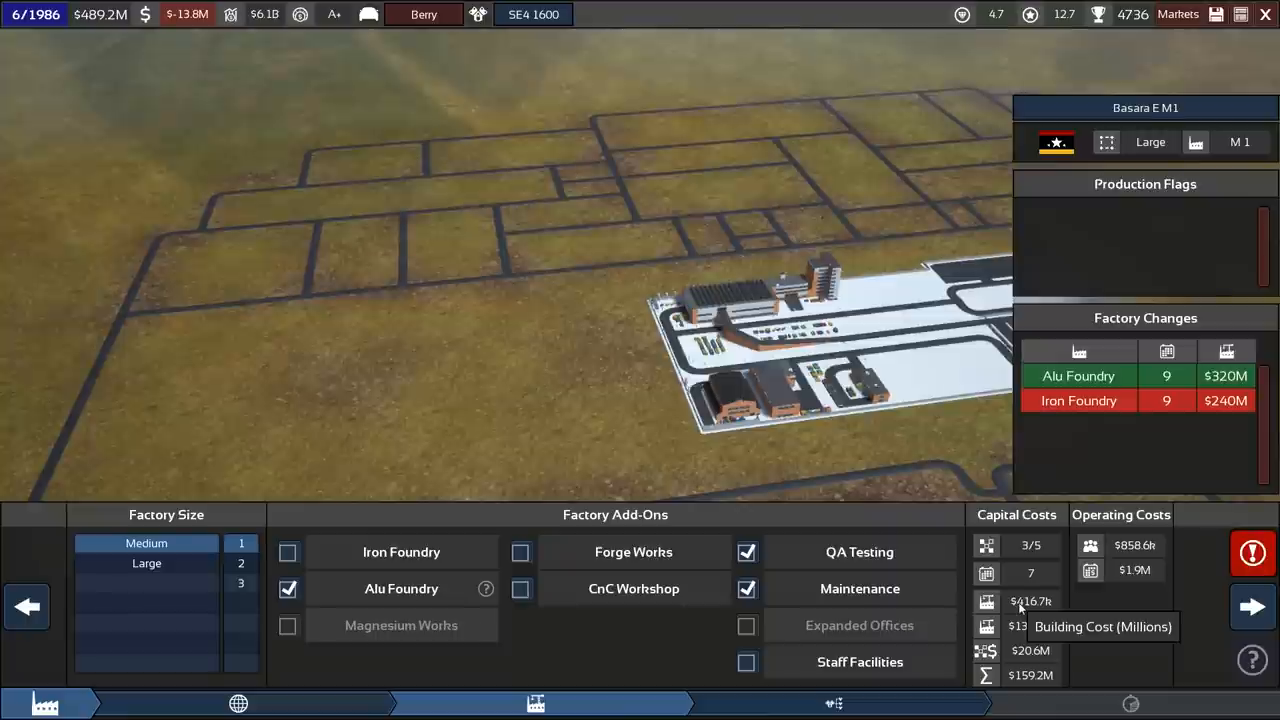
mouse_move(400, 552)
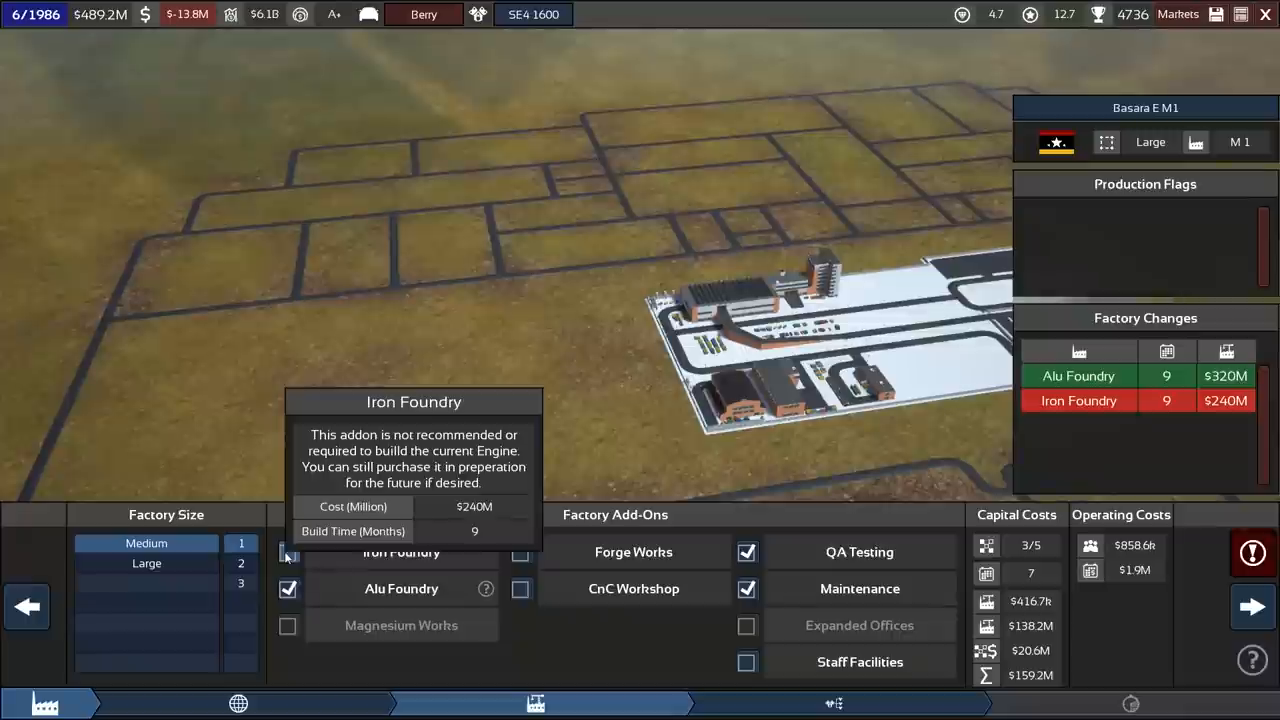
mouse_move(1004, 600)
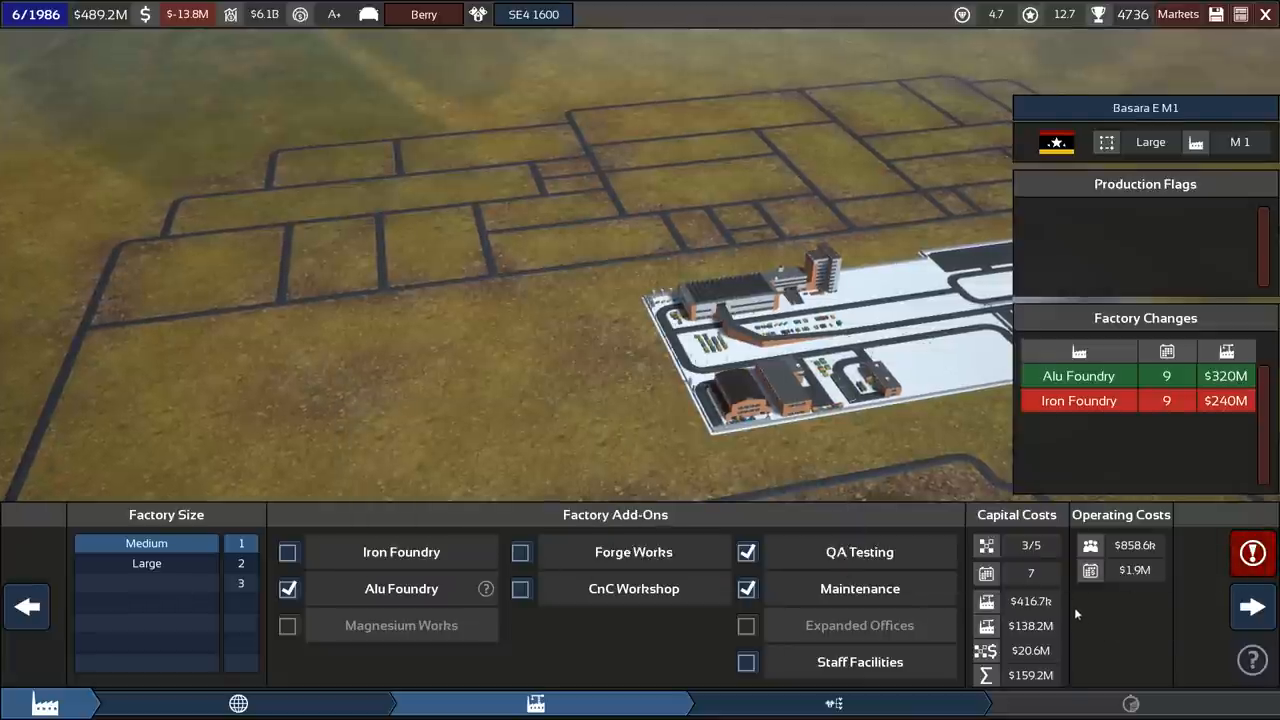
mouse_move(1024, 676)
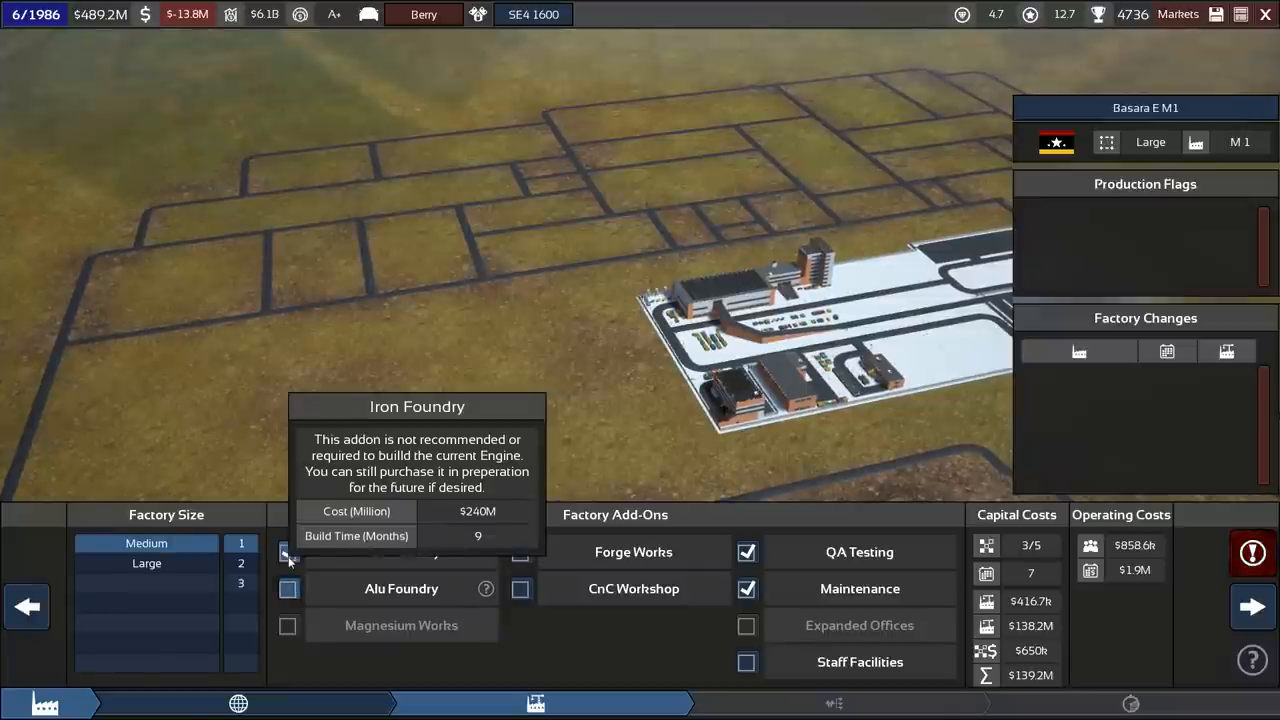
left_click(288, 552)
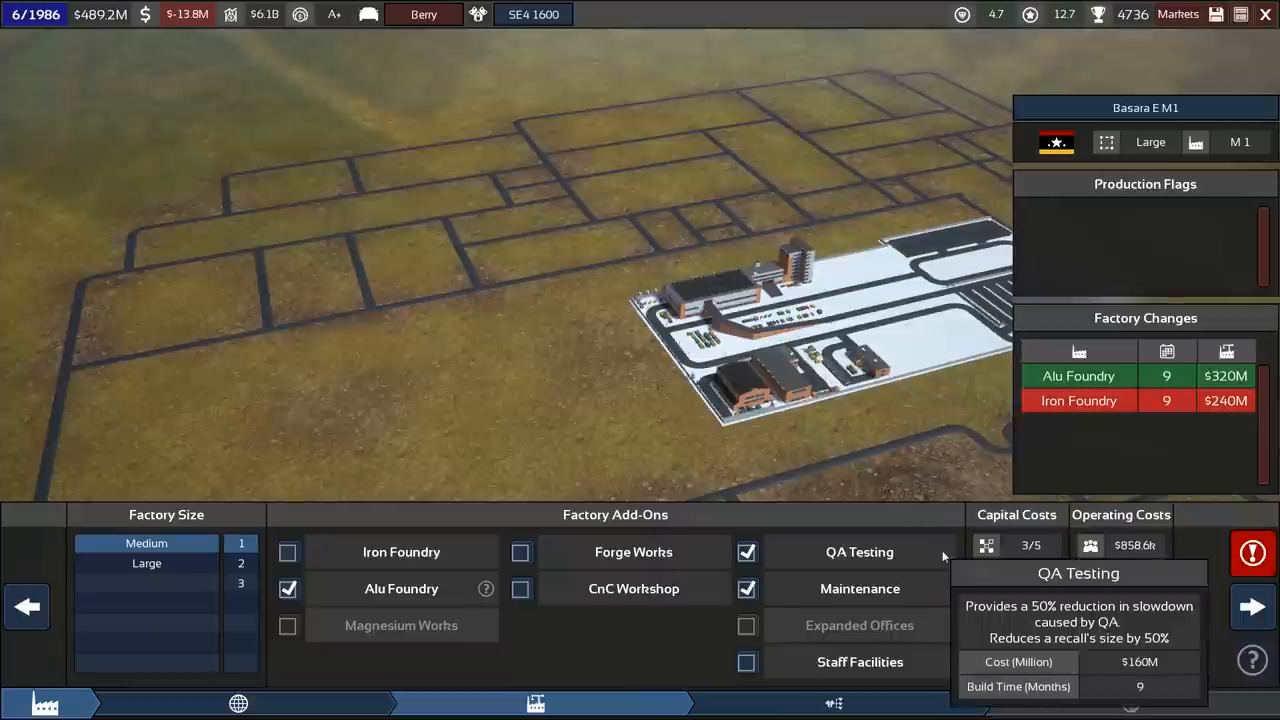
left_click(1252, 552)
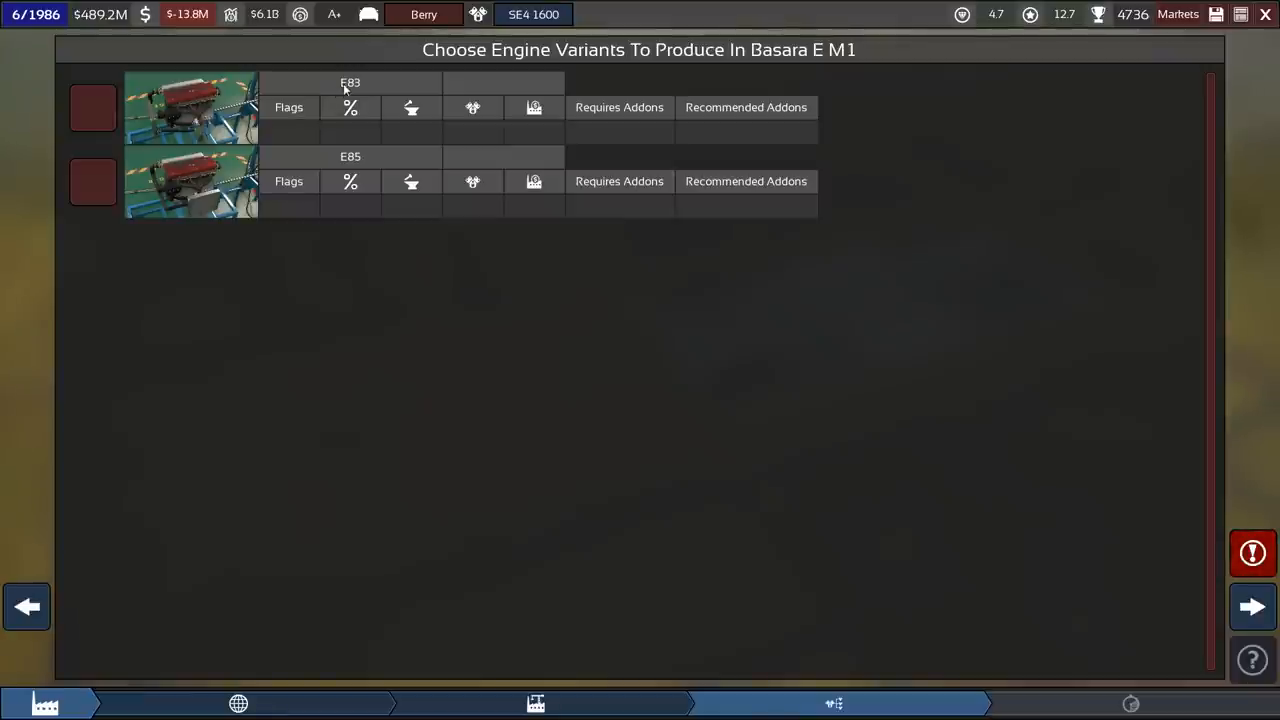
mouse_move(370, 96)
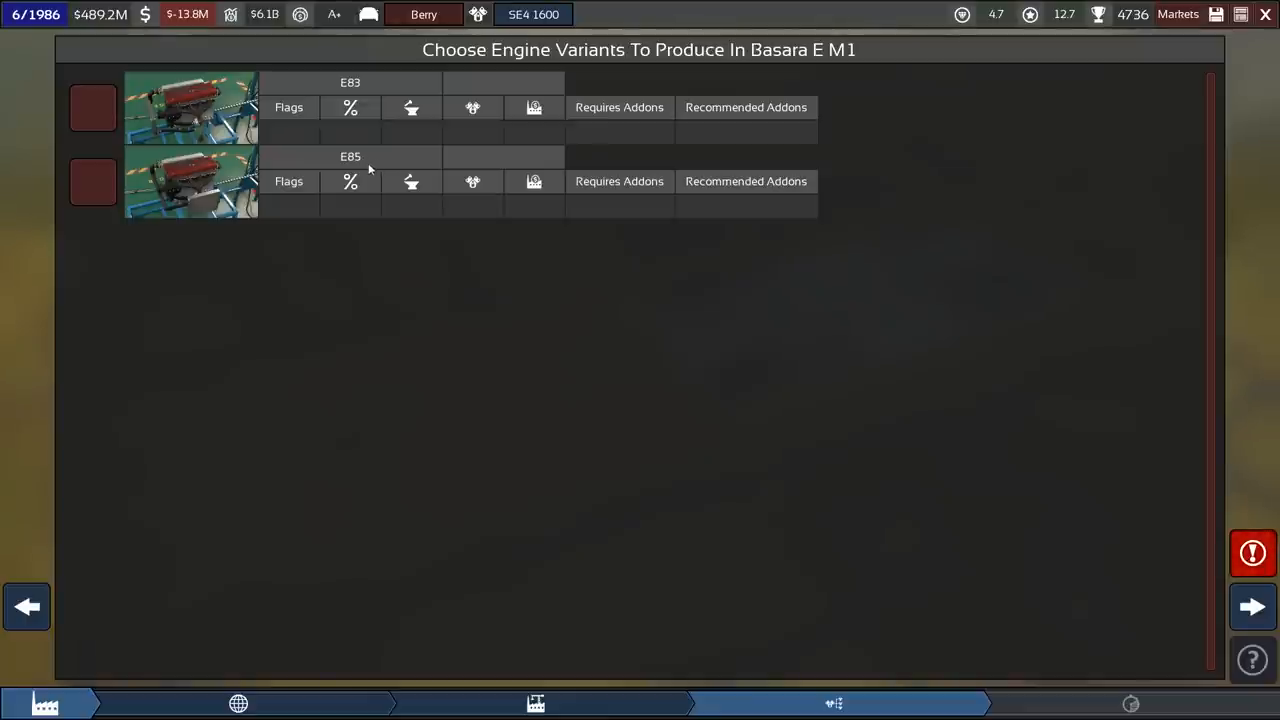
- Select only the E85 variant for Basara E M1 and continue to configuration setup
left_click(92, 180)
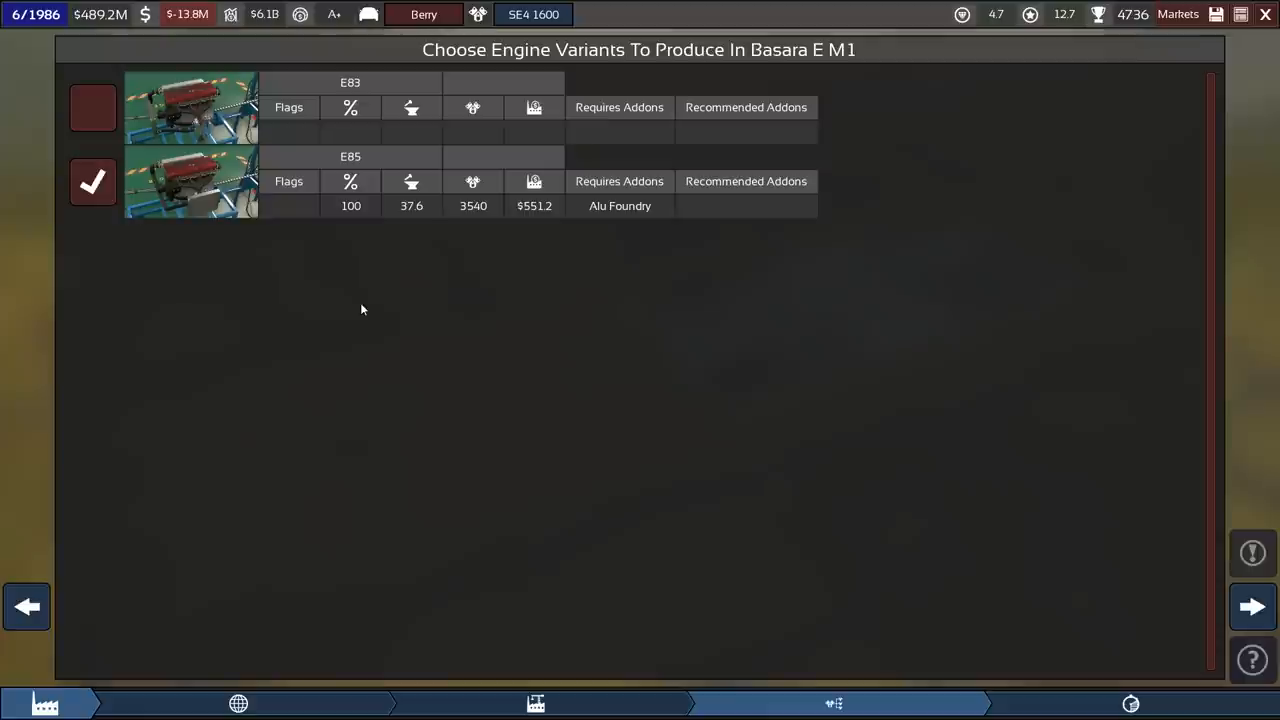
left_click(92, 108)
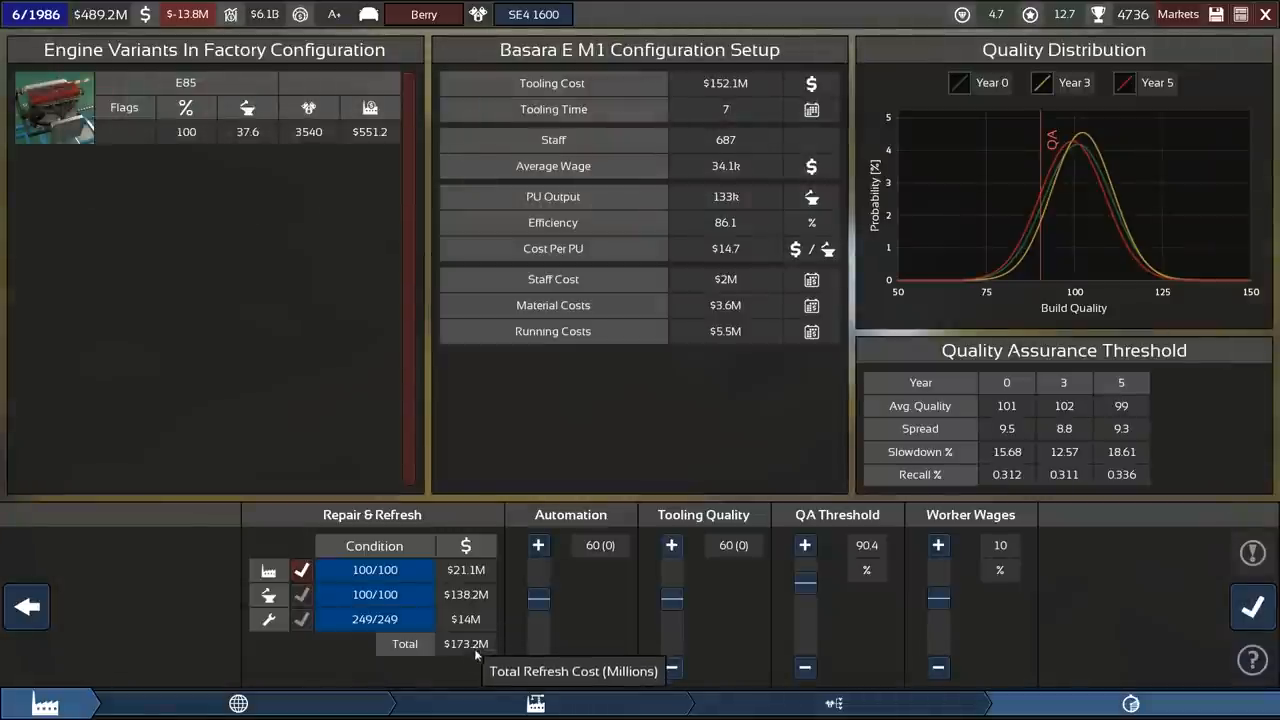
mouse_move(738, 576)
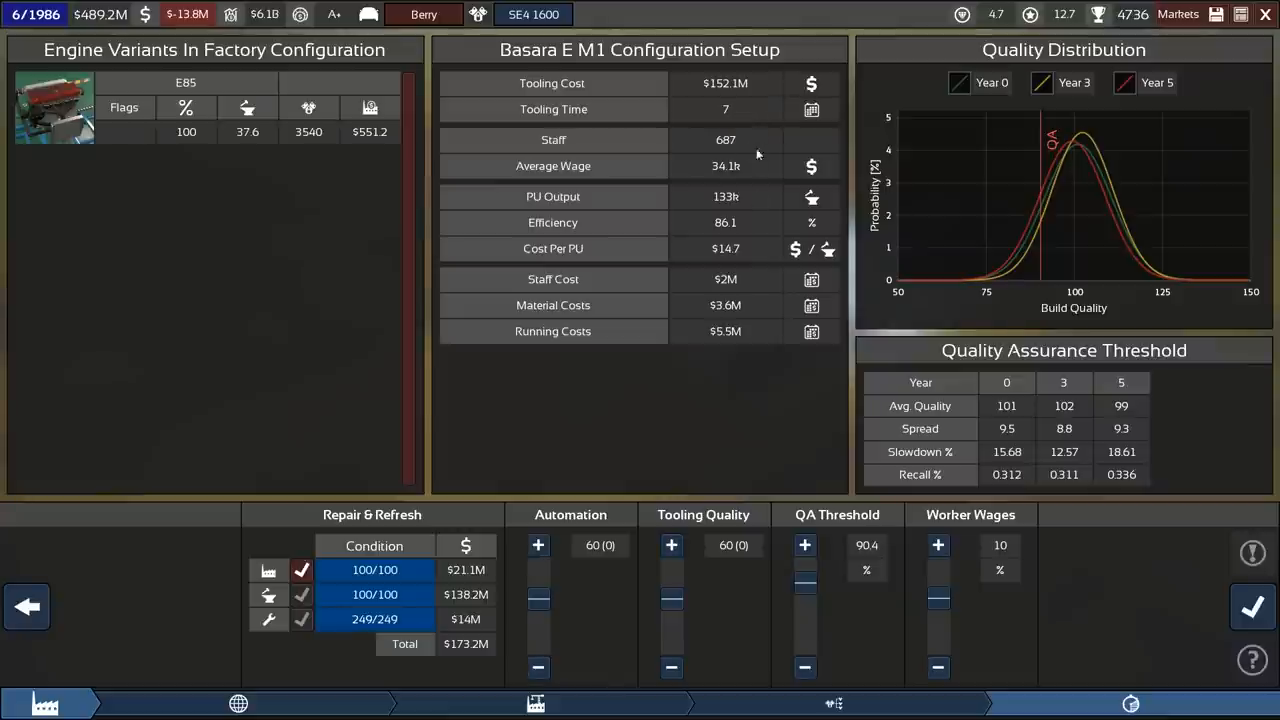
mouse_move(1124, 594)
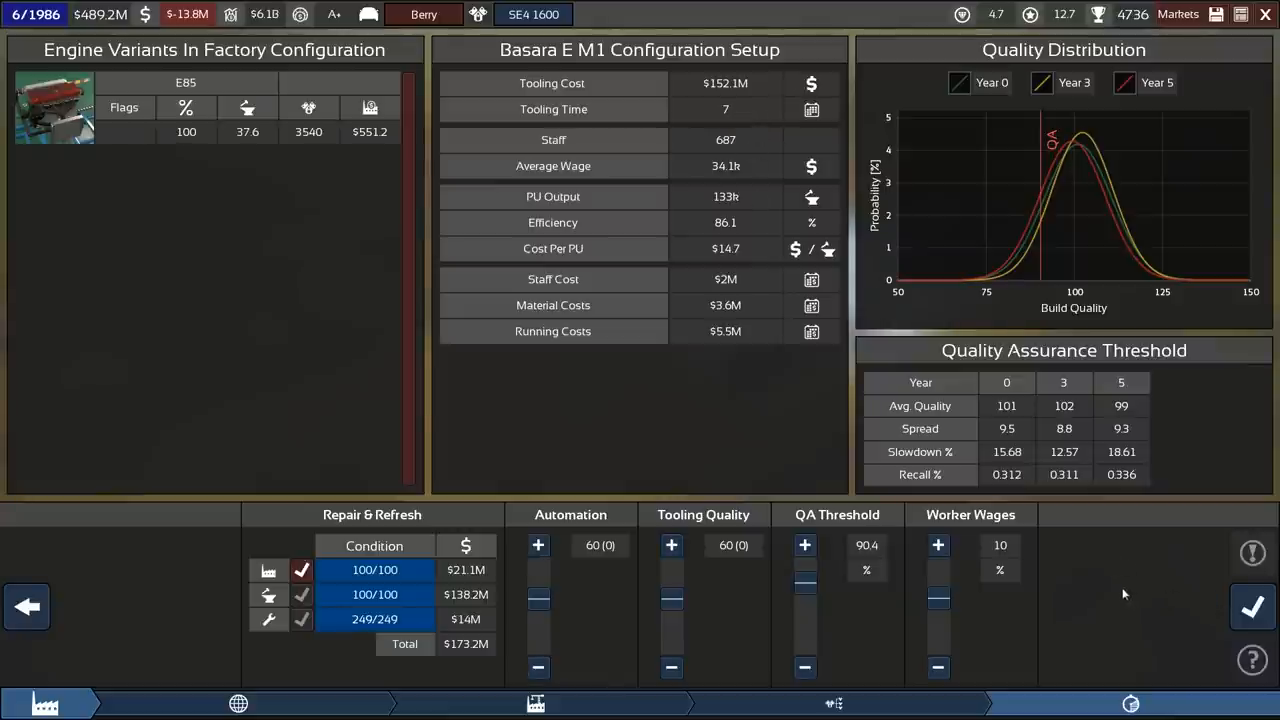
mouse_move(684, 112)
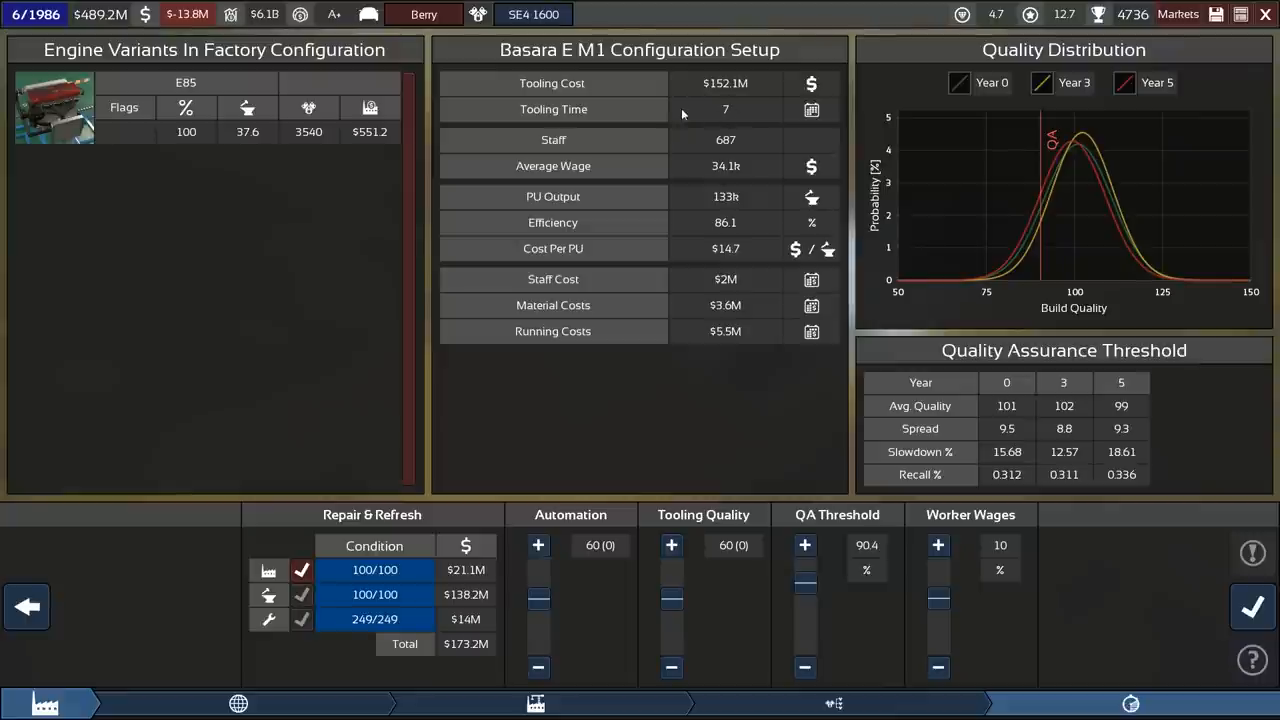
mouse_move(724, 120)
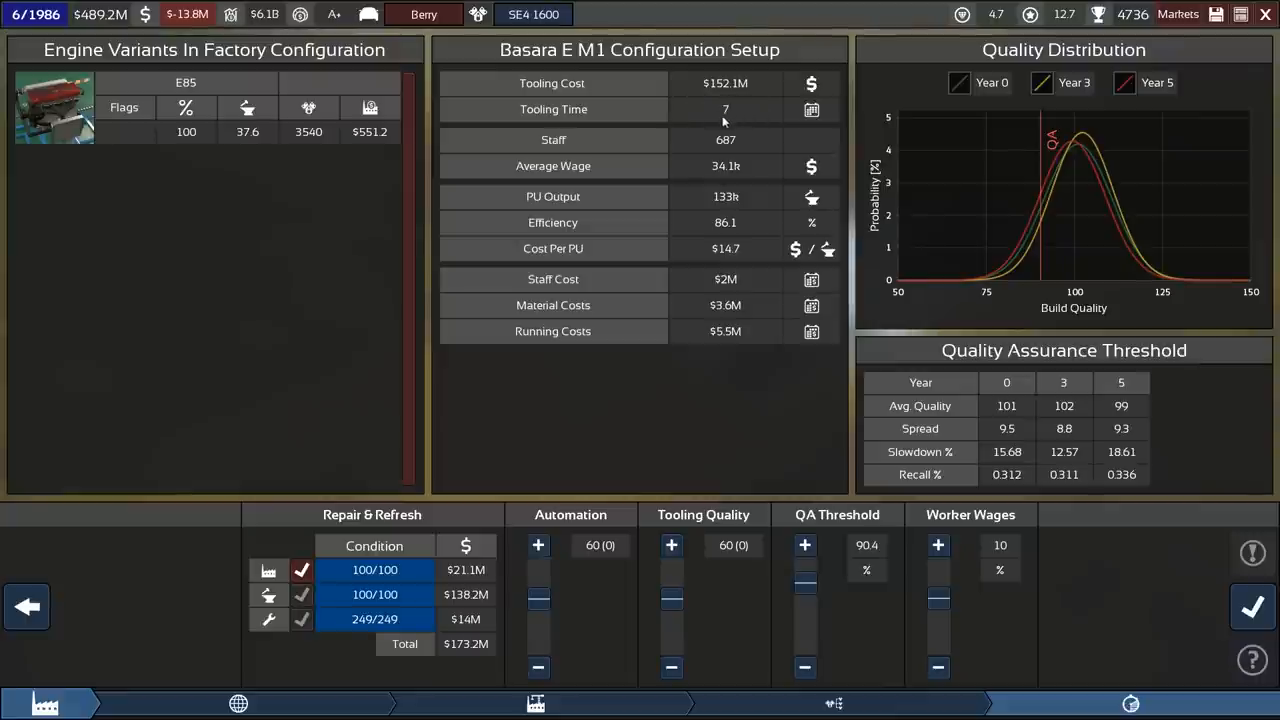
- Complete the Basara E M1 E85 configuration with 60 automation and 90.4 QA threshold
left_click(300, 570)
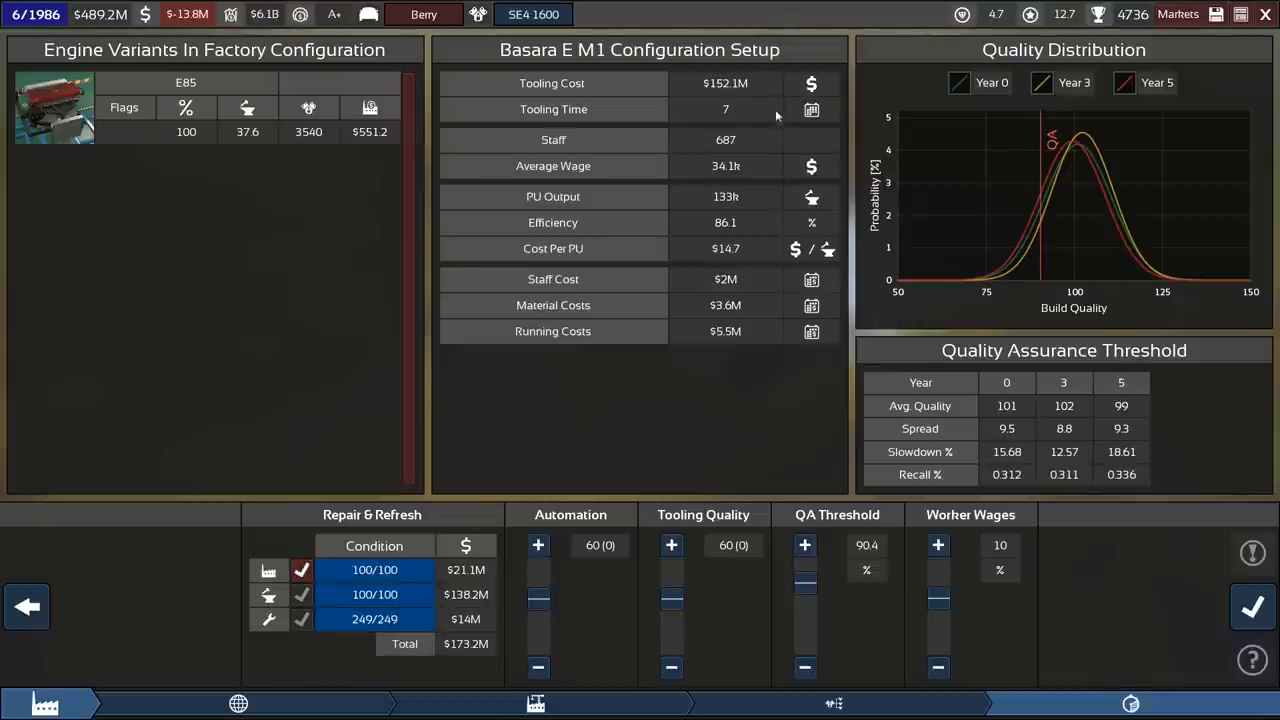
mouse_move(1252, 608)
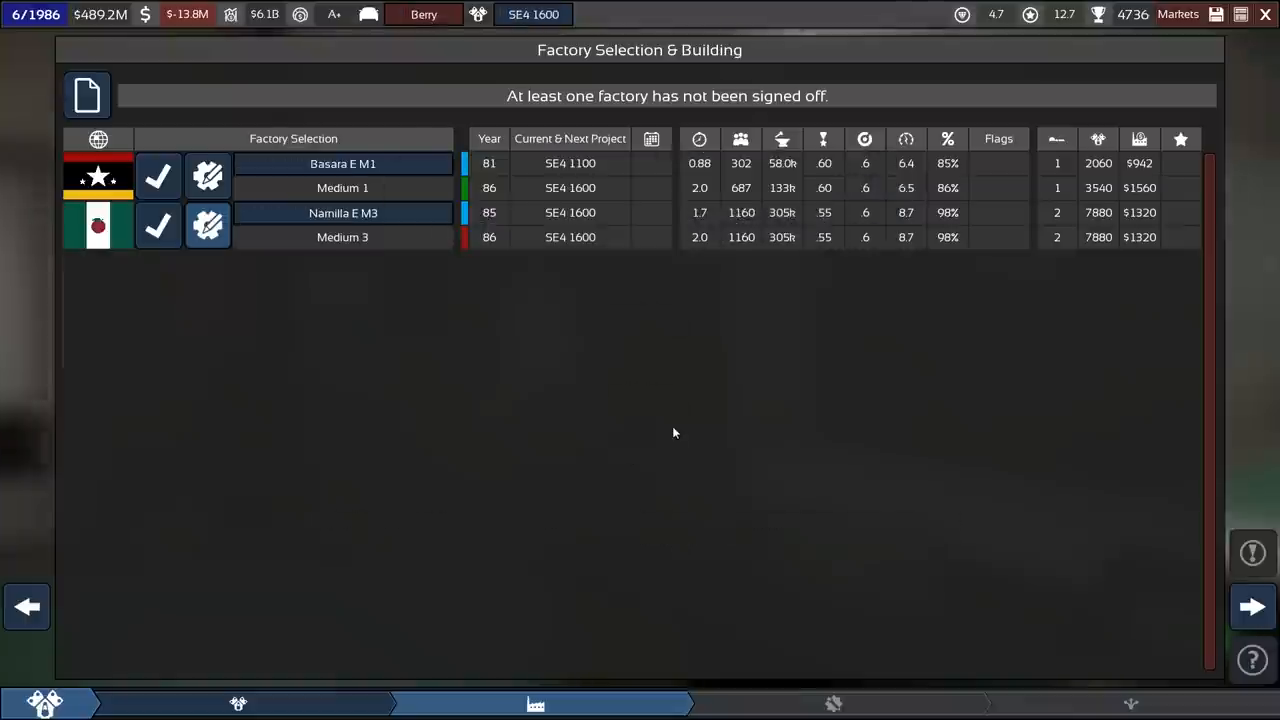
mouse_move(158, 224)
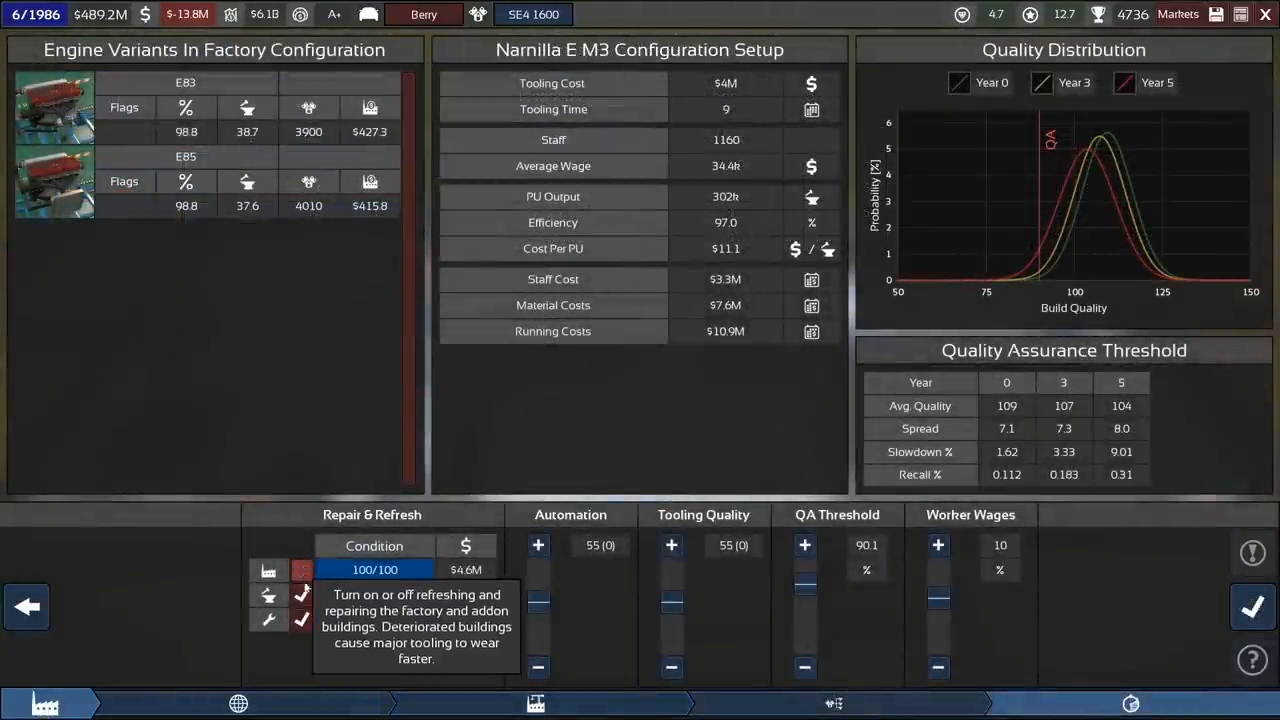
- Untick refreshing factory and add-on buildings at Narnilla E M3, then complete its configuration
left_click(302, 620)
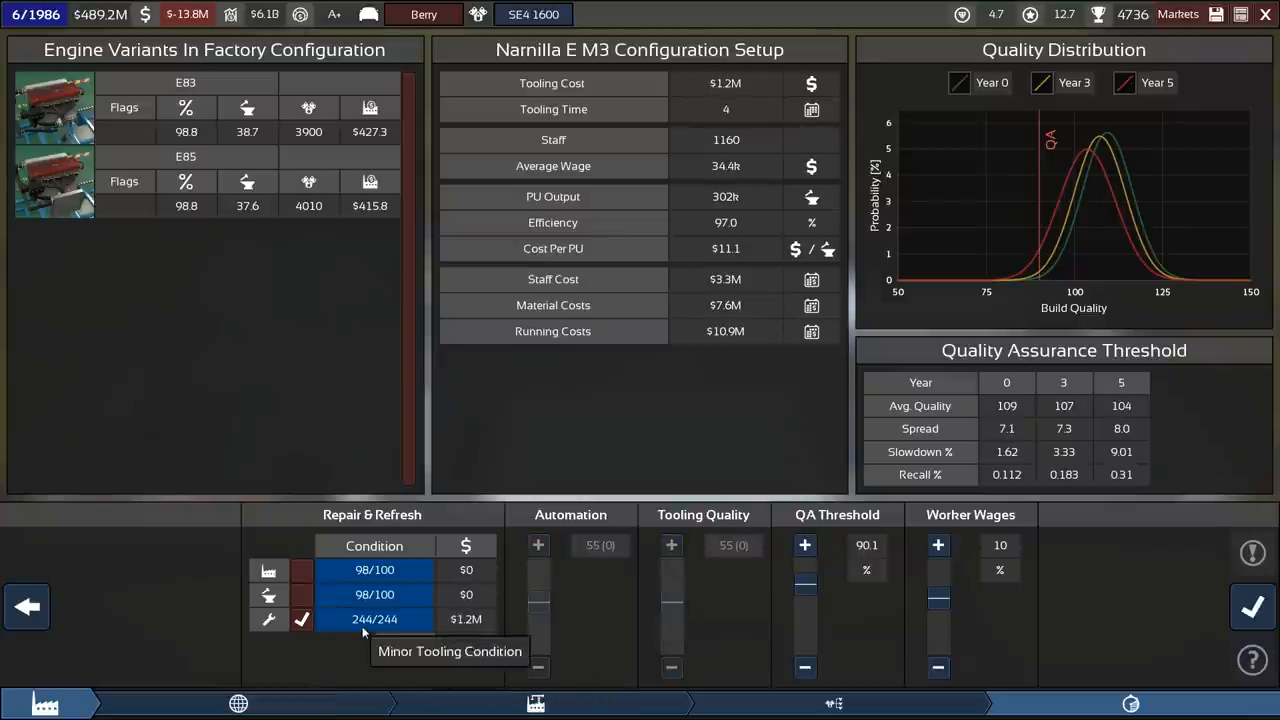
left_click(302, 620)
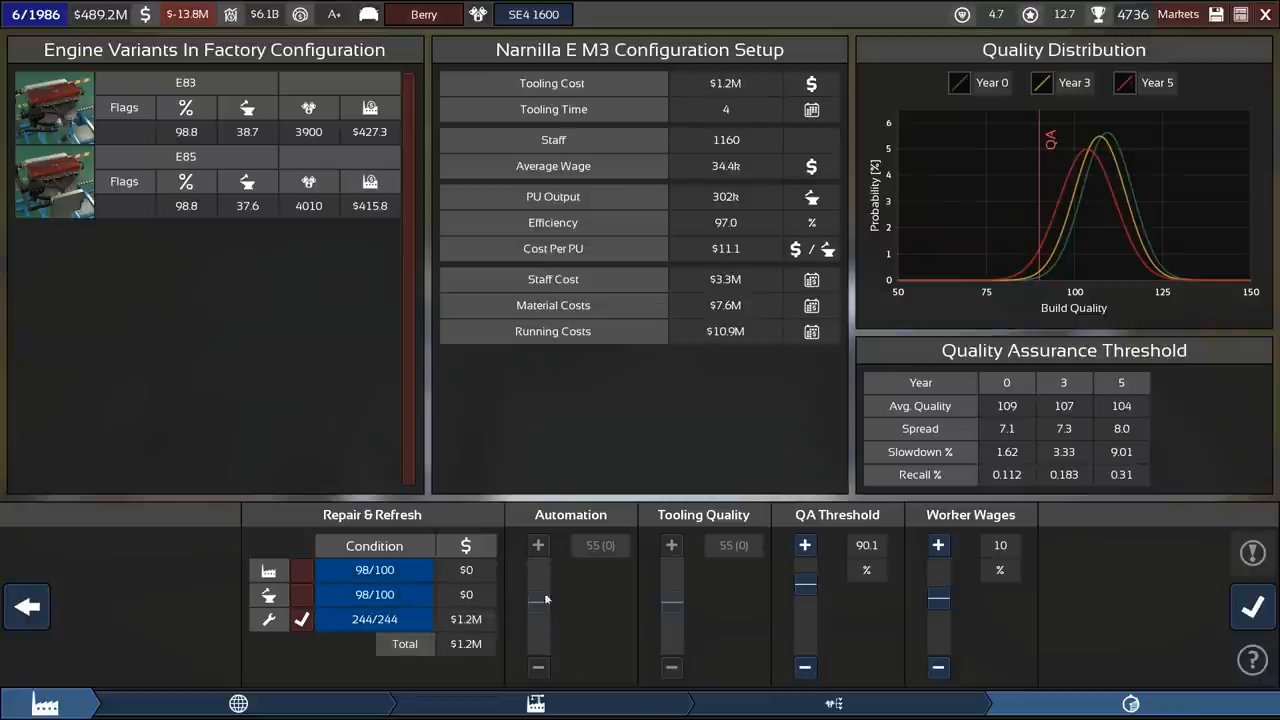
mouse_move(568, 460)
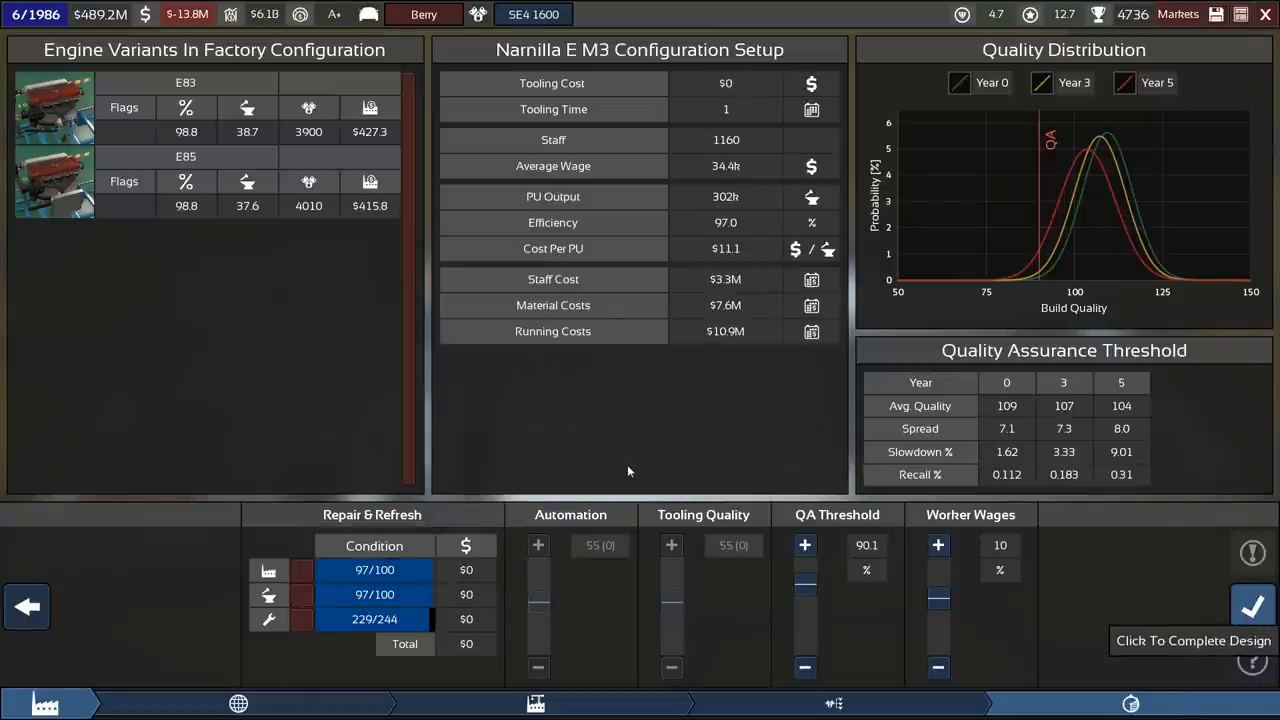
left_click(1252, 606)
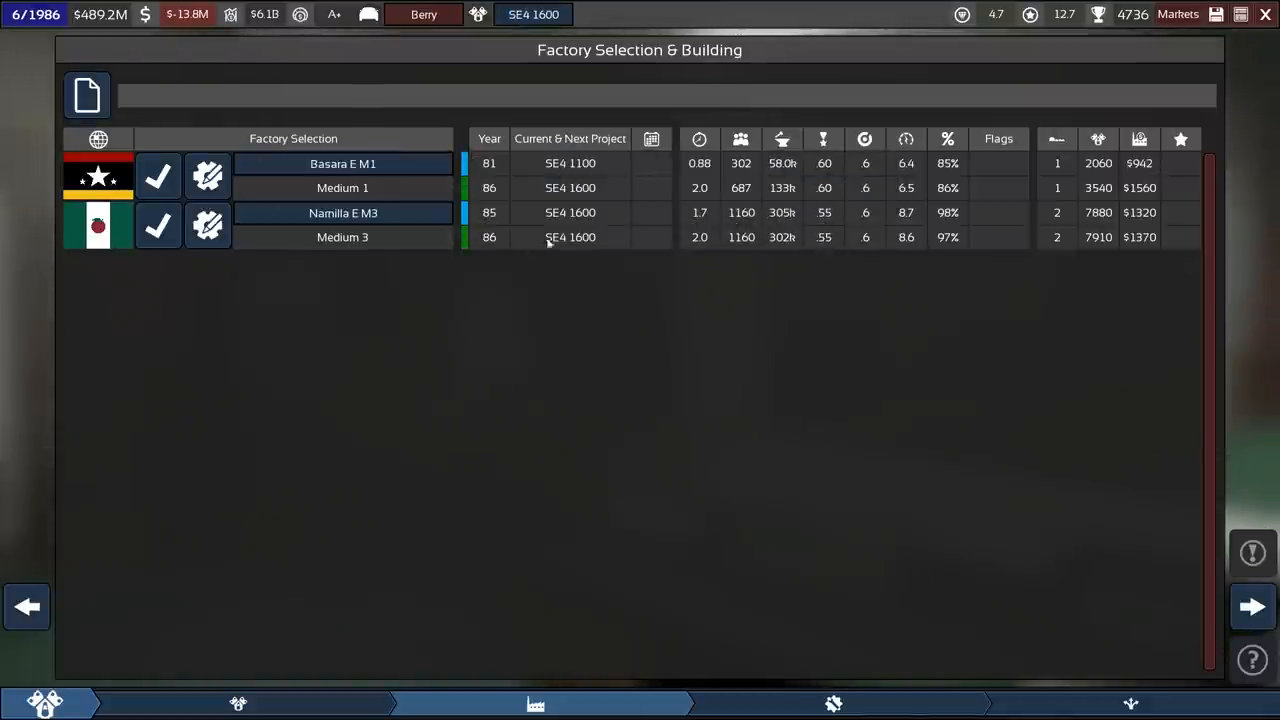
mouse_move(208, 224)
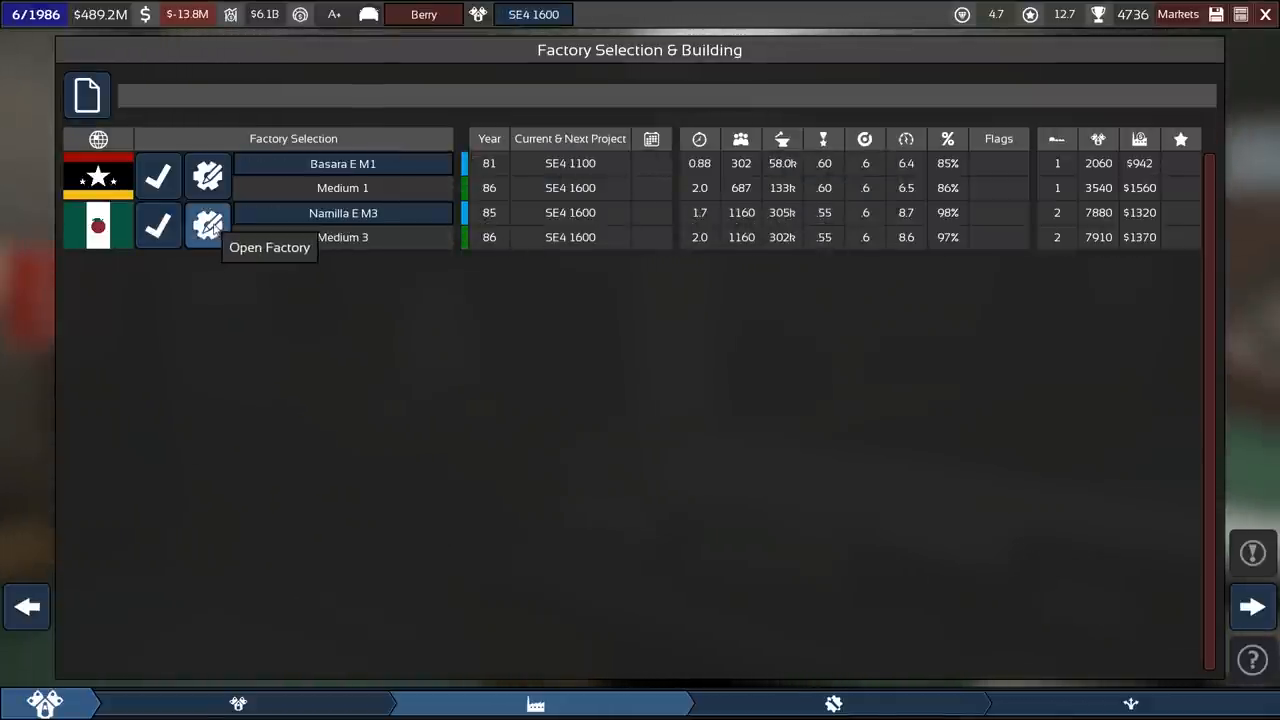
left_click(208, 224)
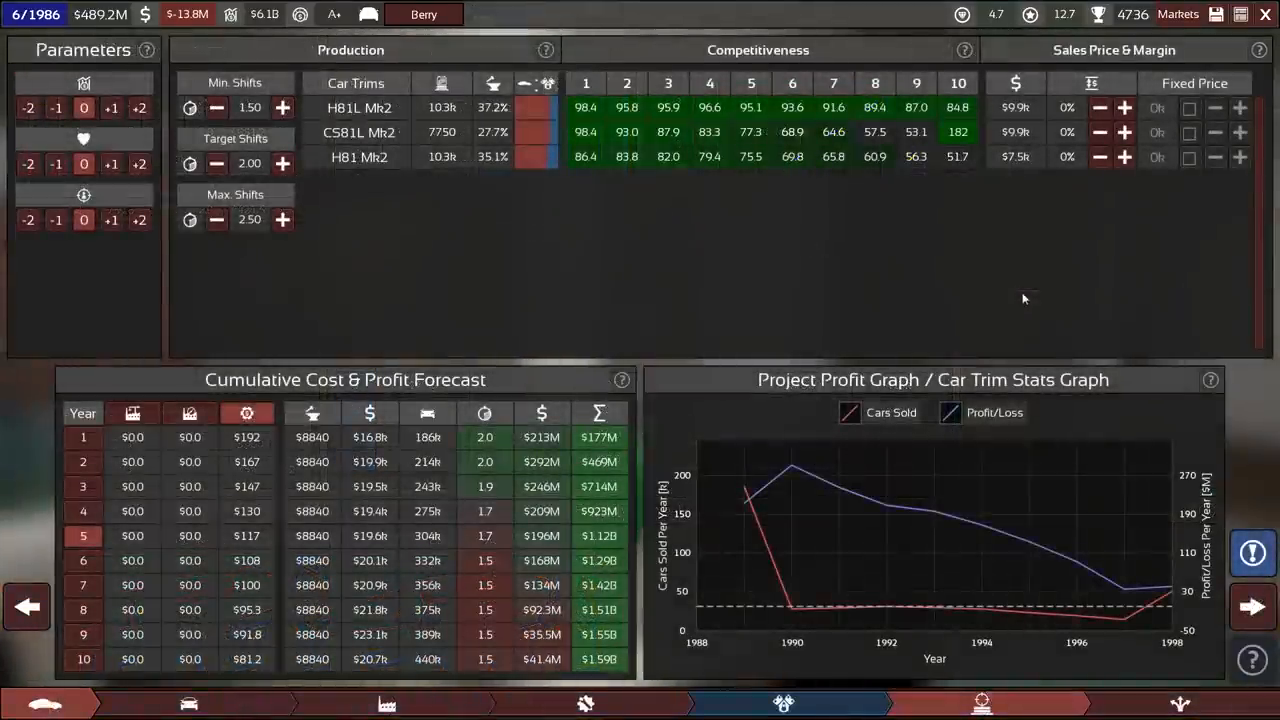
mouse_move(990, 524)
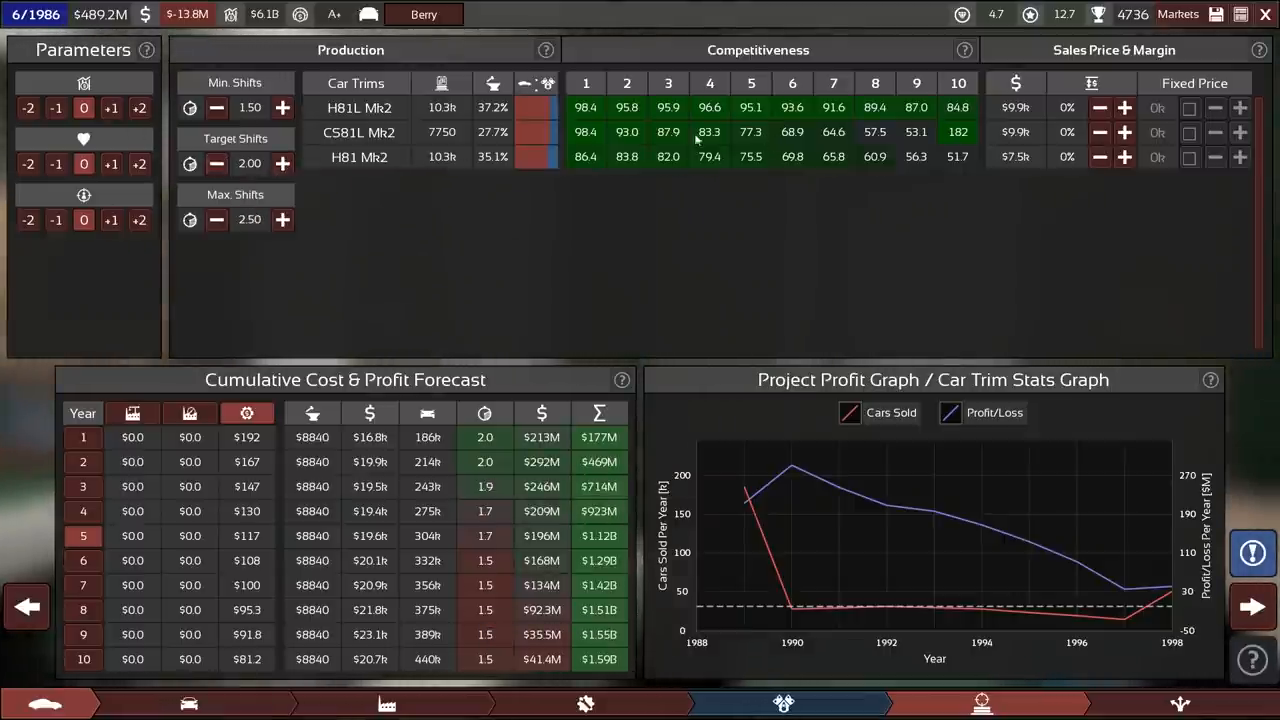
mouse_move(484, 412)
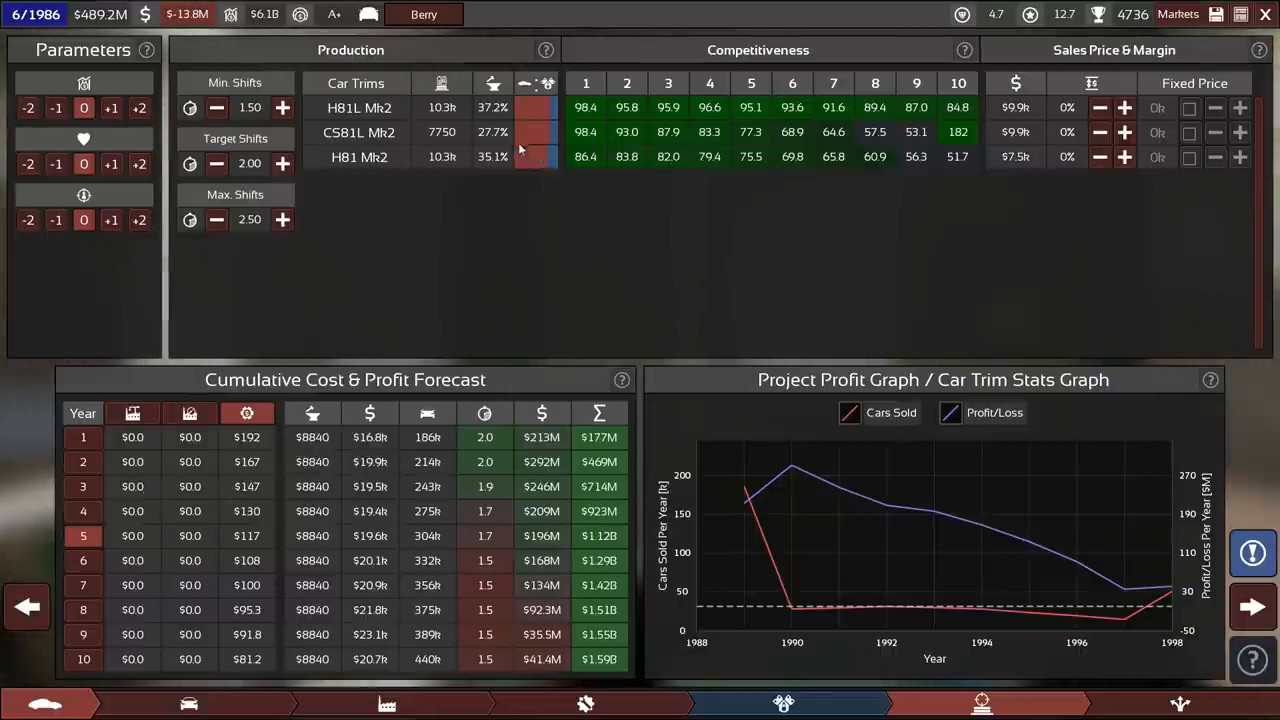
mouse_move(520, 544)
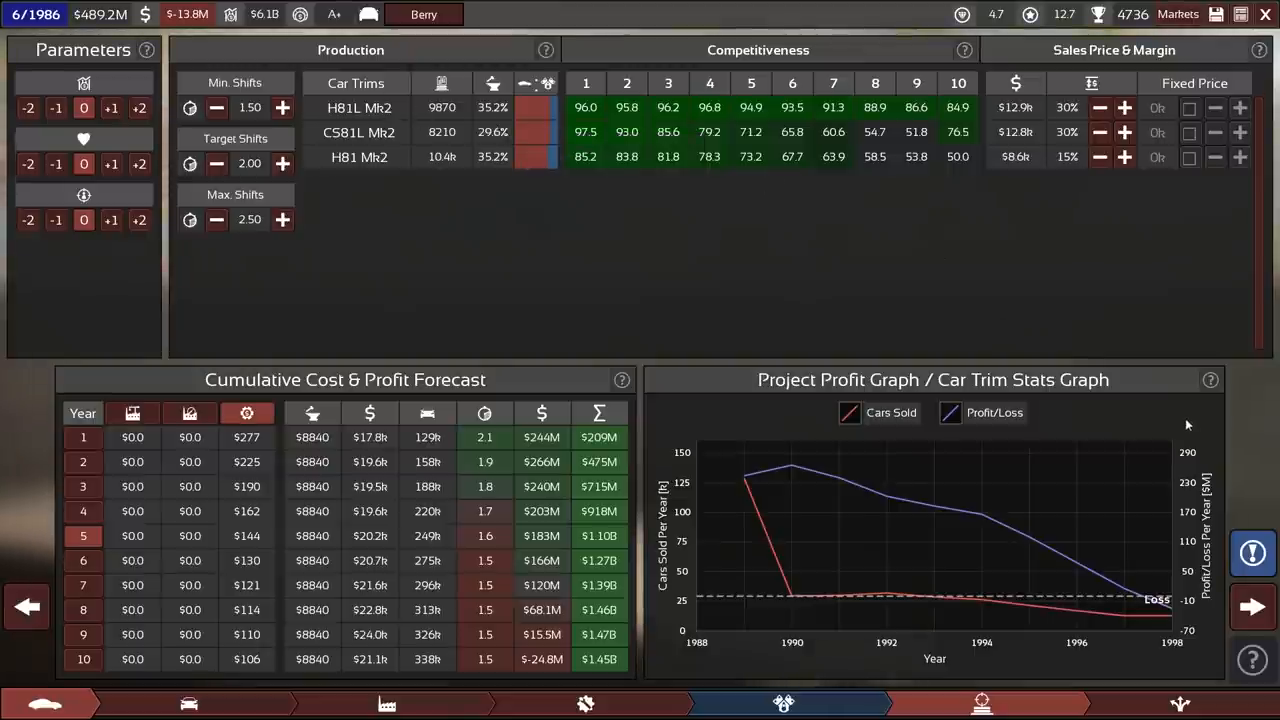
mouse_move(548, 132)
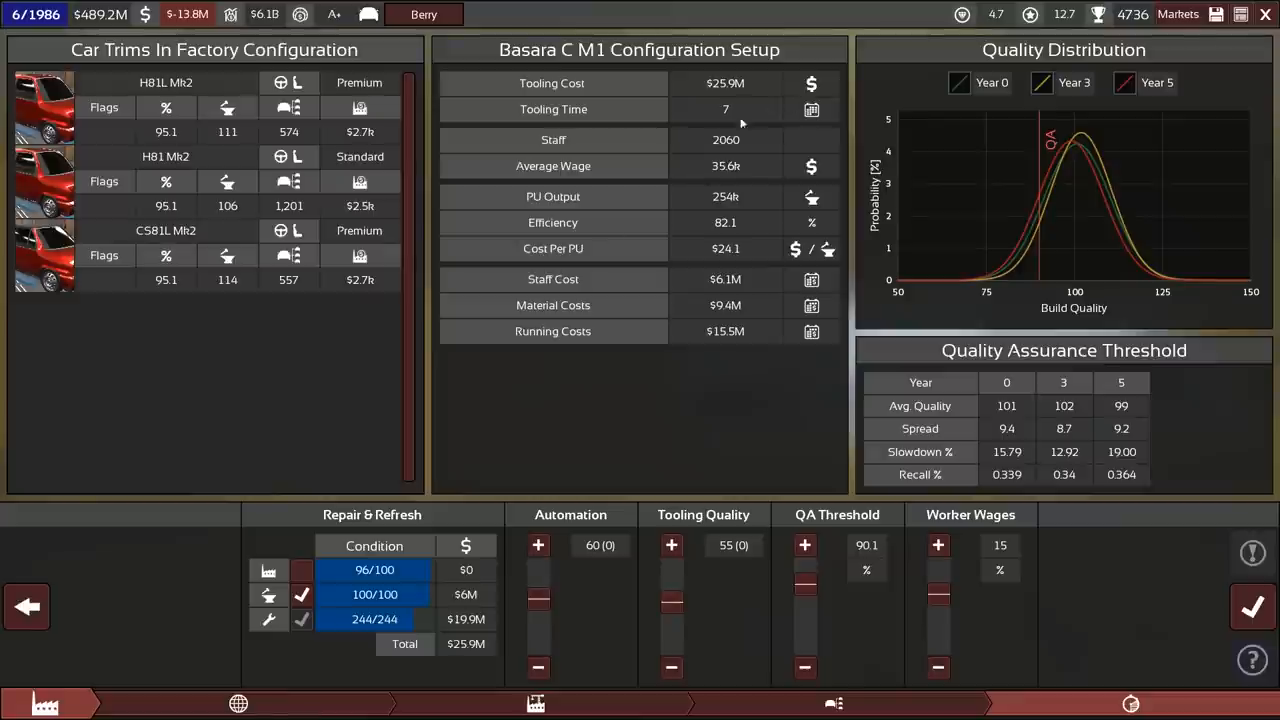
mouse_move(432, 604)
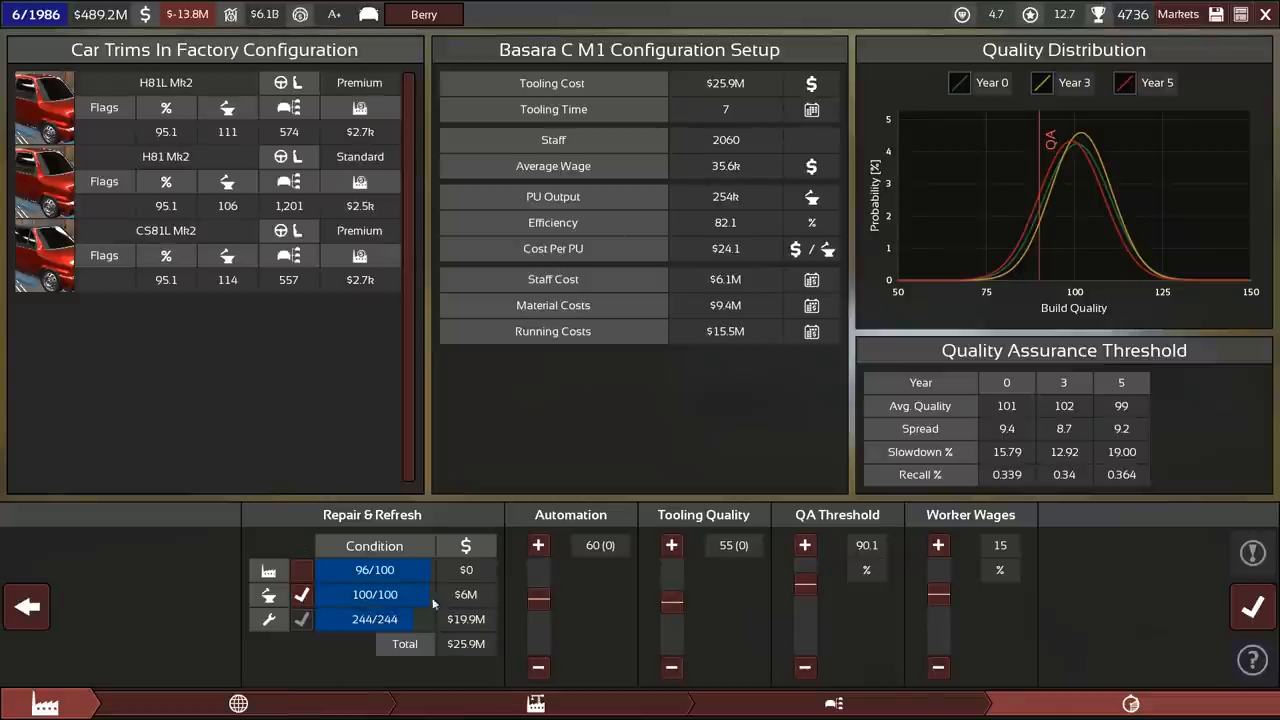
- Repair the 96/100 factory equipment to full condition, raising refresh cost to $35.2M
left_click(302, 568)
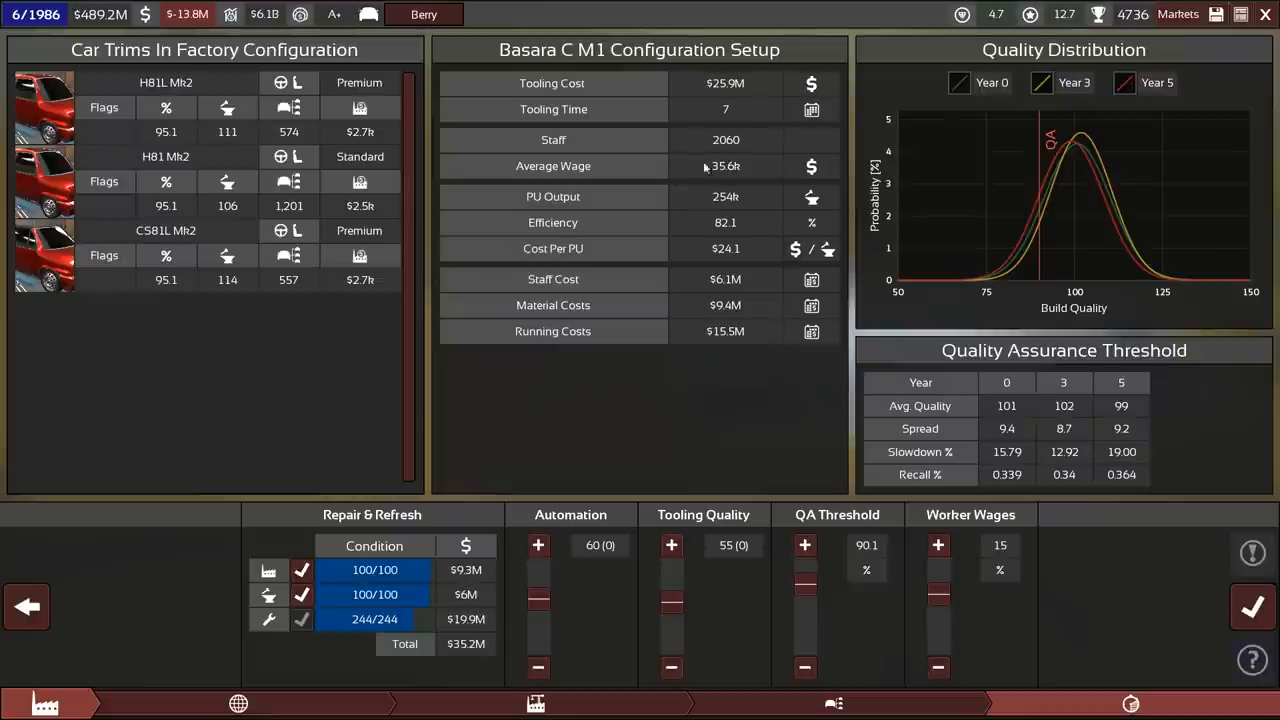
mouse_move(458, 578)
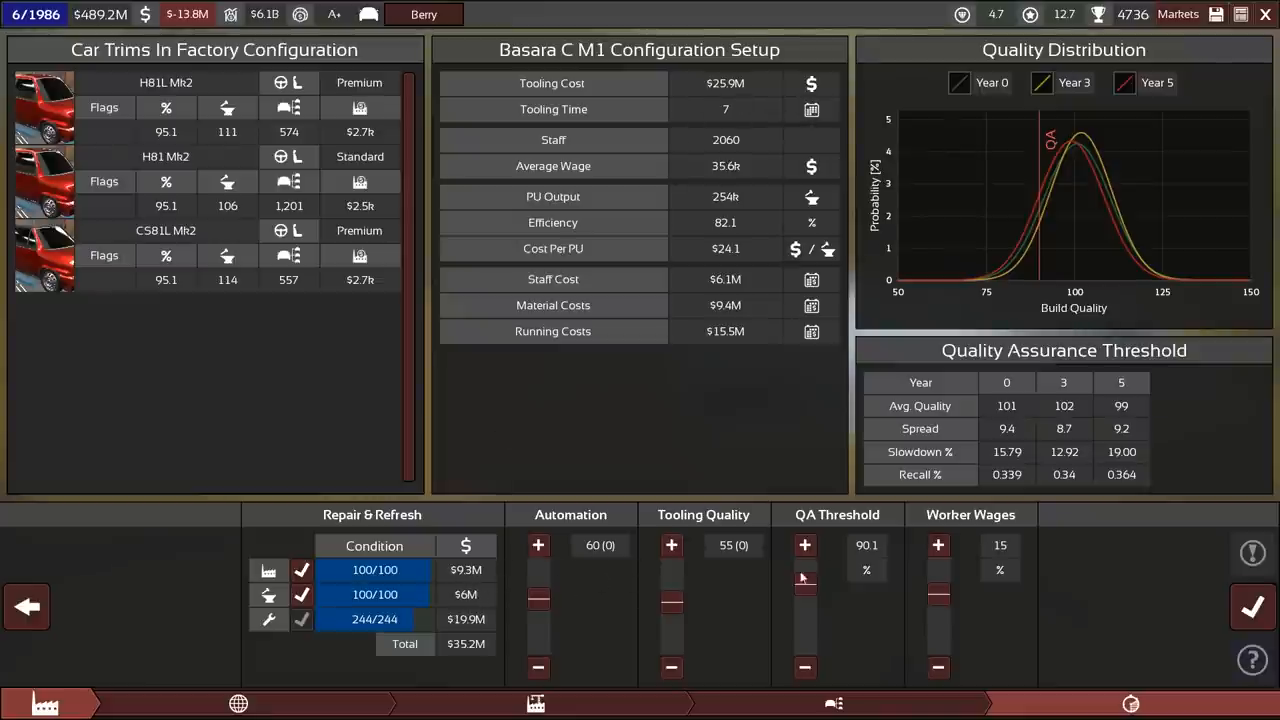
mouse_move(1252, 608)
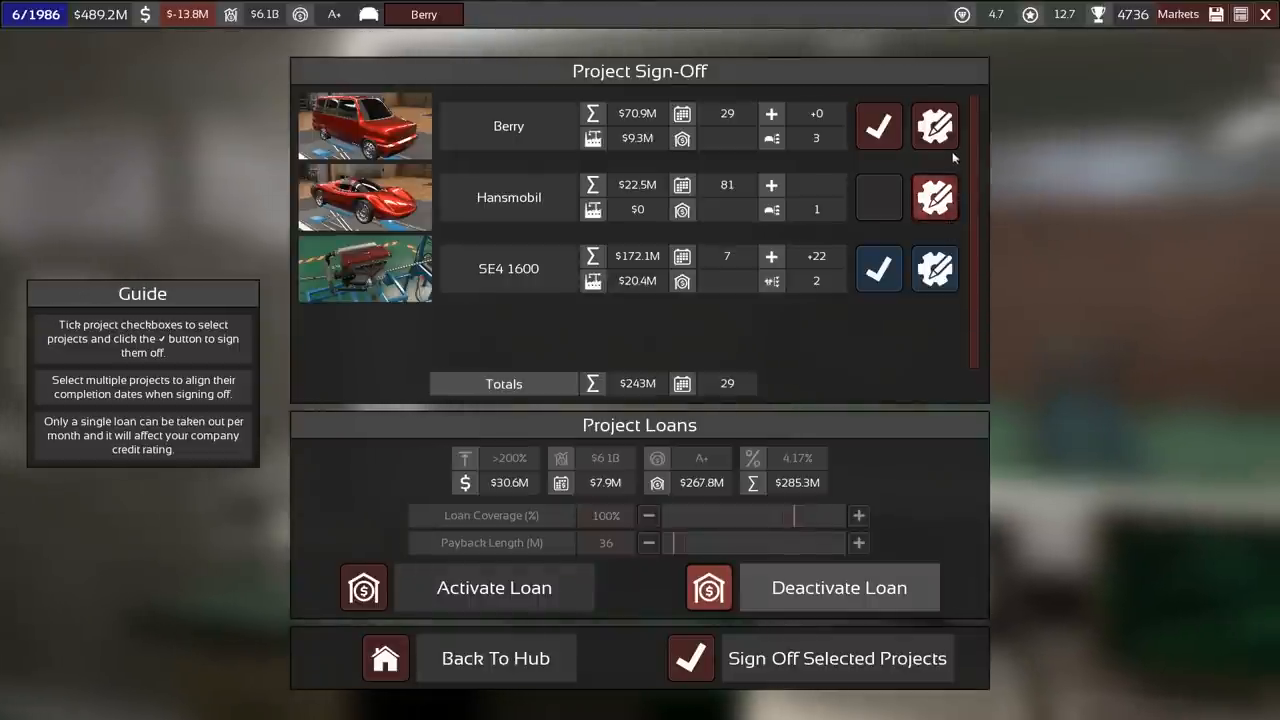
mouse_move(530, 276)
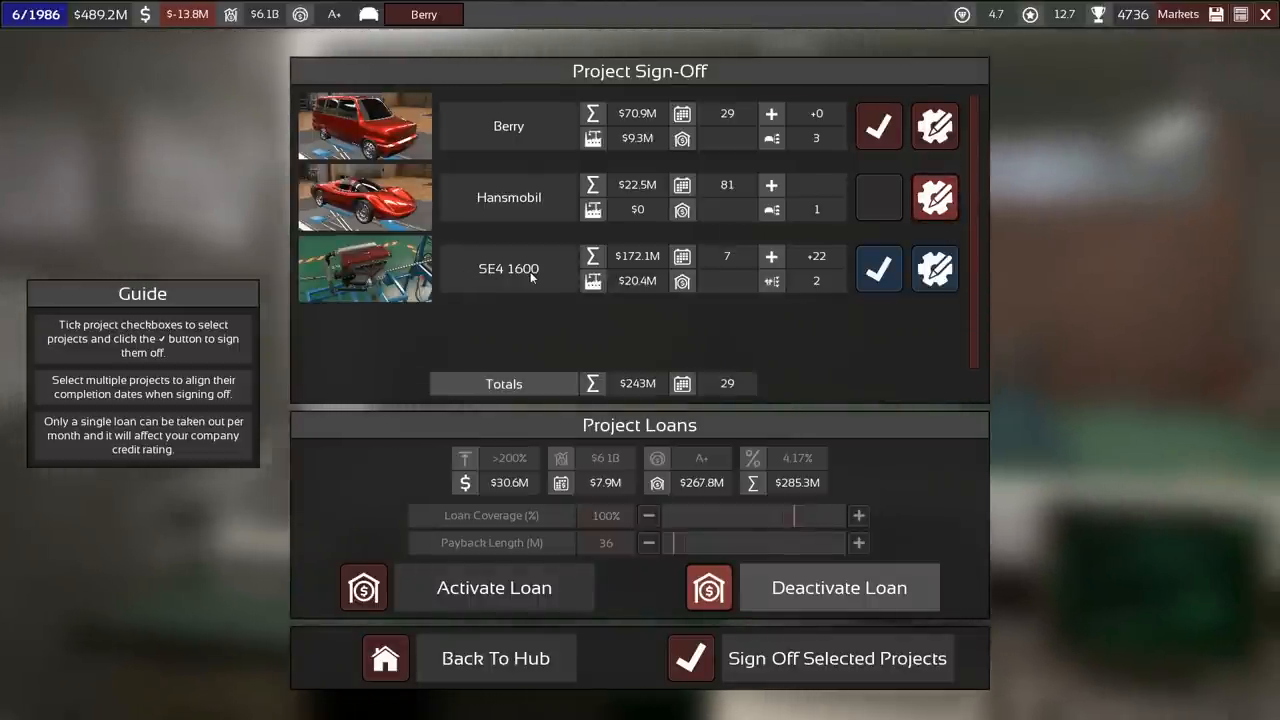
mouse_move(772, 280)
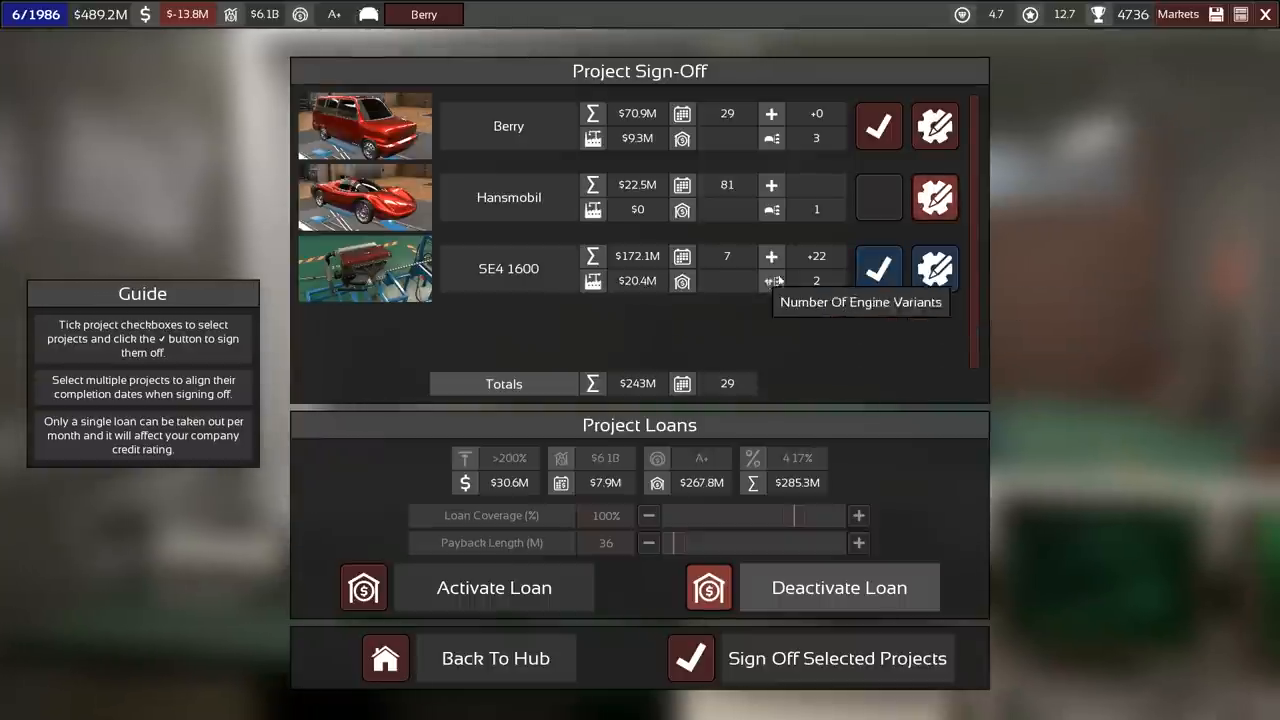
mouse_move(830, 272)
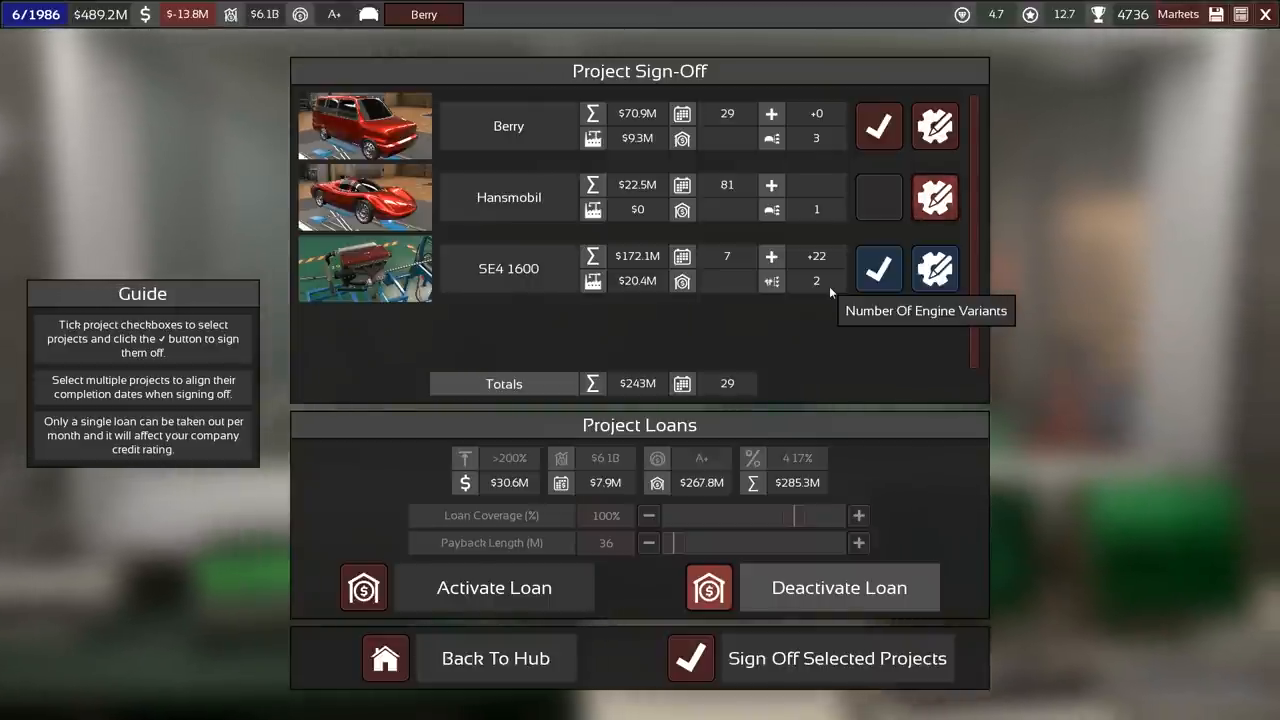
mouse_move(736, 298)
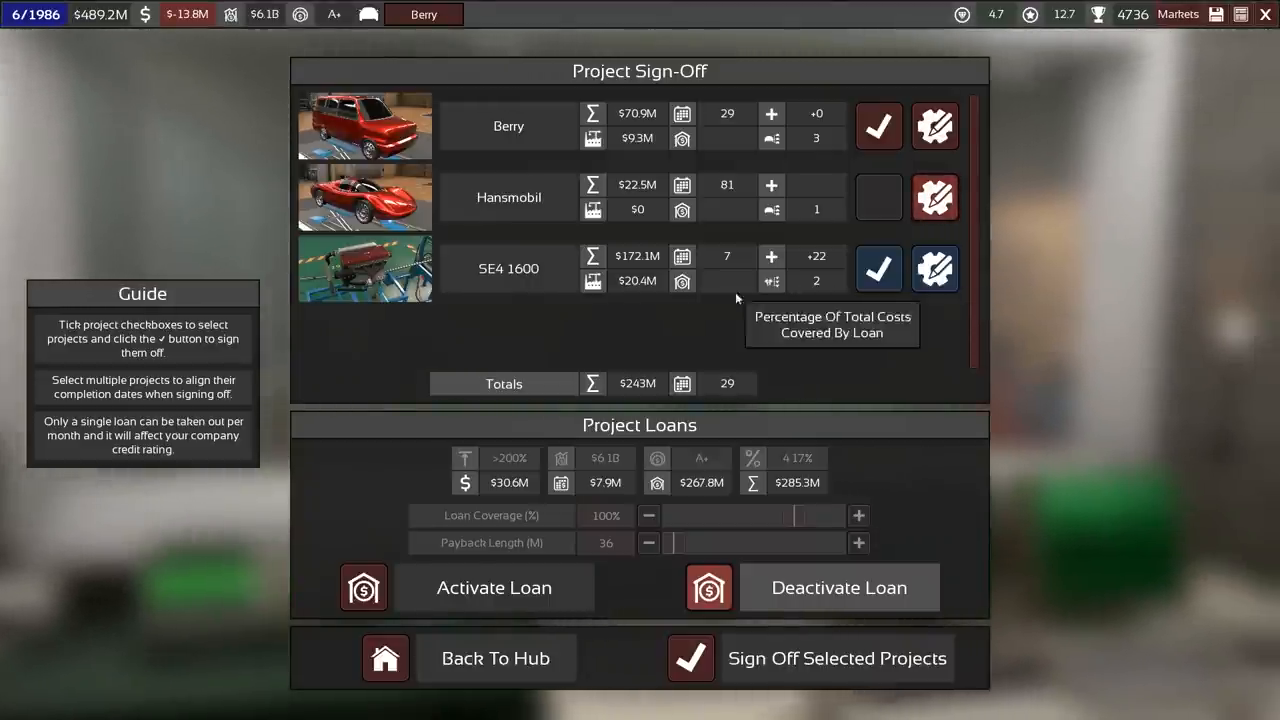
mouse_move(716, 264)
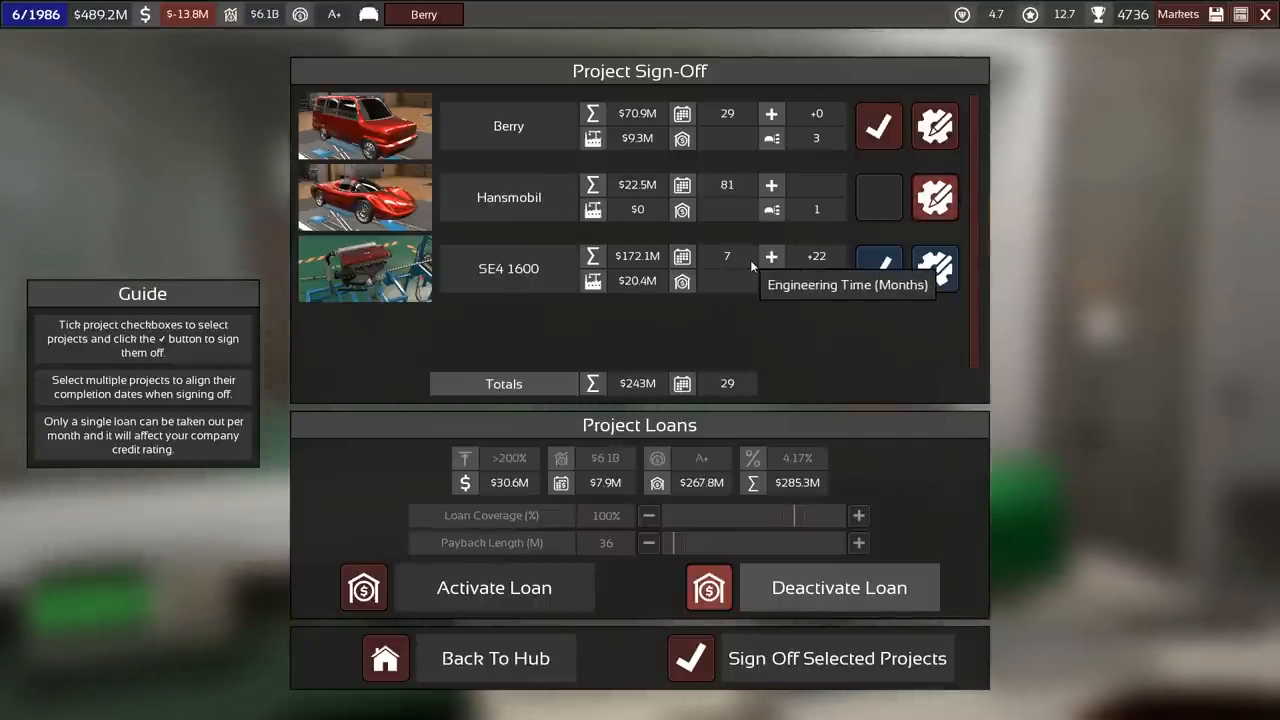
- Return from the Project Sign-Off list to the company hub
left_click(932, 268)
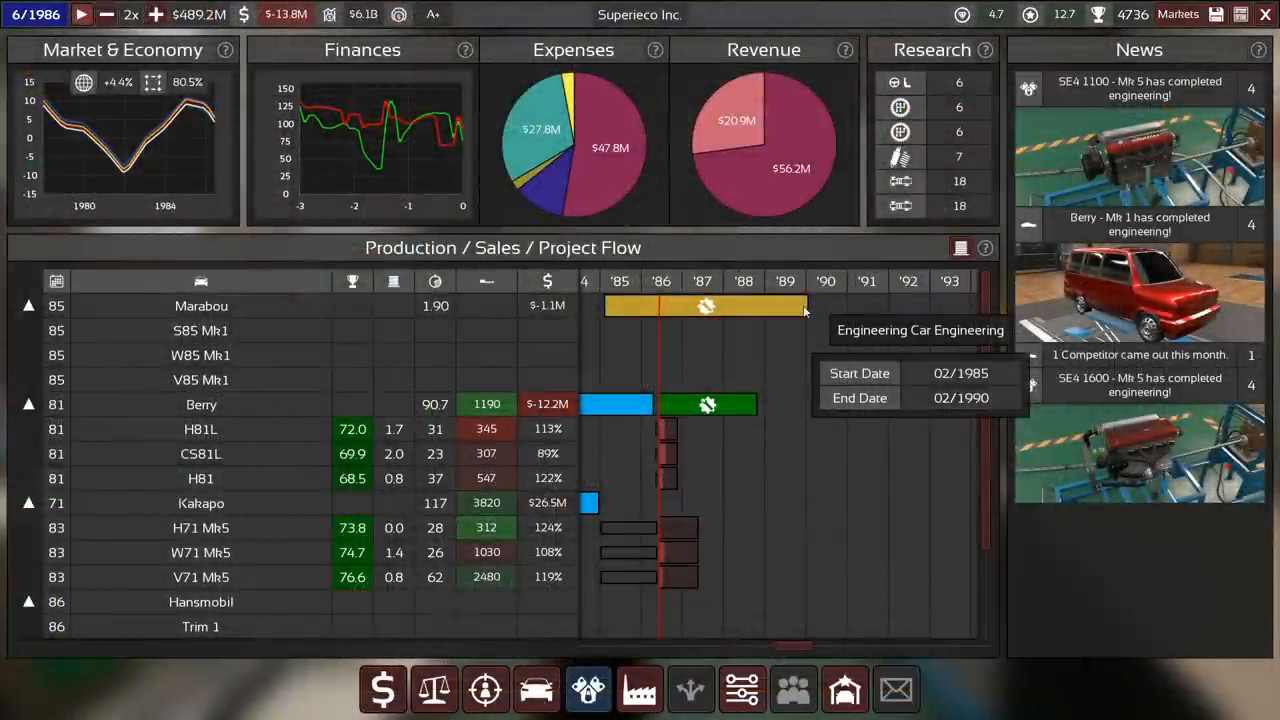
mouse_move(708, 404)
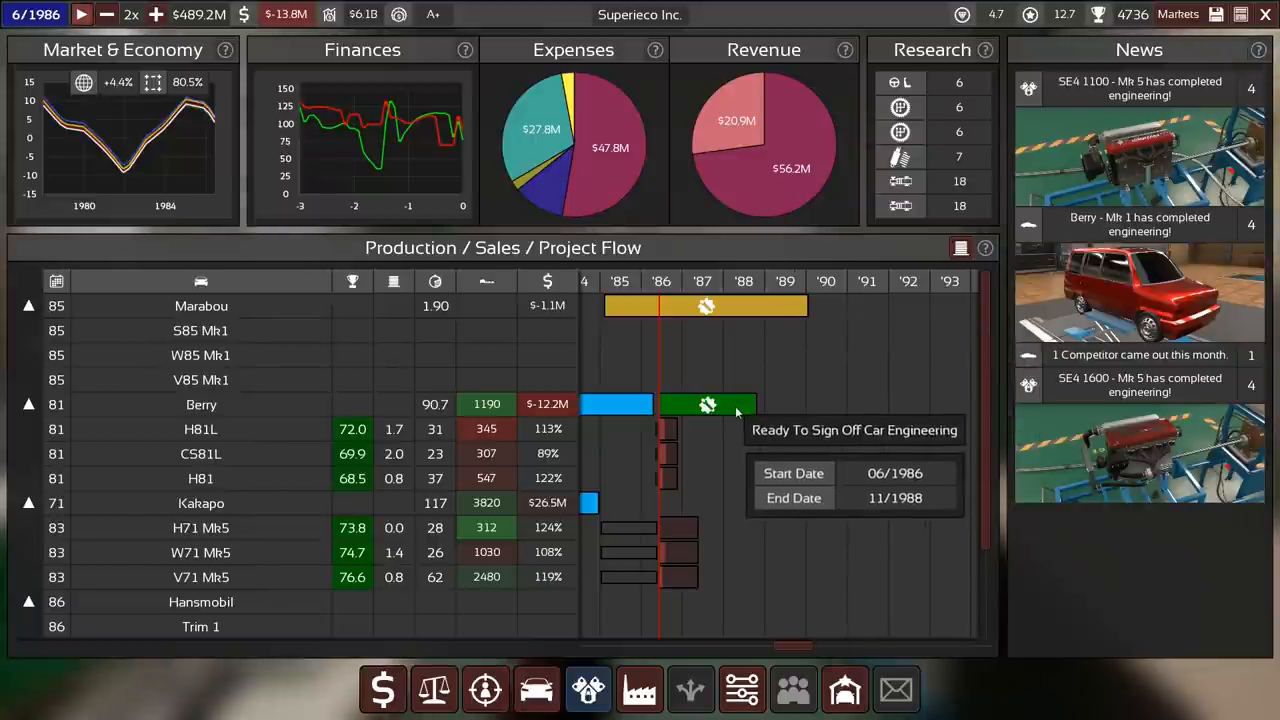
mouse_move(816, 322)
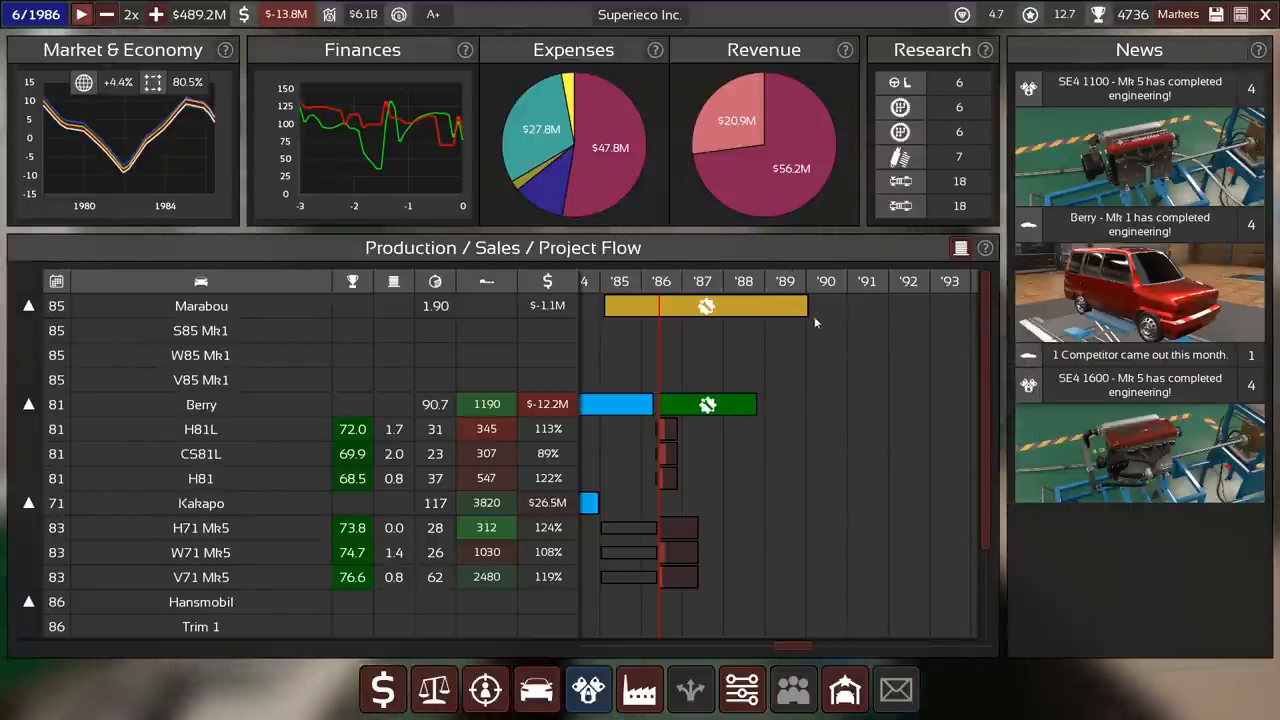
mouse_move(808, 306)
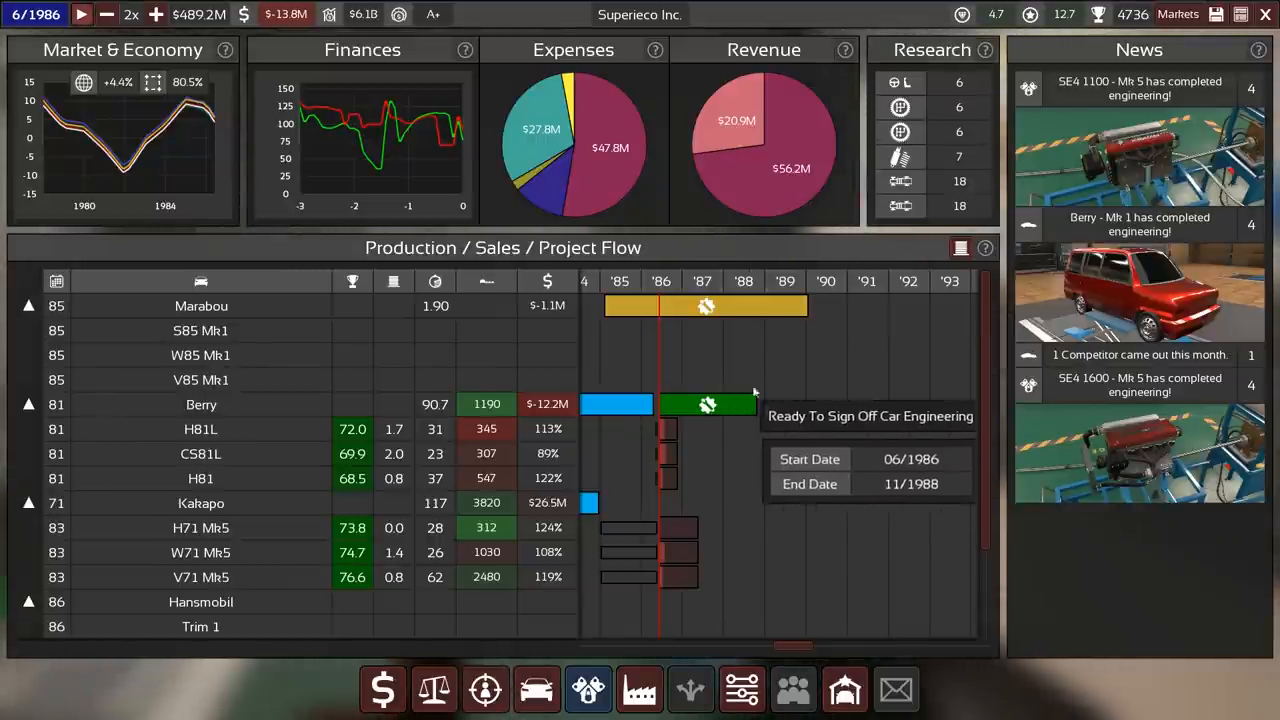
mouse_move(1196, 36)
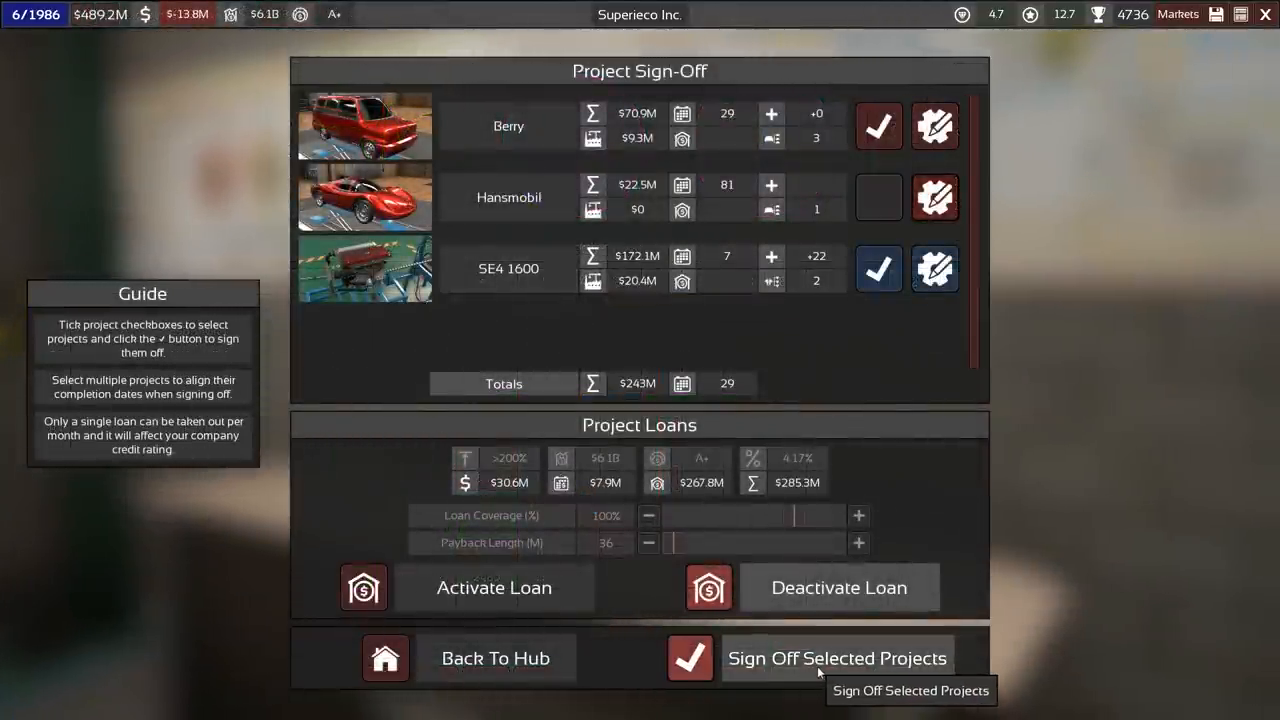
- Sign off Berry and SE4 1600, then open the Hansmobil project for editing
left_click(690, 658)
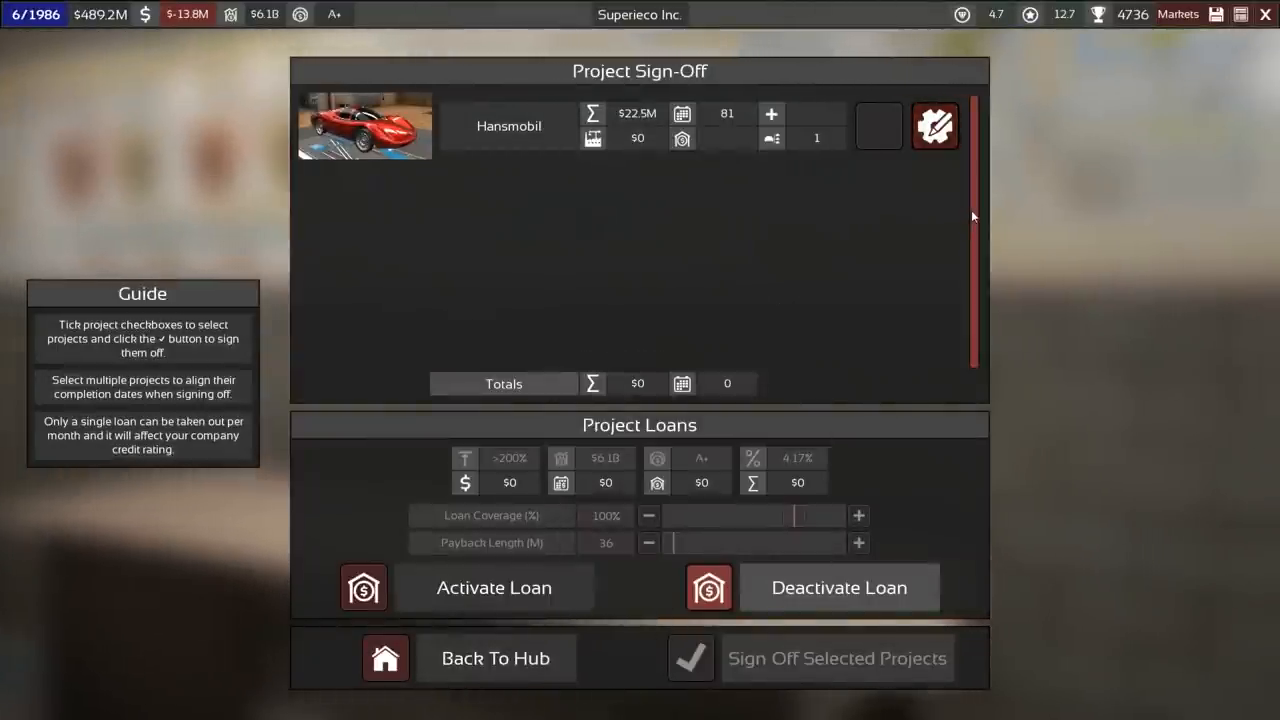
mouse_move(1024, 122)
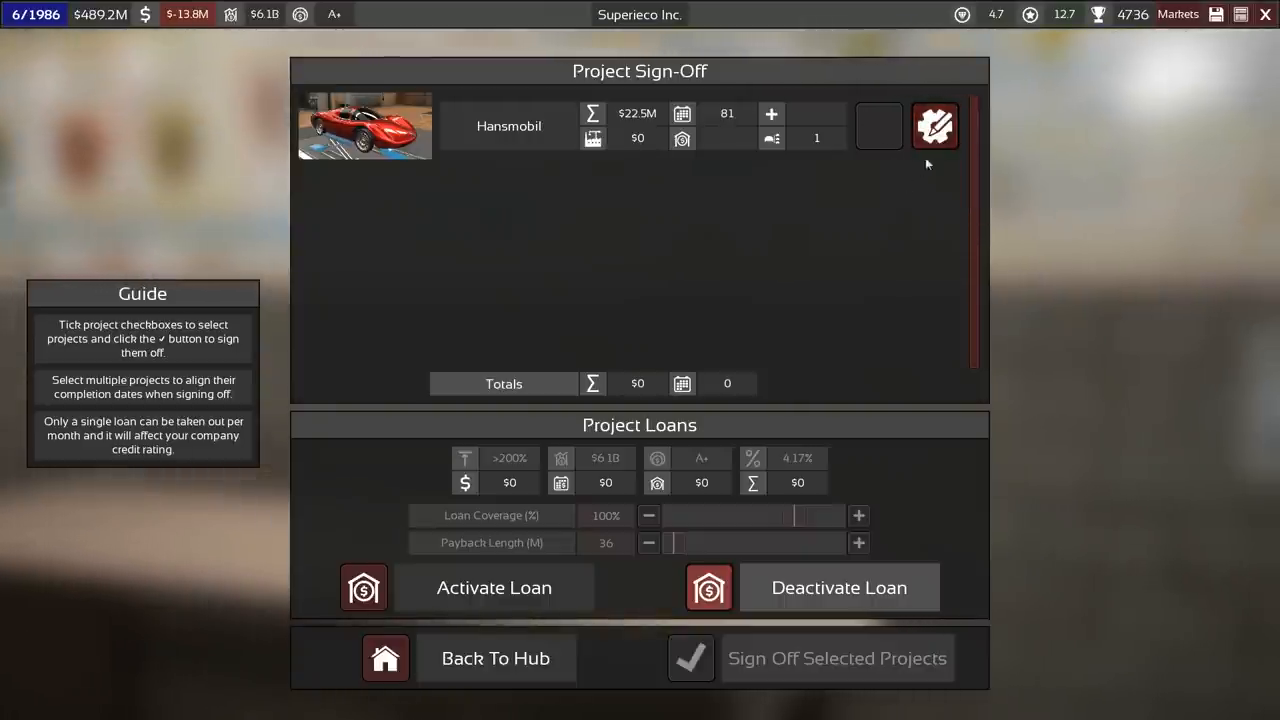
mouse_move(934, 126)
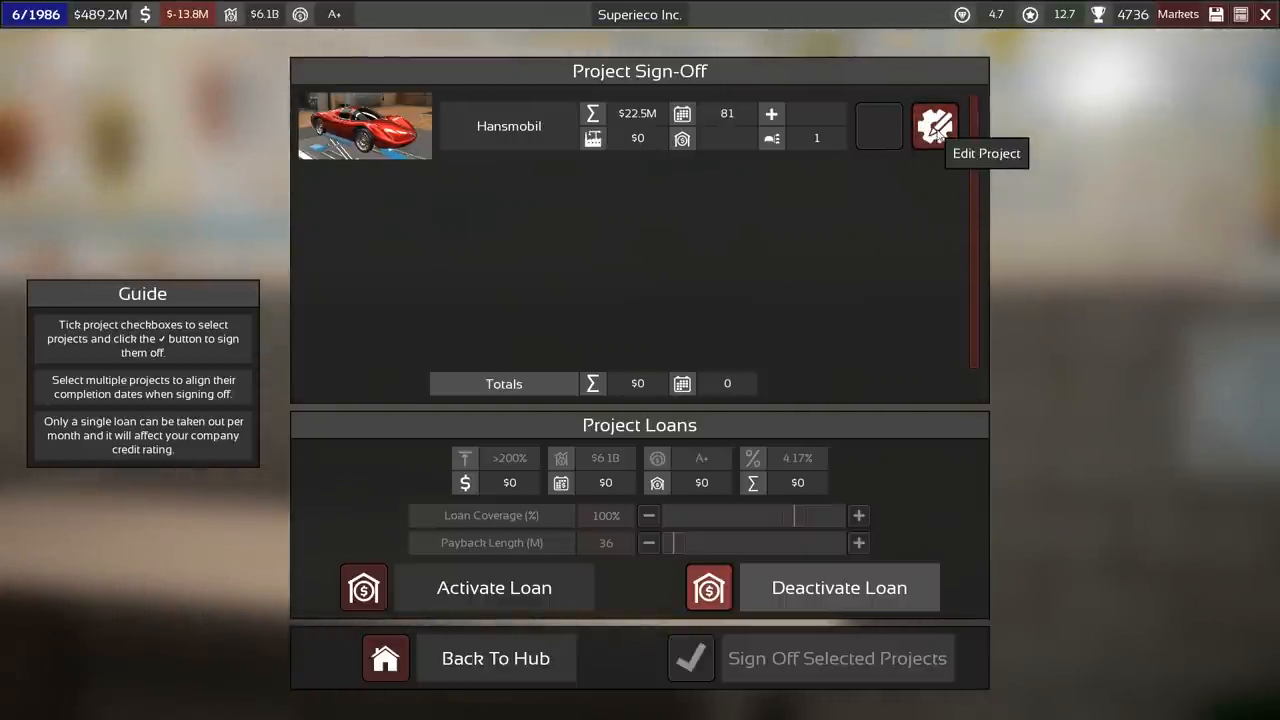
left_click(932, 124)
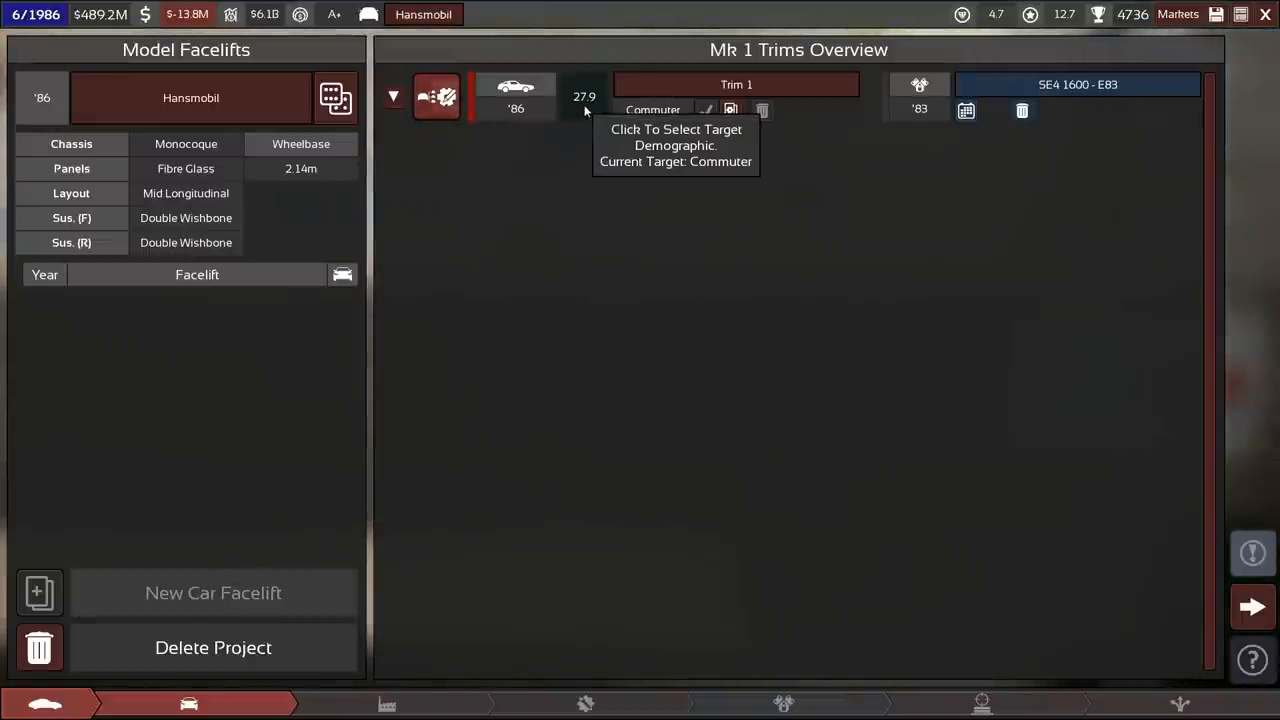
mouse_move(336, 96)
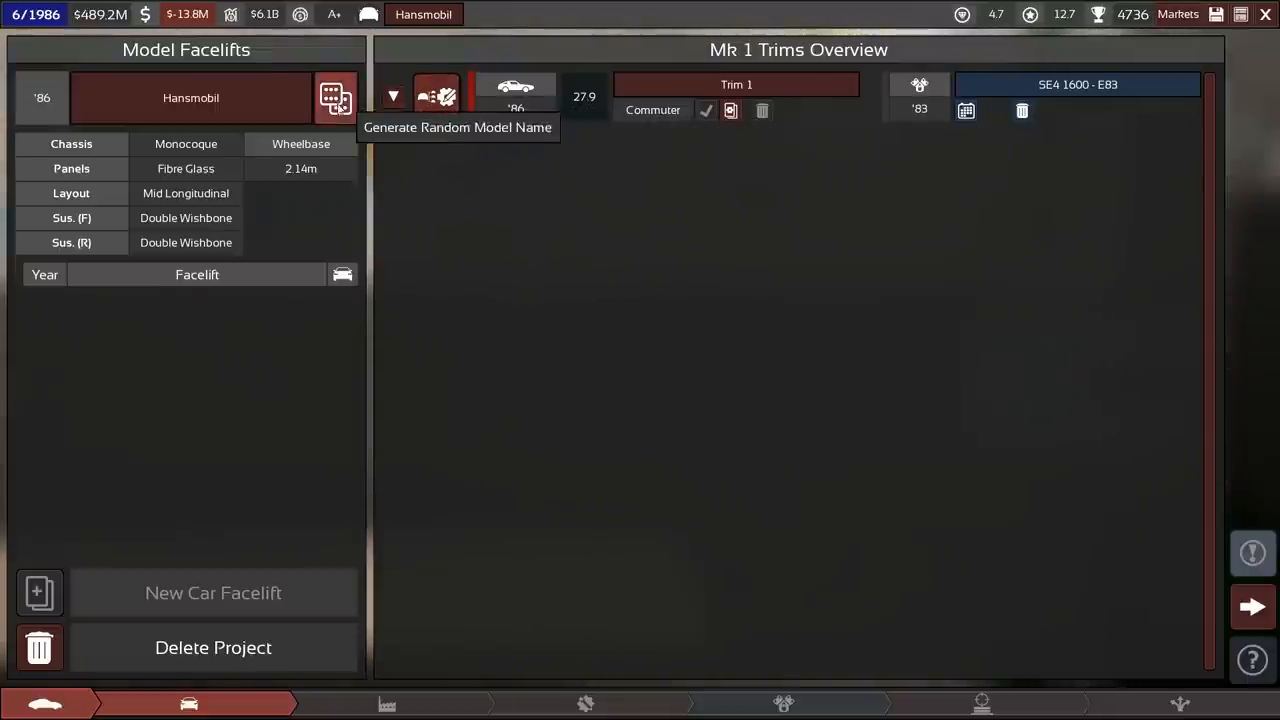
mouse_move(448, 156)
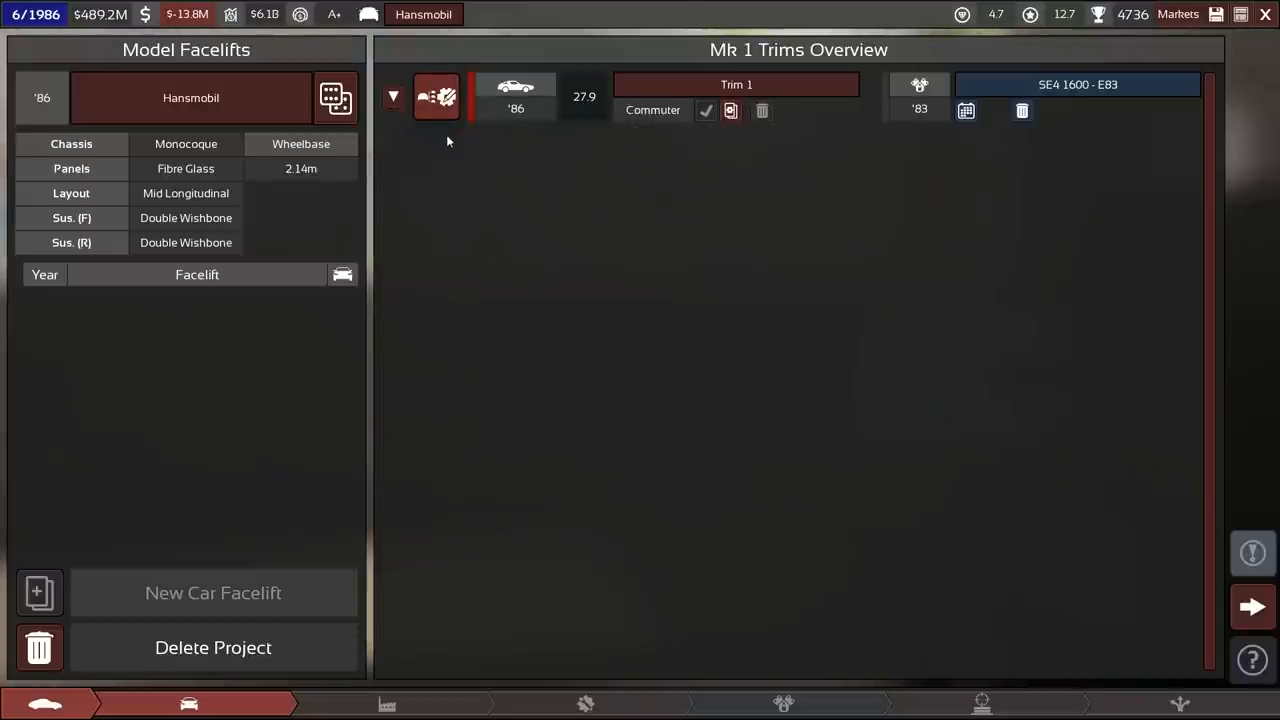
mouse_move(436, 96)
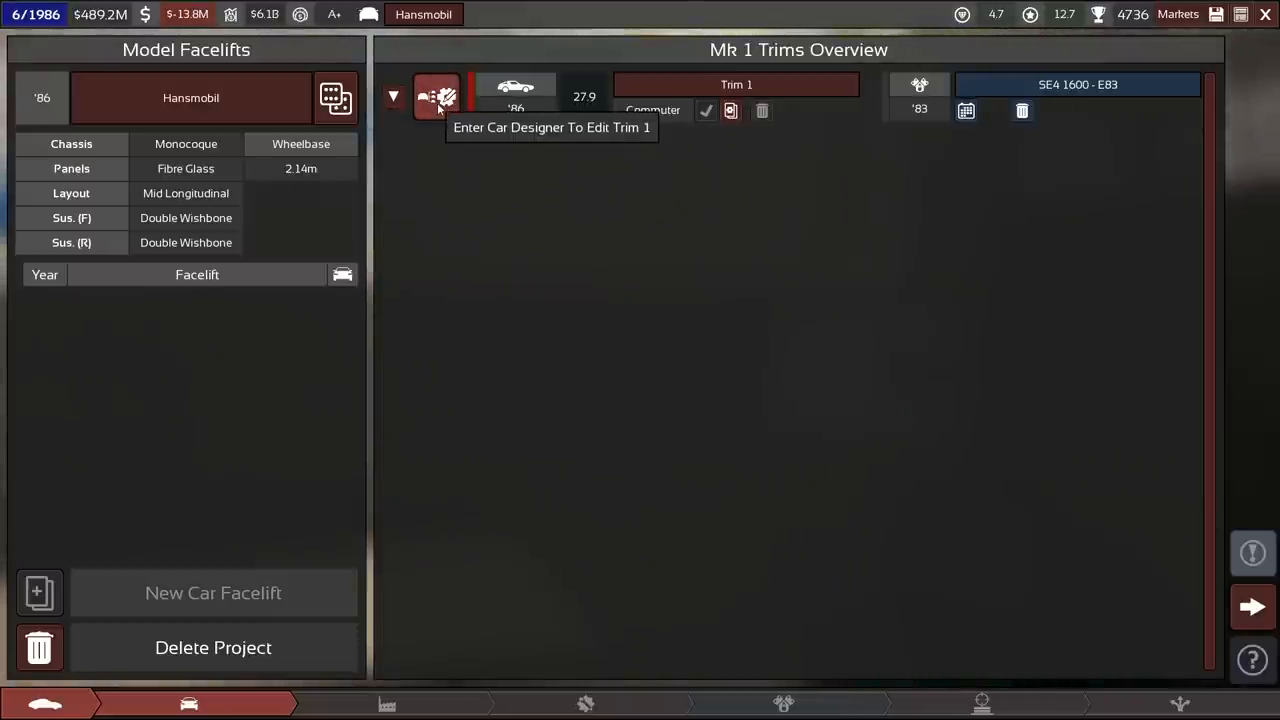
mouse_move(710, 228)
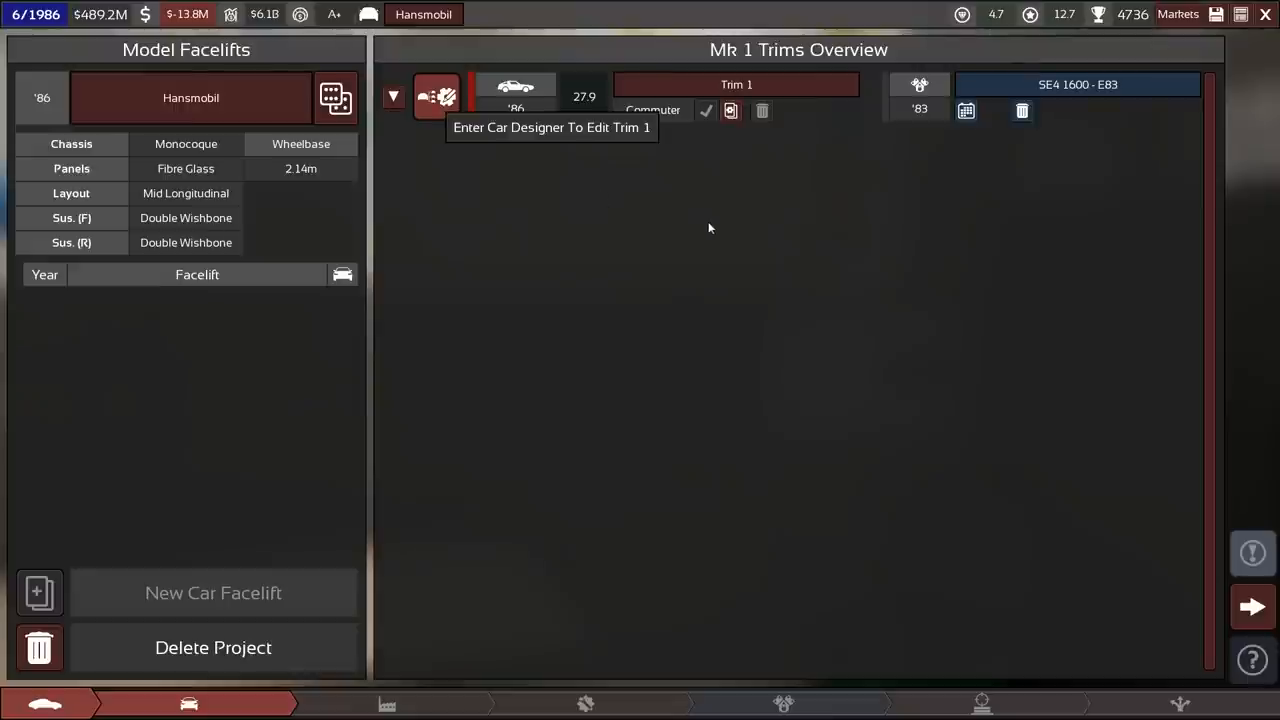
- Enter the car designer for Hansmobil Trim 1 and open its engine variant picker
left_click(436, 96)
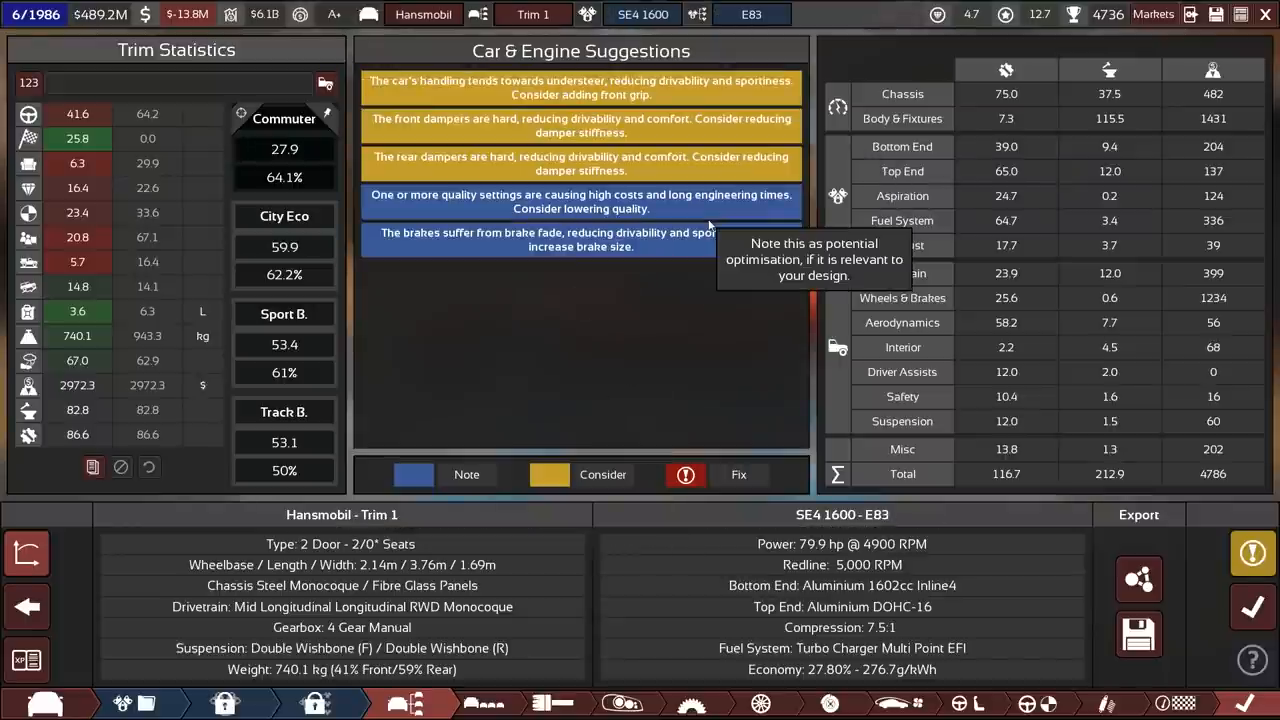
left_click(284, 216)
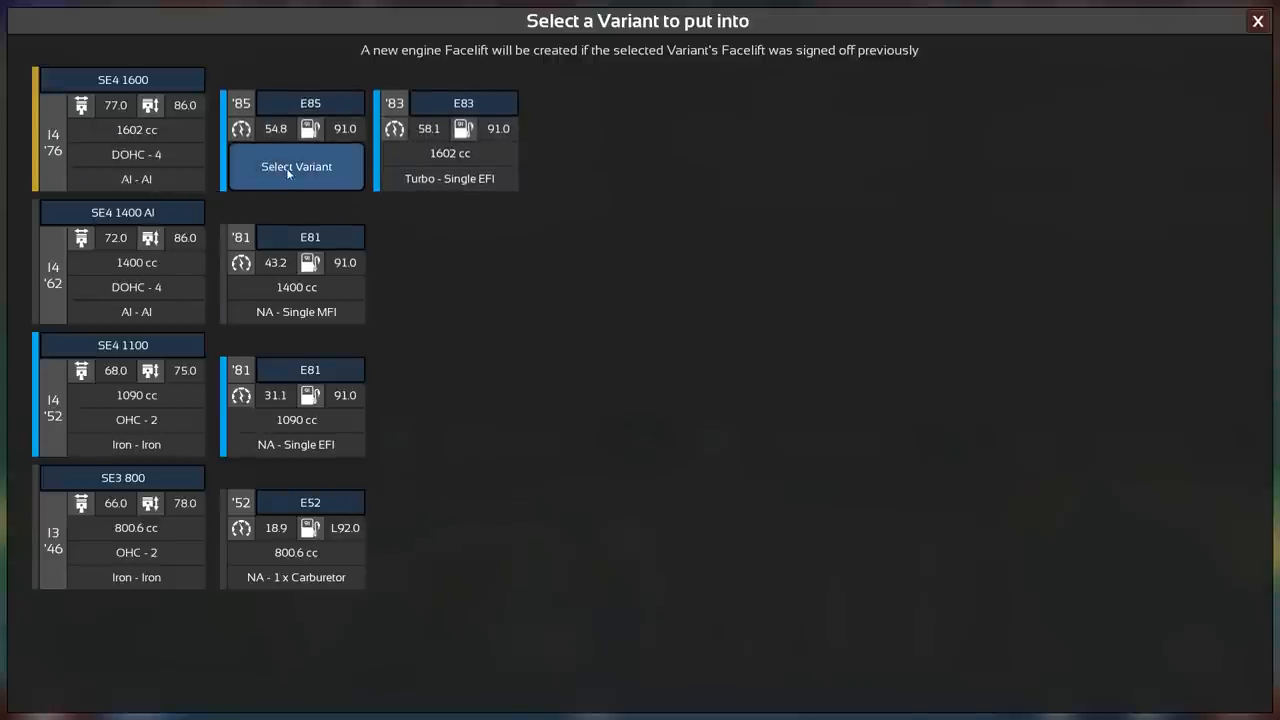
- Fit the SE4 1600 E85 engine variant in place of E83
left_click(296, 166)
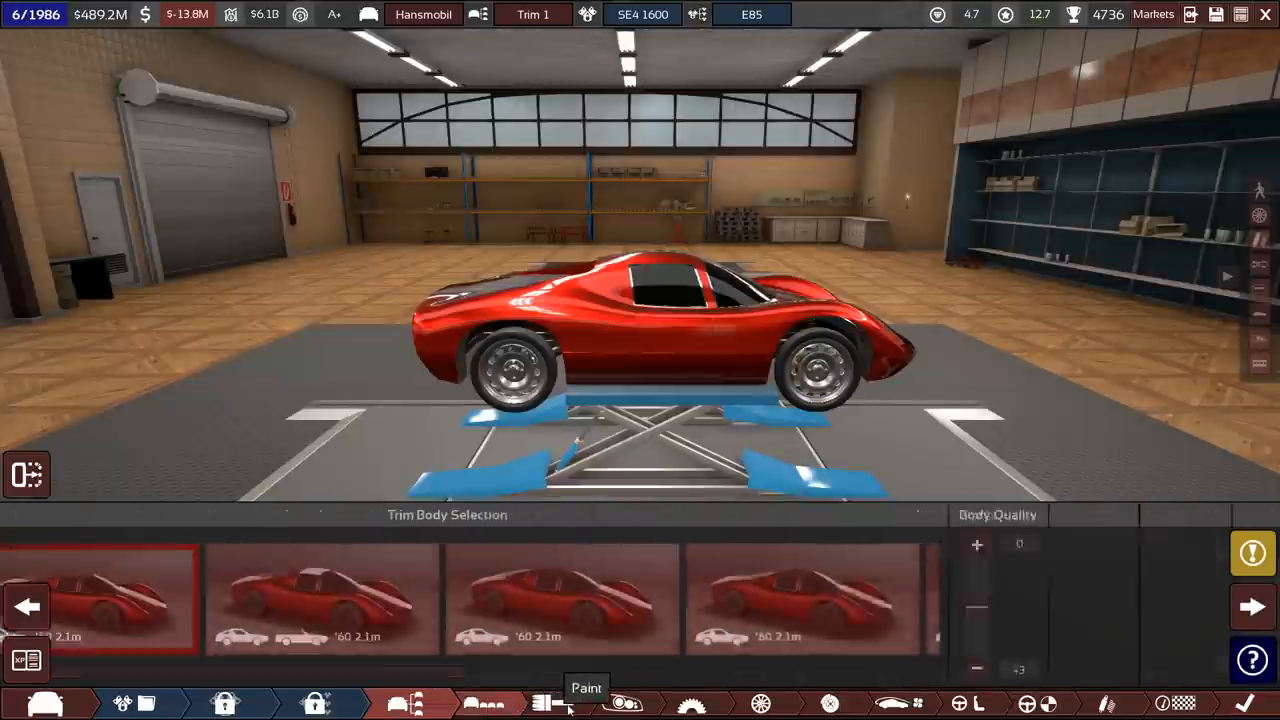
left_click(556, 704)
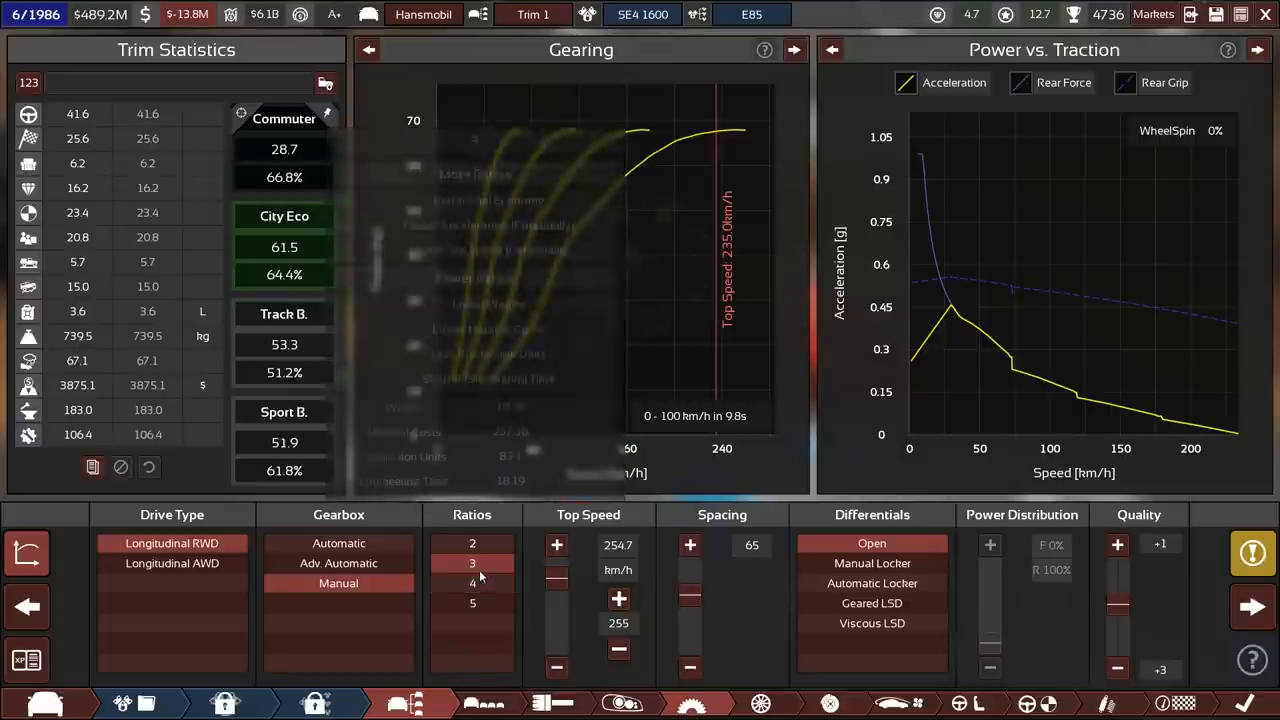
- Give the manual gearbox four ratios and move on to the tyre settings
left_click(472, 584)
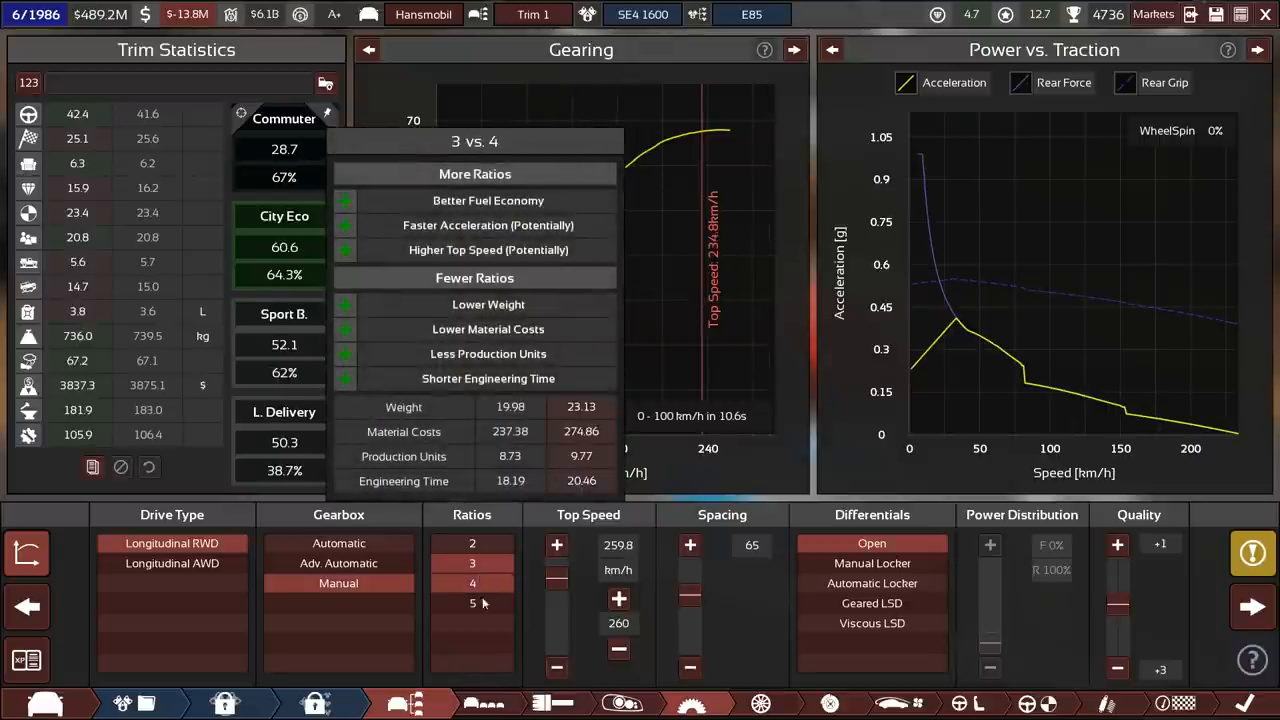
left_click(472, 604)
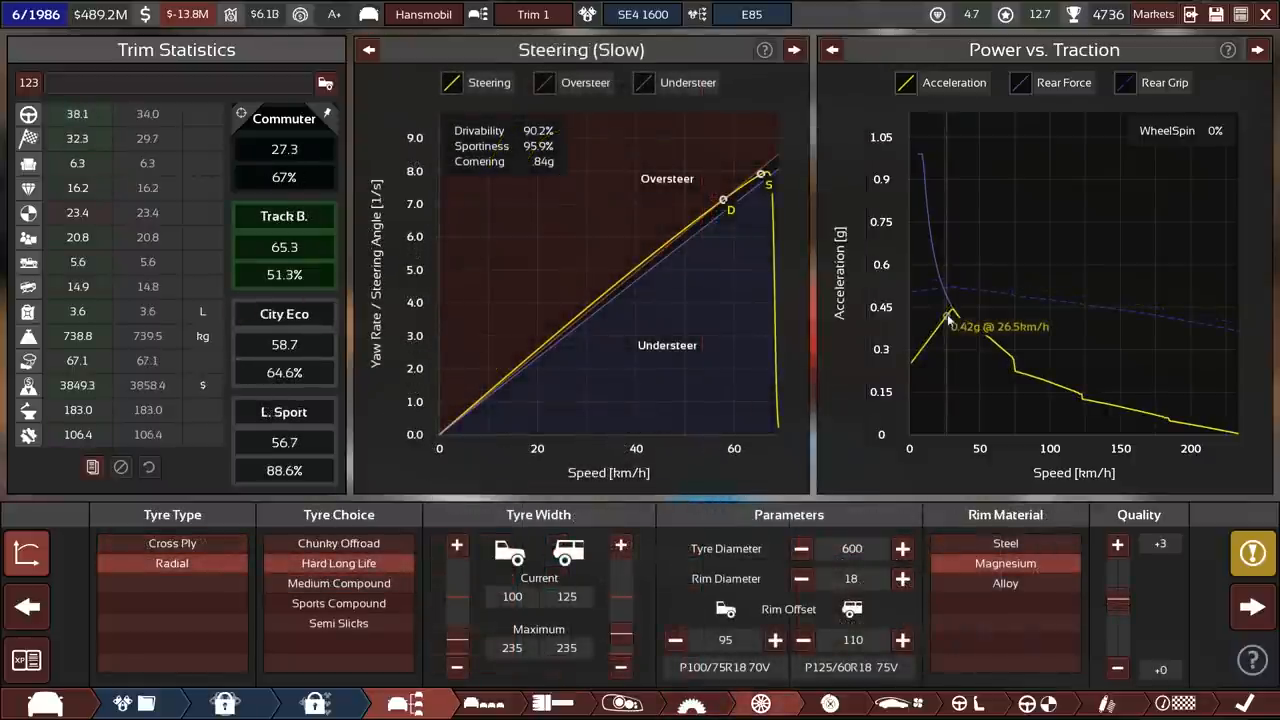
left_click(456, 668)
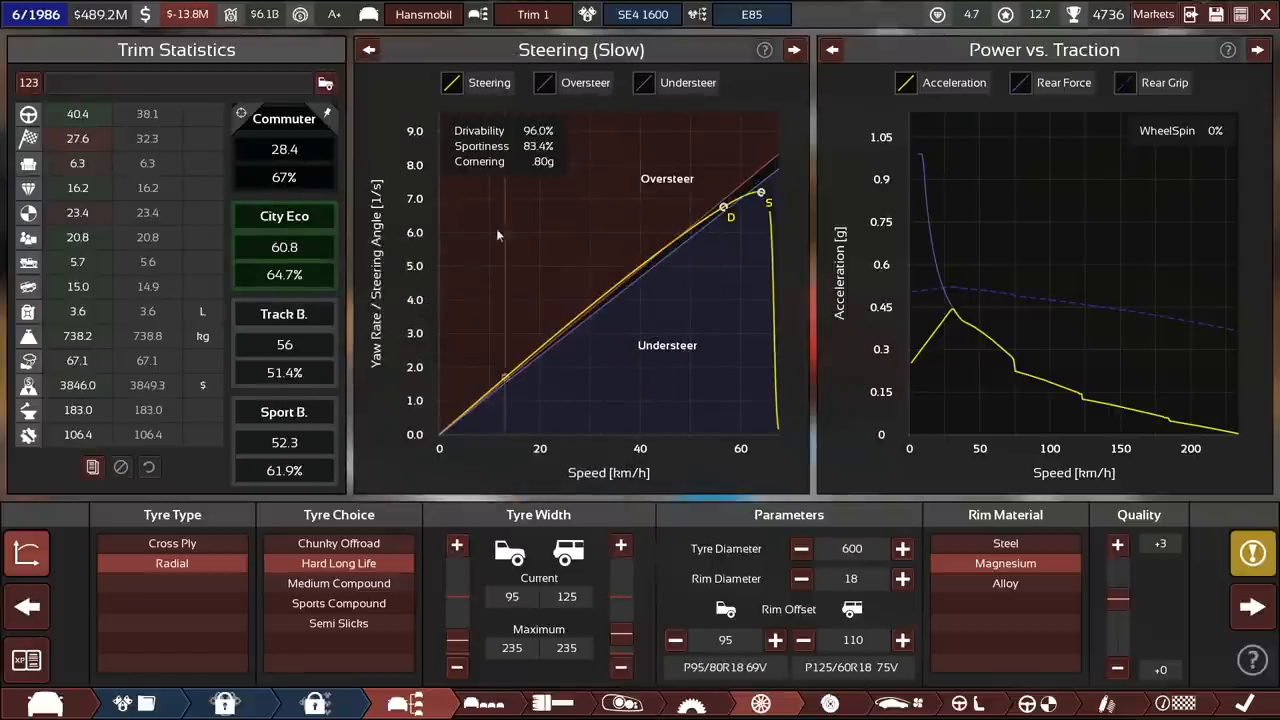
mouse_move(120, 164)
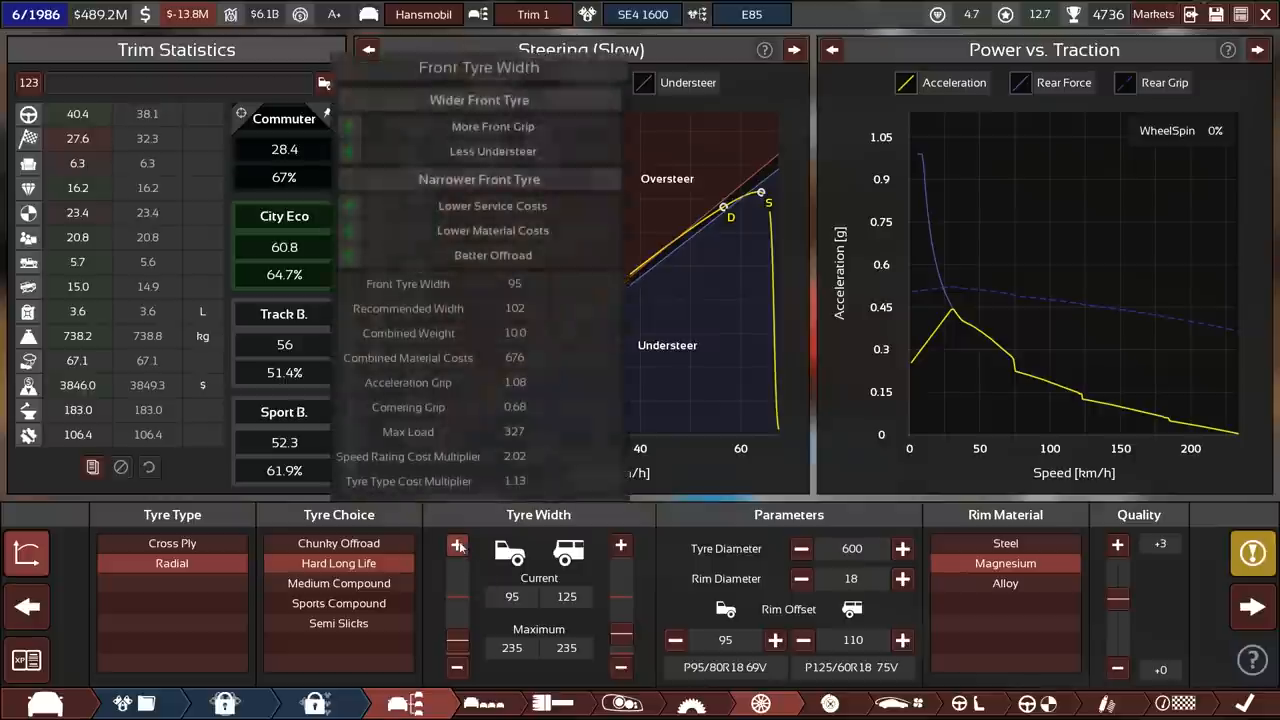
left_click(456, 544)
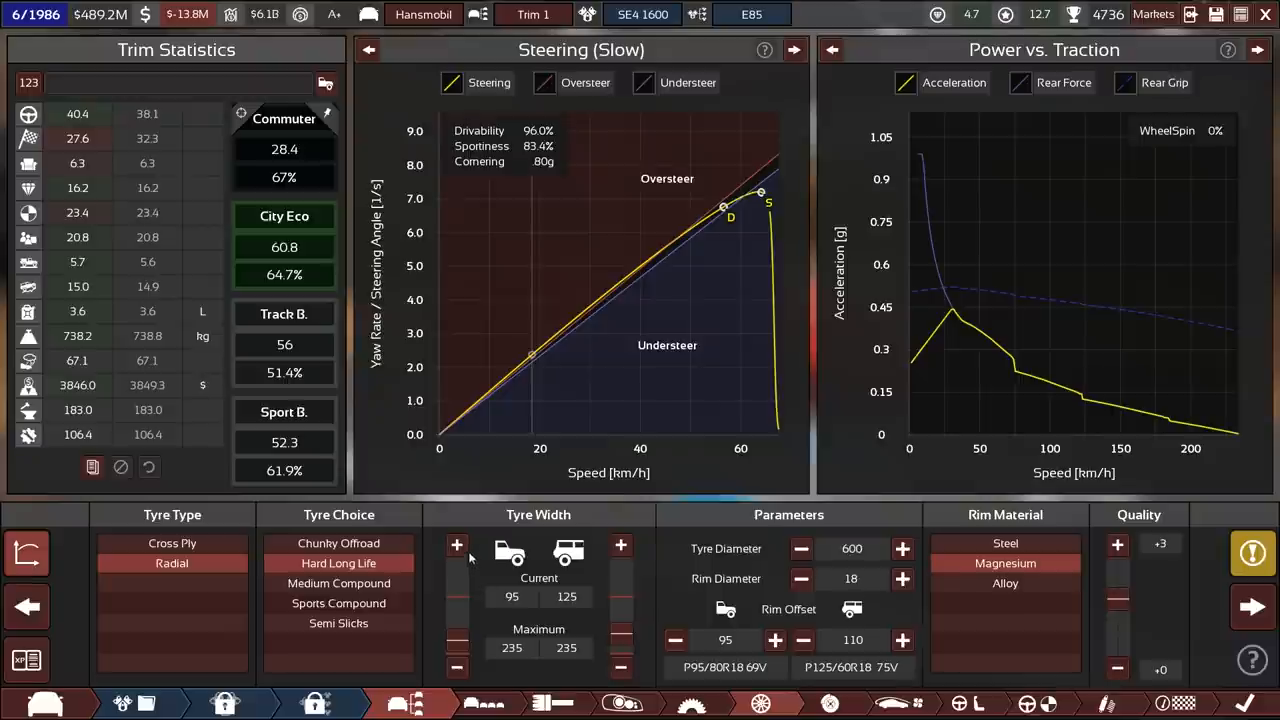
mouse_move(456, 546)
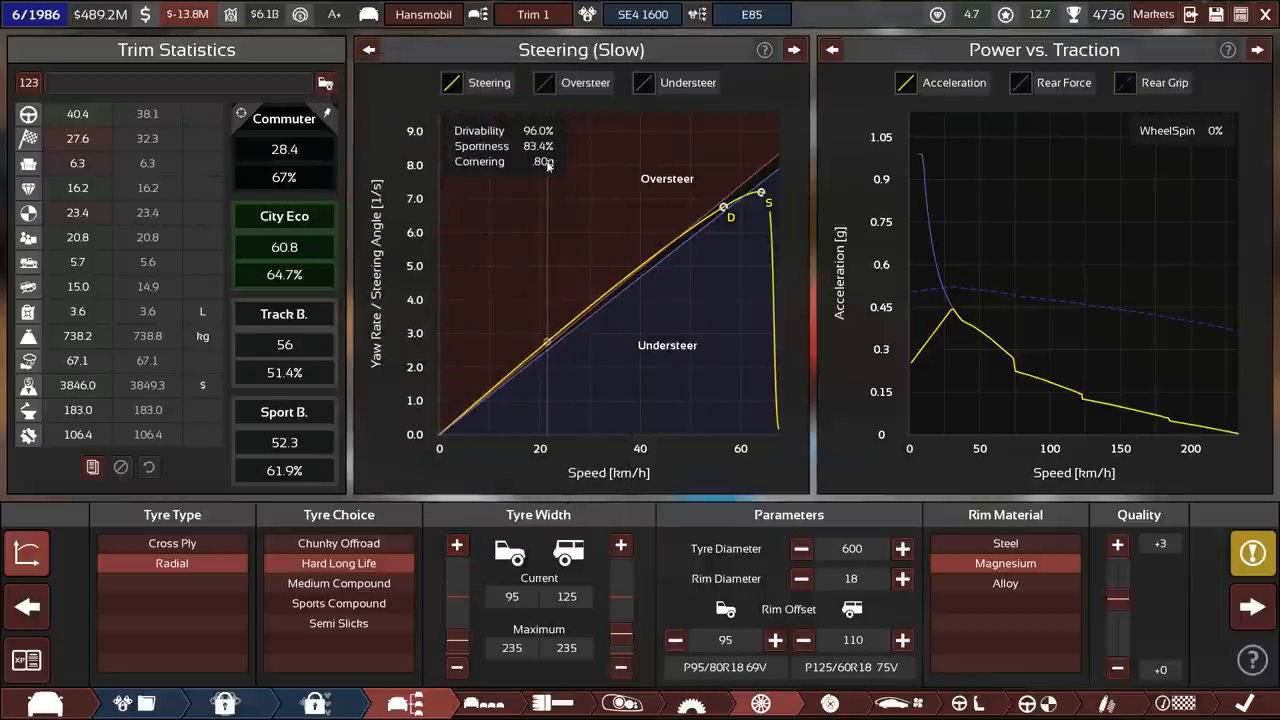
left_click(456, 548)
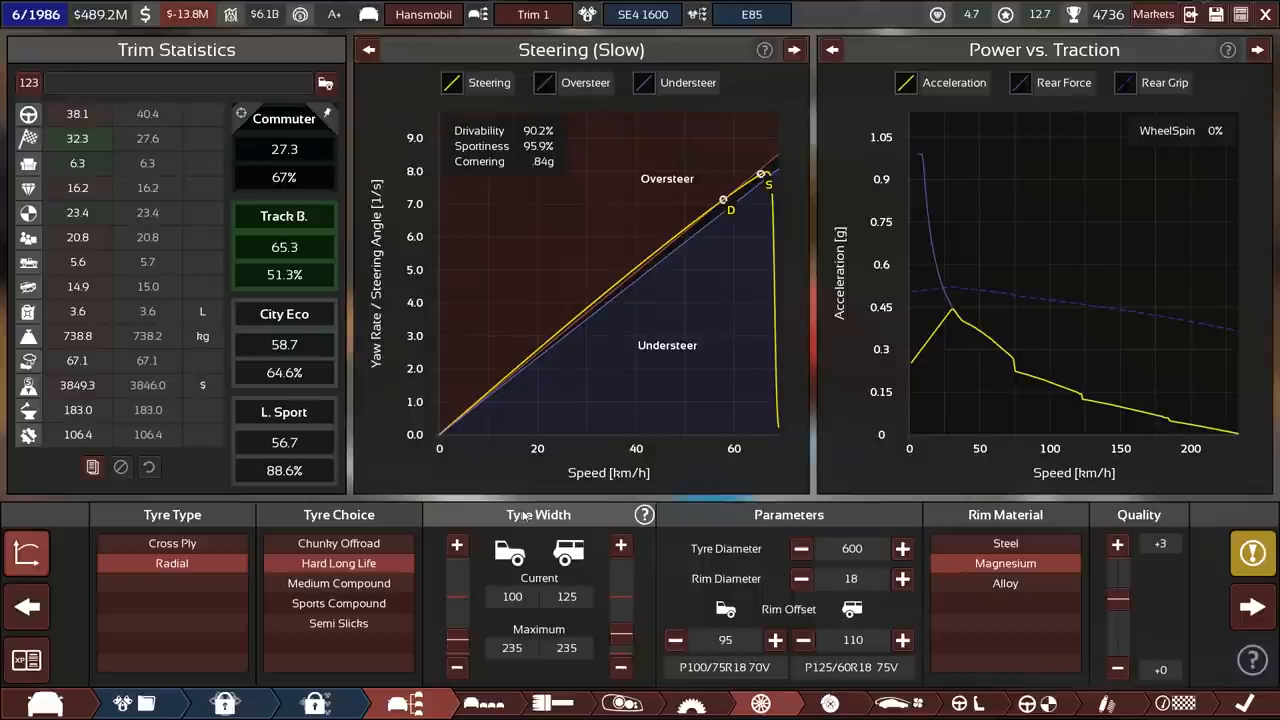
mouse_move(96, 318)
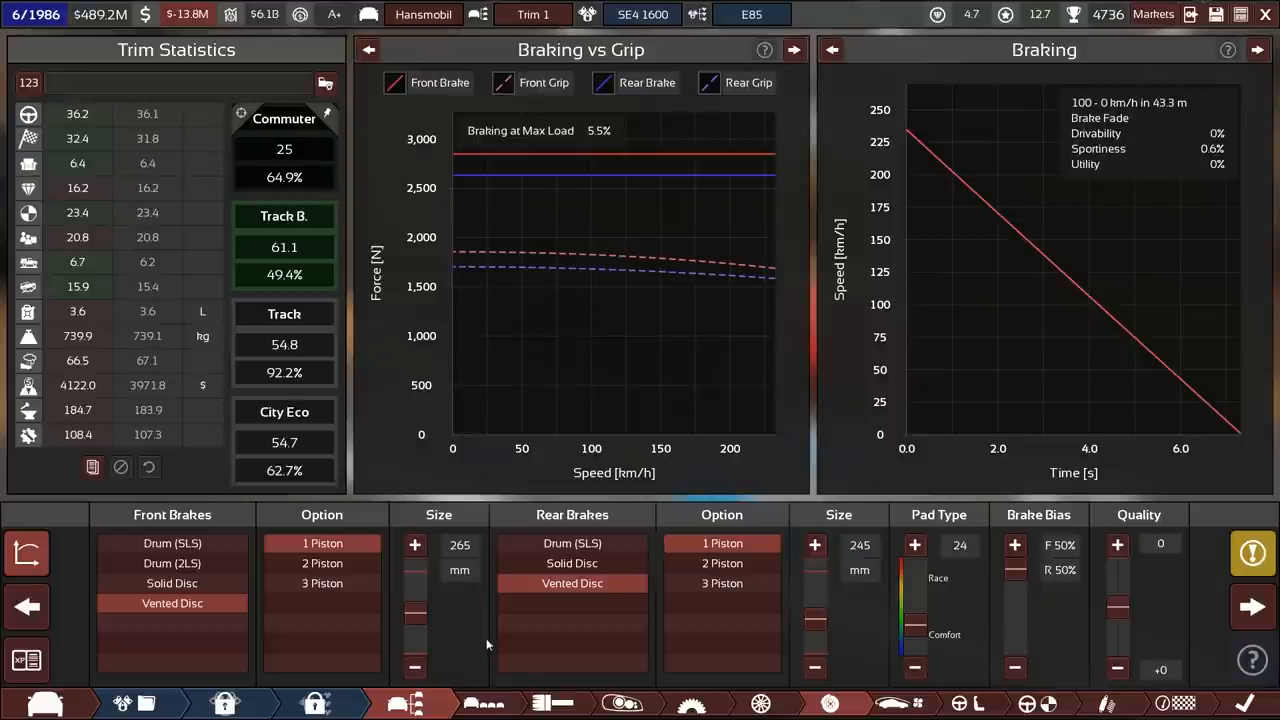
mouse_move(322, 584)
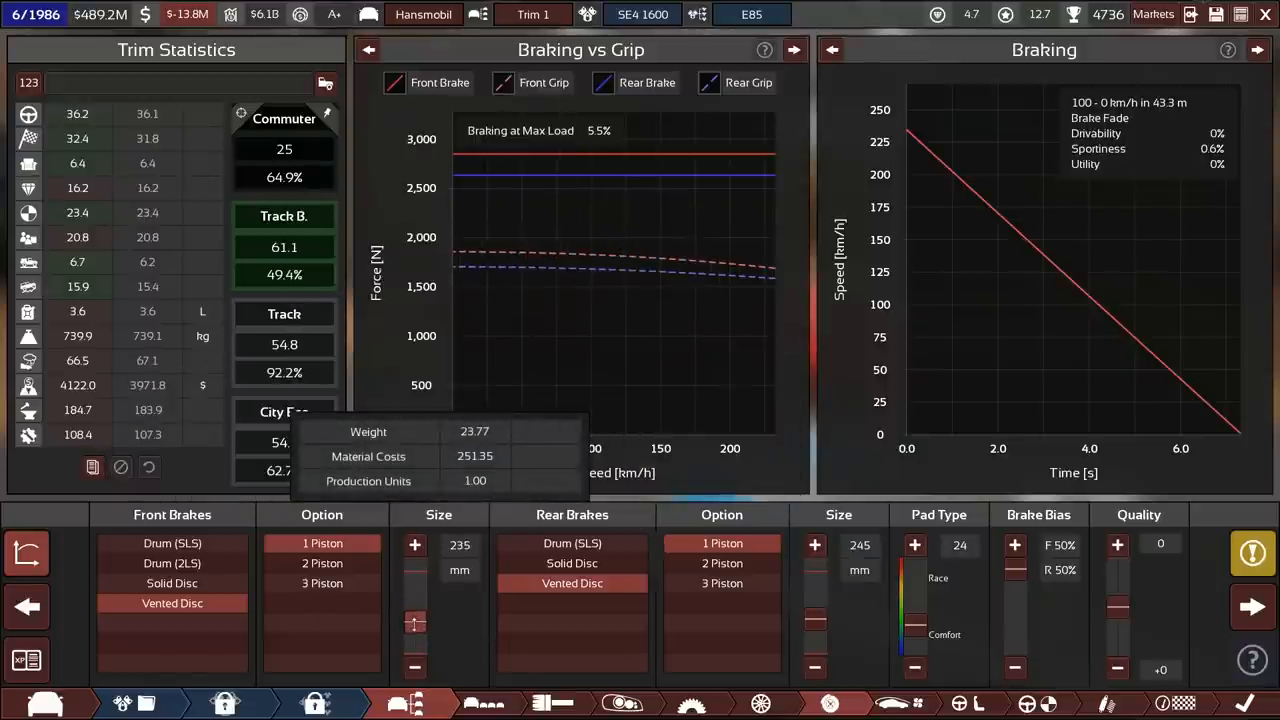
- Reduce the front vented disc size to 160 mm and set pad type to 47
left_click_drag(416, 624, 416, 628)
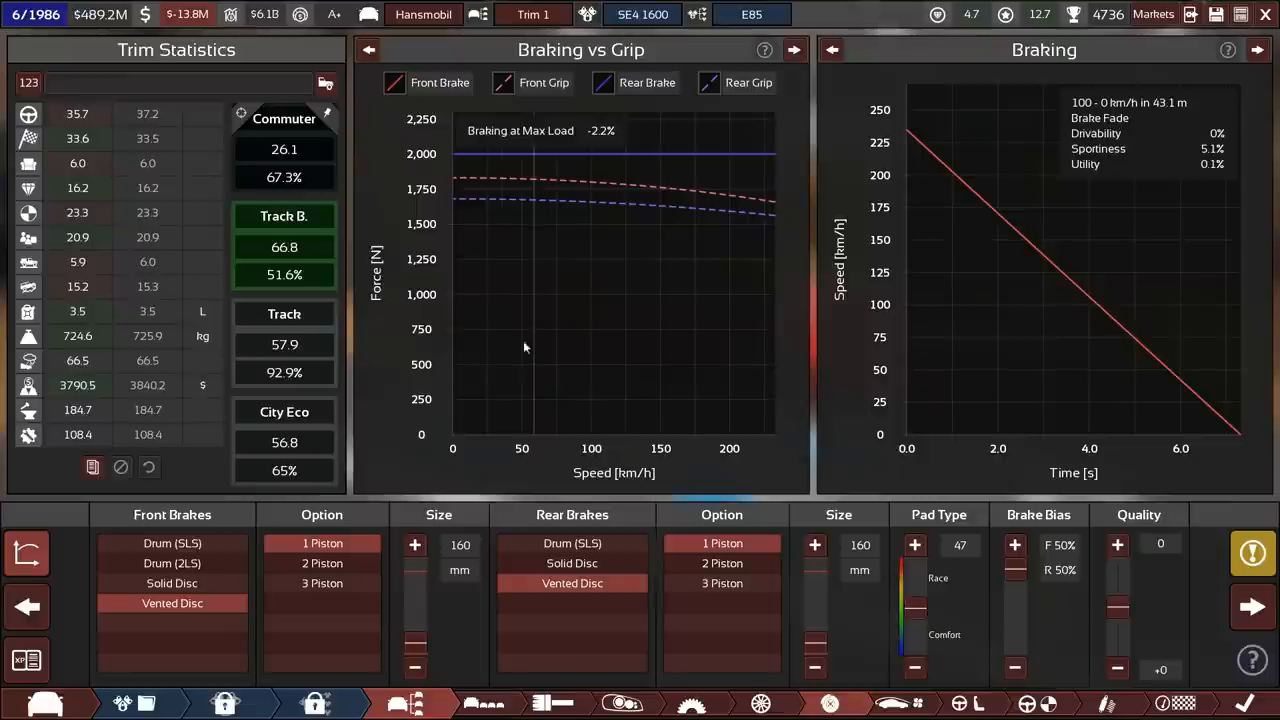
mouse_move(212, 540)
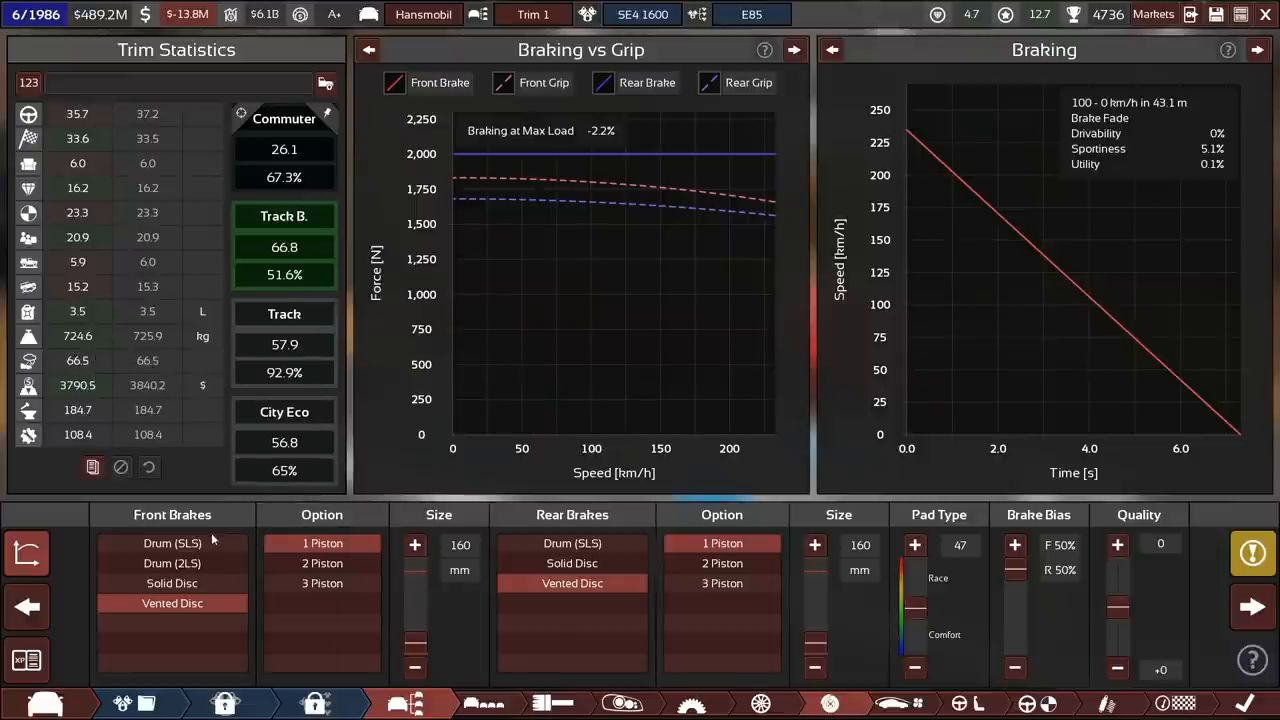
mouse_move(172, 604)
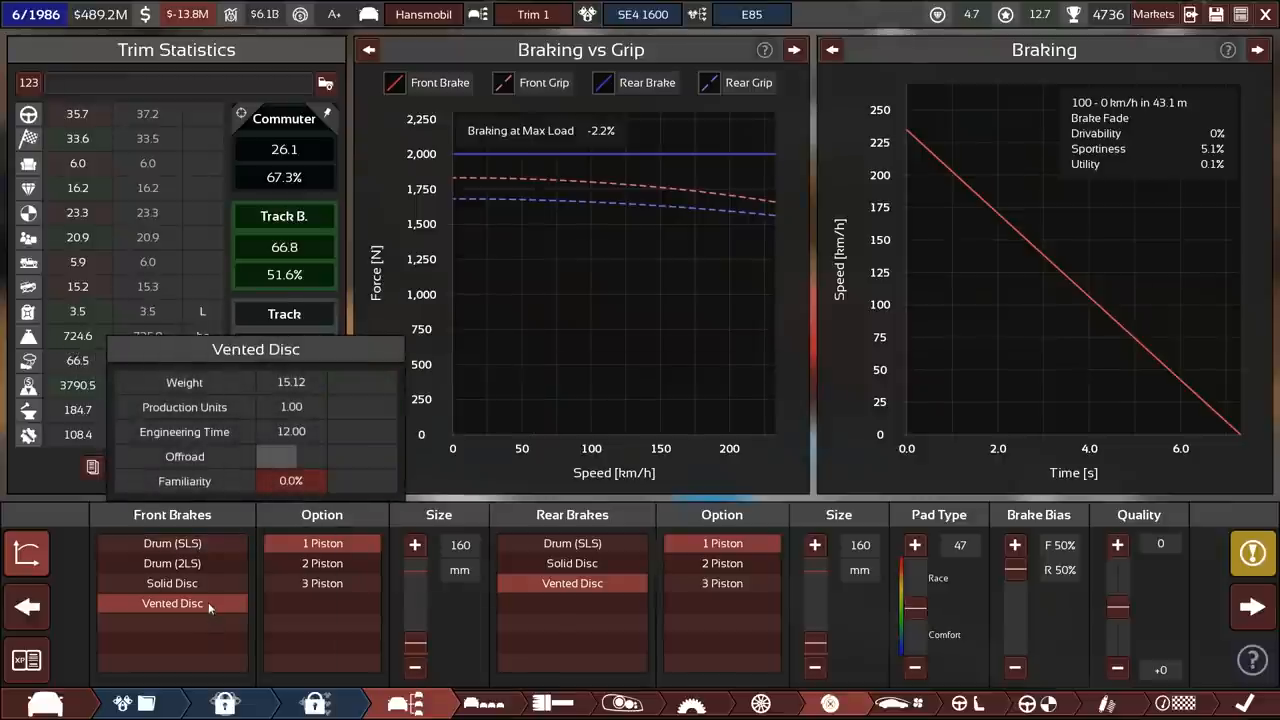
mouse_move(172, 544)
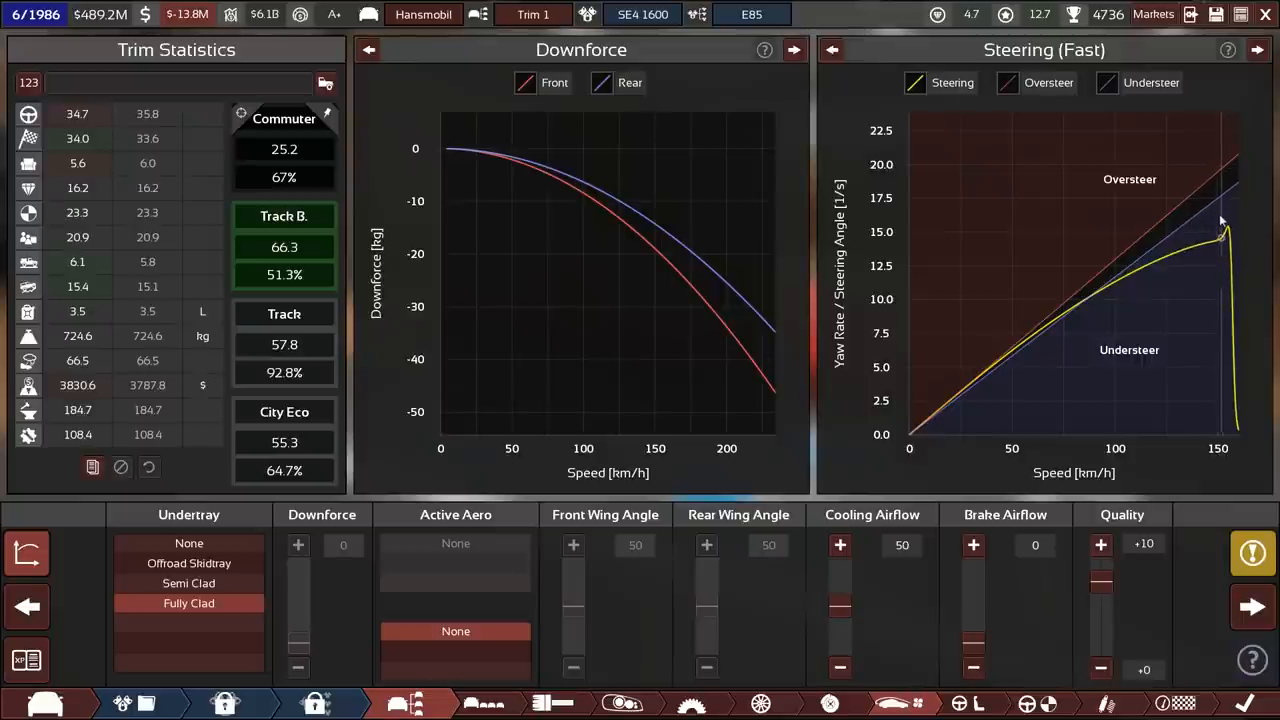
mouse_move(1232, 204)
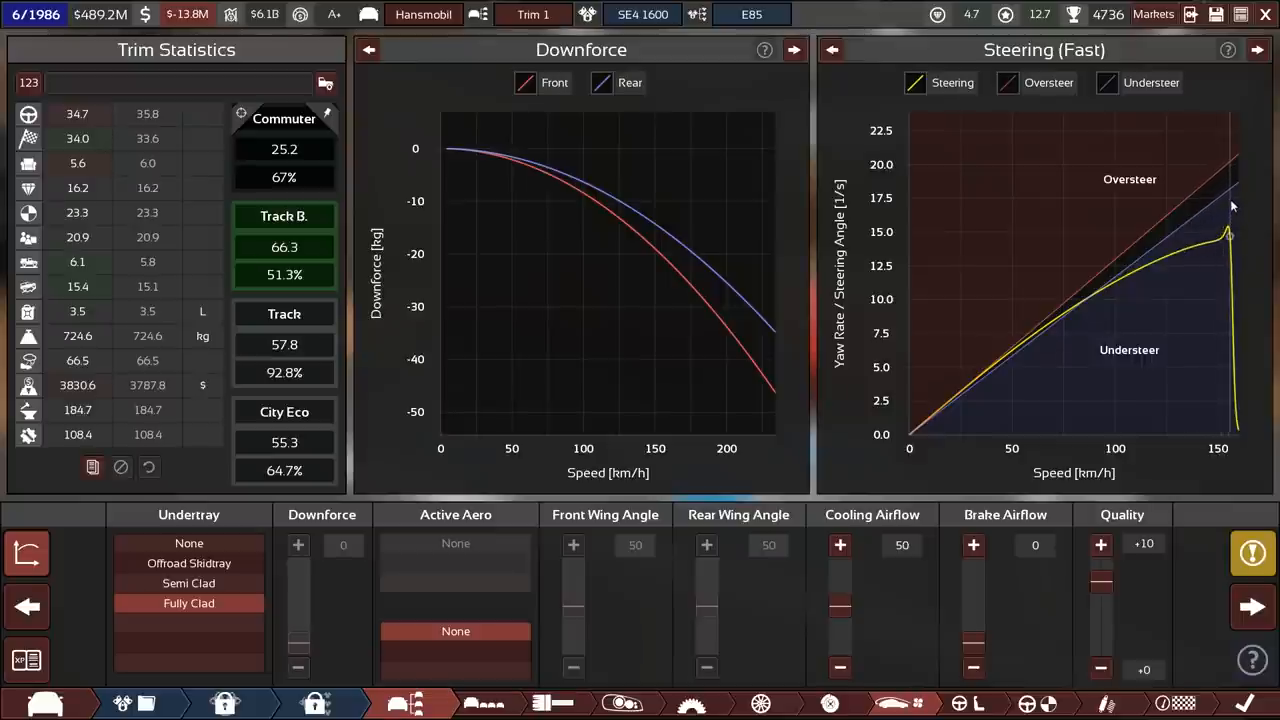
mouse_move(1218, 198)
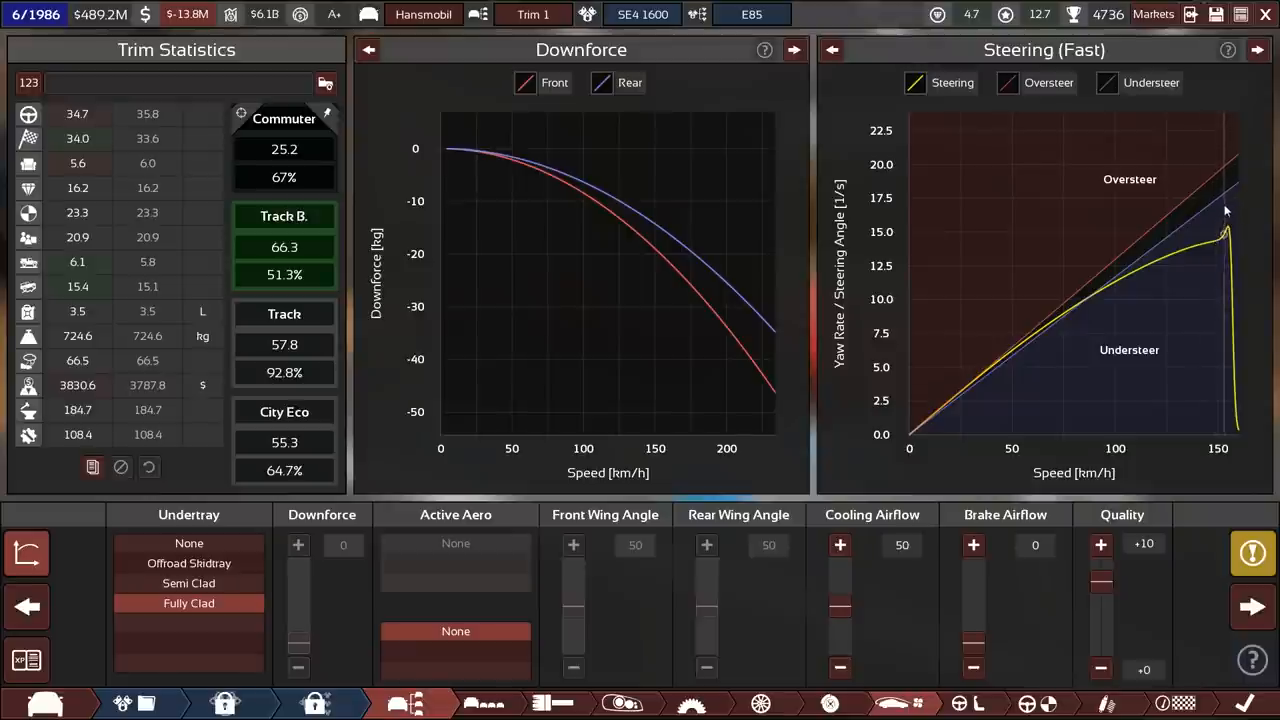
mouse_move(1032, 308)
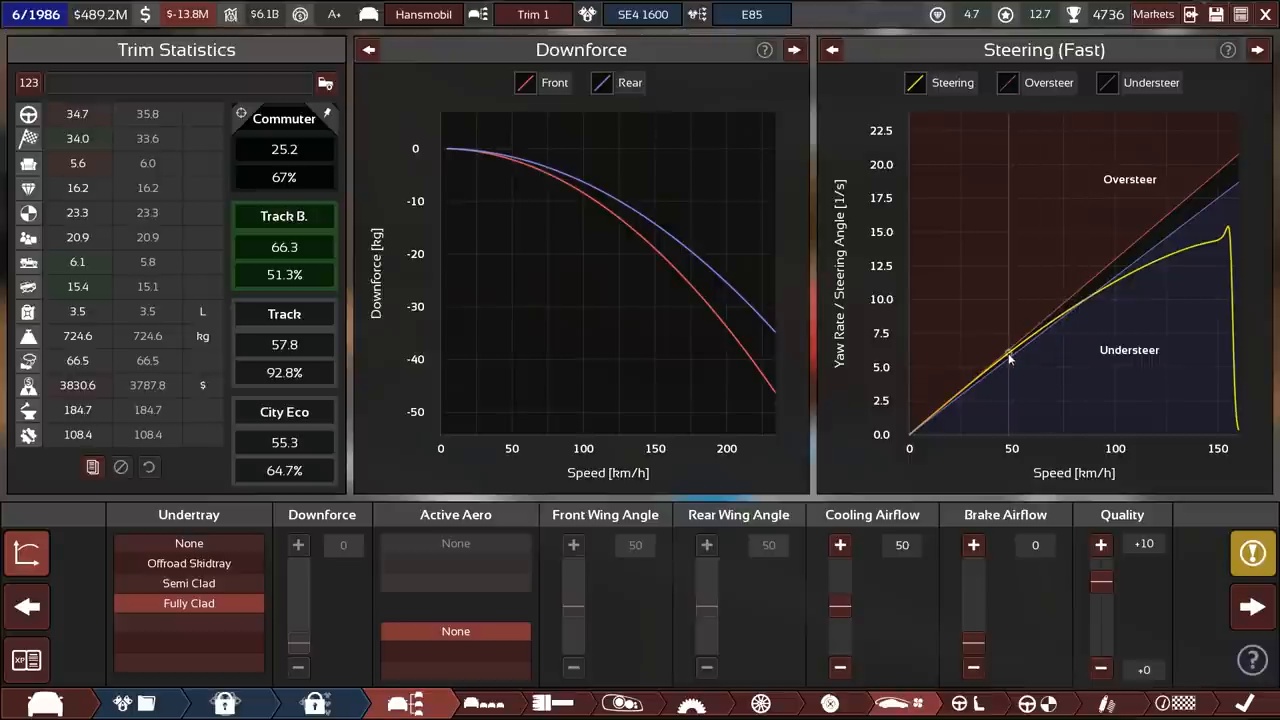
mouse_move(1060, 388)
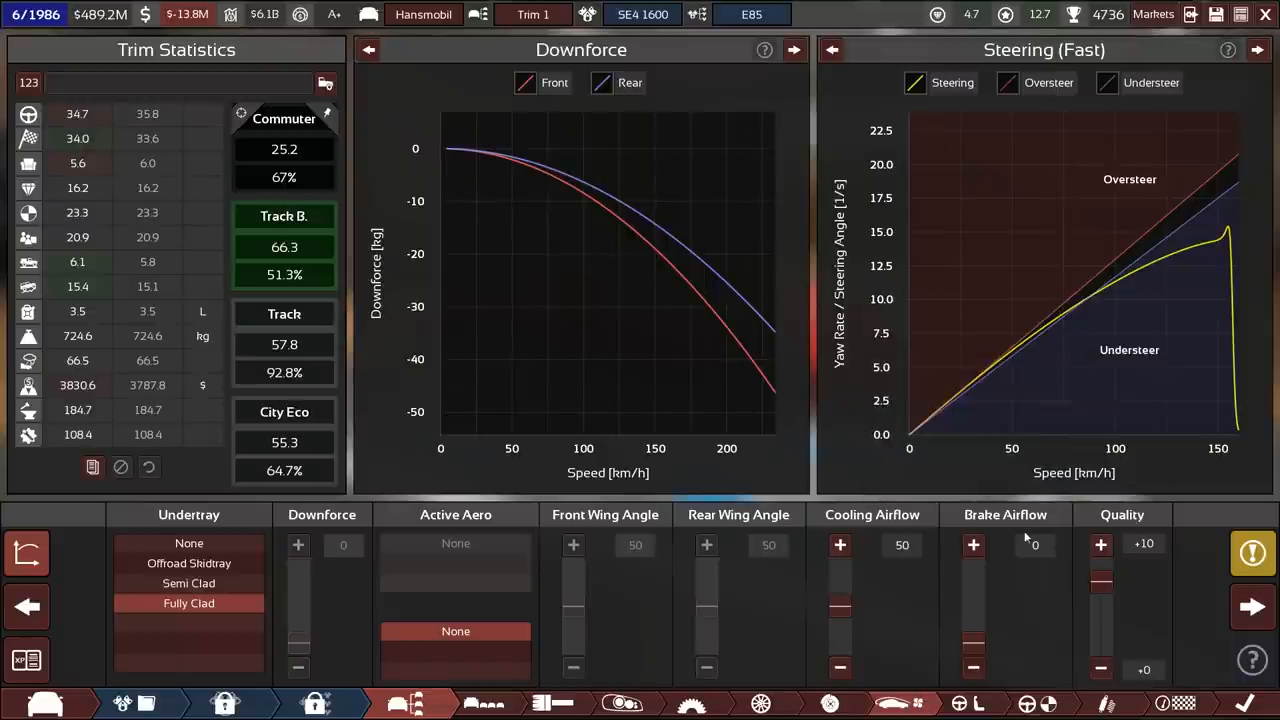
- Show the assists and safety settings, comparing Basic 70s and Basic 80s safety
left_click(804, 584)
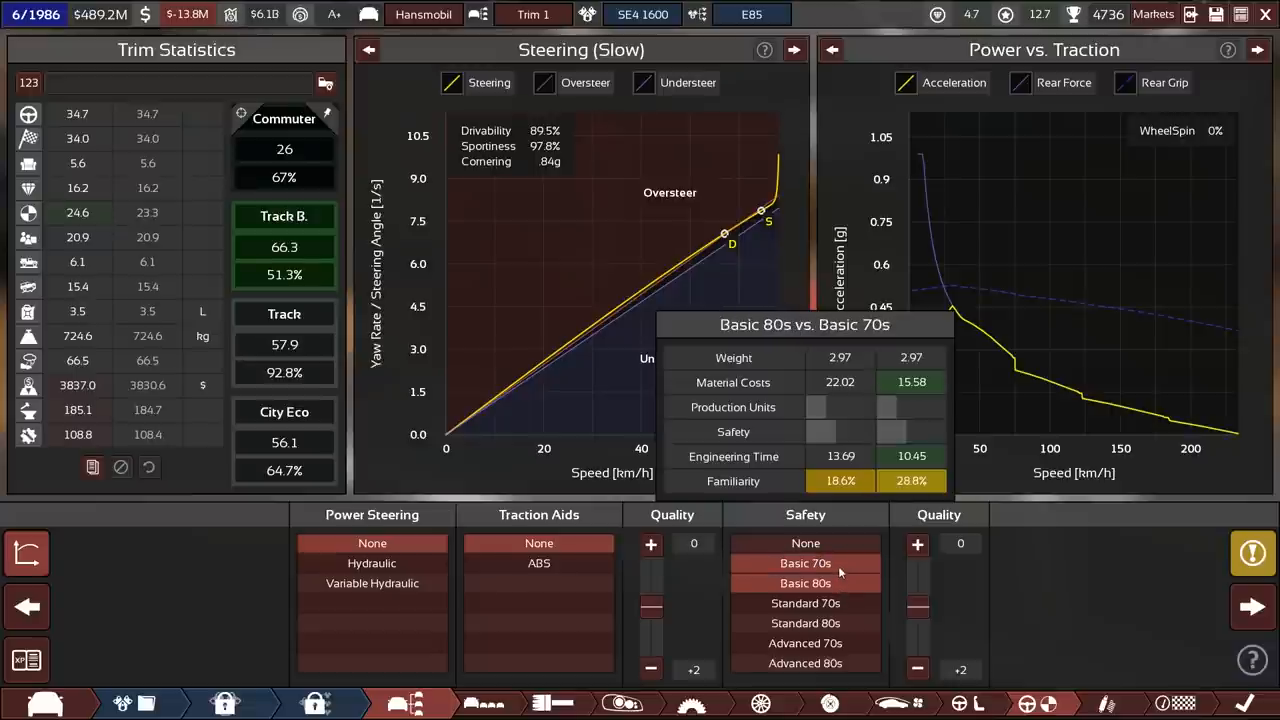
mouse_move(804, 584)
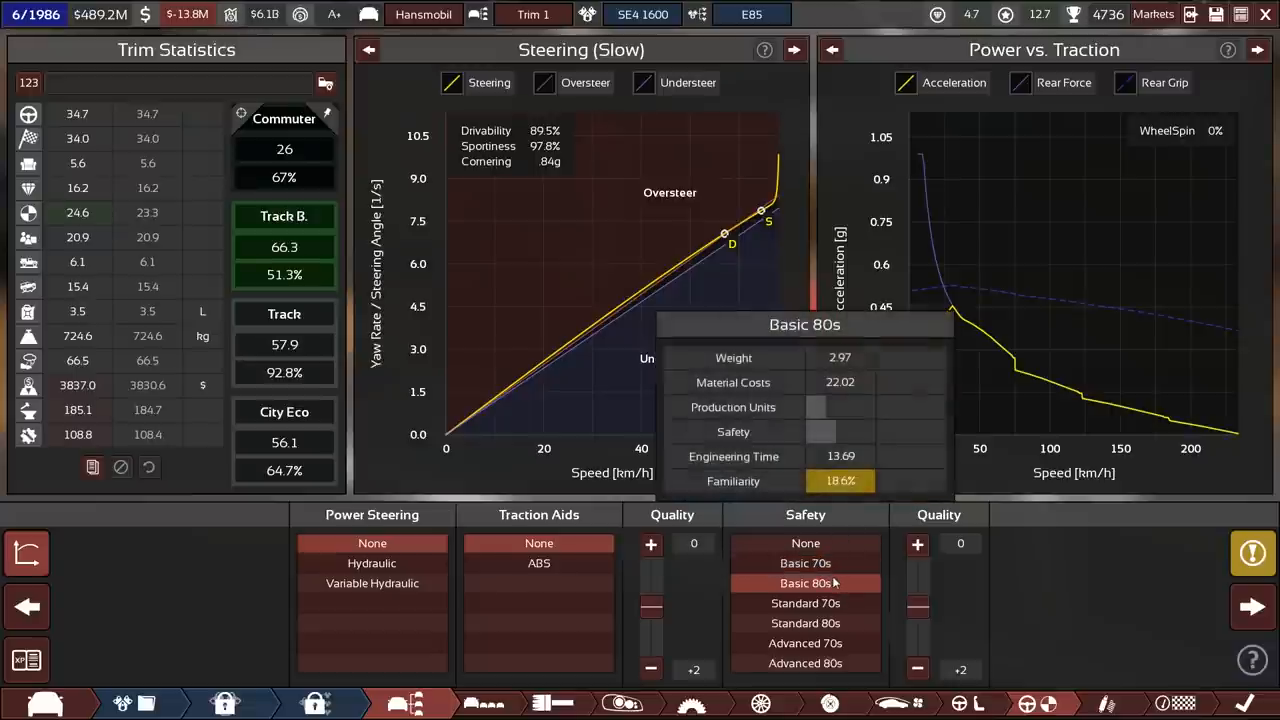
mouse_move(804, 564)
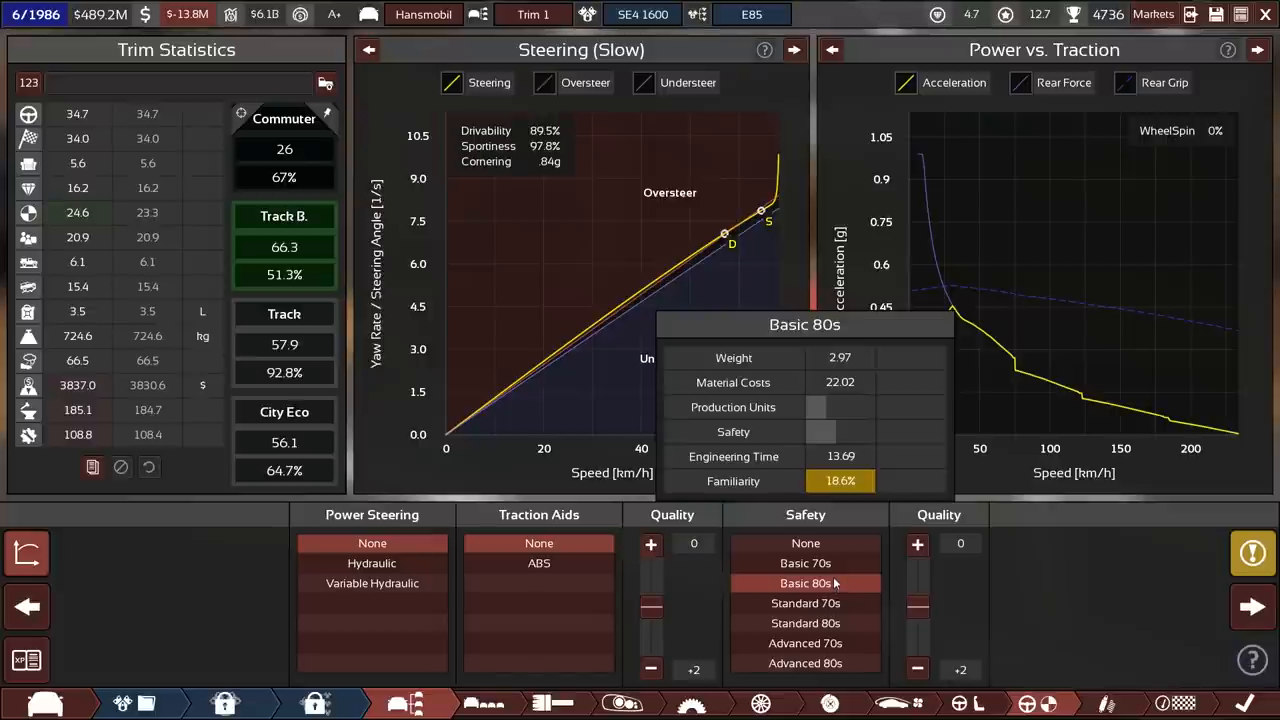
mouse_move(806, 544)
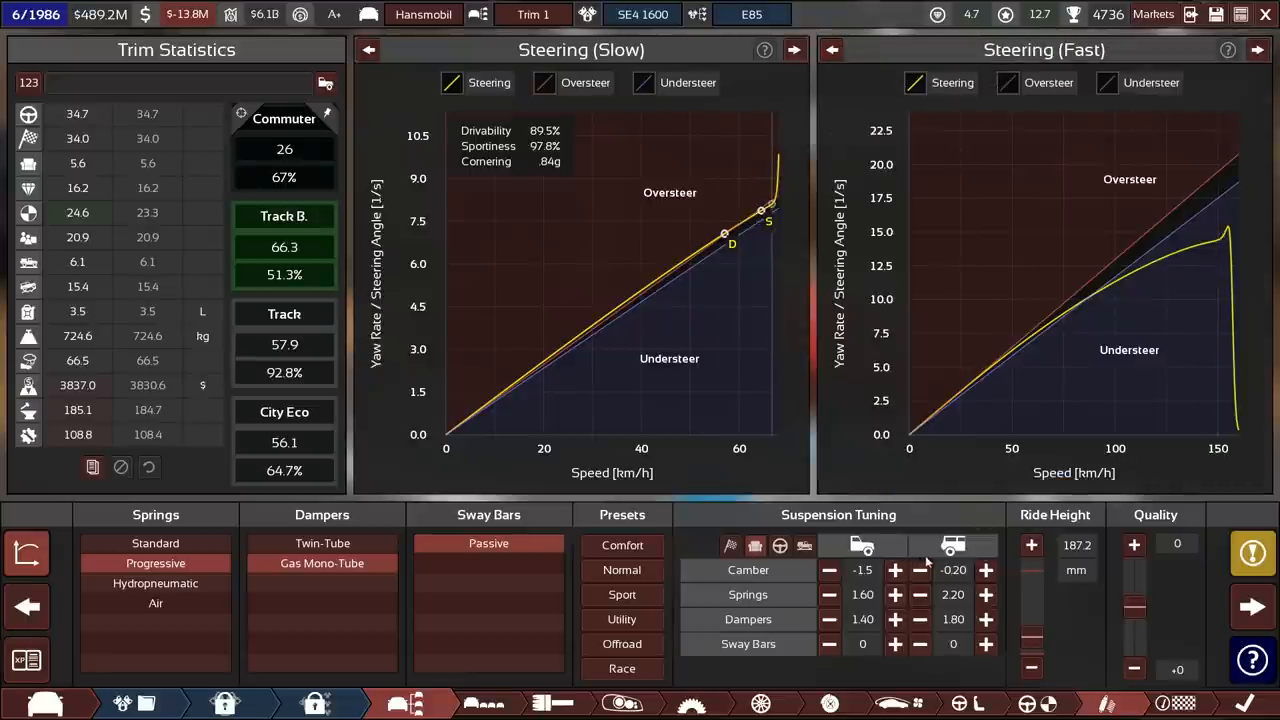
- Set the rear wheel camber to -0.30 in the suspension tuning
left_click(918, 570)
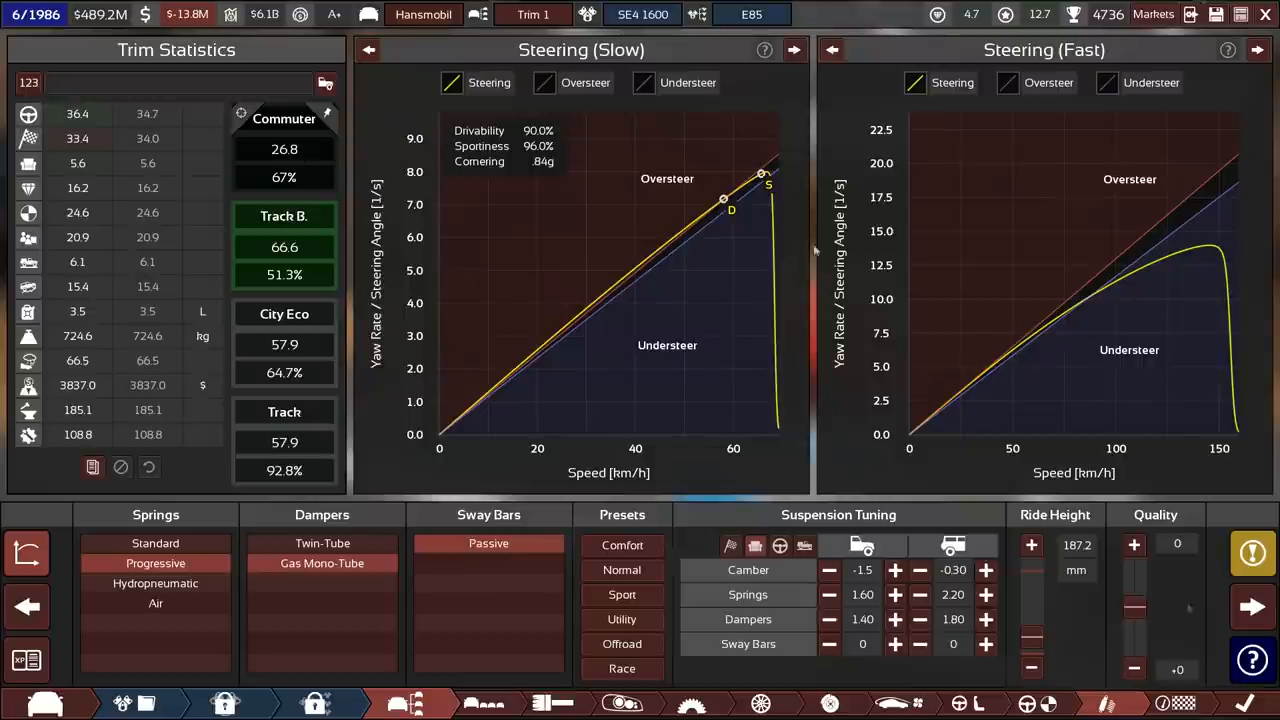
mouse_move(356, 228)
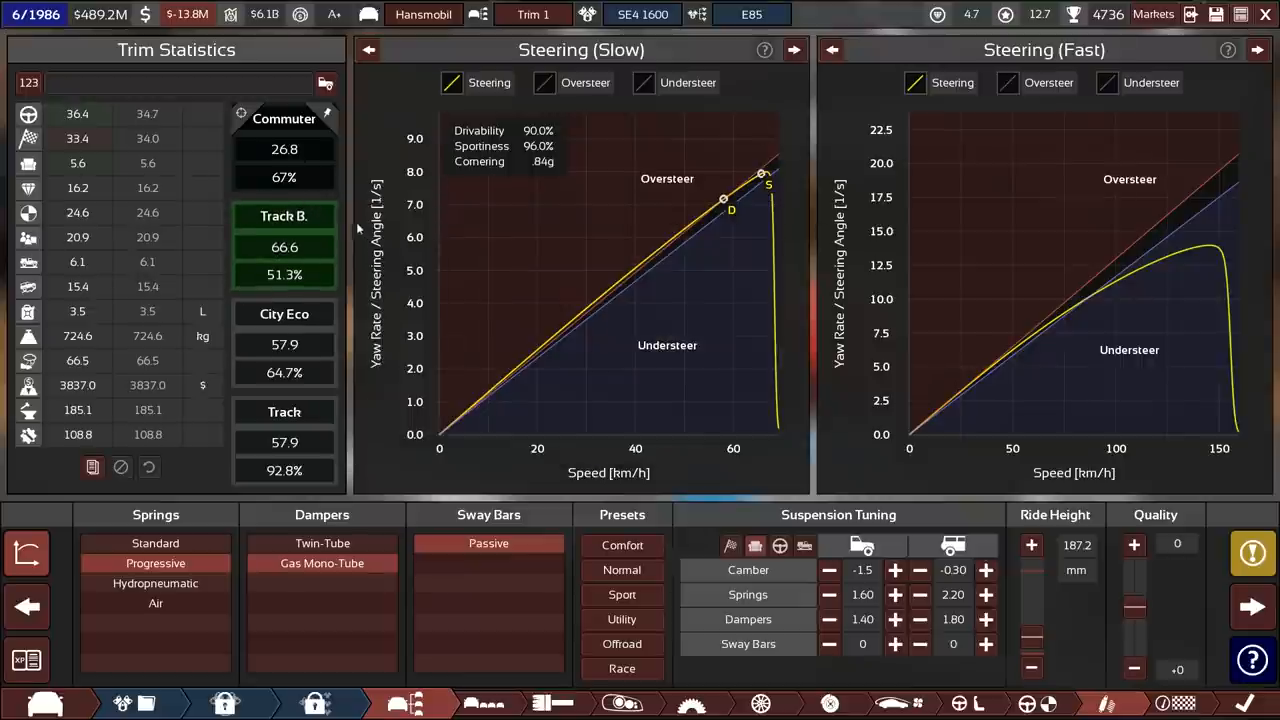
mouse_move(344, 252)
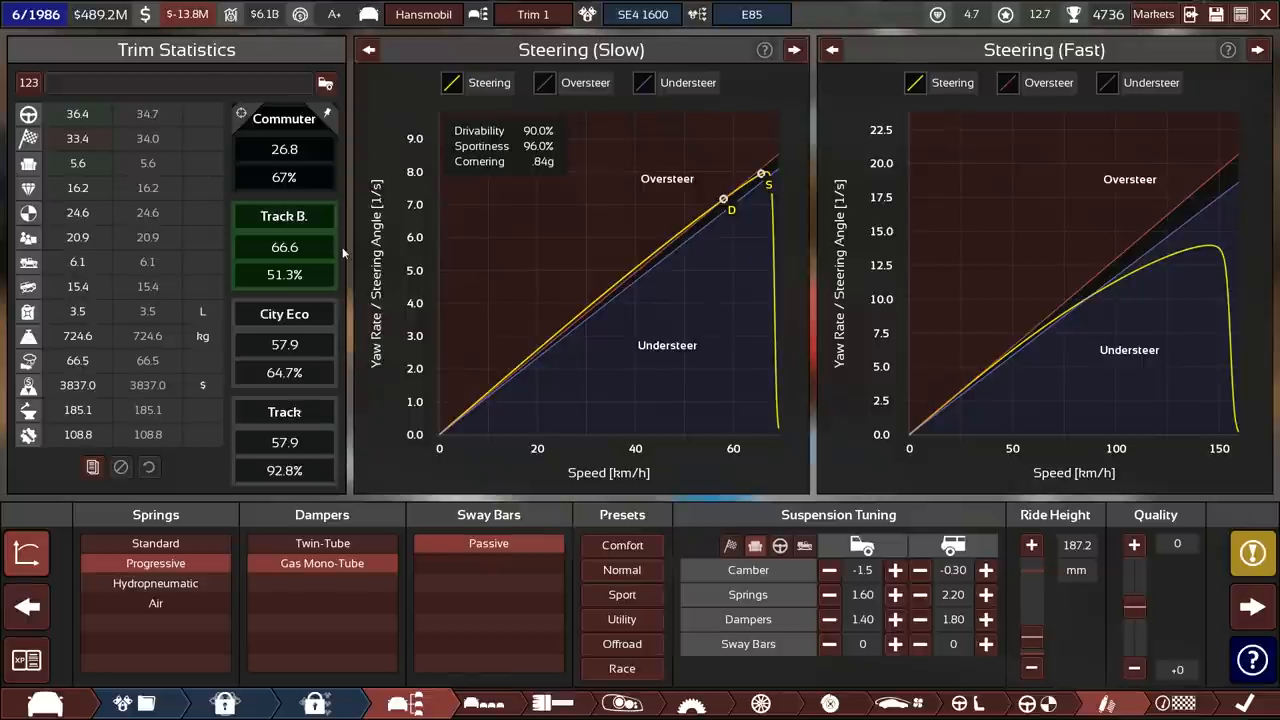
mouse_move(344, 252)
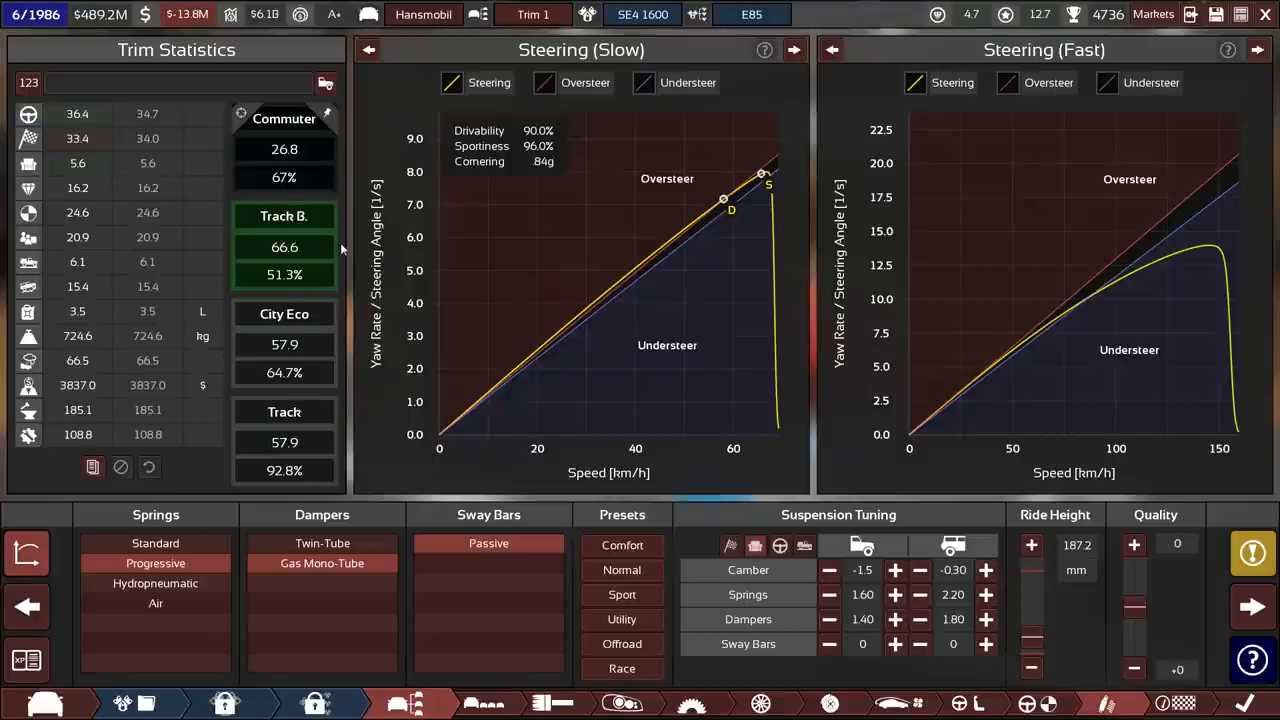
mouse_move(1252, 606)
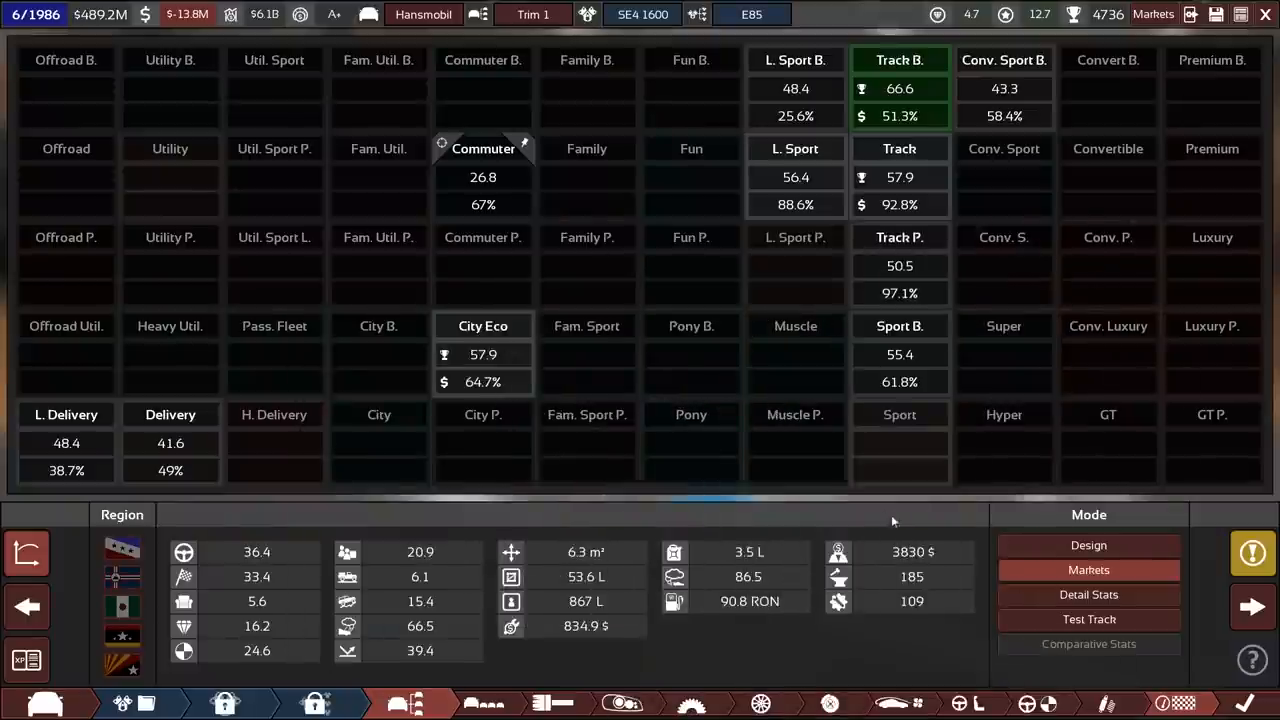
mouse_move(644, 506)
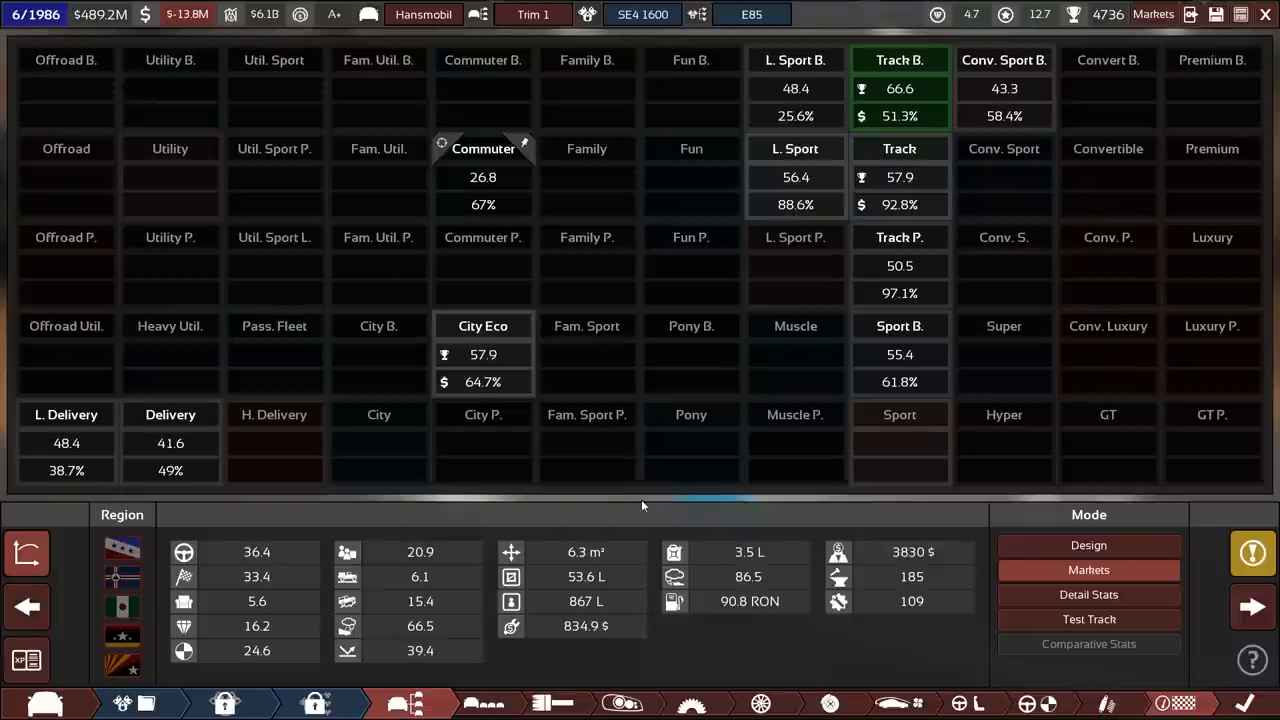
- Show the Fuel Economy breakdown in Detail Stats, averaging 3.54 L across speed tests
left_click(1088, 594)
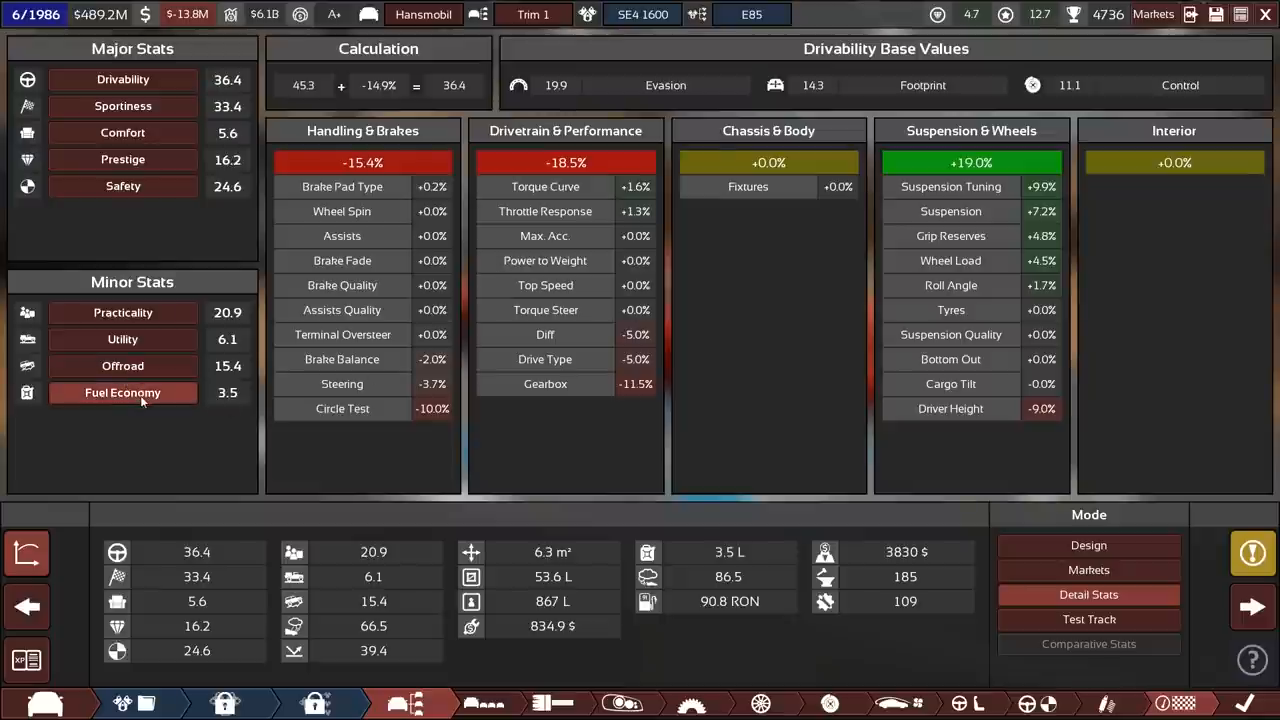
left_click(122, 392)
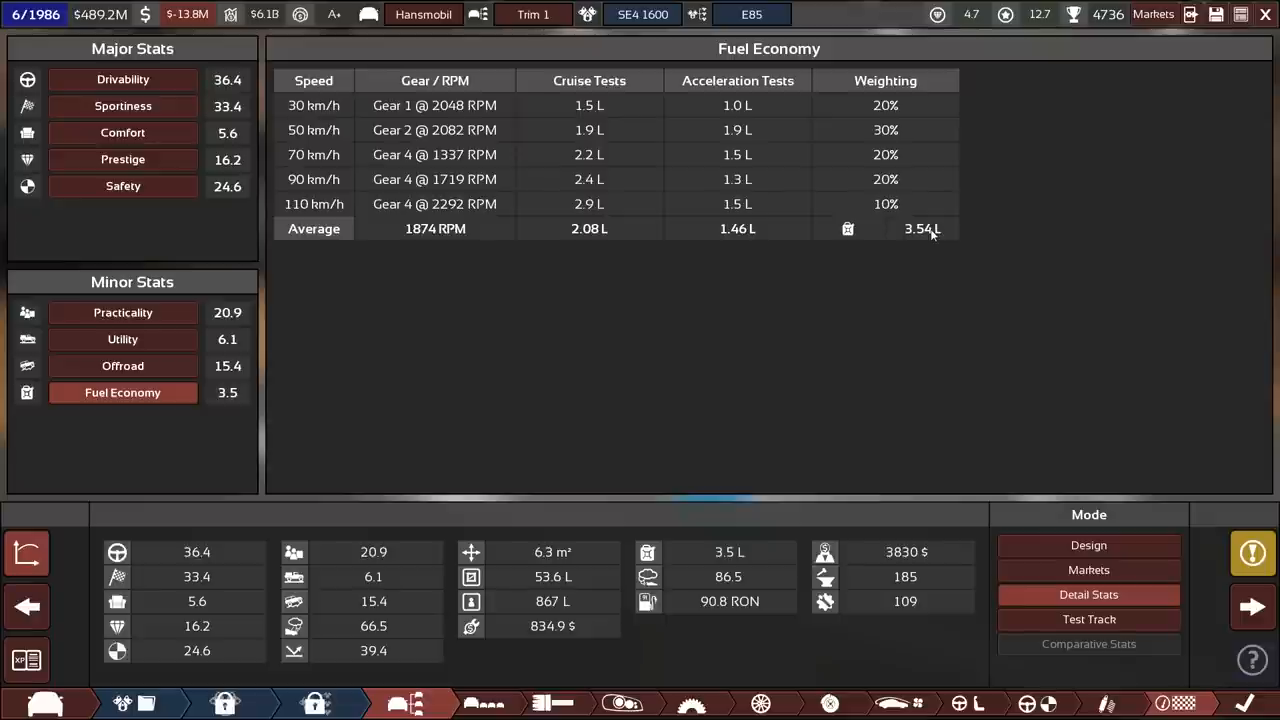
mouse_move(930, 232)
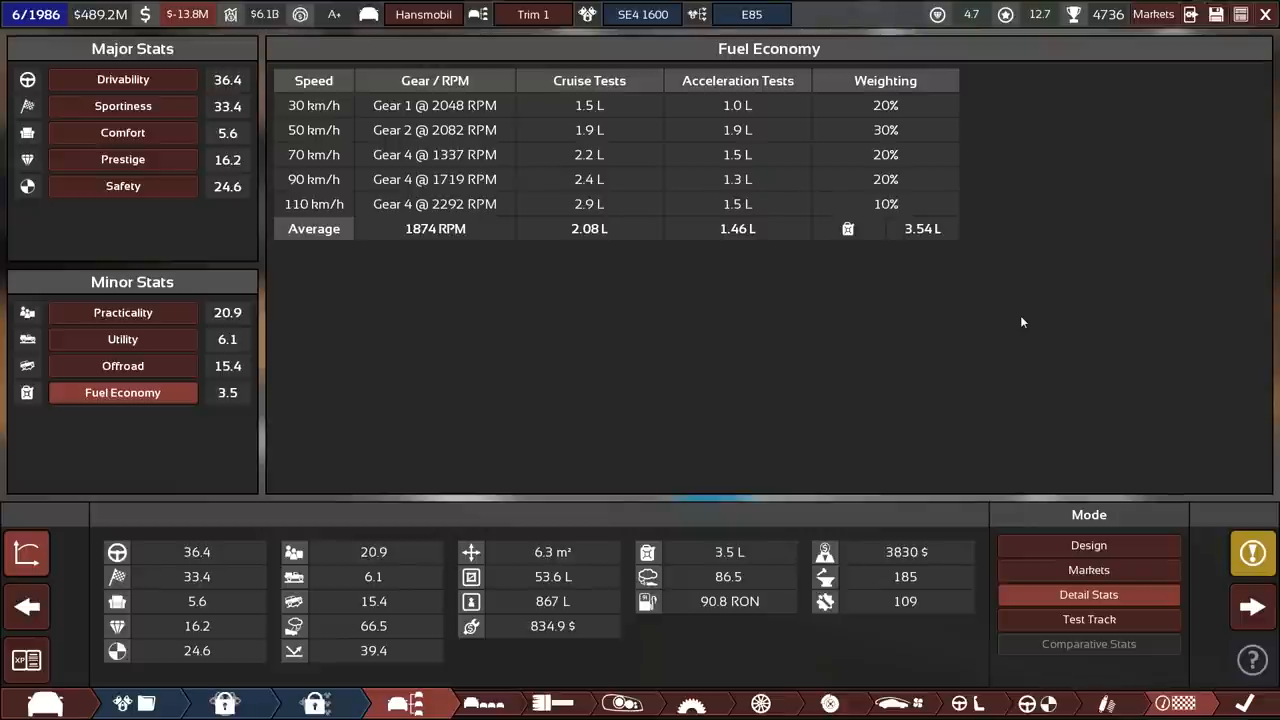
mouse_move(1016, 210)
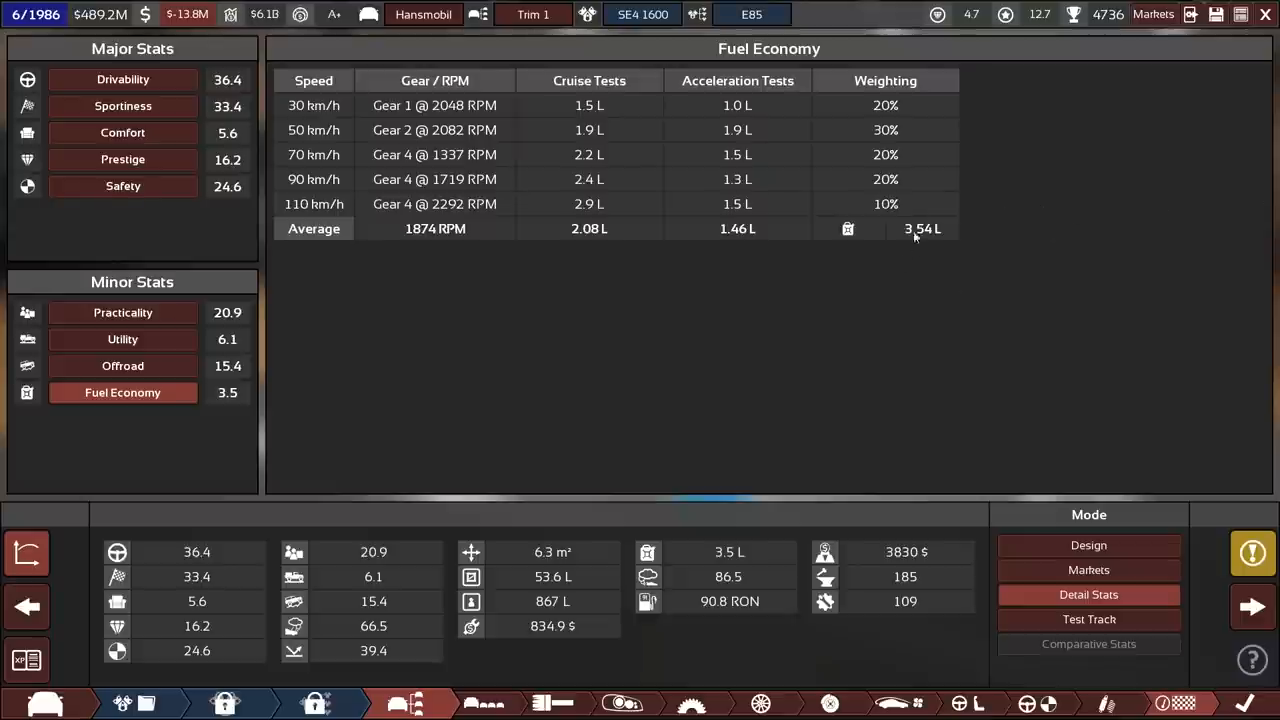
mouse_move(946, 248)
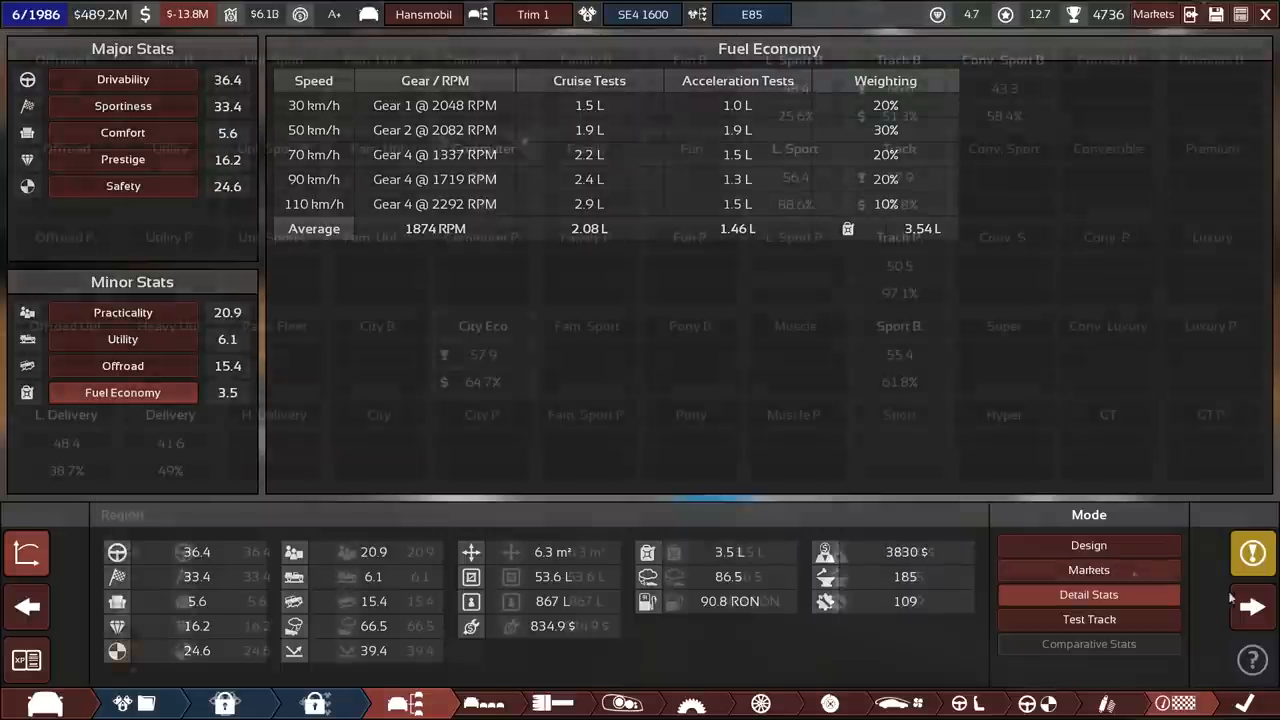
- Change the chassis type from monocoque to Space Frame and check the trim statistics
left_click(1088, 568)
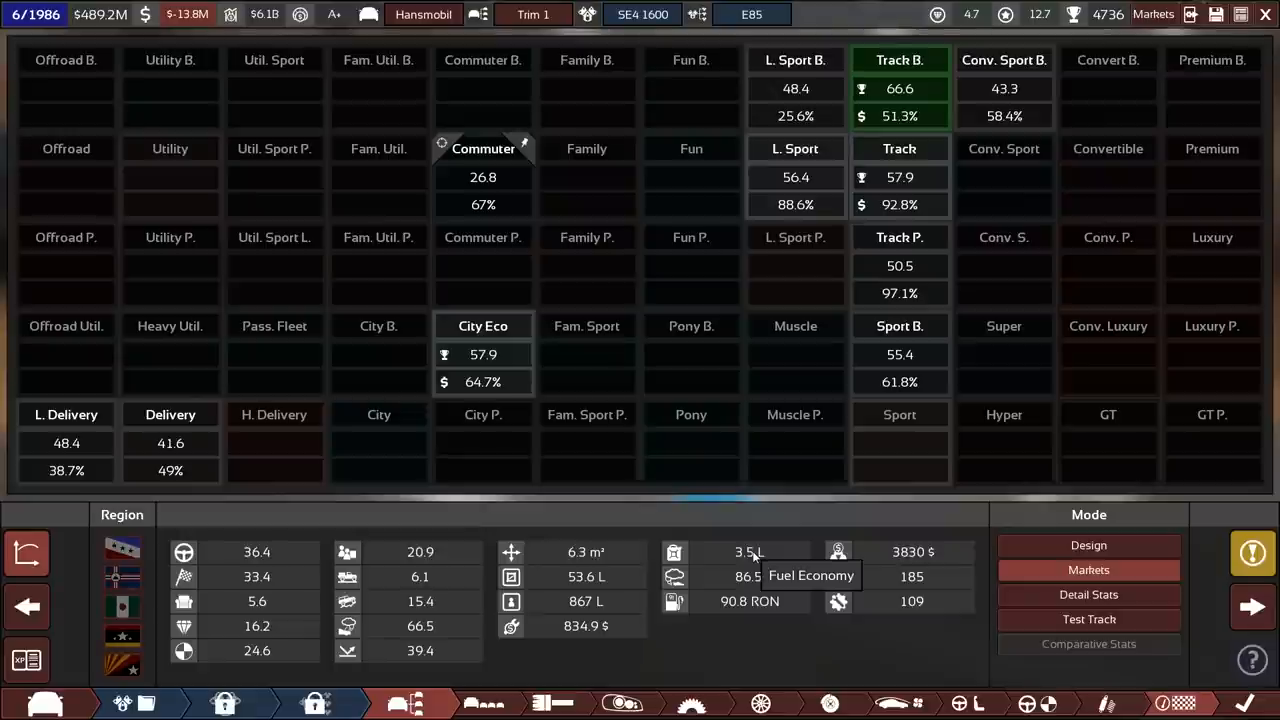
mouse_move(880, 660)
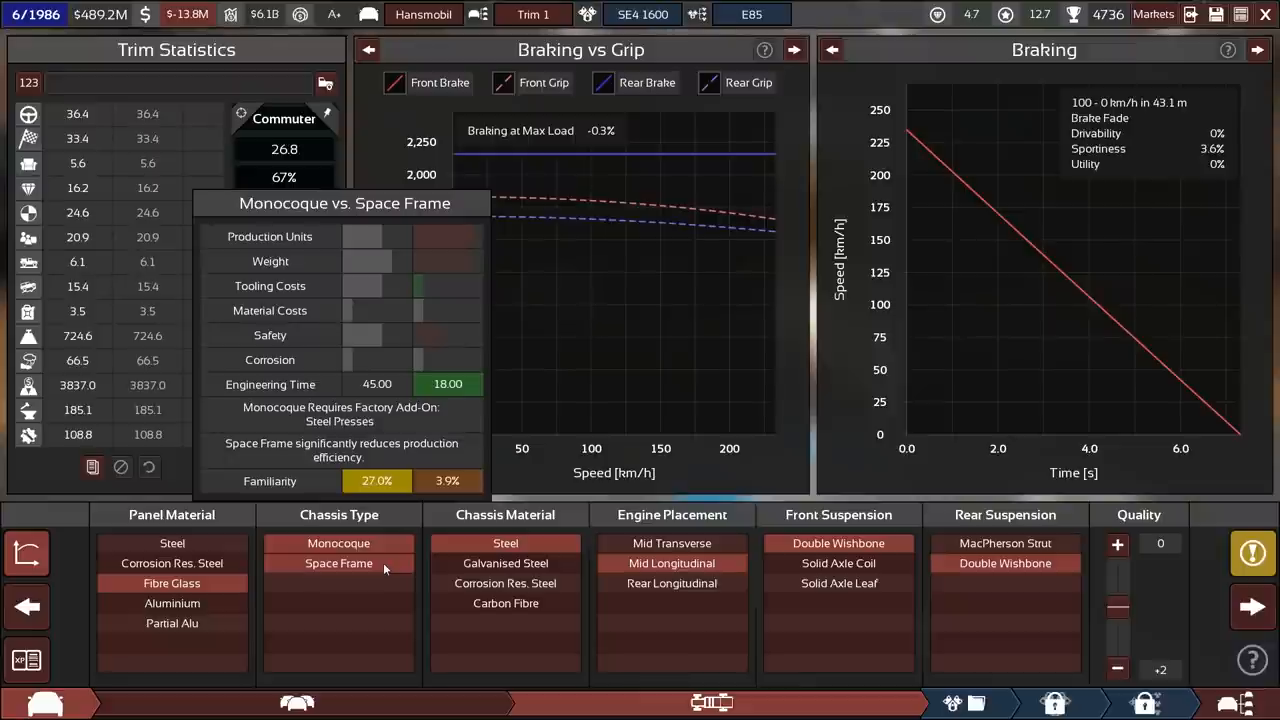
left_click(338, 564)
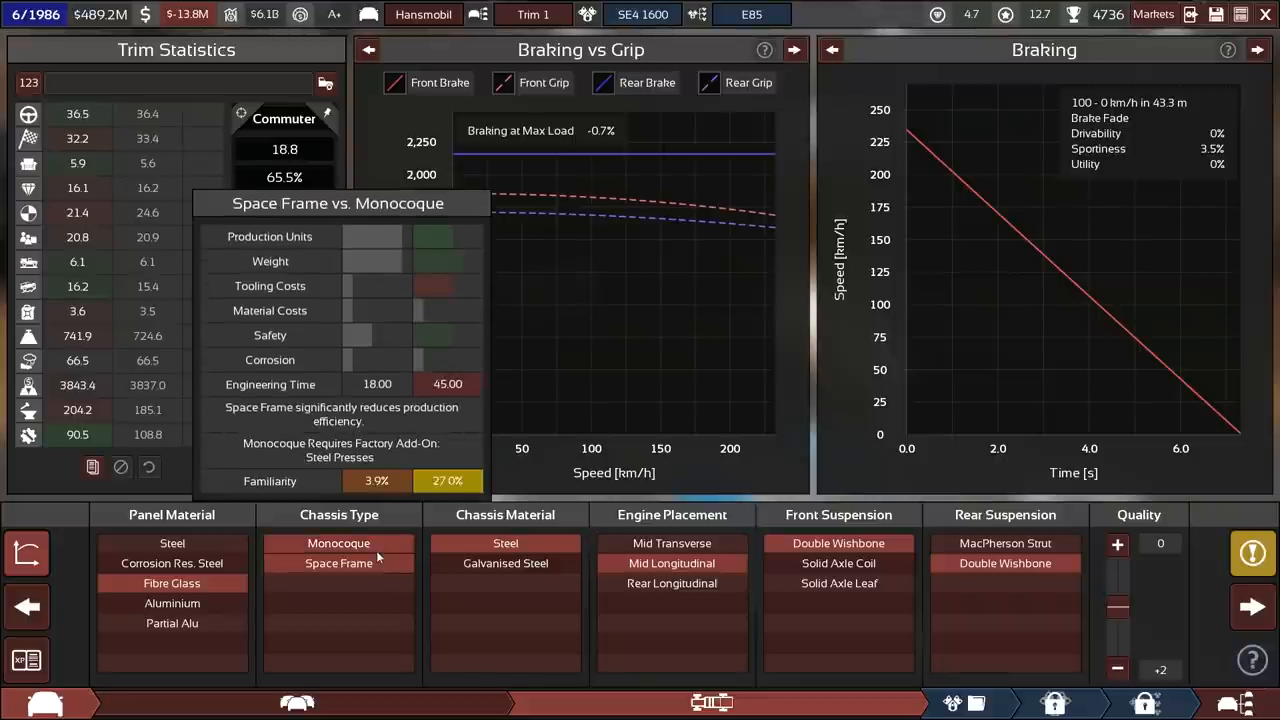
left_click(338, 564)
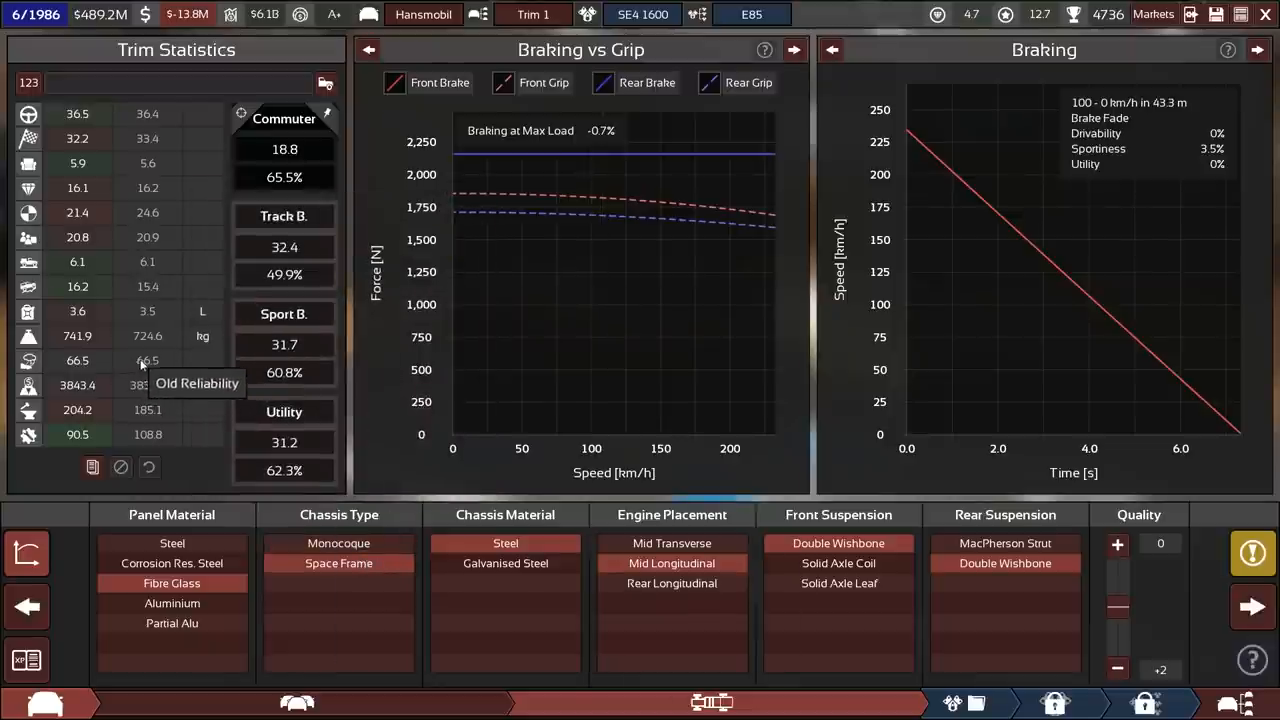
mouse_move(90, 348)
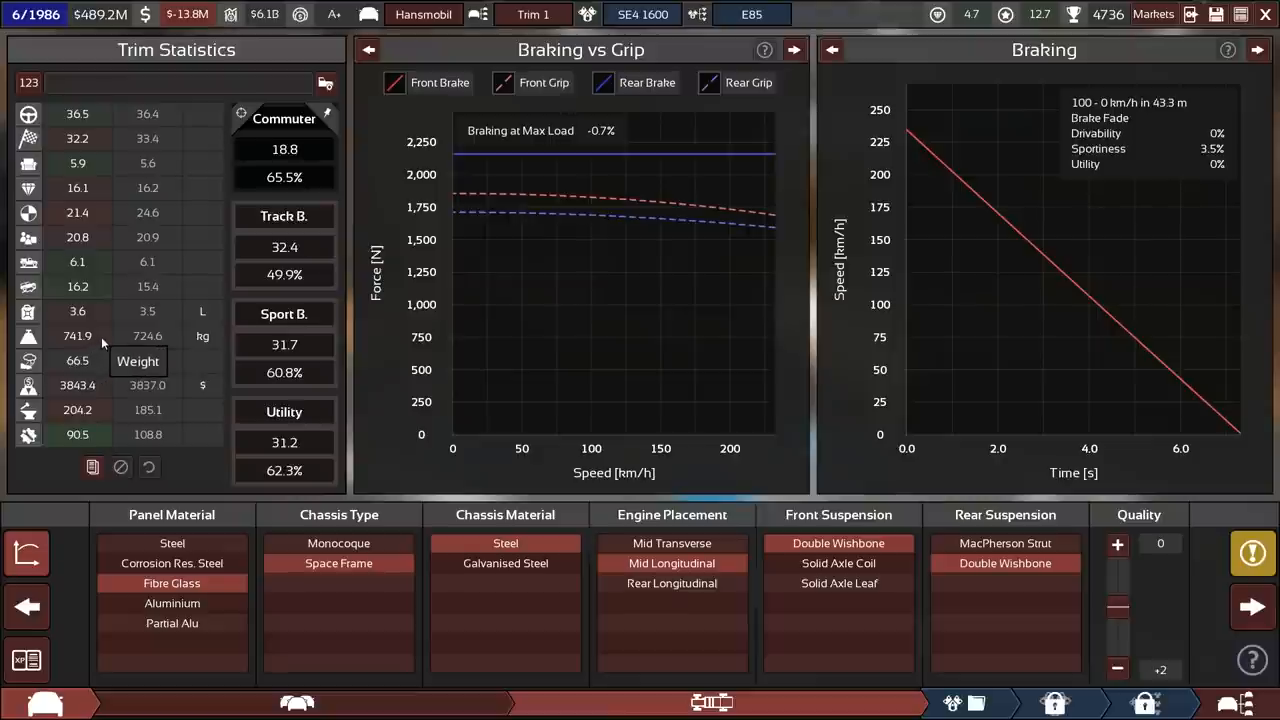
mouse_move(100, 312)
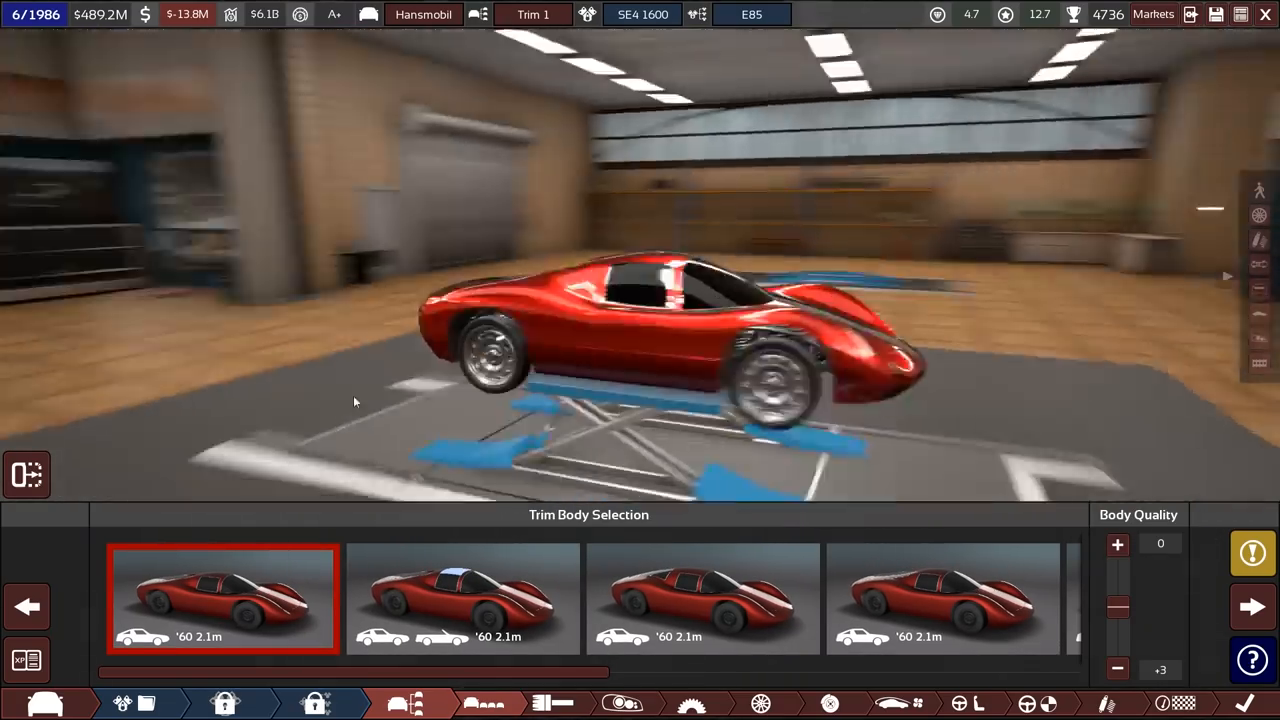
mouse_move(704, 600)
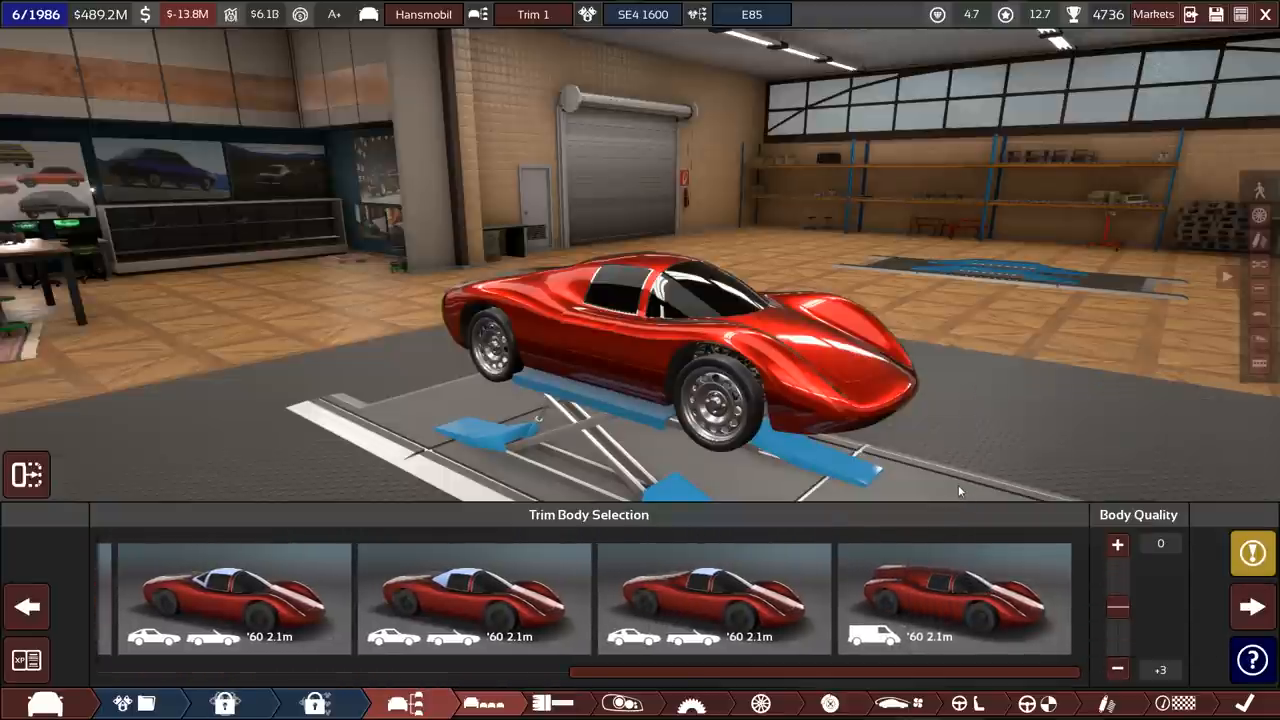
mouse_move(952, 598)
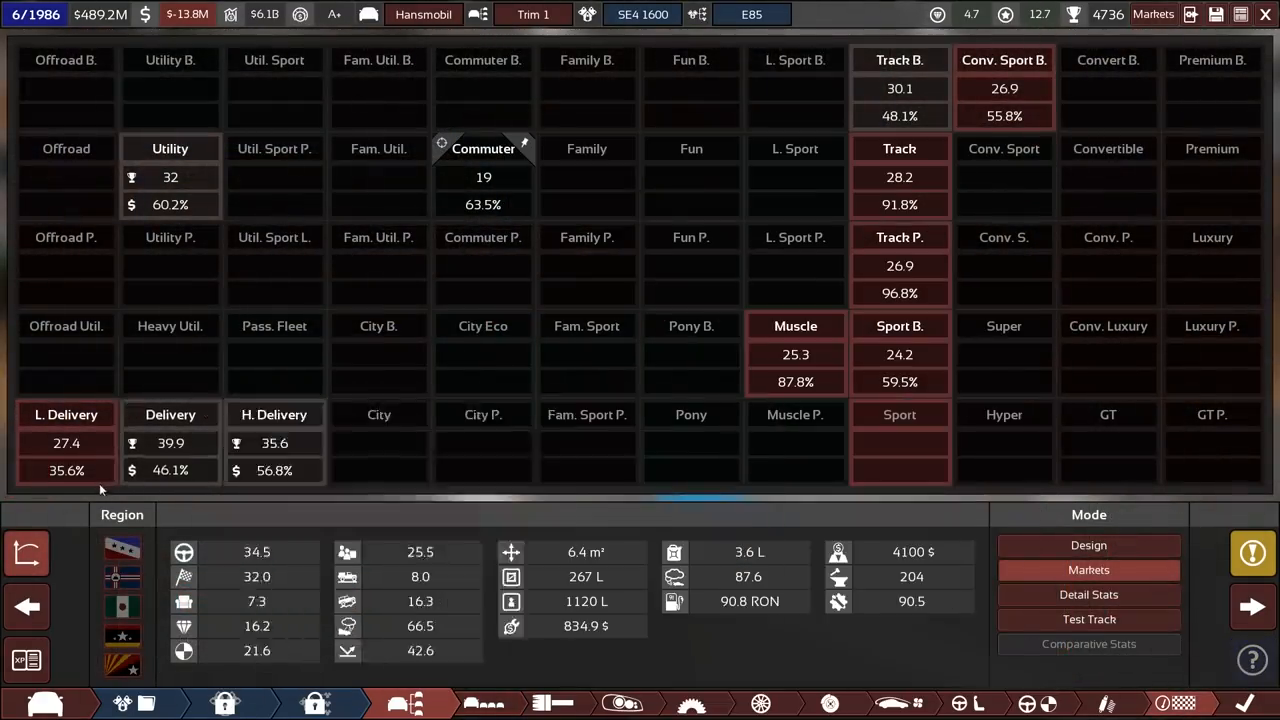
mouse_move(66, 414)
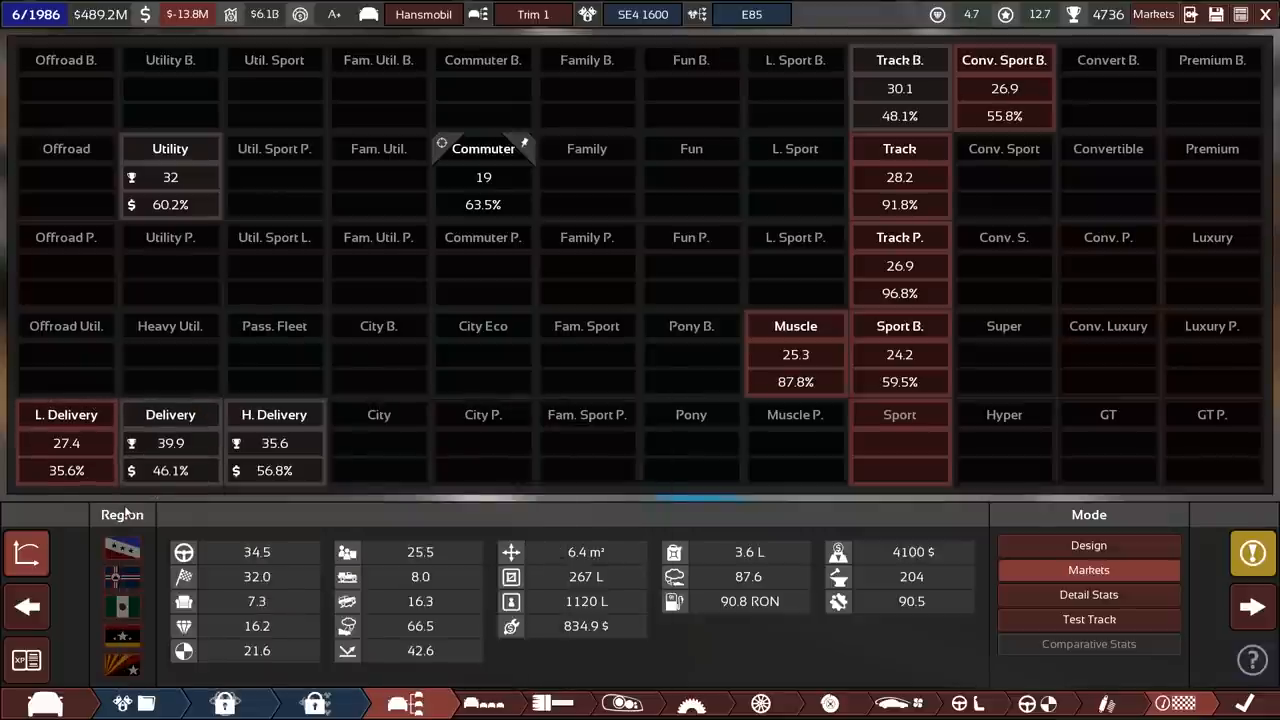
- Switch to Markets mode to see the demographic suitability grid
left_click(170, 414)
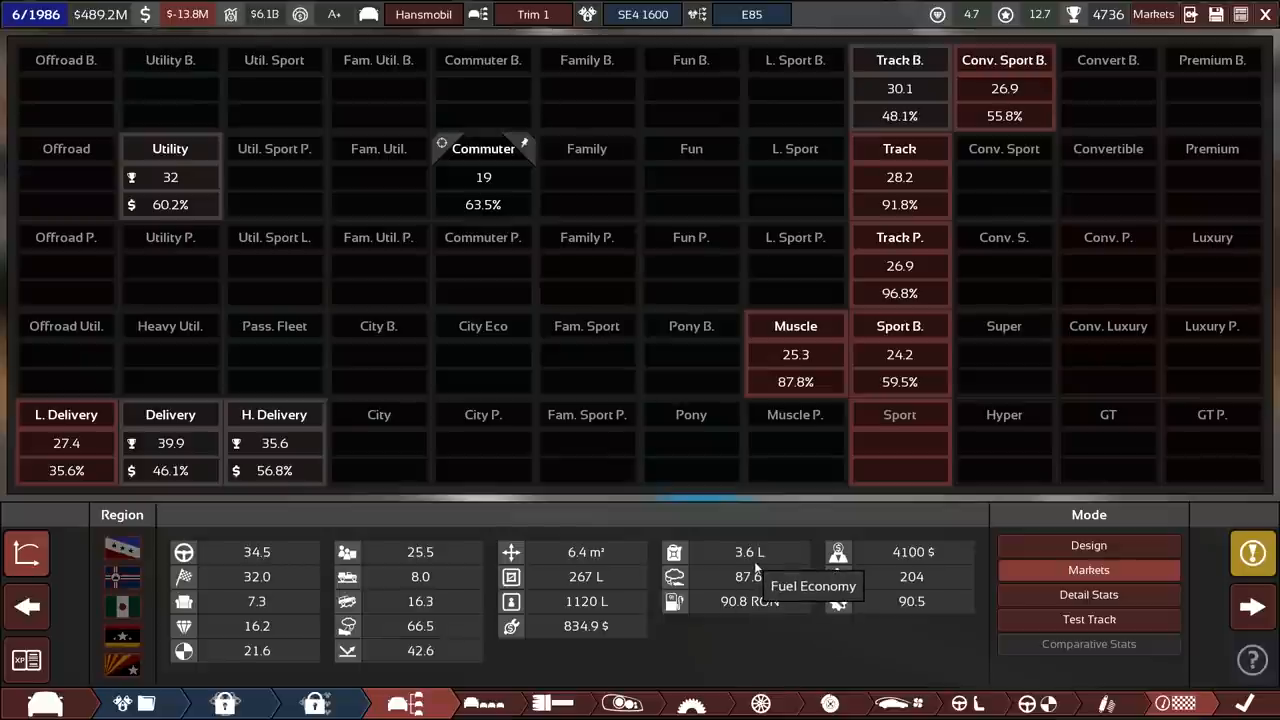
mouse_move(906, 692)
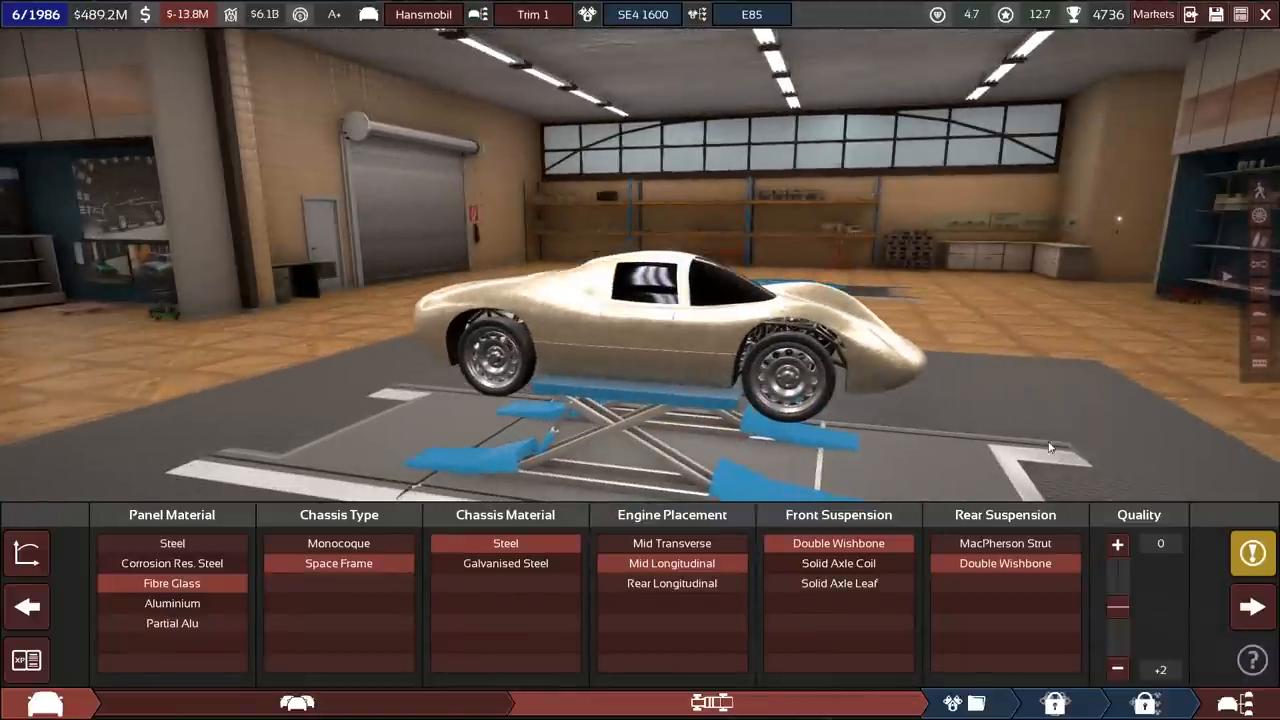
mouse_move(432, 384)
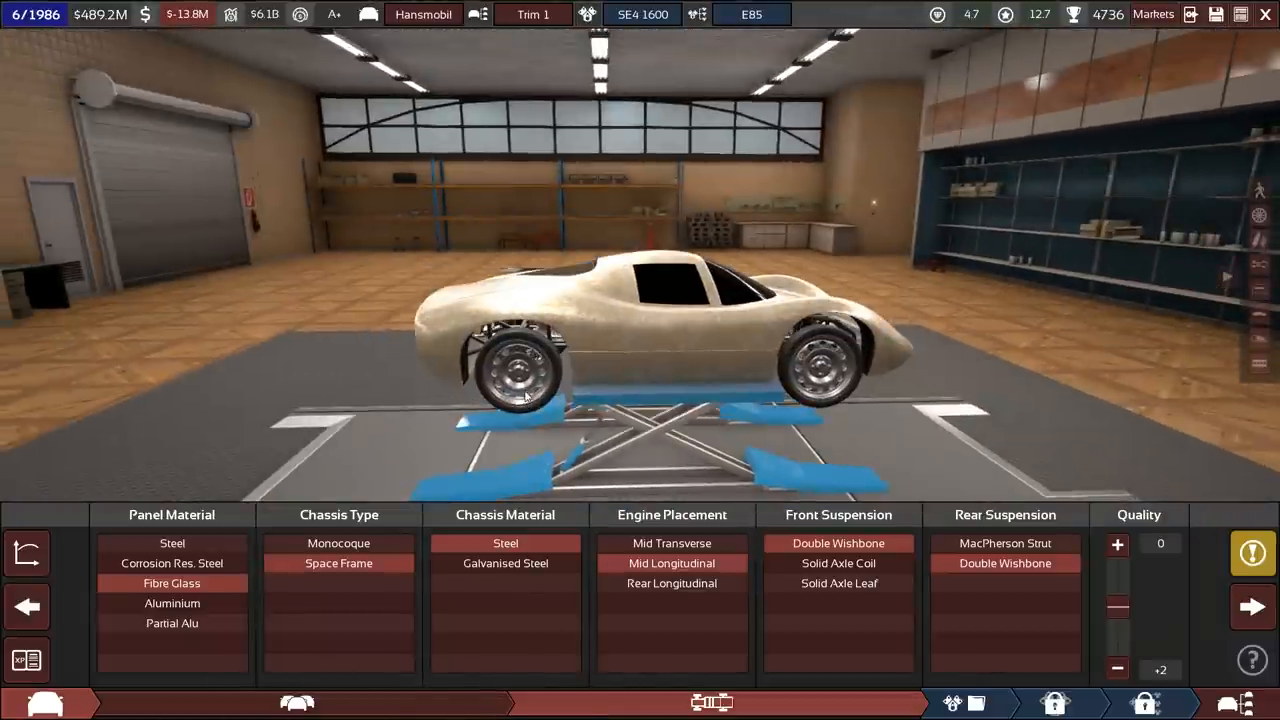
mouse_move(350, 272)
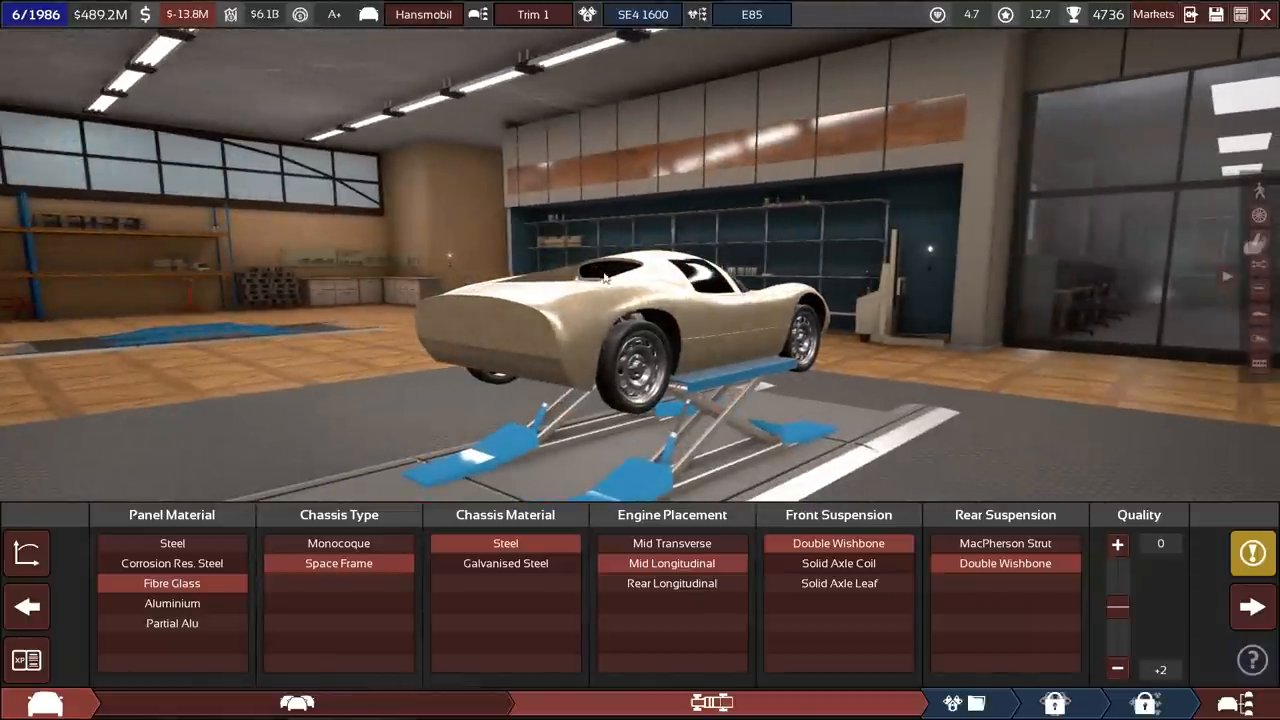
mouse_move(1084, 350)
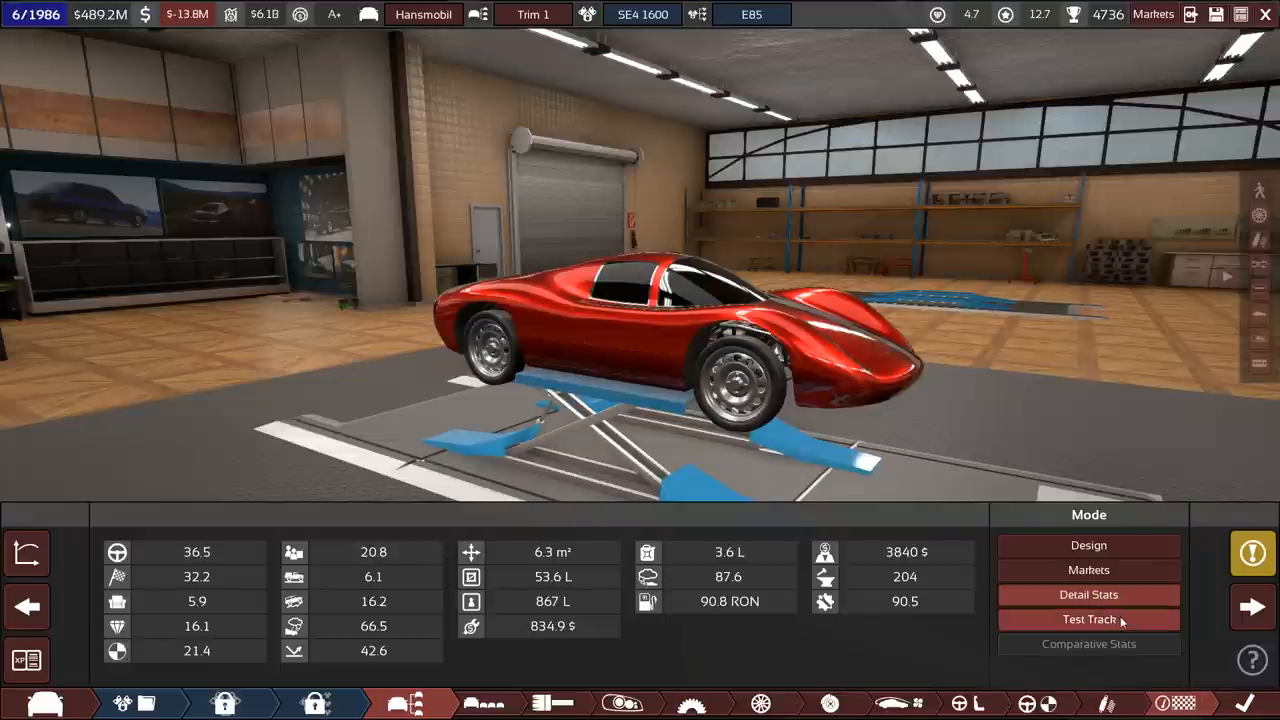
- View the Markets ratings and the Track Premium buyer breakdown for the fibreglass trim
left_click(1088, 568)
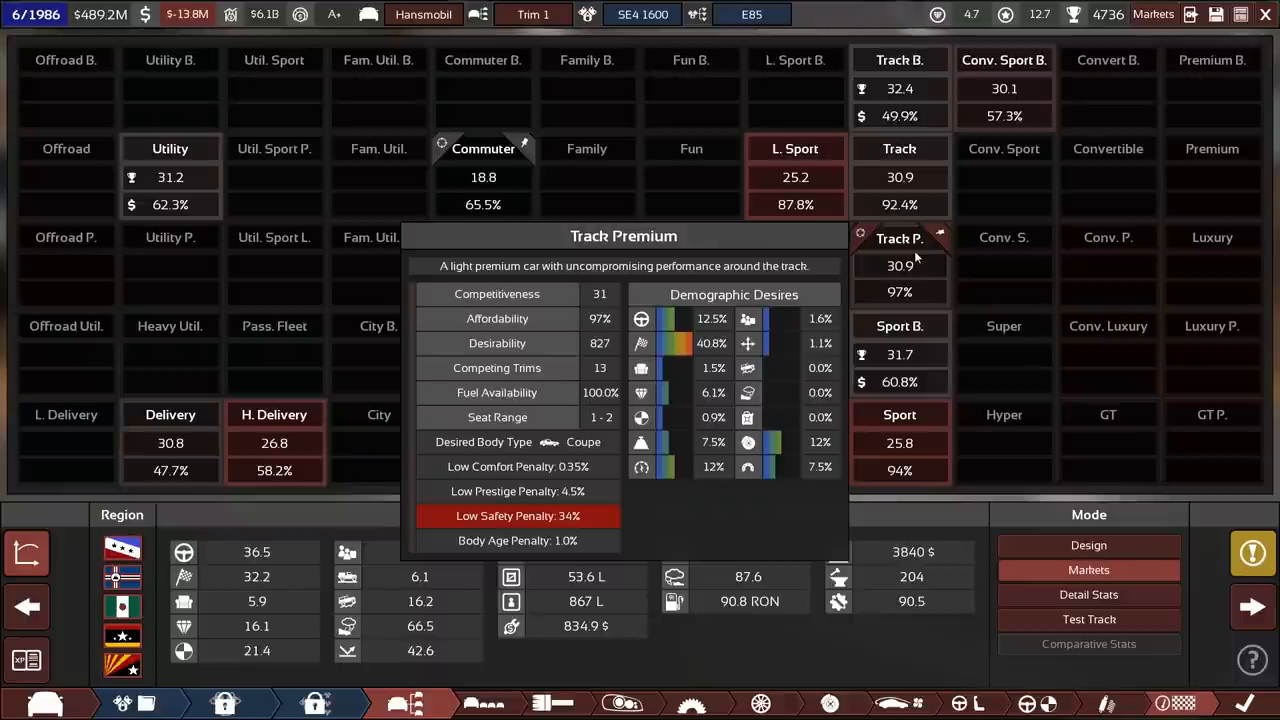
- Start a Test Track lap simulation of the trim
left_click(1088, 620)
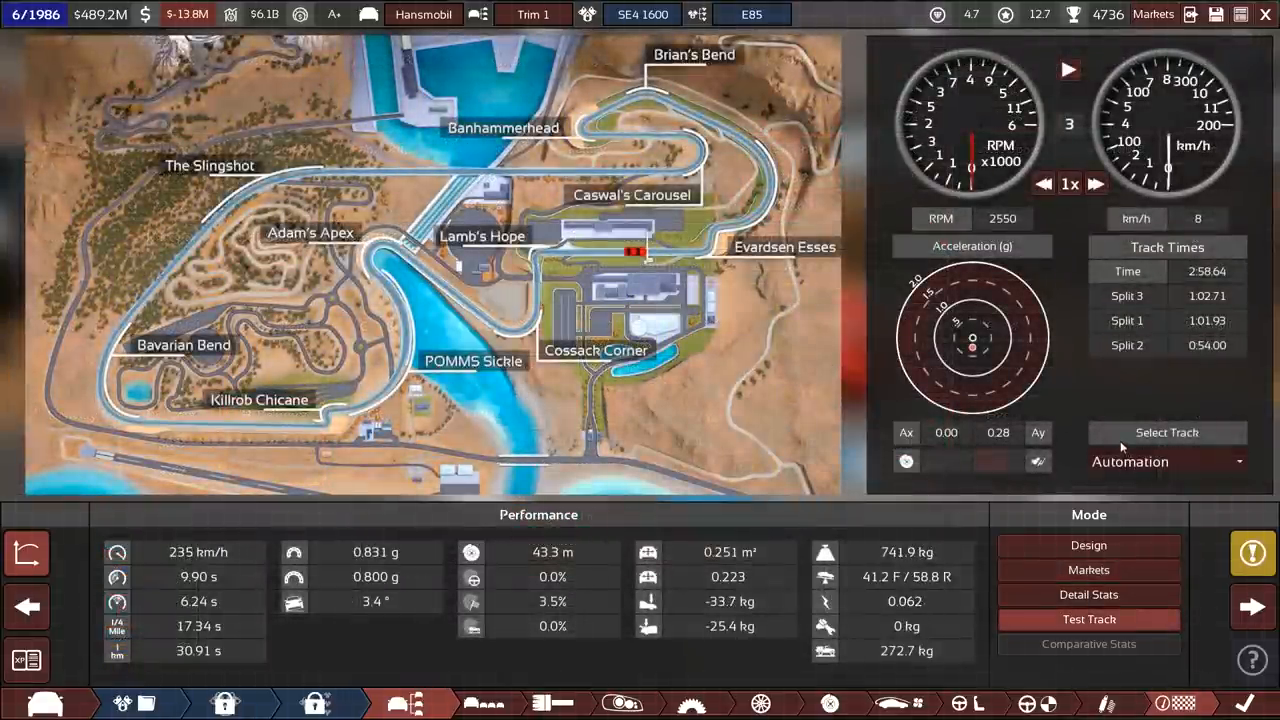
mouse_move(648, 600)
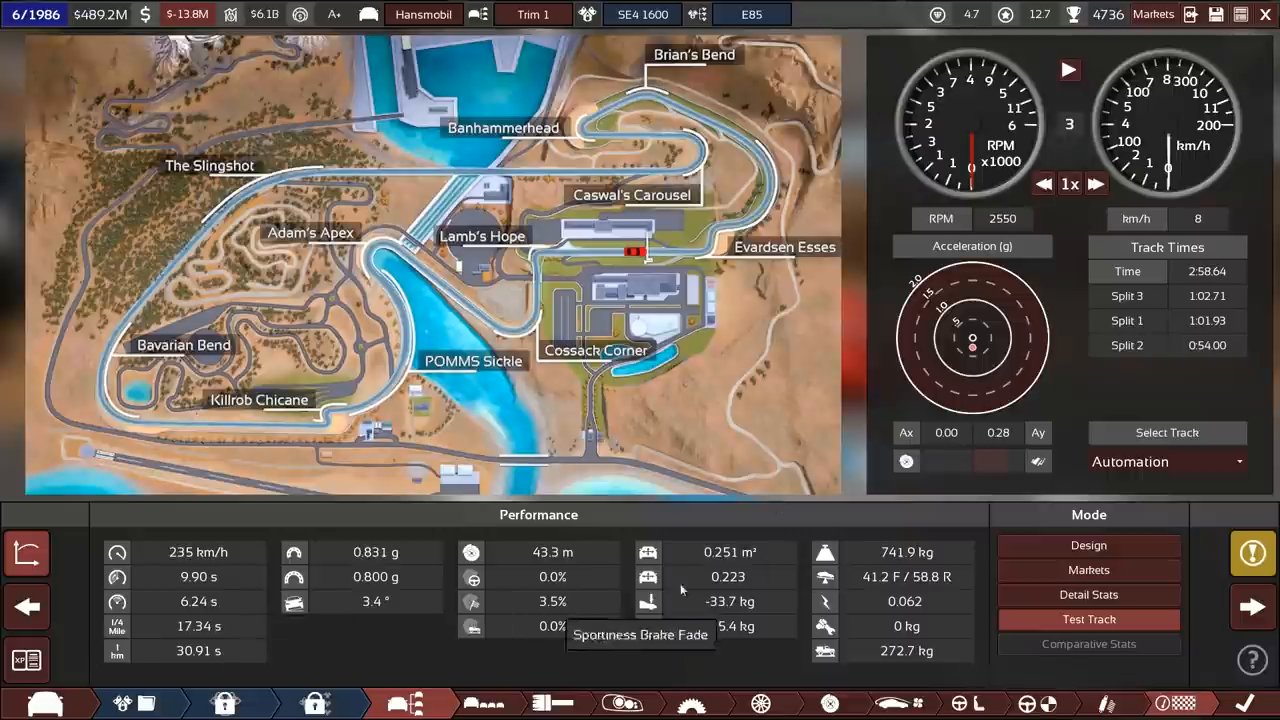
mouse_move(932, 552)
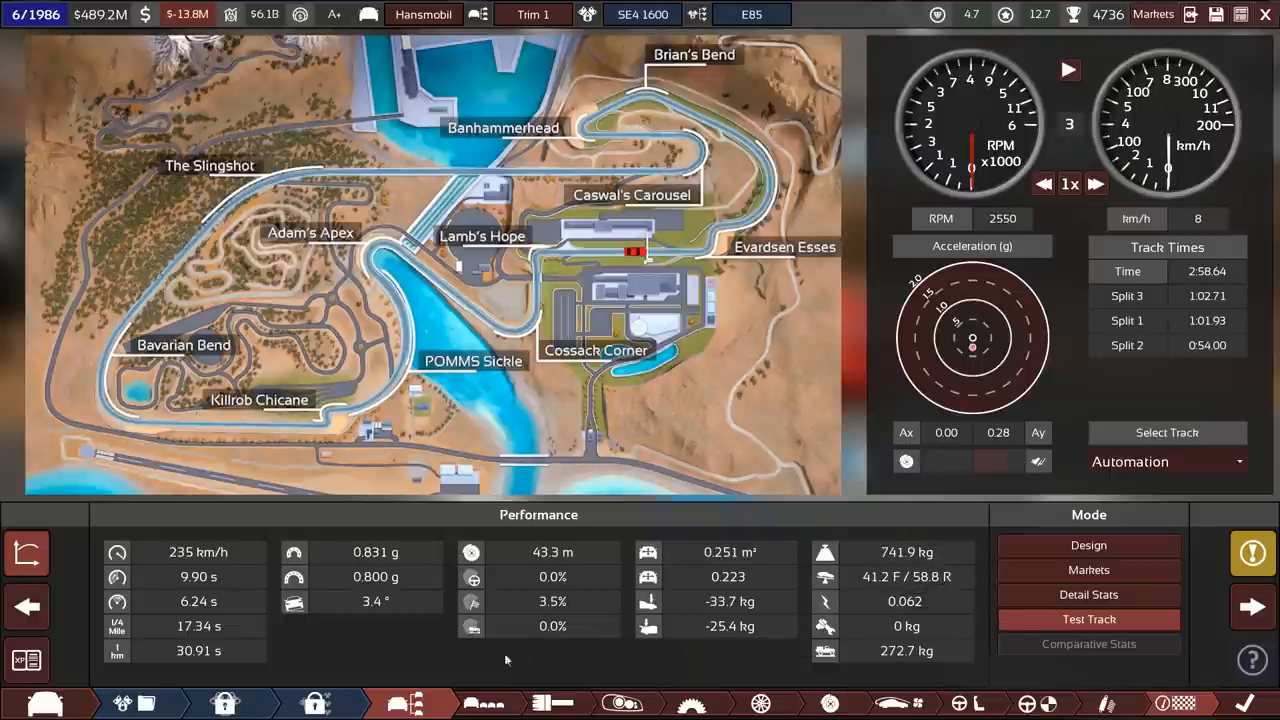
mouse_move(210, 600)
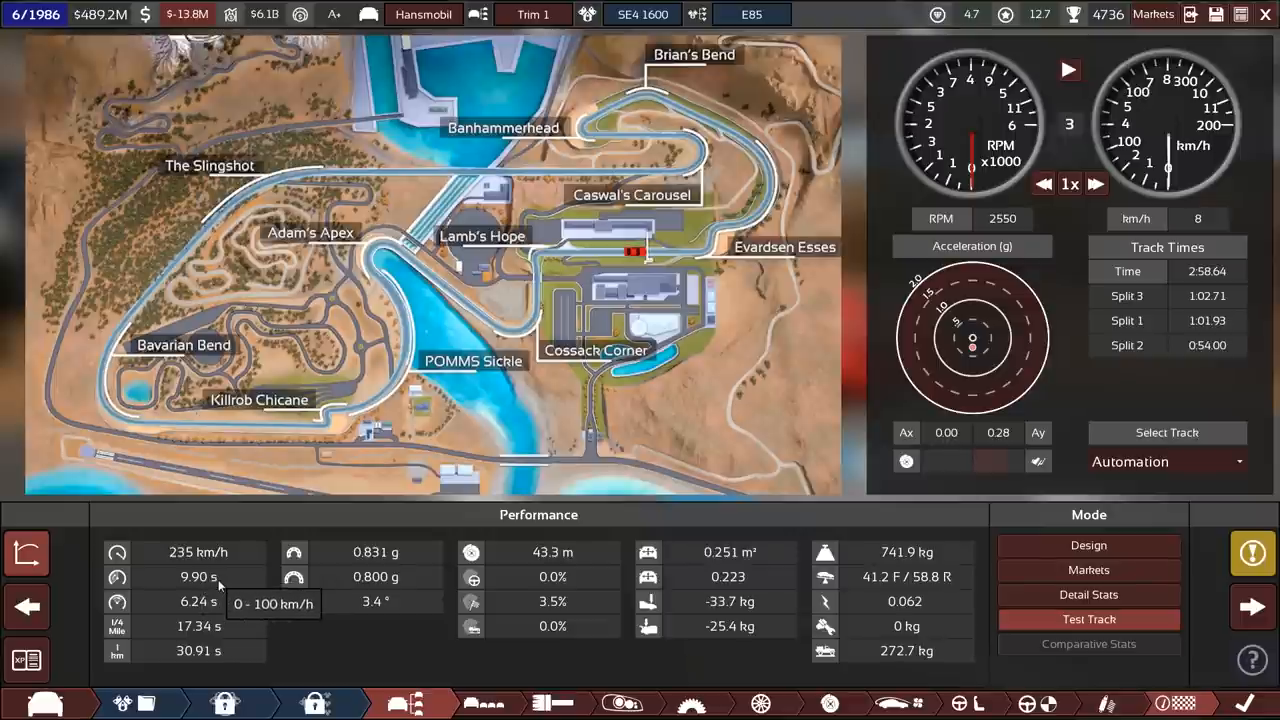
mouse_move(1088, 84)
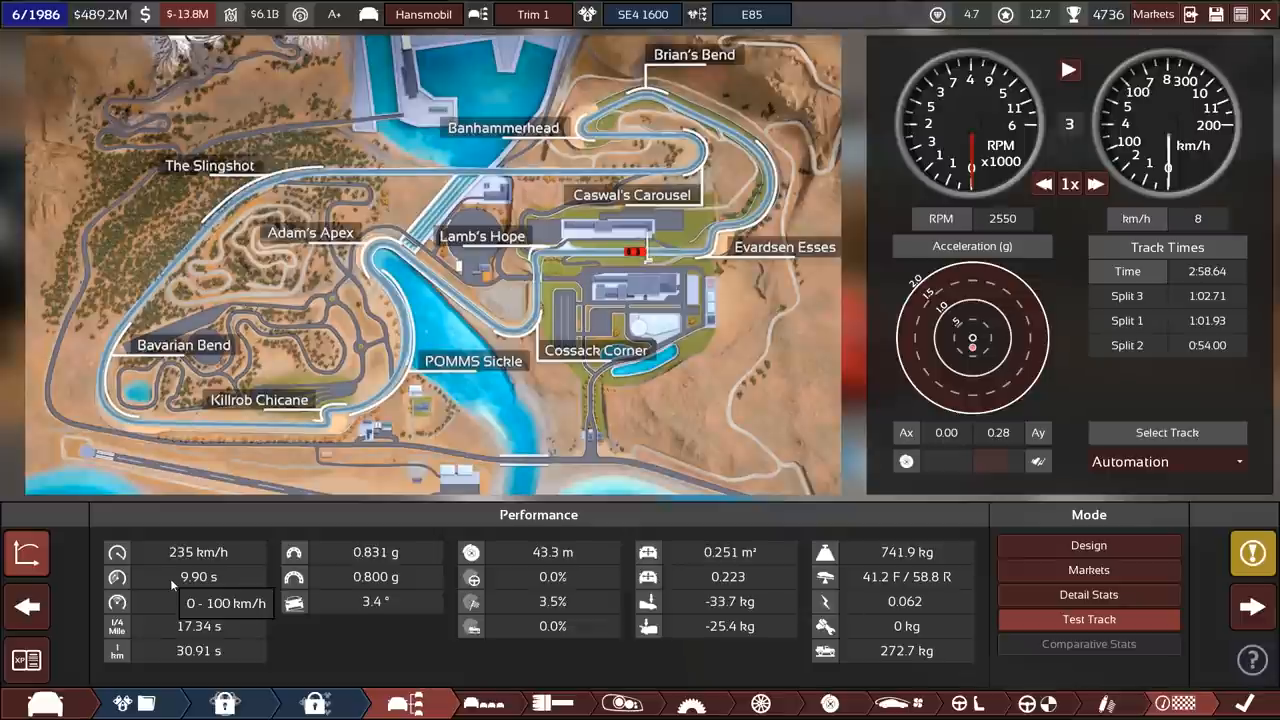
left_click(1068, 70)
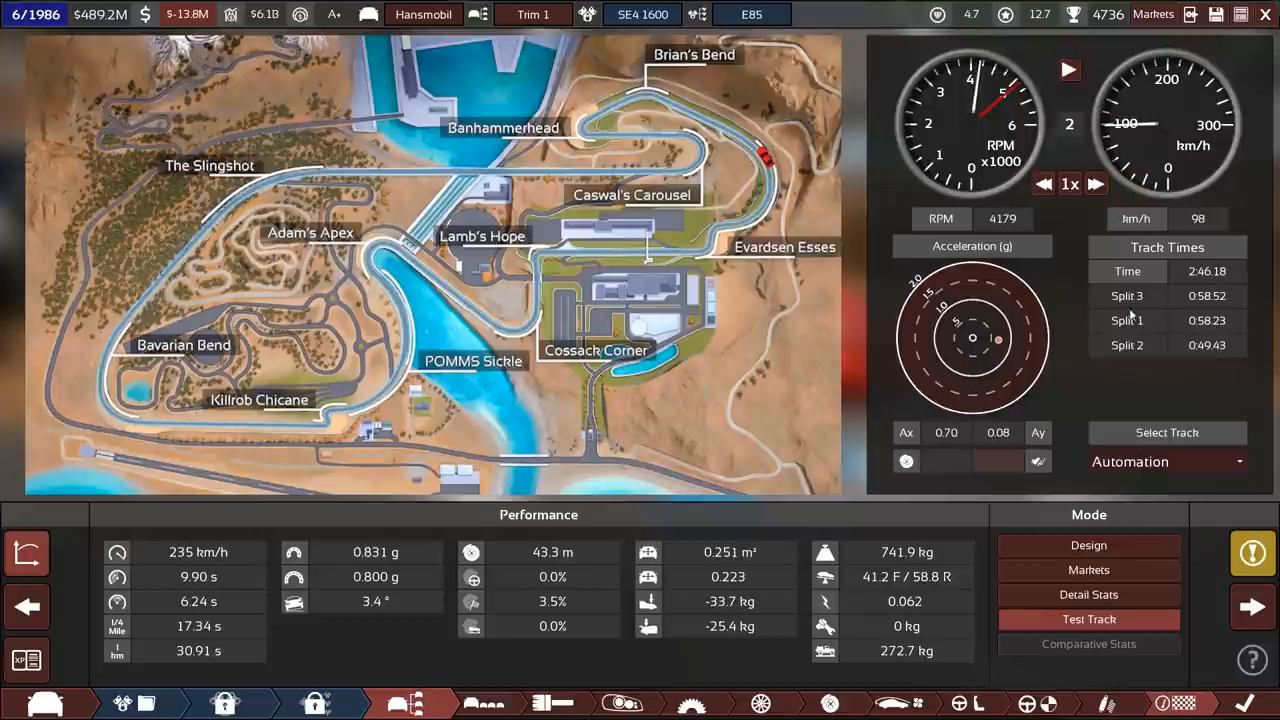
mouse_move(1132, 314)
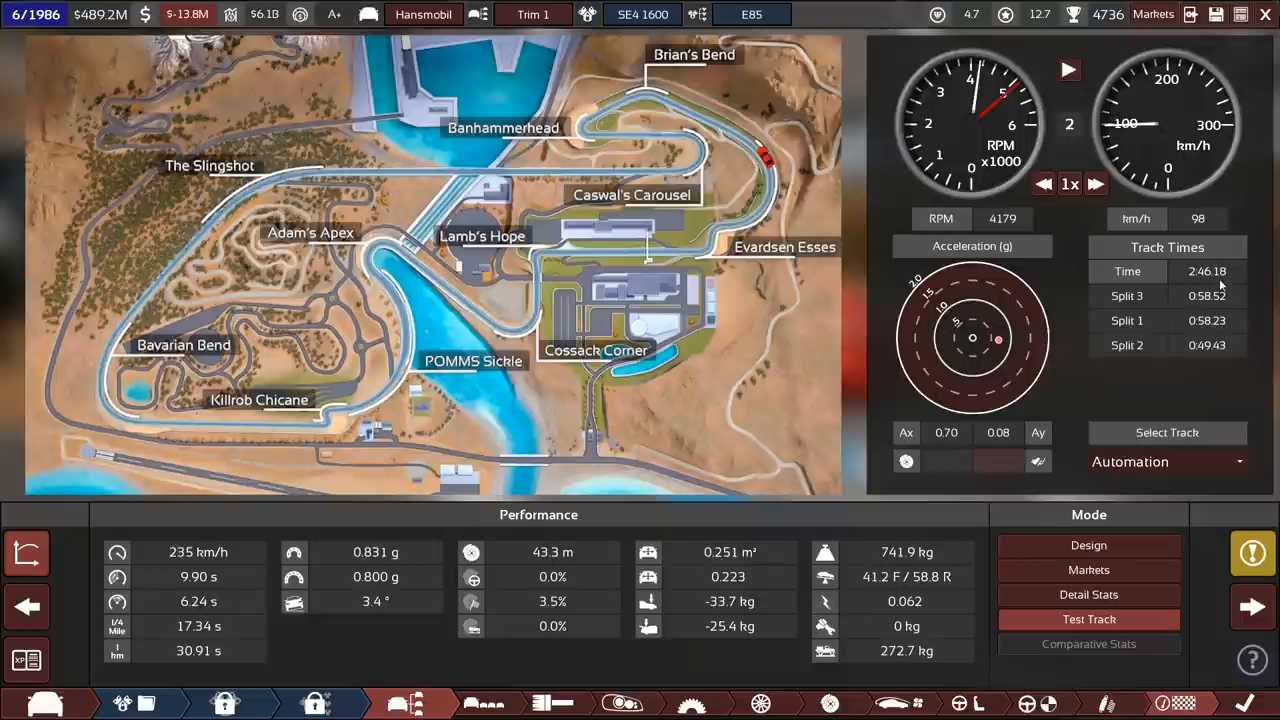
mouse_move(576, 702)
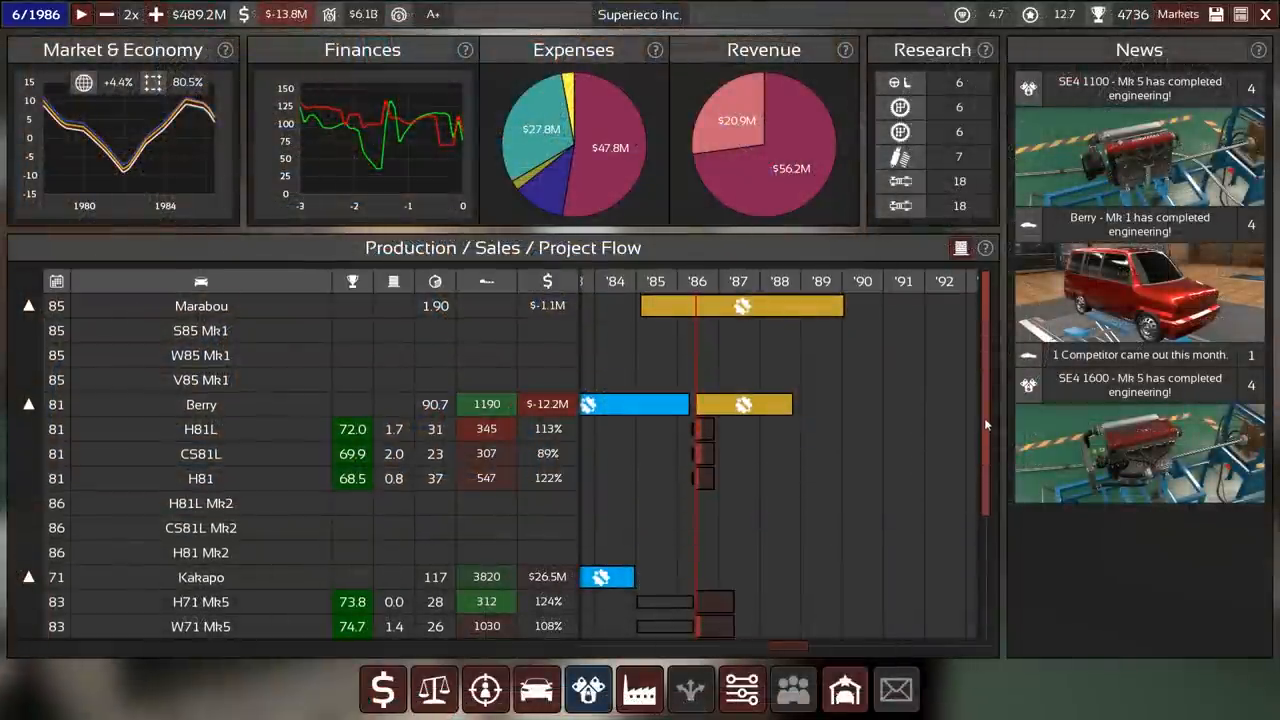
- Scroll the Production / Sales / Project Flow list down to the Hansmobil entry
scroll("down", 3)
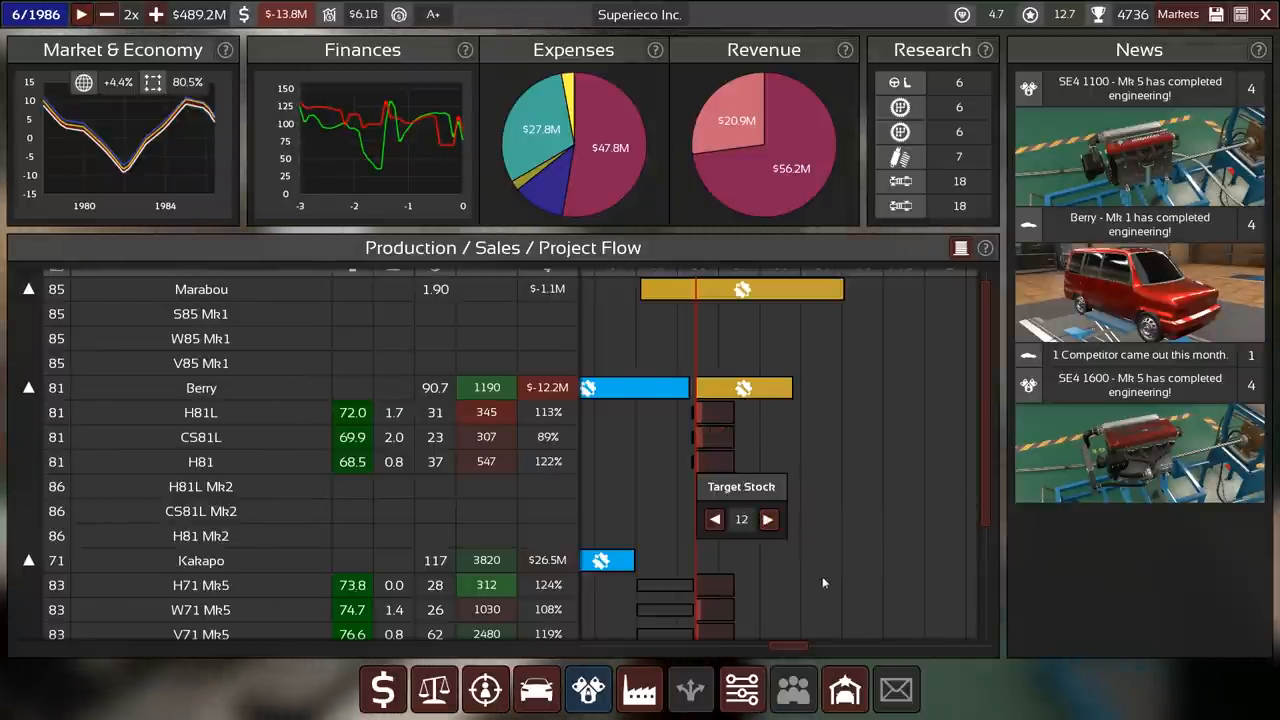
scroll("down", 3)
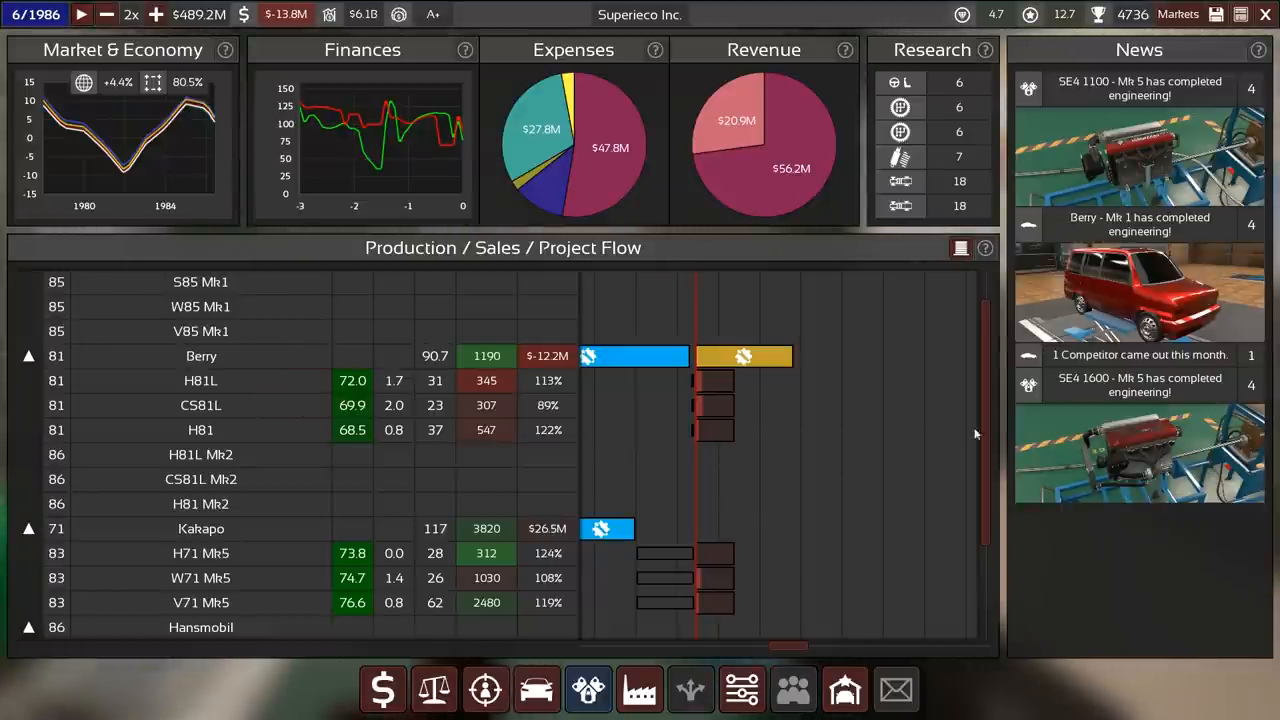
scroll("down", 3)
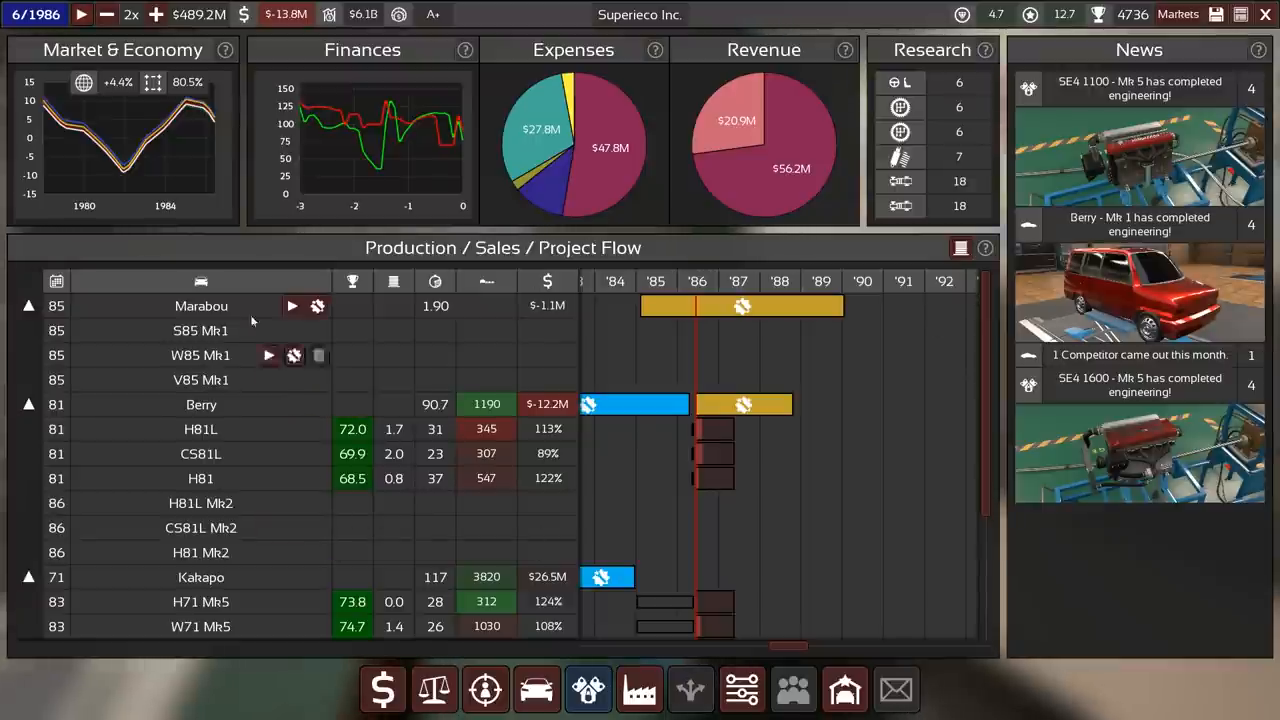
mouse_move(632, 206)
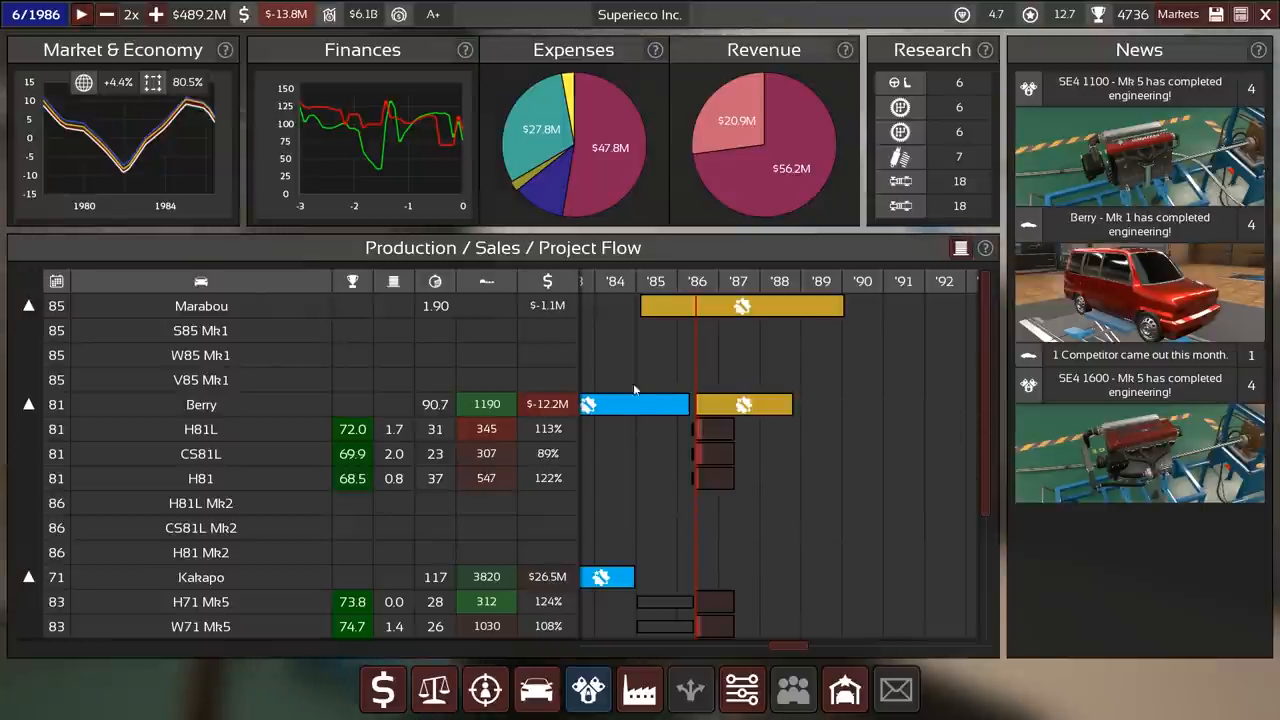
mouse_move(912, 462)
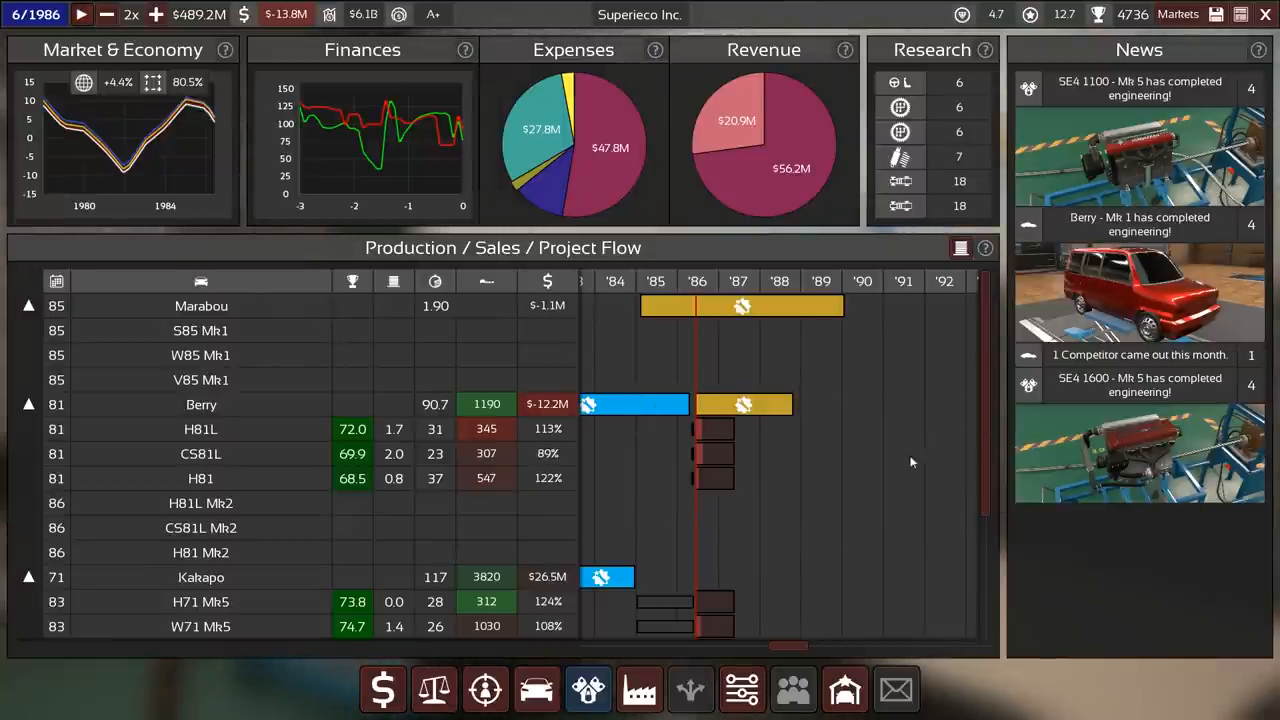
mouse_move(916, 494)
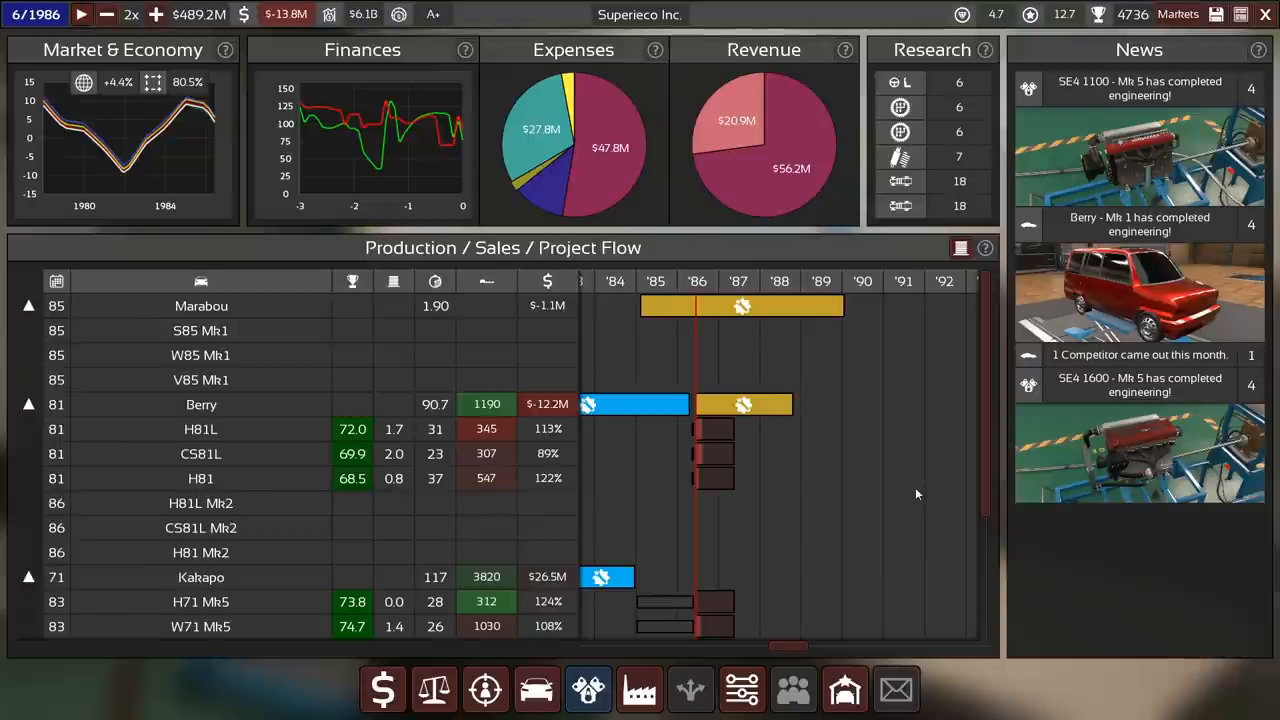